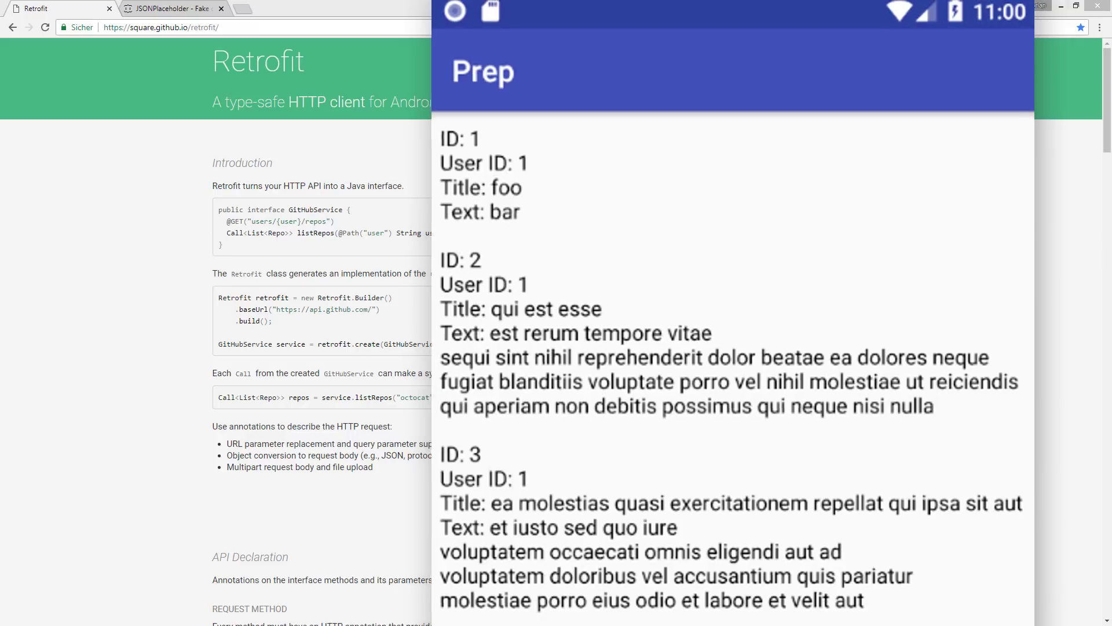
Step: Save note 'qwe', edit it to 'qwe123', save again and reveal the Delete All Notes option
scroll(down, 3)
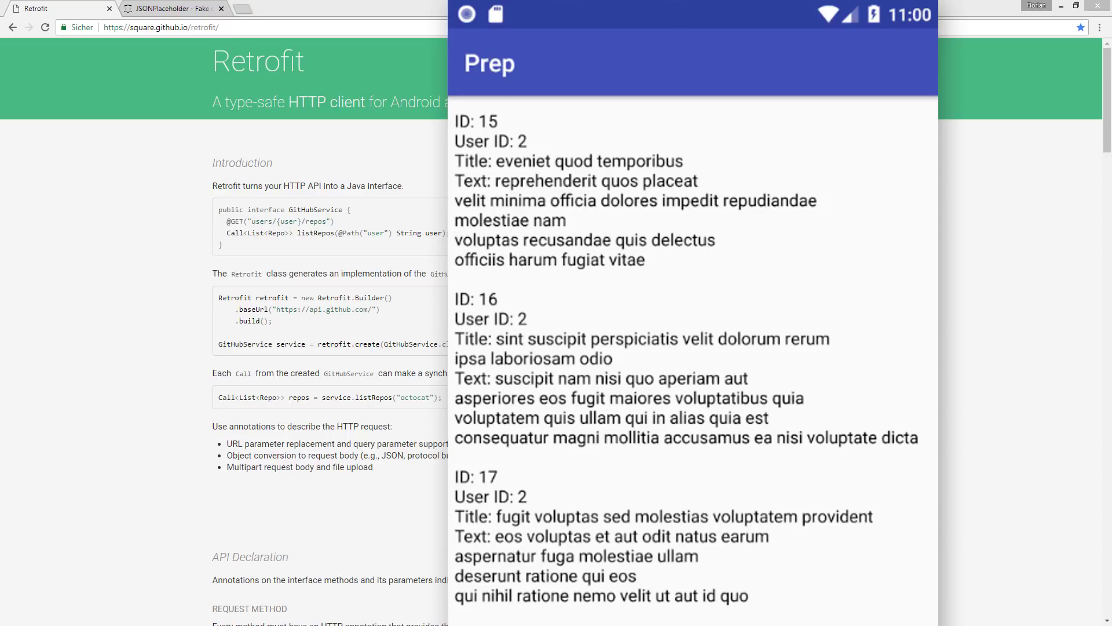
mouse_move(851, 589)
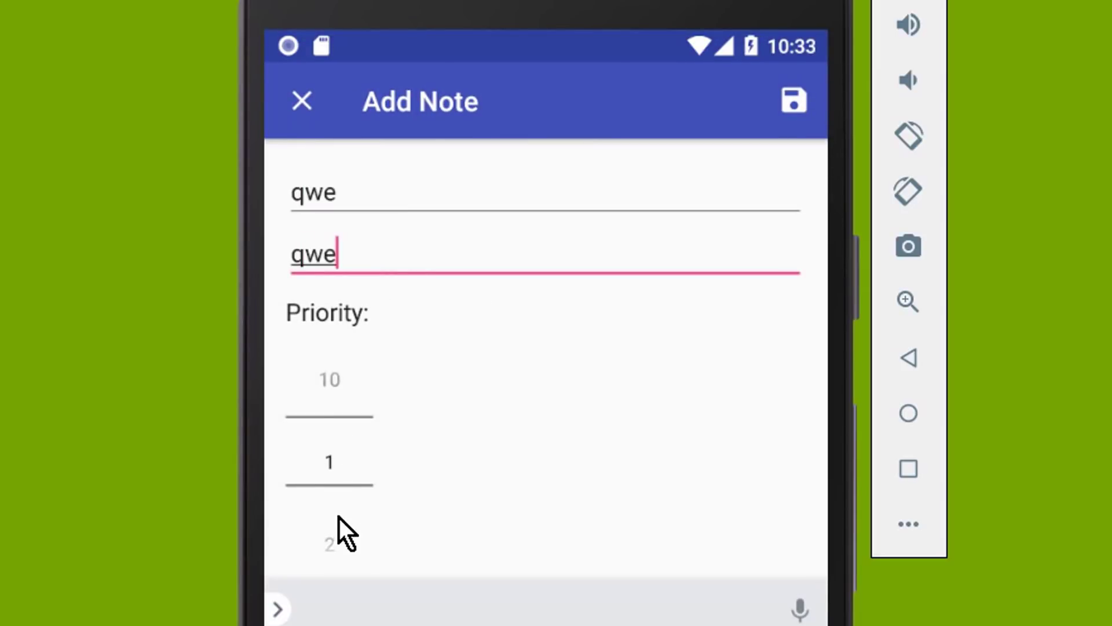
click(792, 101)
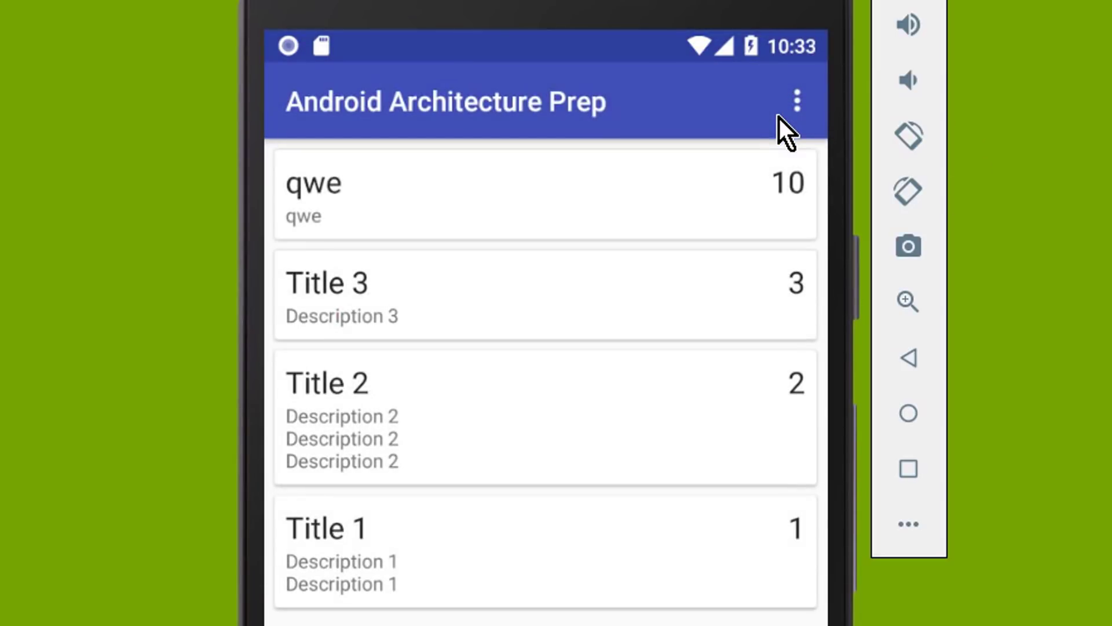
click(545, 195)
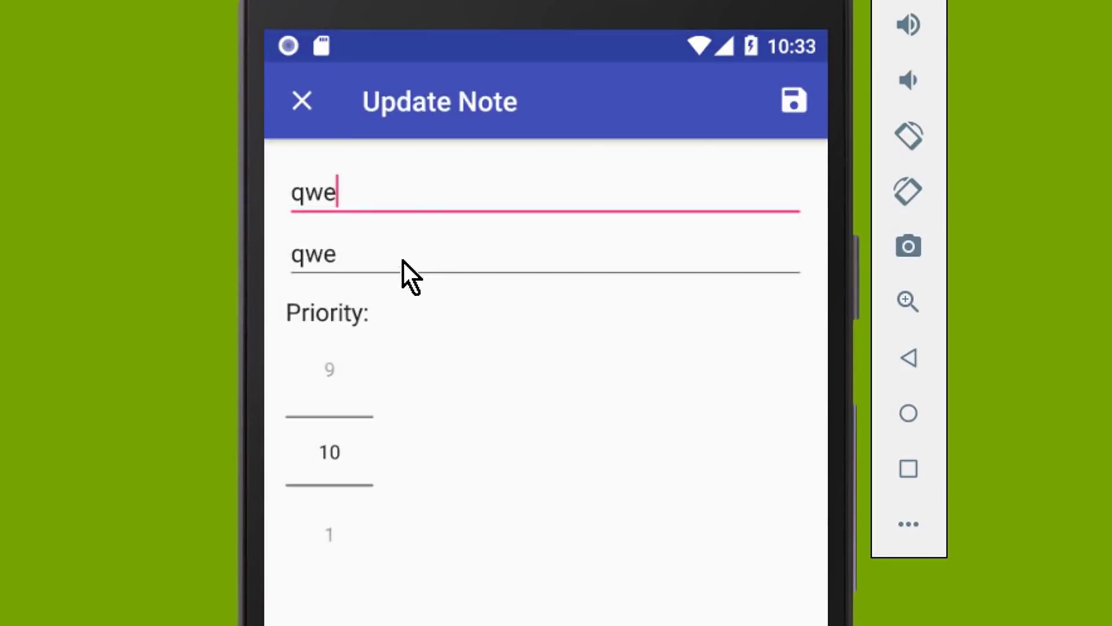
text(123)
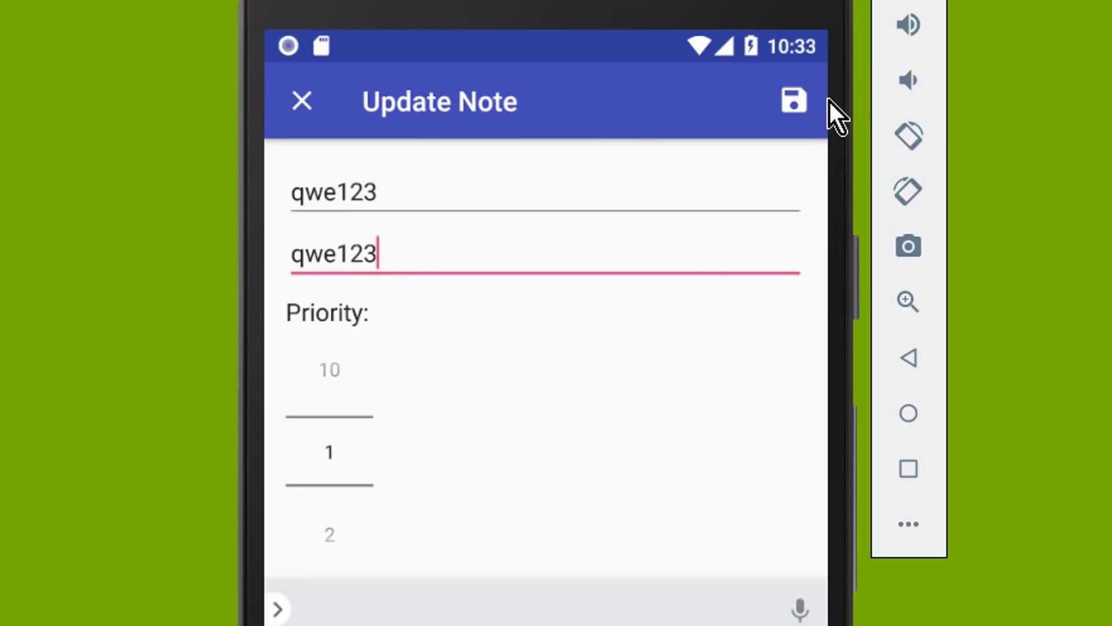
click(793, 100)
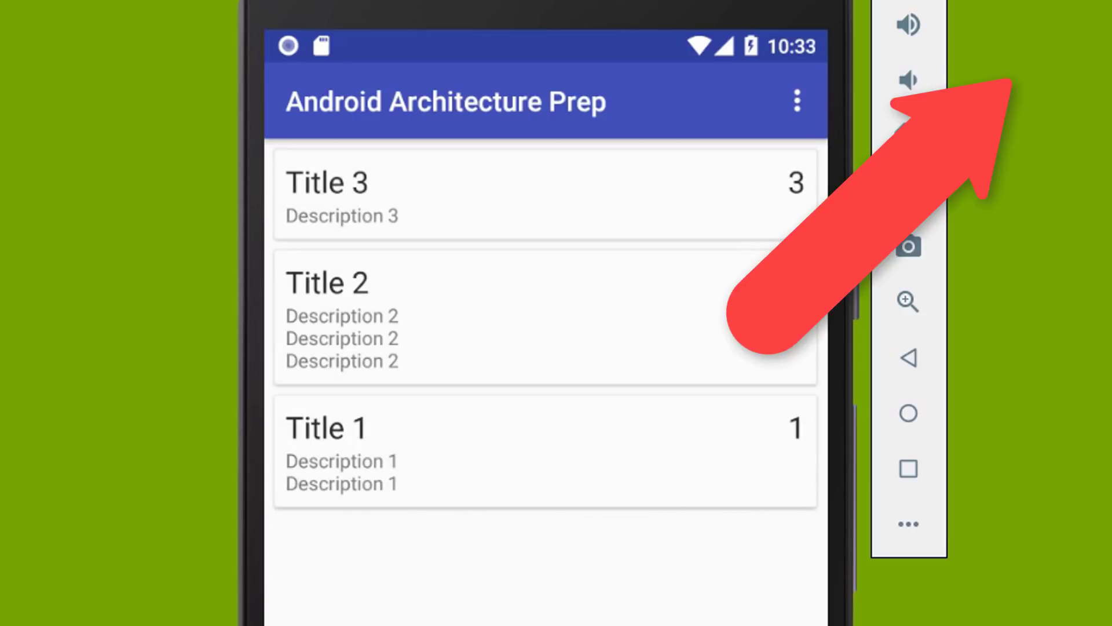
click(796, 101)
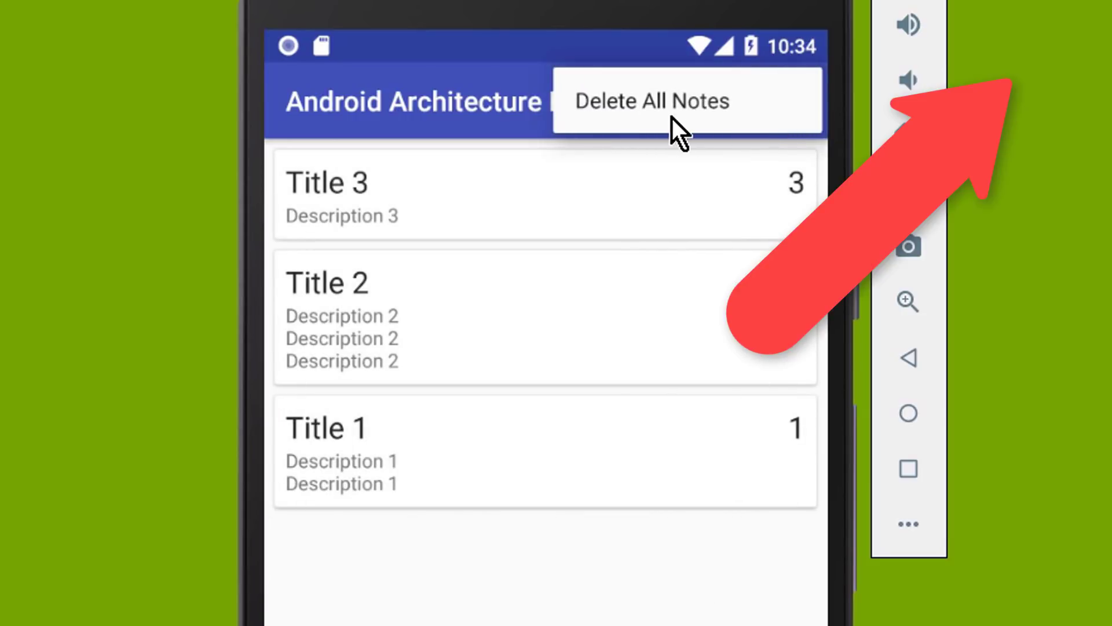
mouse_move(665, 110)
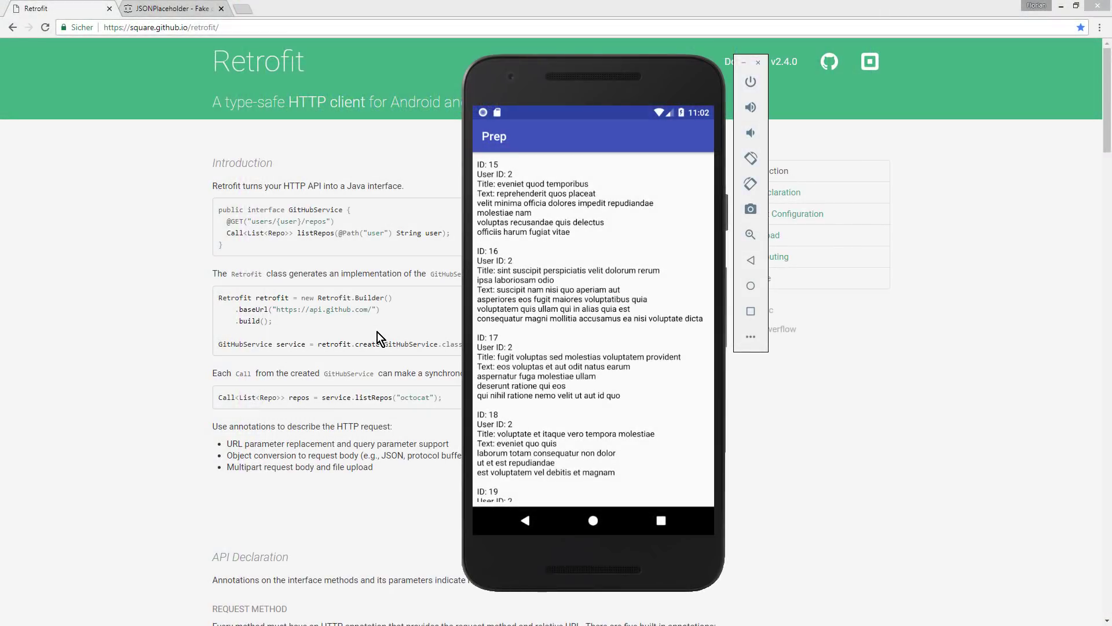
mouse_move(585, 177)
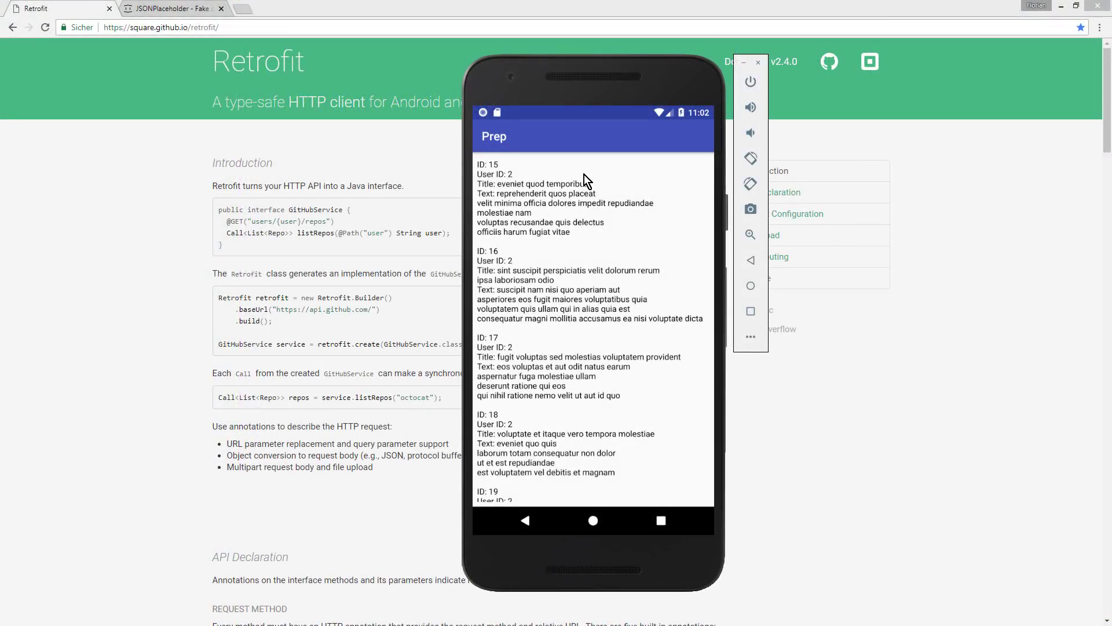
mouse_move(401, 198)
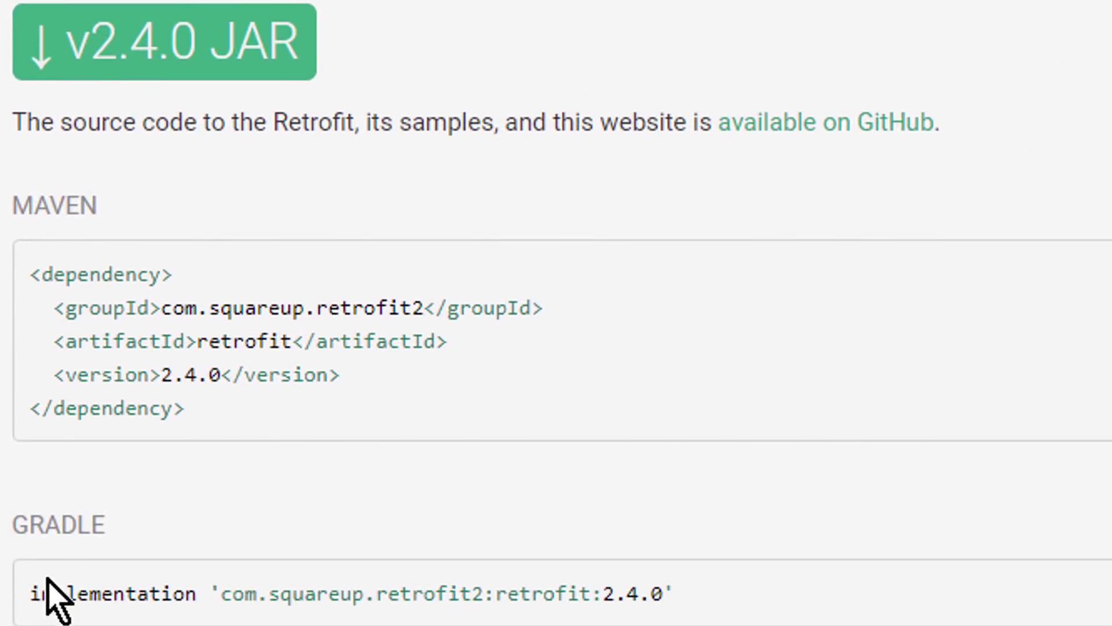
Step: Select the Retrofit Gradle implementation line in the Download section
drag(42, 593, 645, 594)
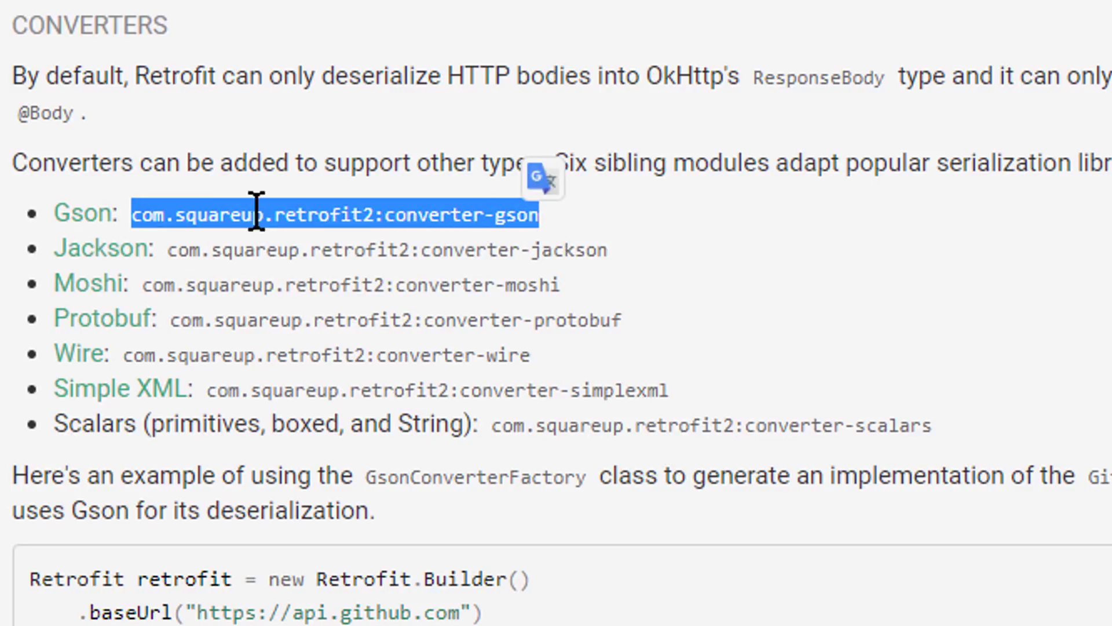
mouse_move(542, 258)
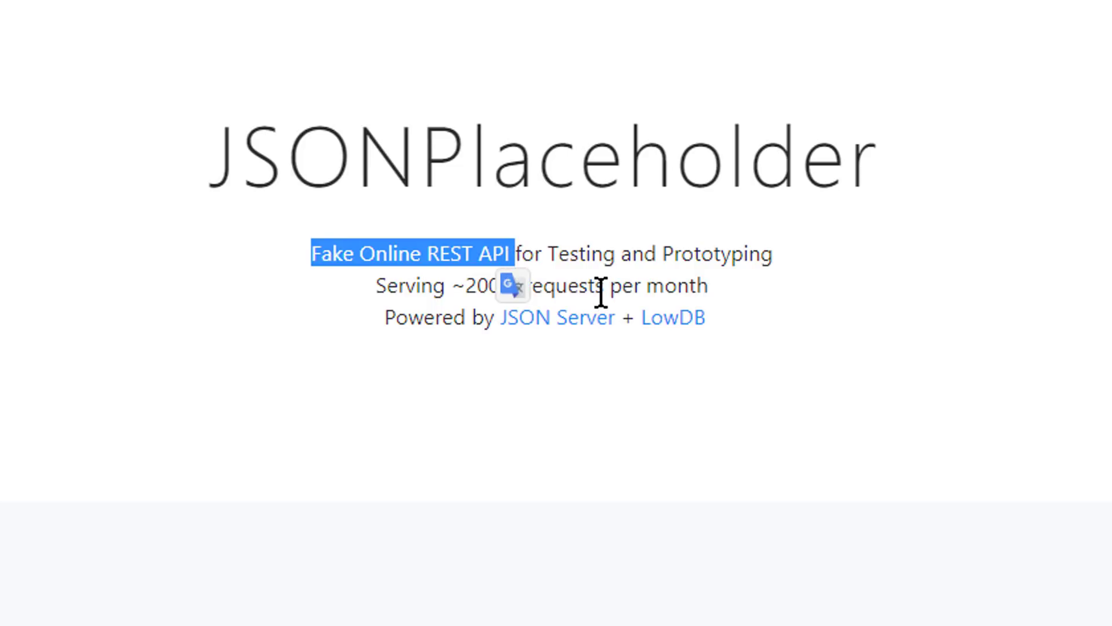
mouse_move(621, 390)
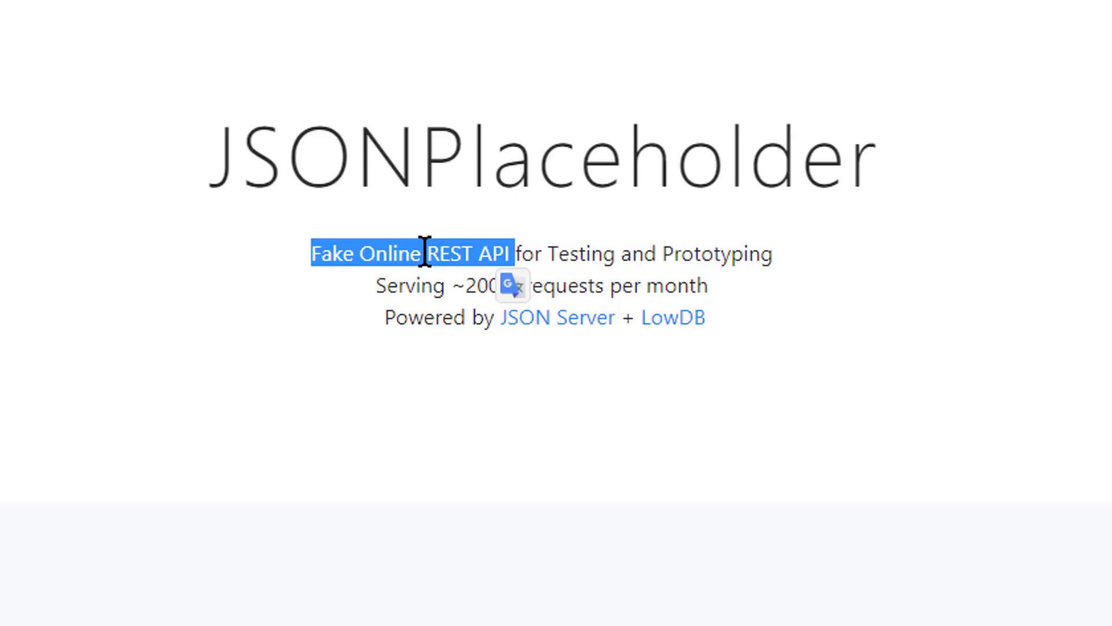
mouse_move(415, 227)
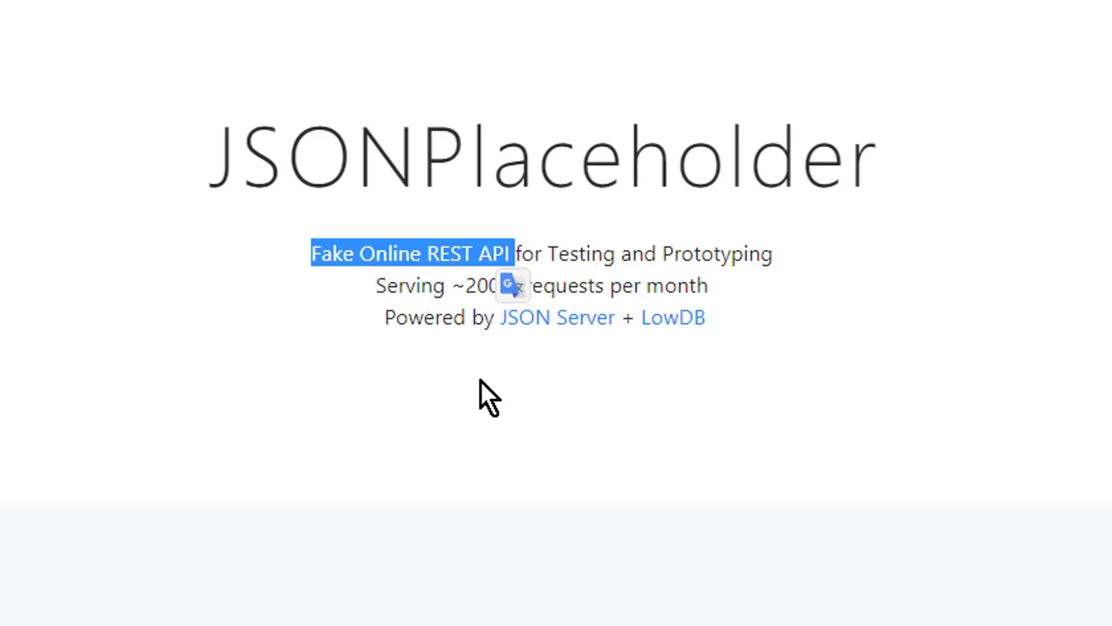
mouse_move(539, 485)
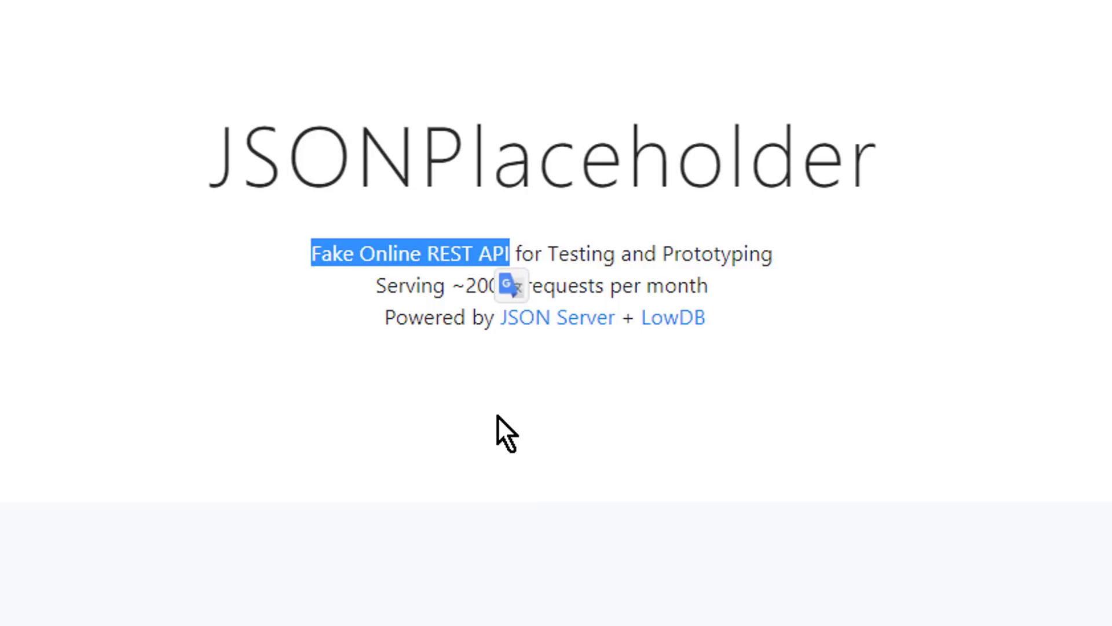
mouse_move(493, 284)
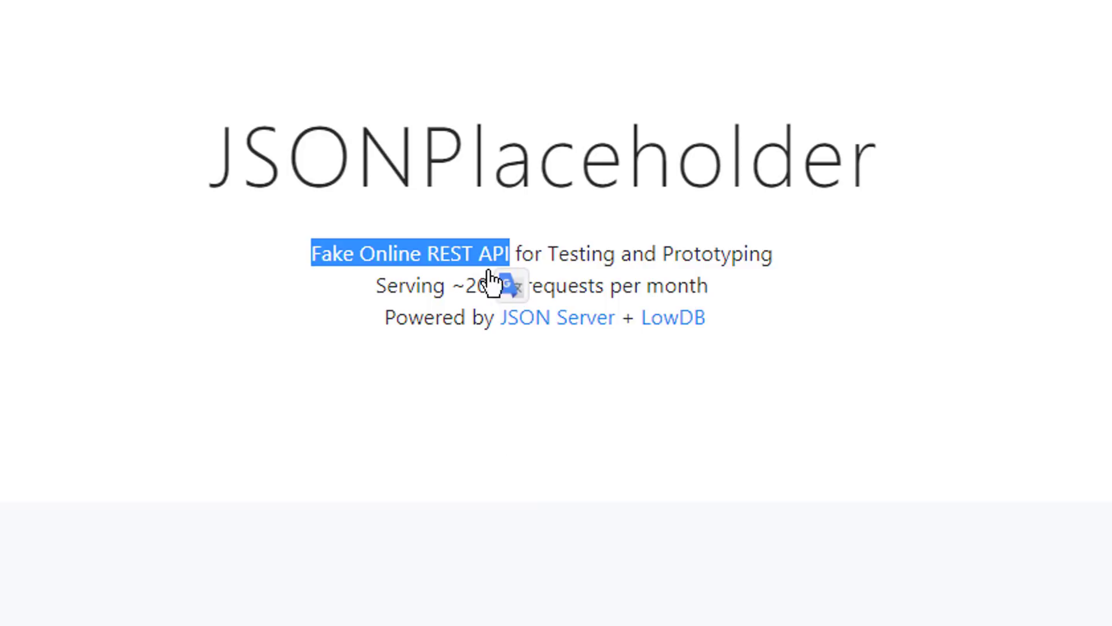
Step: Scroll the JSONPlaceholder fake REST API page to view its content
scroll(down, 3)
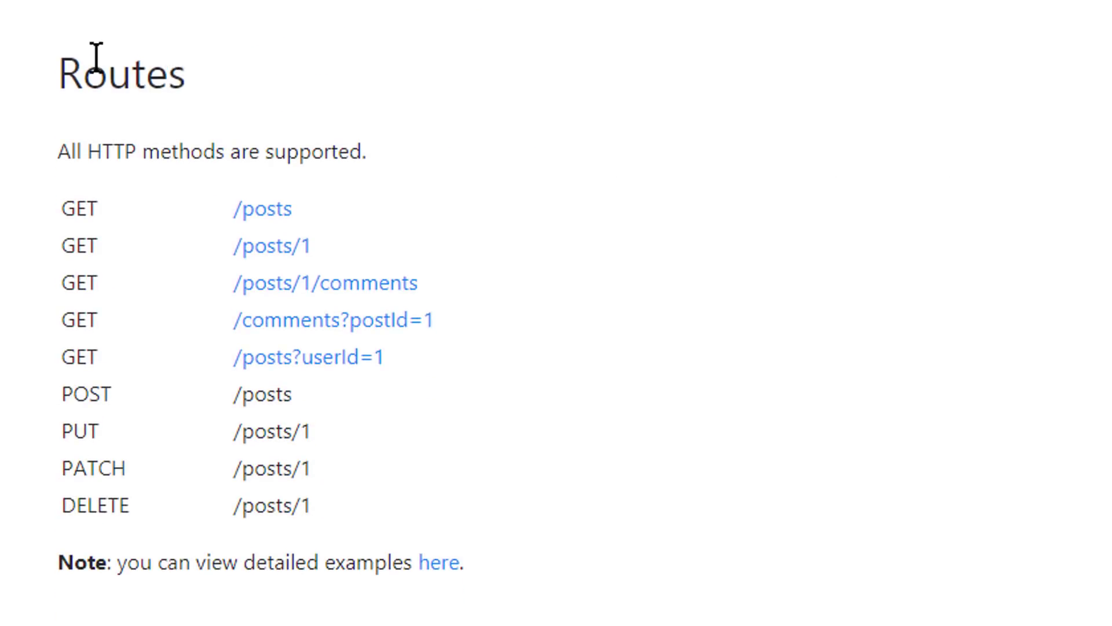
Step: Highlight the Routes heading and follow the GET /posts route
double_click(120, 71)
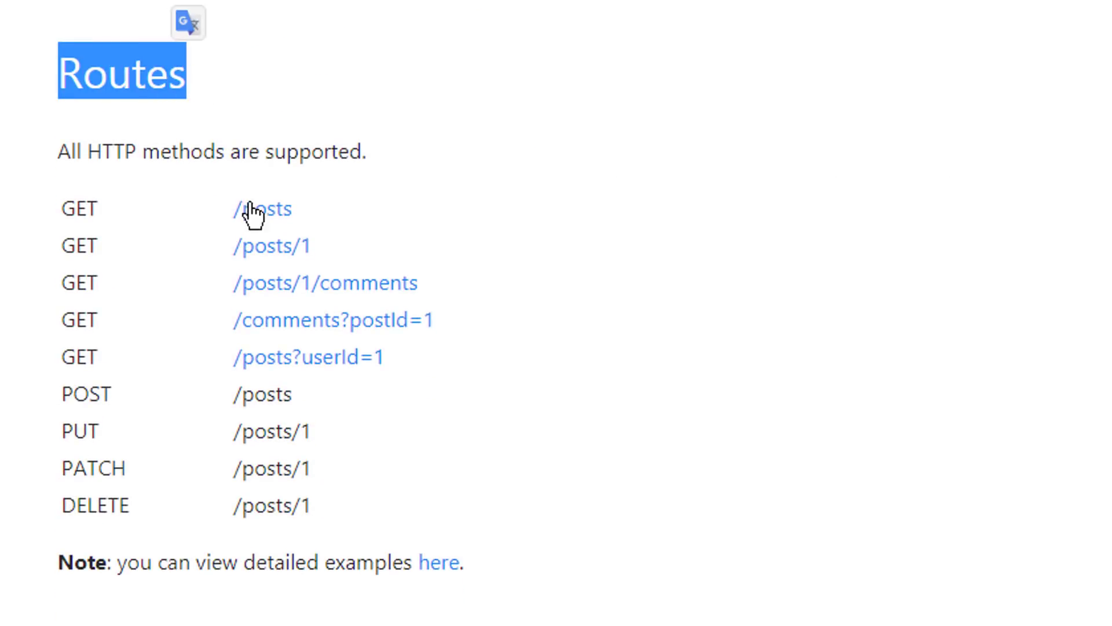
mouse_move(307, 357)
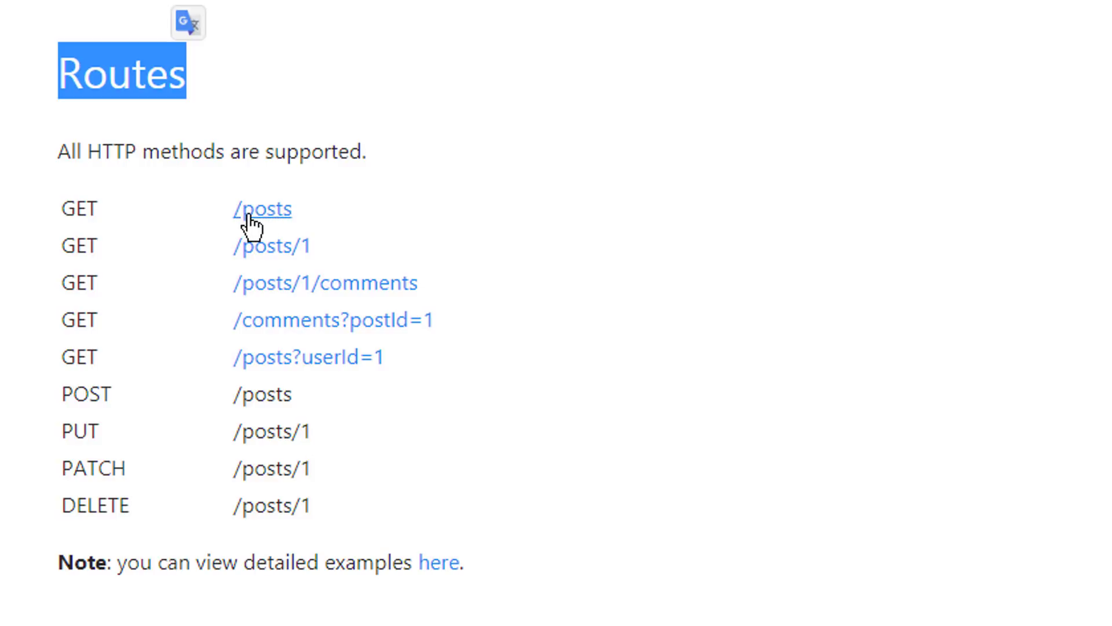
click(260, 210)
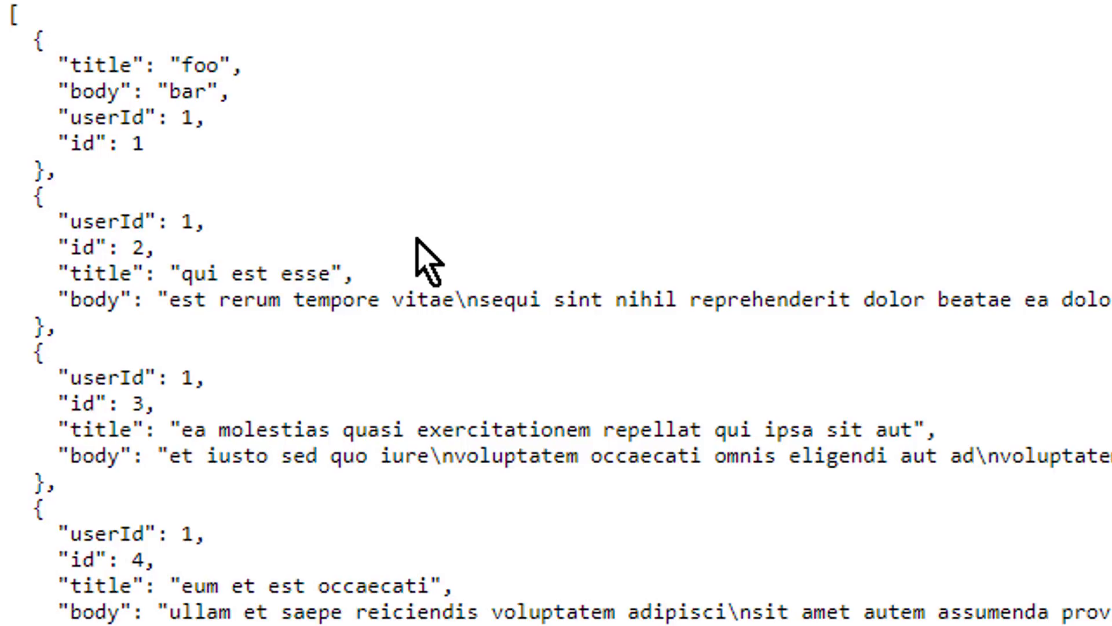
mouse_move(337, 74)
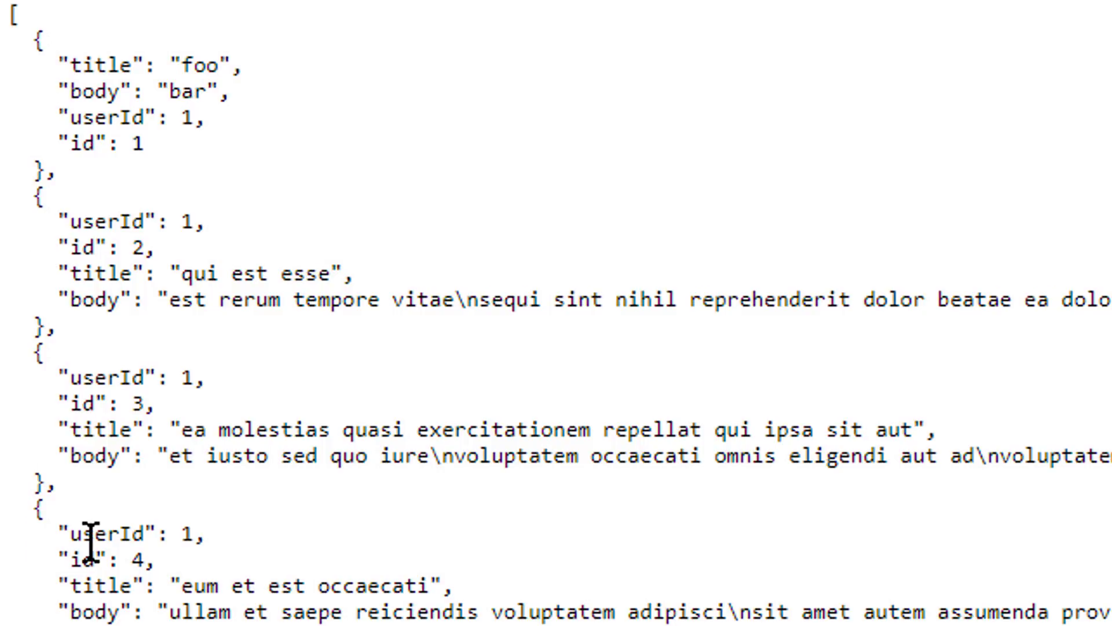
mouse_move(255, 213)
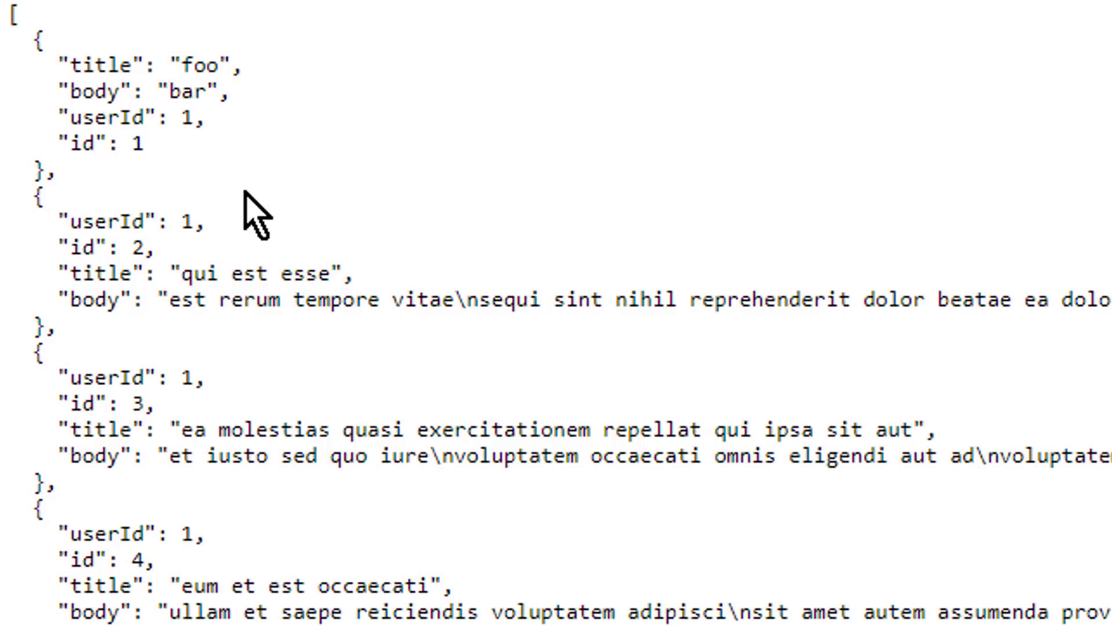
mouse_move(348, 207)
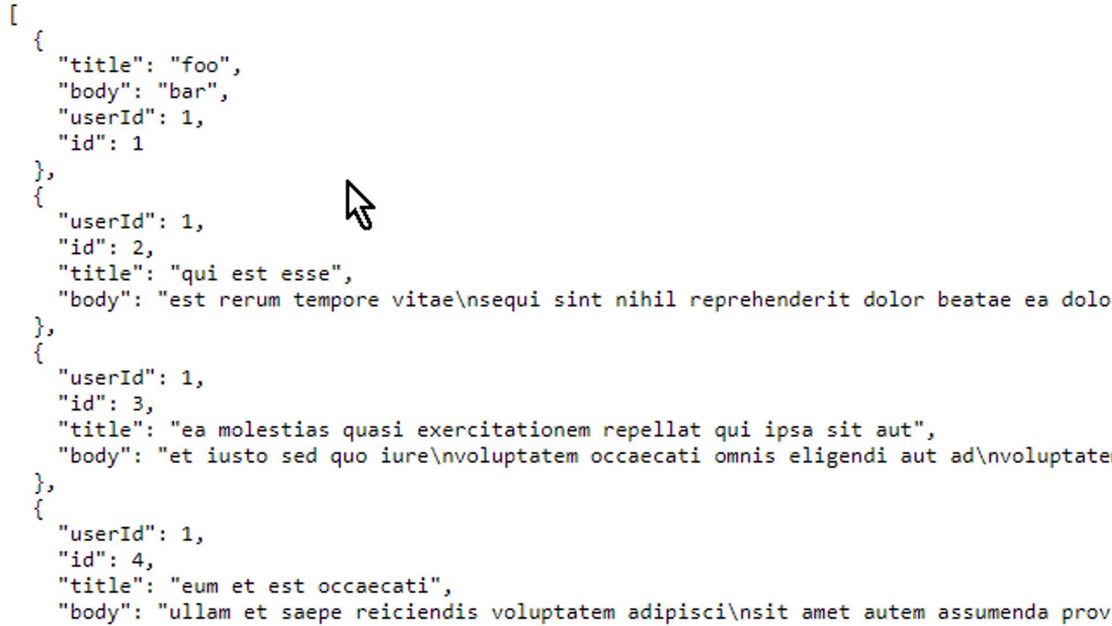
mouse_move(188, 184)
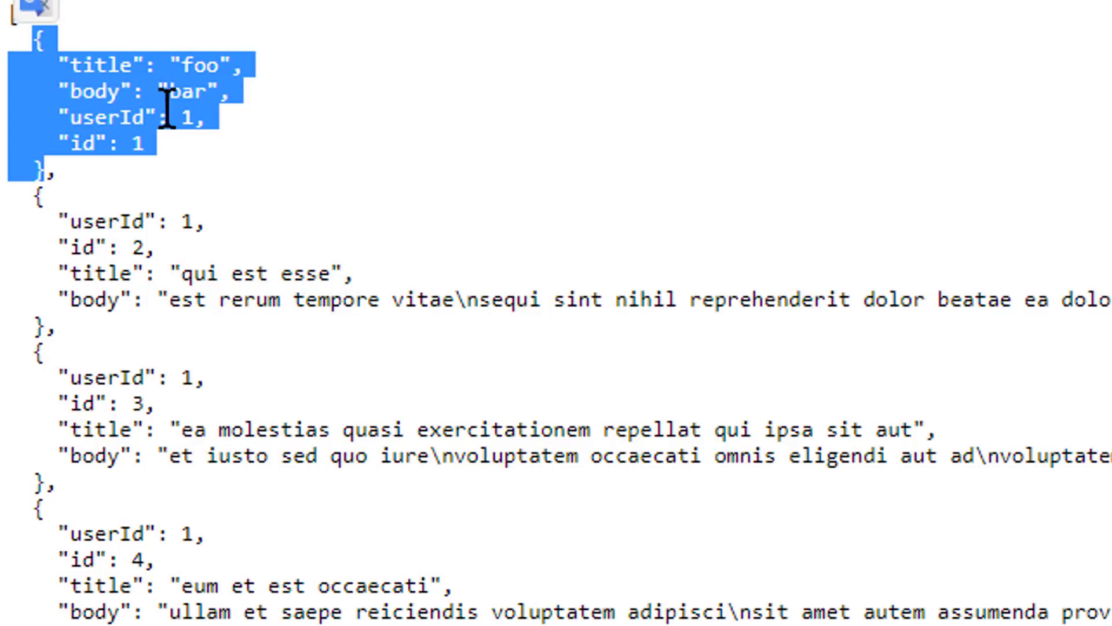
mouse_move(182, 202)
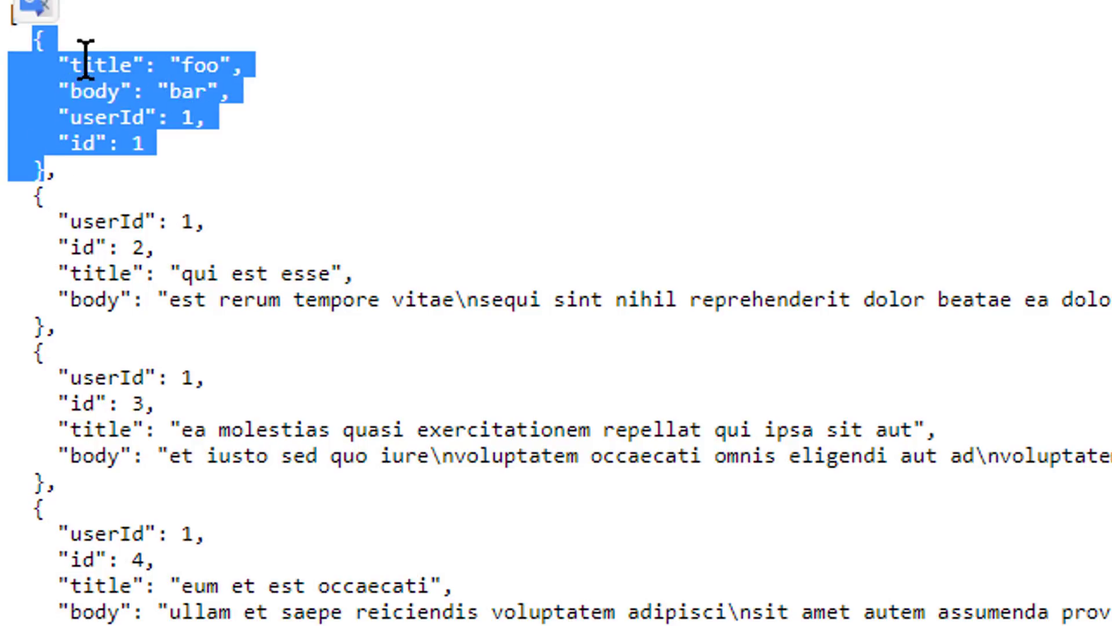
mouse_move(191, 117)
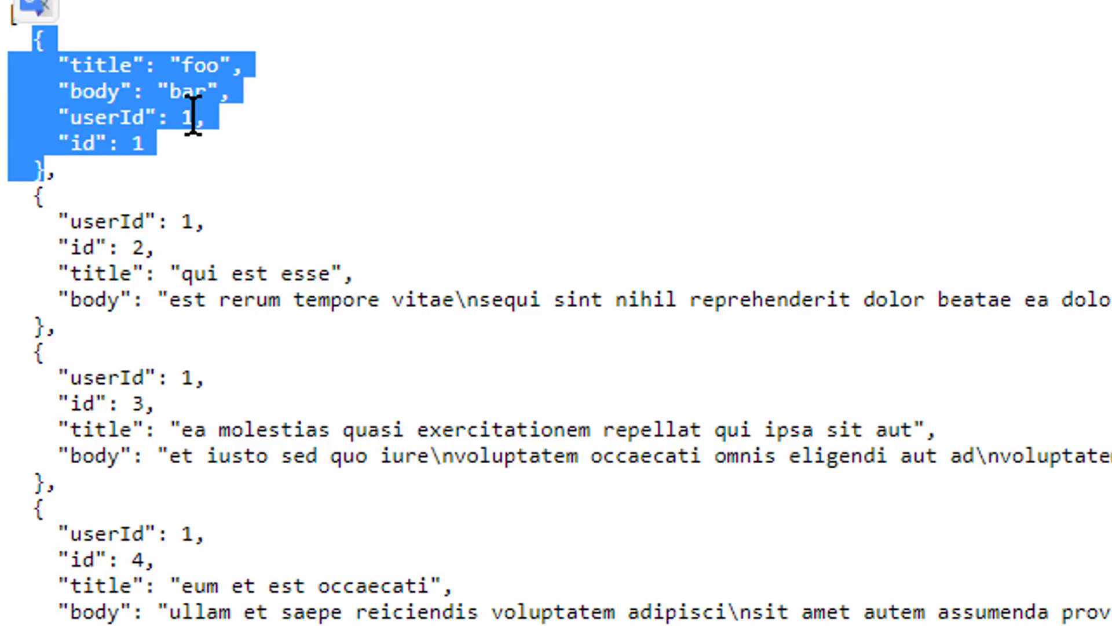
mouse_move(149, 99)
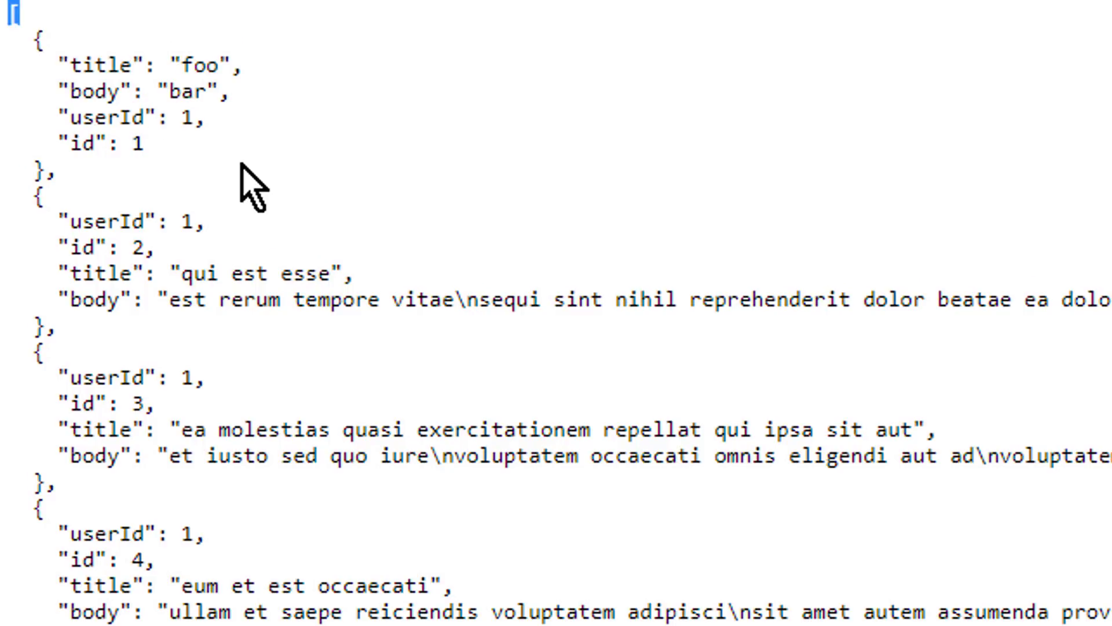
mouse_move(219, 178)
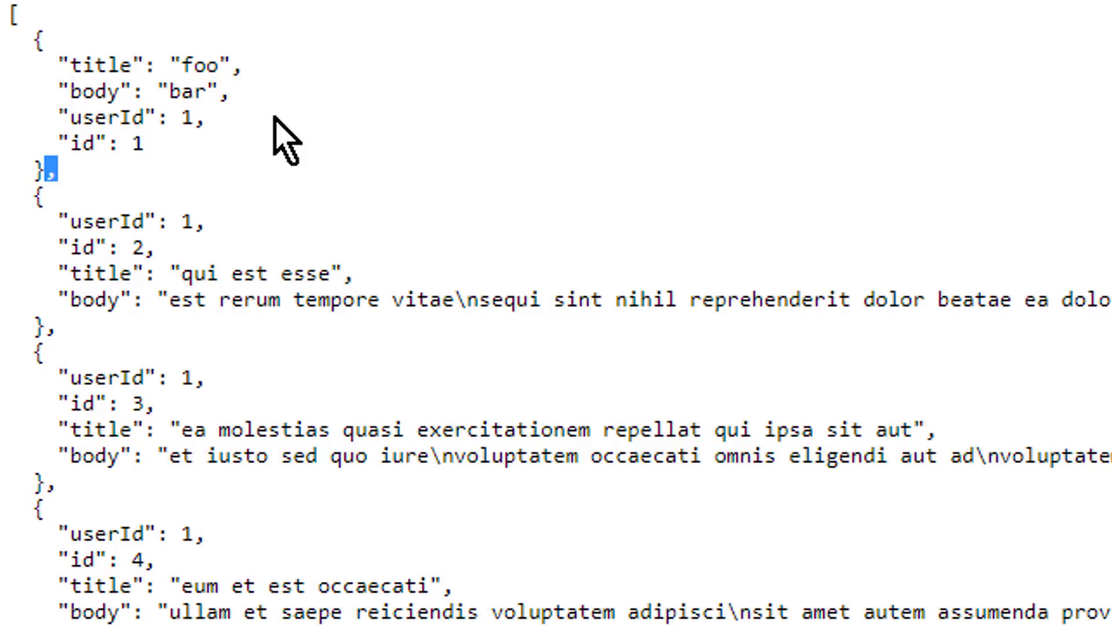
mouse_move(298, 195)
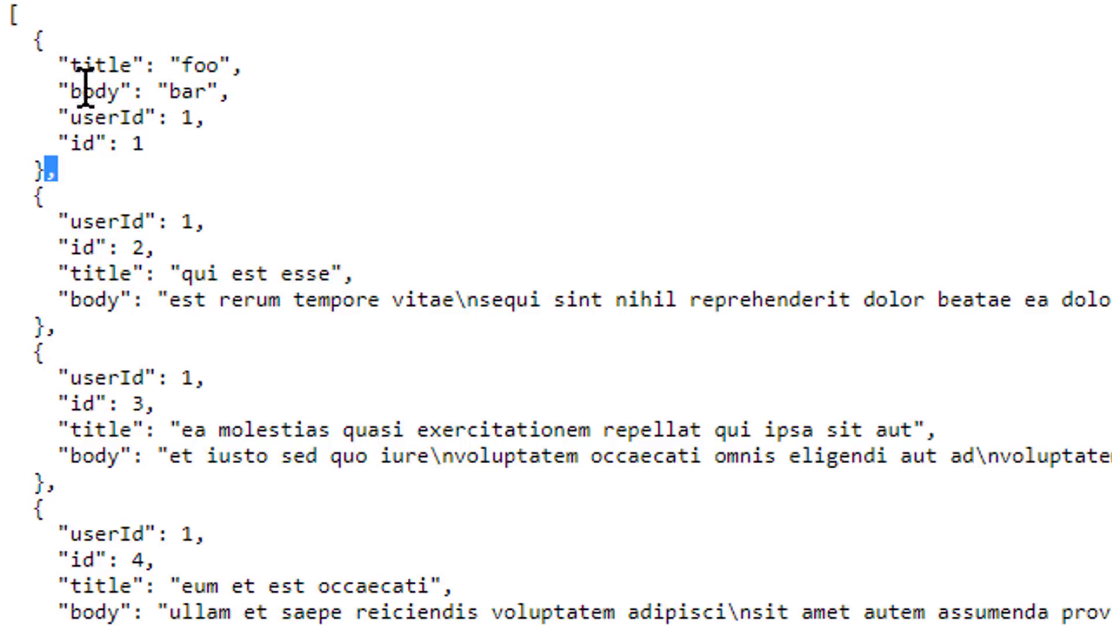
Step: Select the first post object's userId, id, title and body fields in the /posts JSON
drag(78, 64, 141, 146)
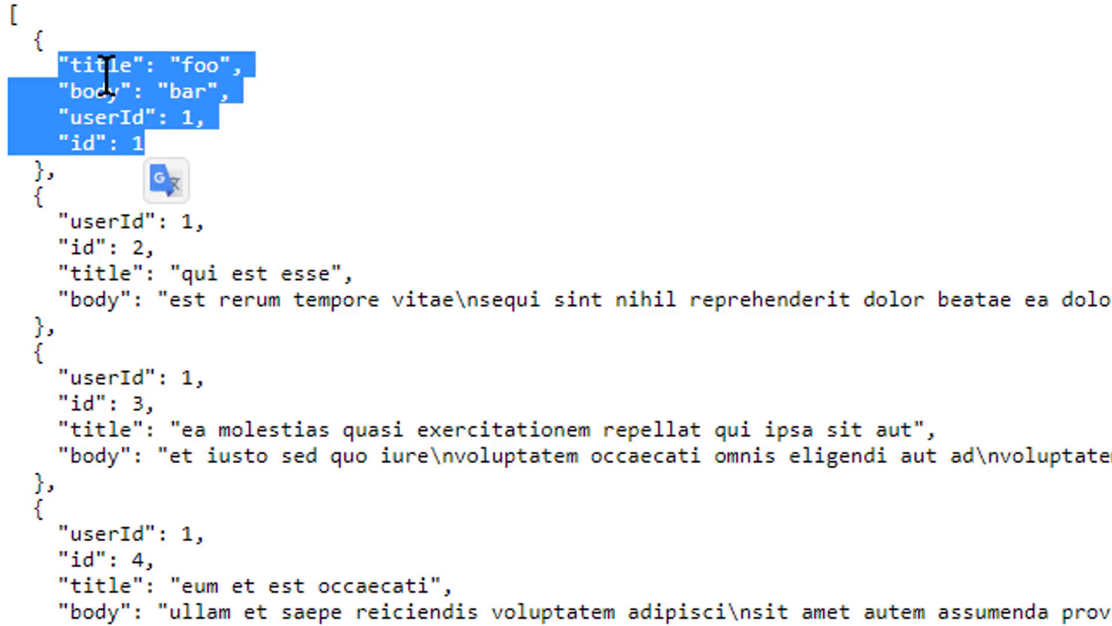
mouse_move(301, 160)
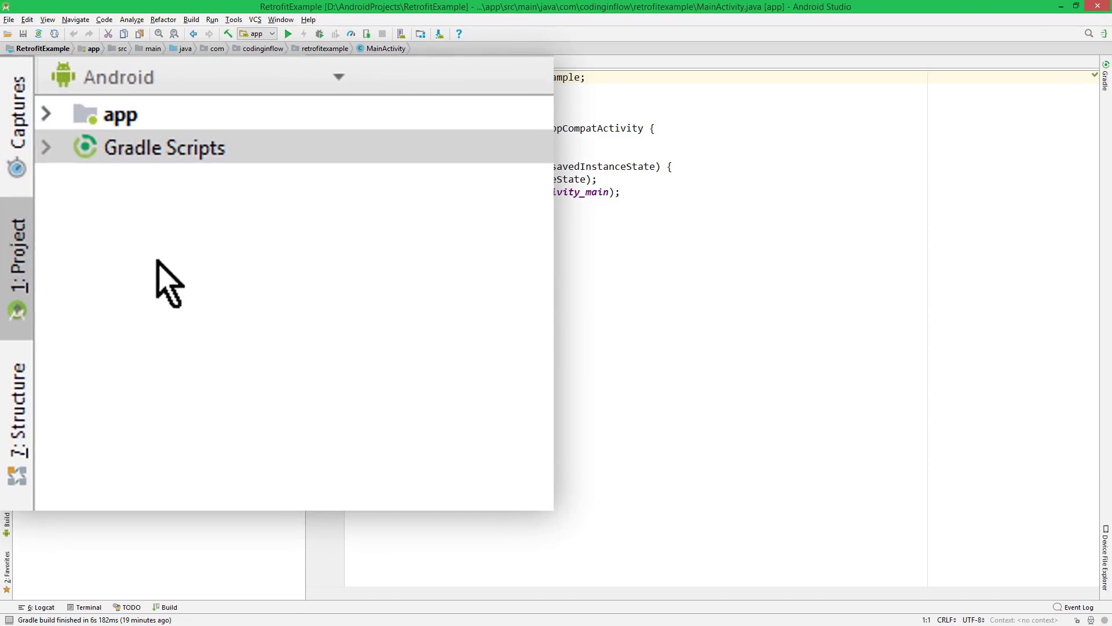
Step: Add Retrofit 2.4.0 and converter-gson 2.4.0 to build.gradle (Module: app) and sync the project
click(163, 147)
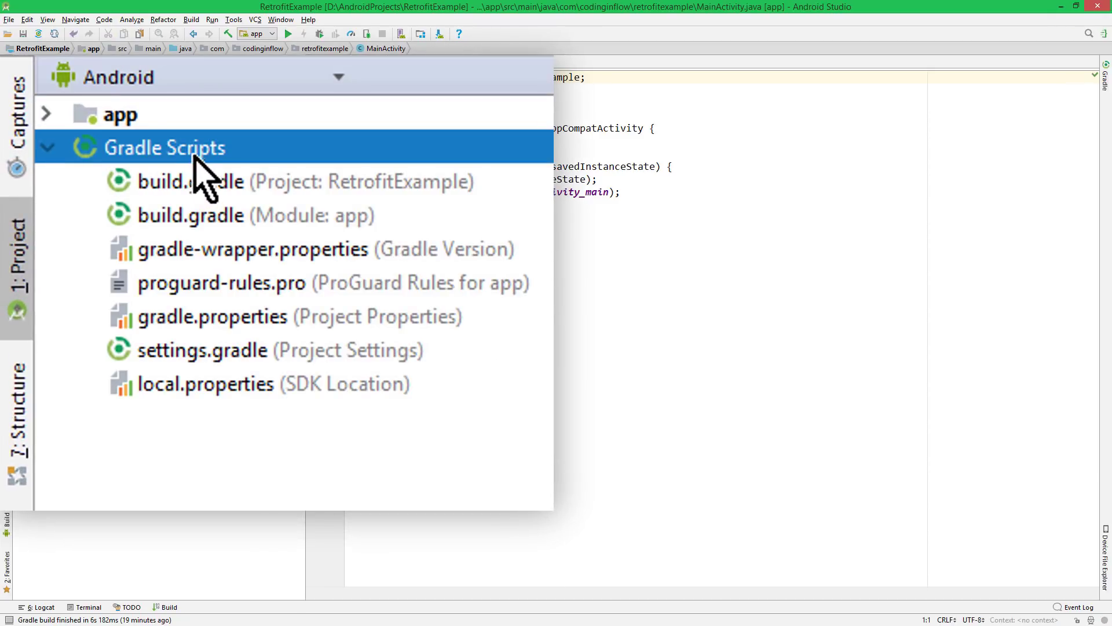
mouse_move(206, 227)
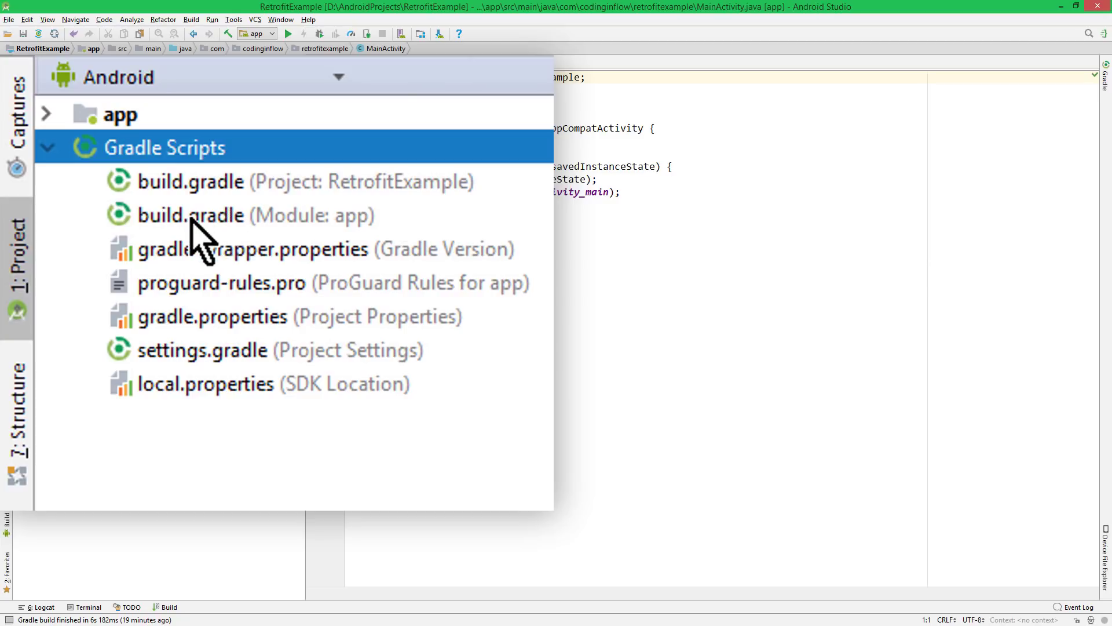
click(190, 216)
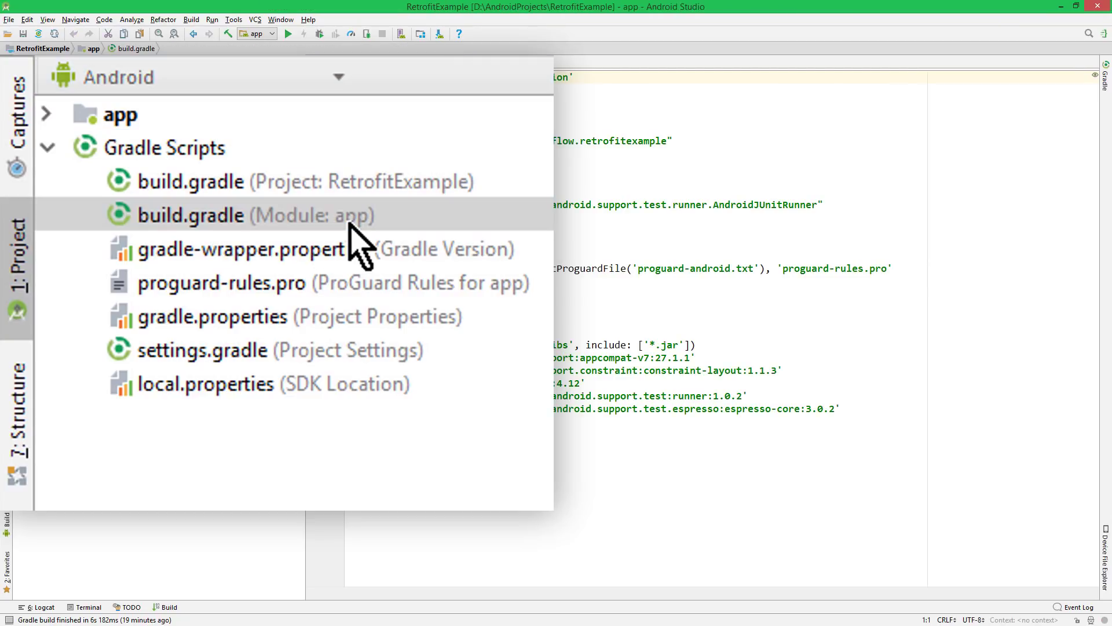
click(190, 216)
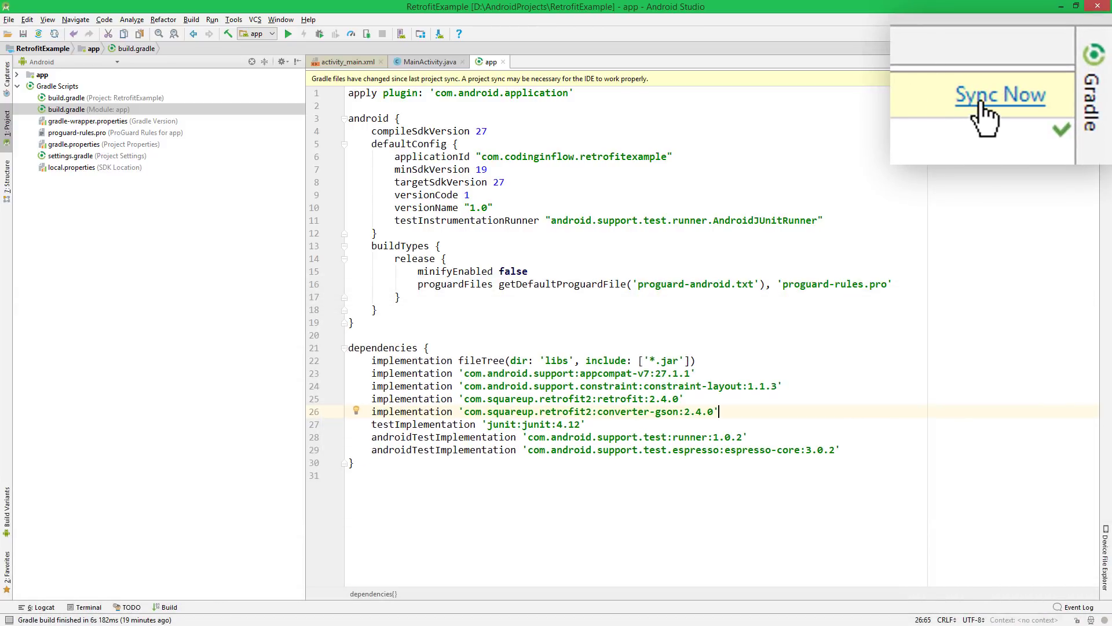
click(1000, 94)
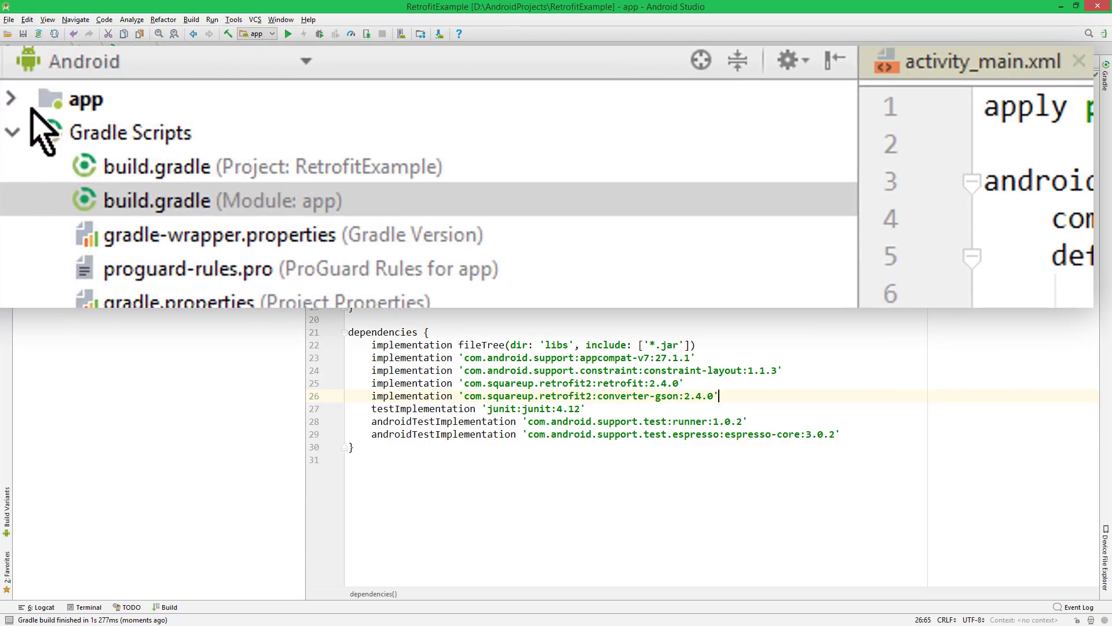
Step: Create a new Java class named Post in the retrofitexample package
click(12, 99)
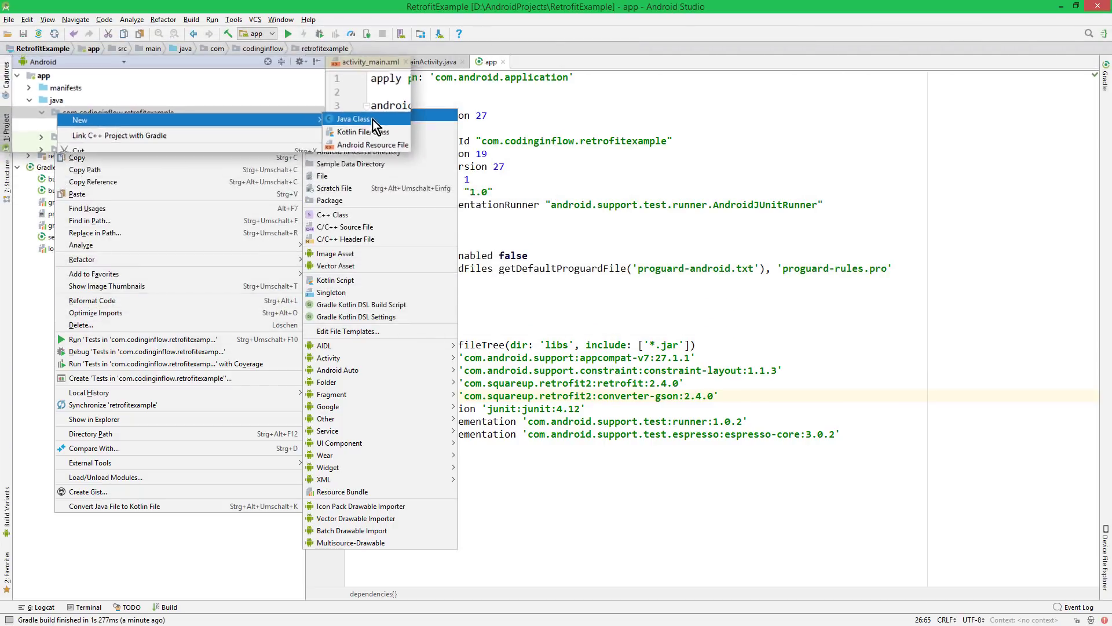
click(354, 118)
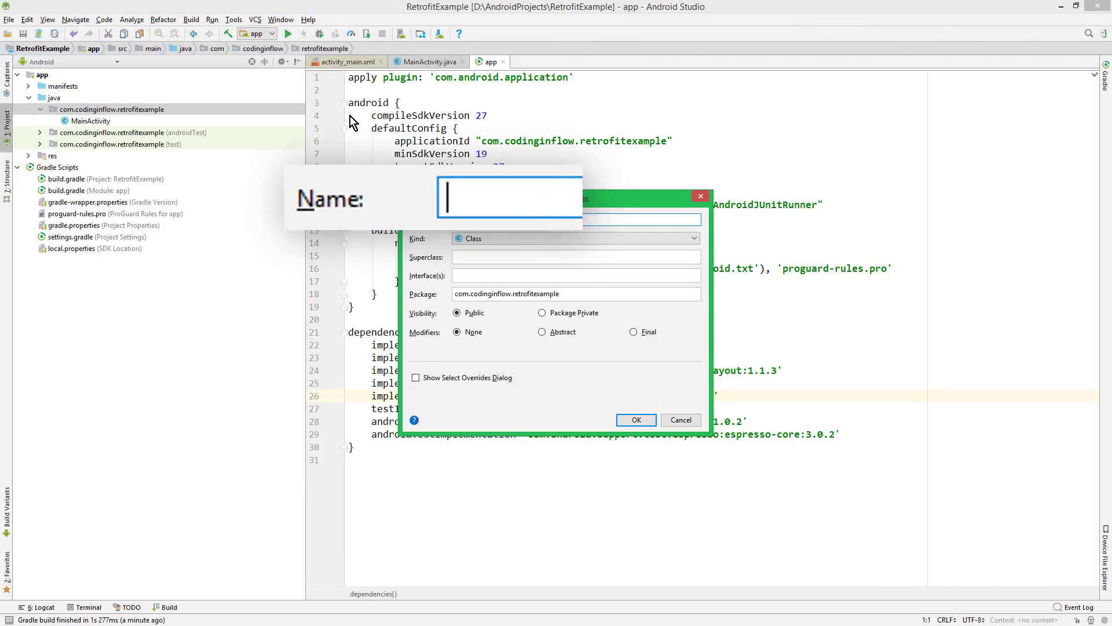
text(Post)
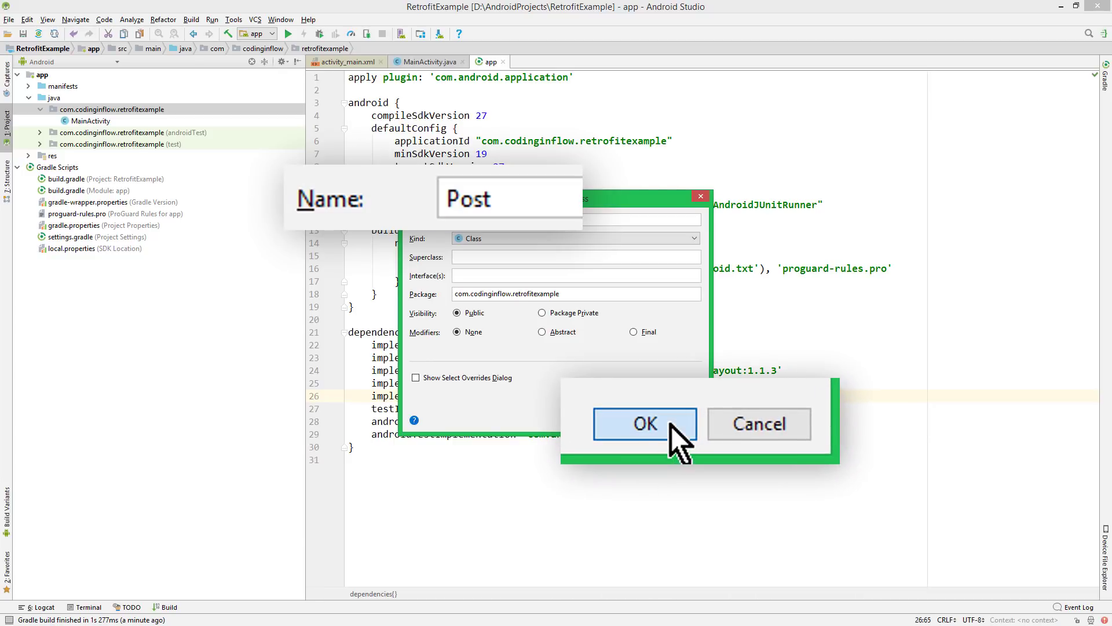
click(643, 424)
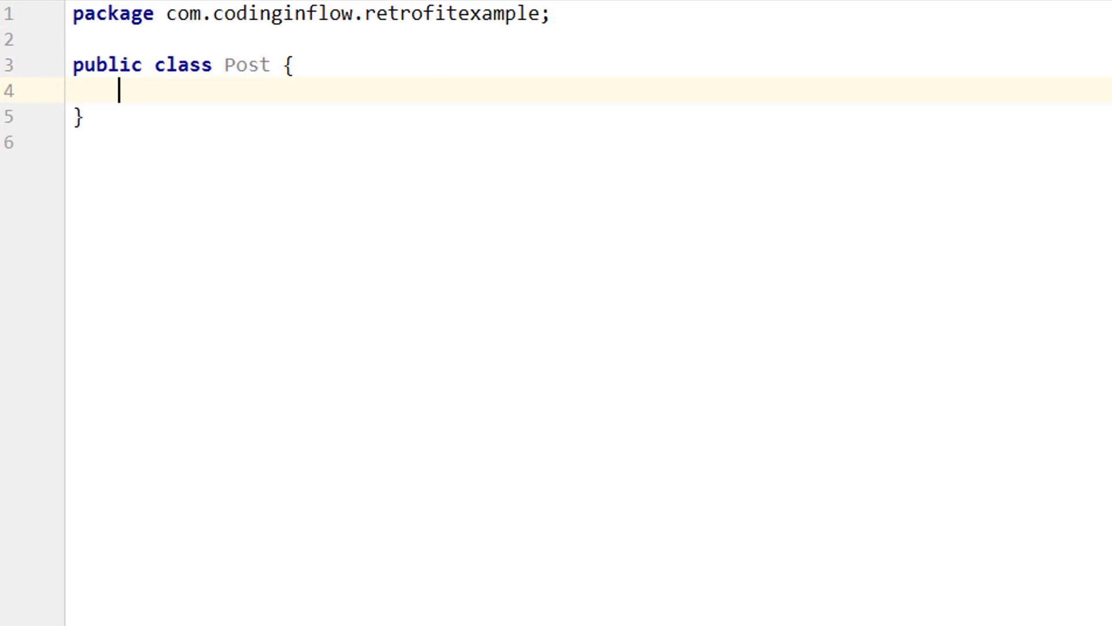
Step: Declare private fields int userId, int id, String title and String text in Post
text(private int us)
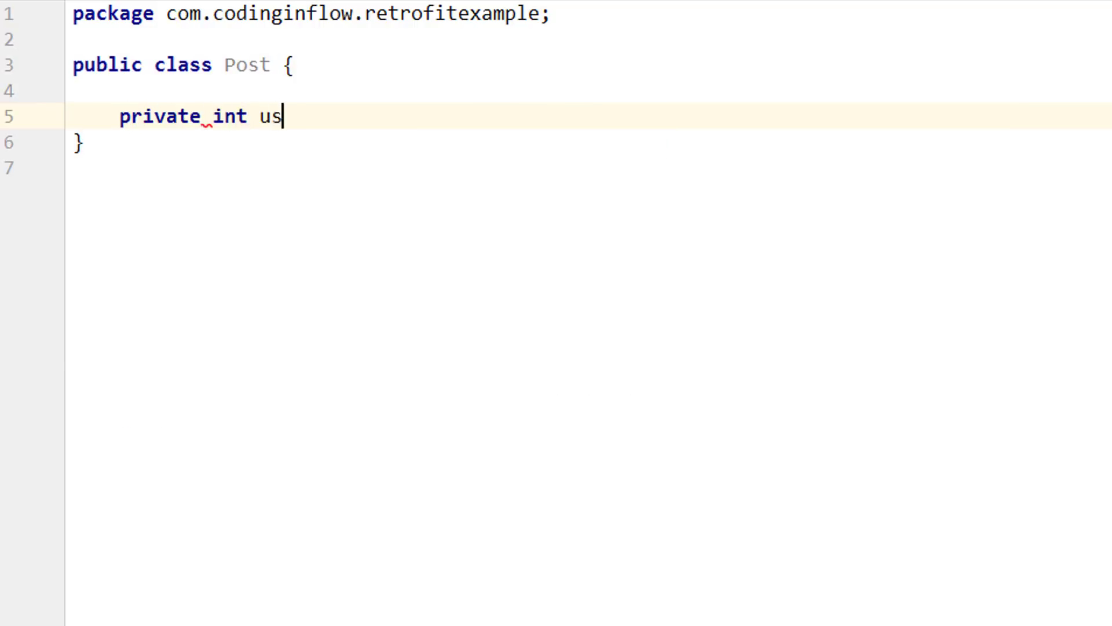
text(erId;)
text(private)
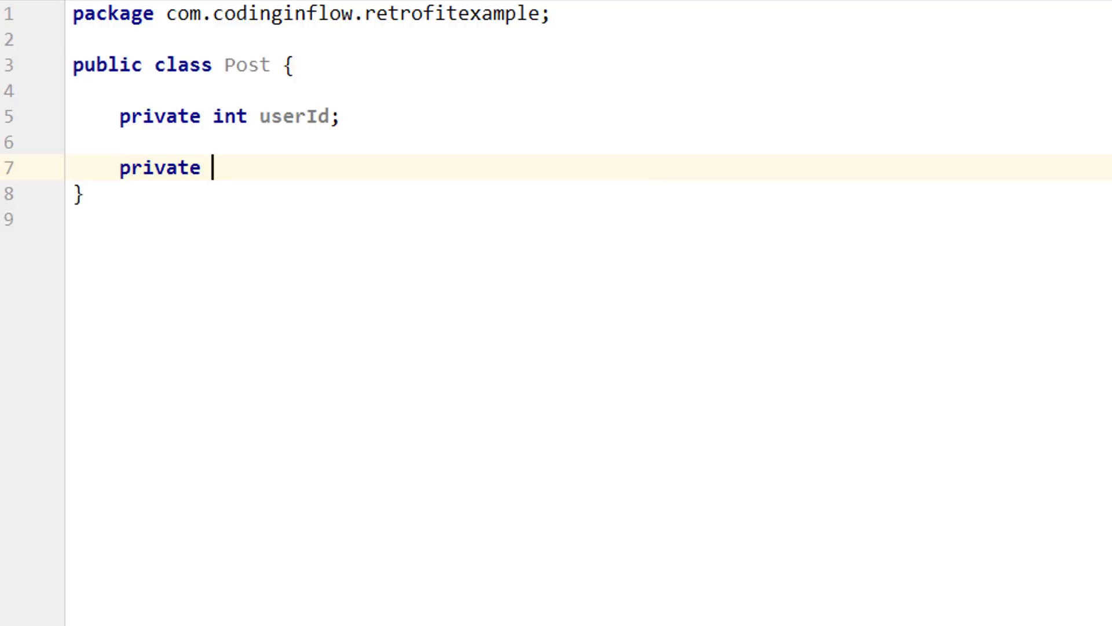
text(int id;)
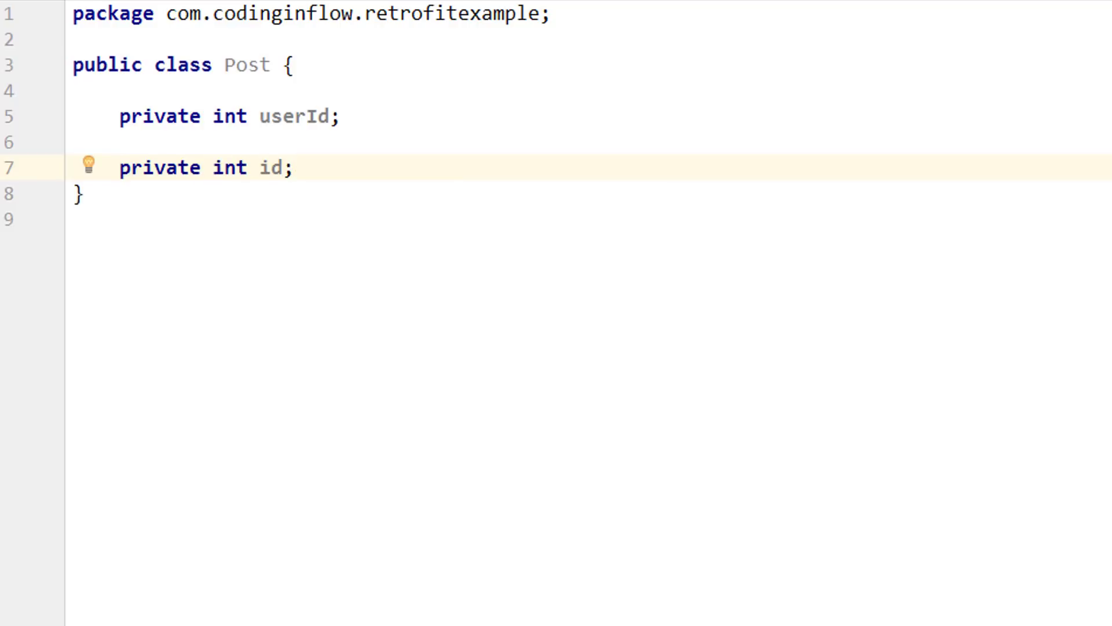
text(private String title;)
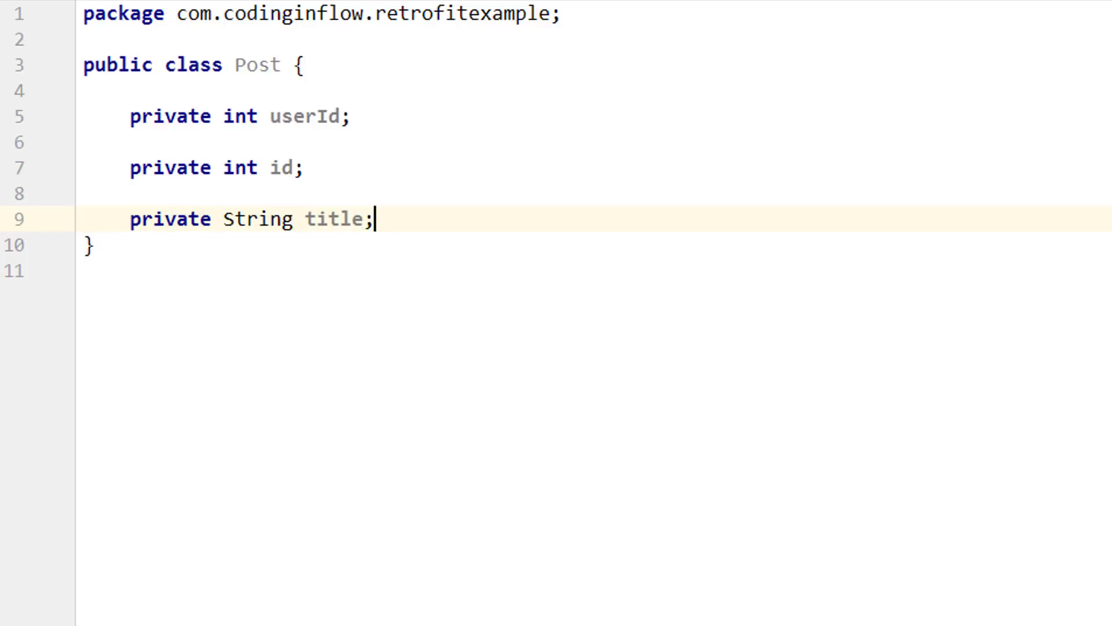
text(private String te)
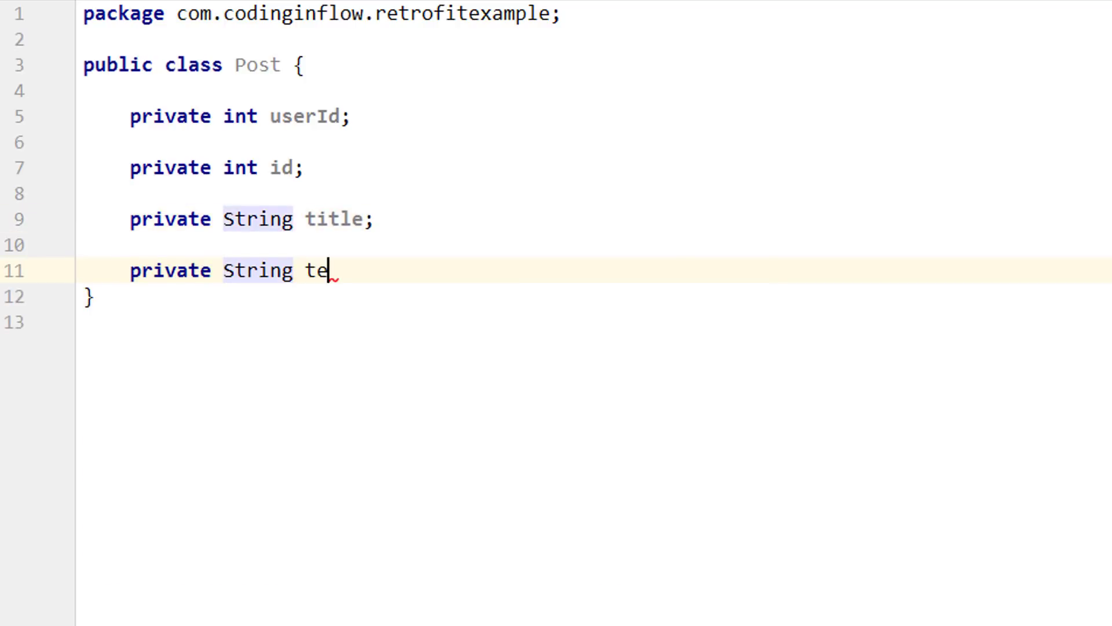
text(xt;)
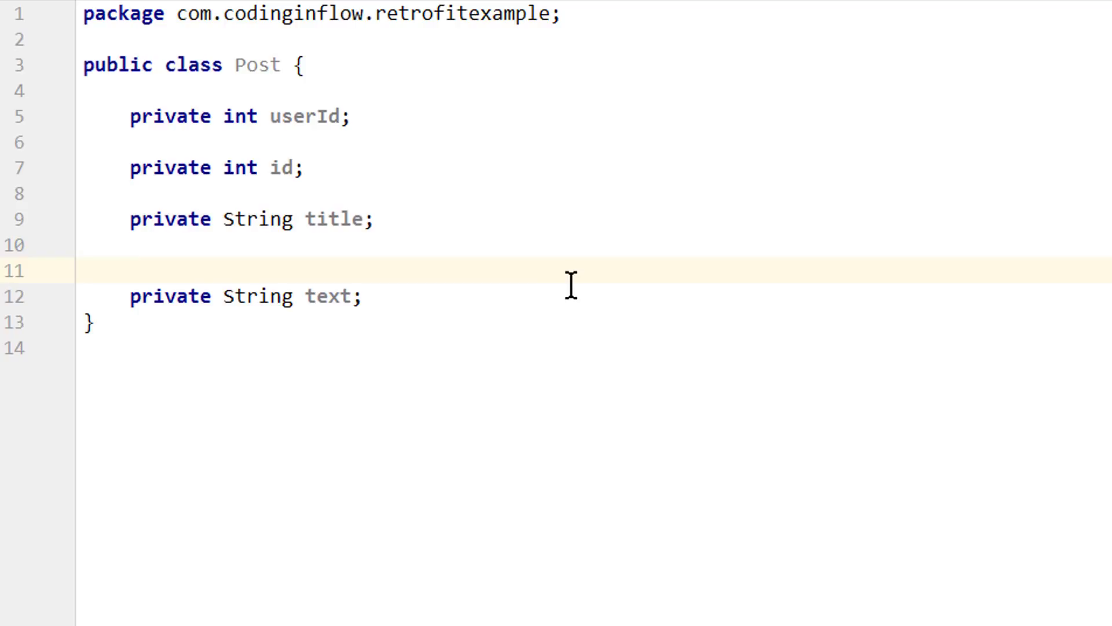
text(@SerializedName()
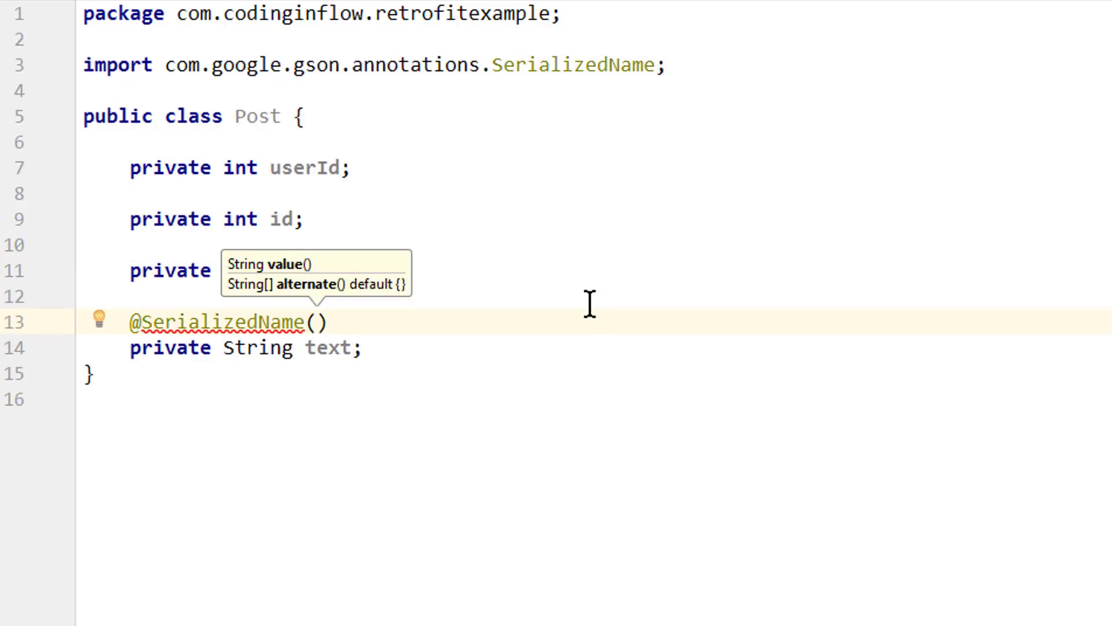
text(")
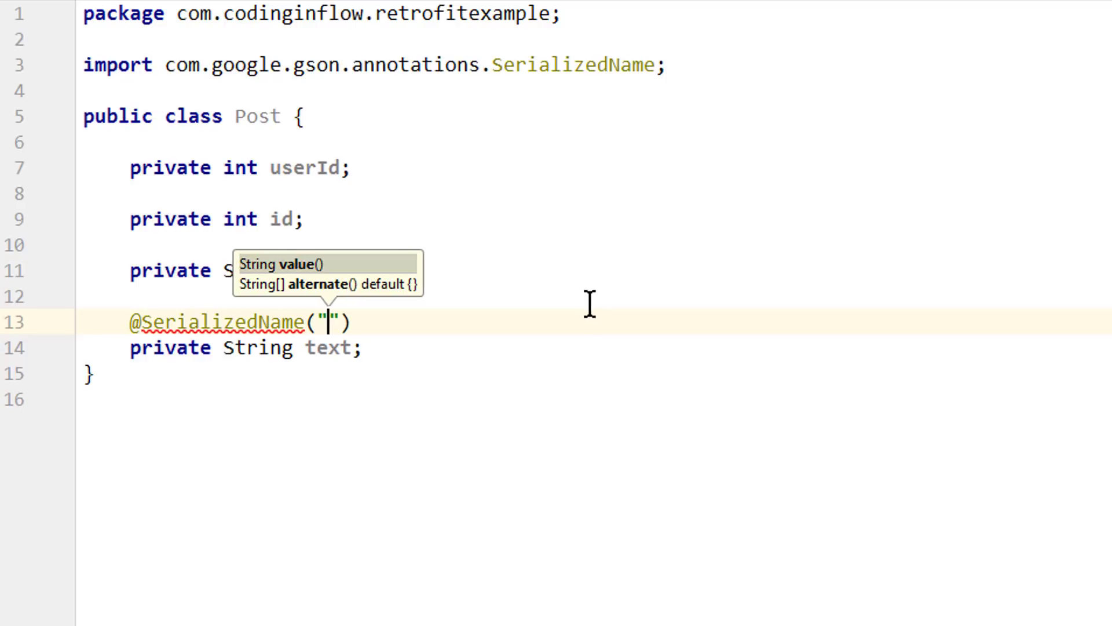
text(body)
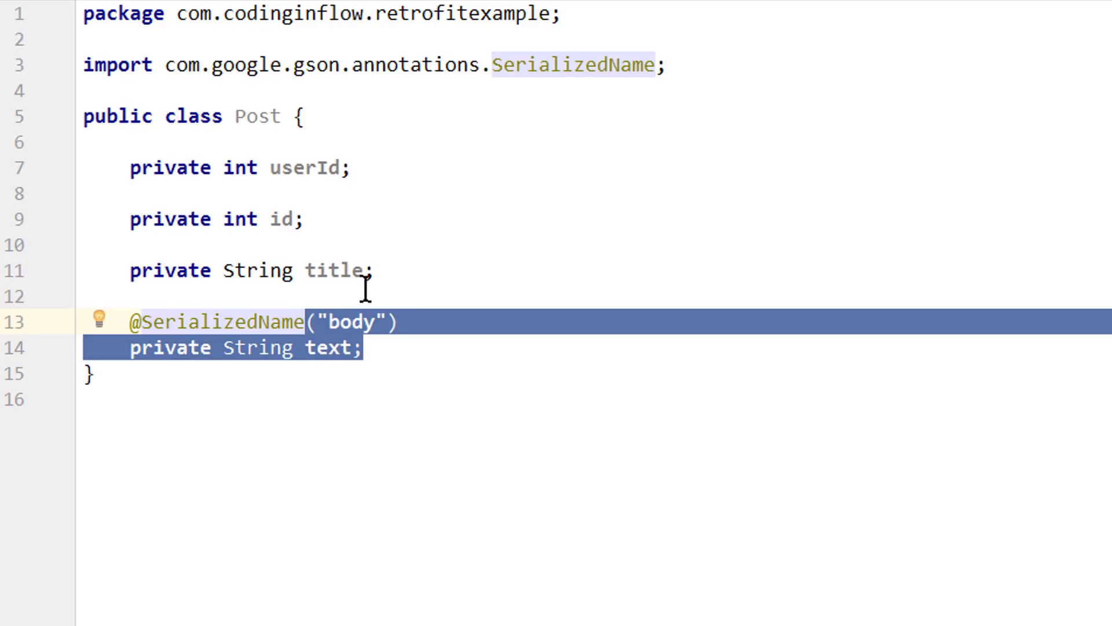
mouse_move(339, 351)
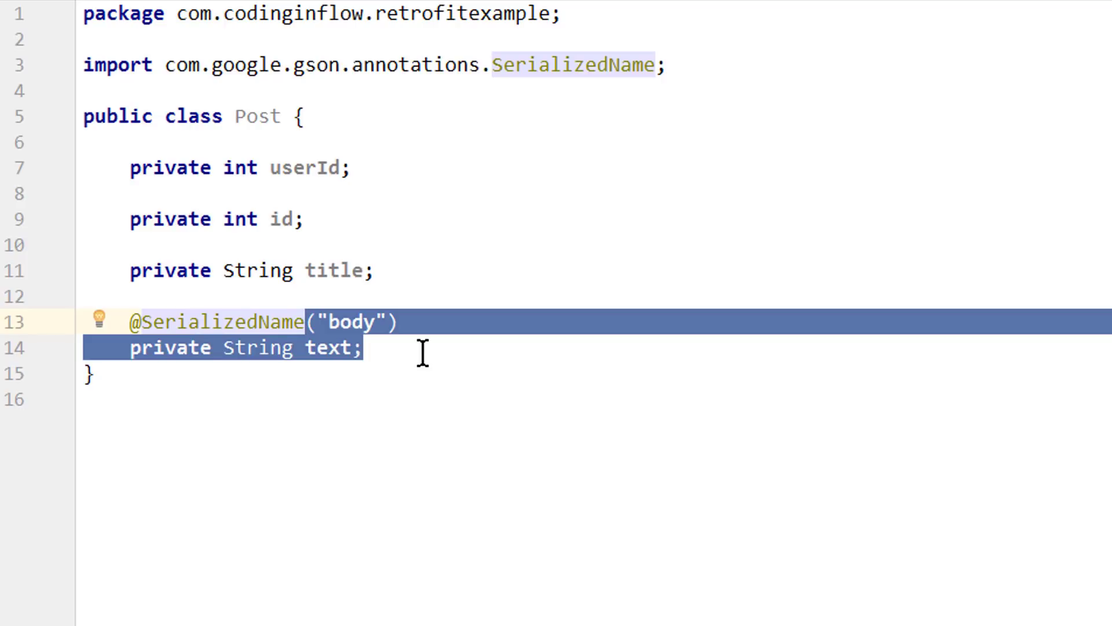
Step: Generate getters getUserId, getId, getTitle and getText via Generate > Getter
click(304, 321)
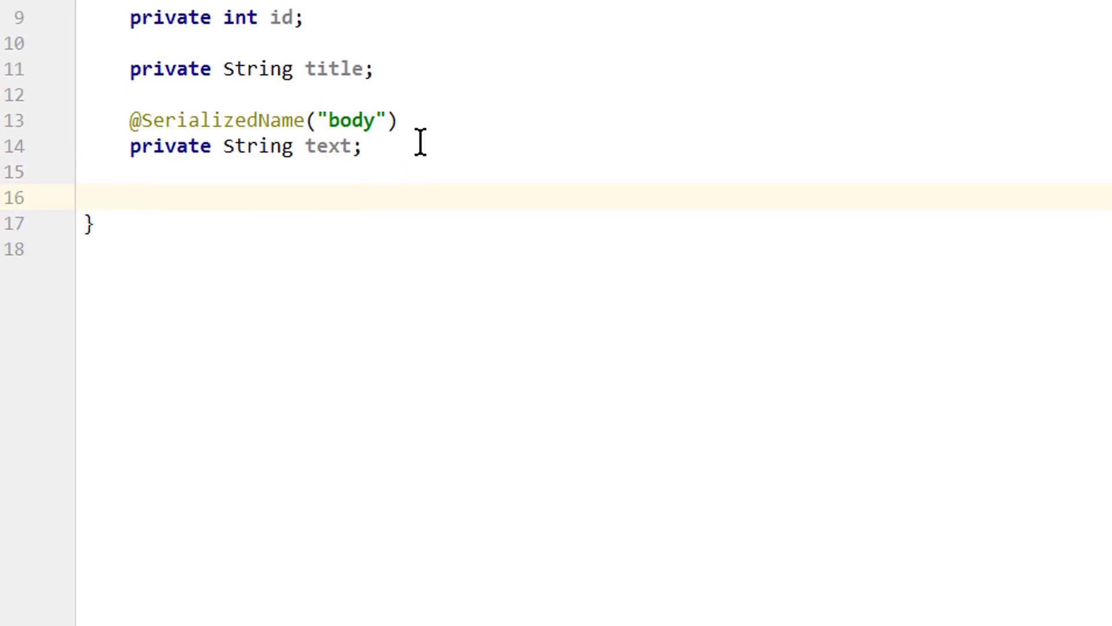
mouse_move(406, 147)
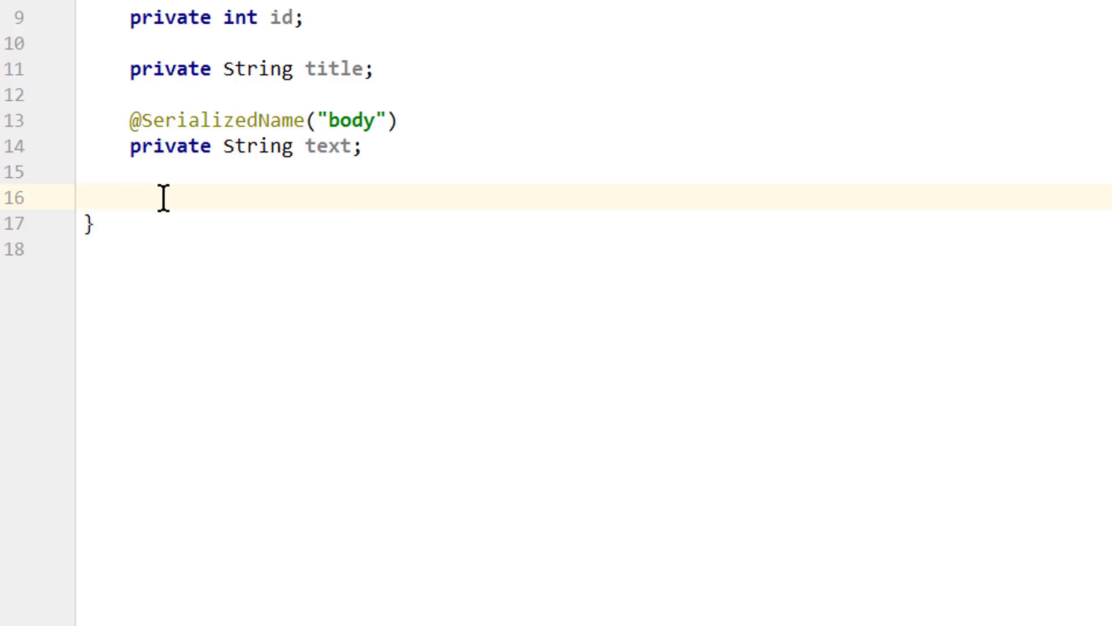
right_click(163, 197)
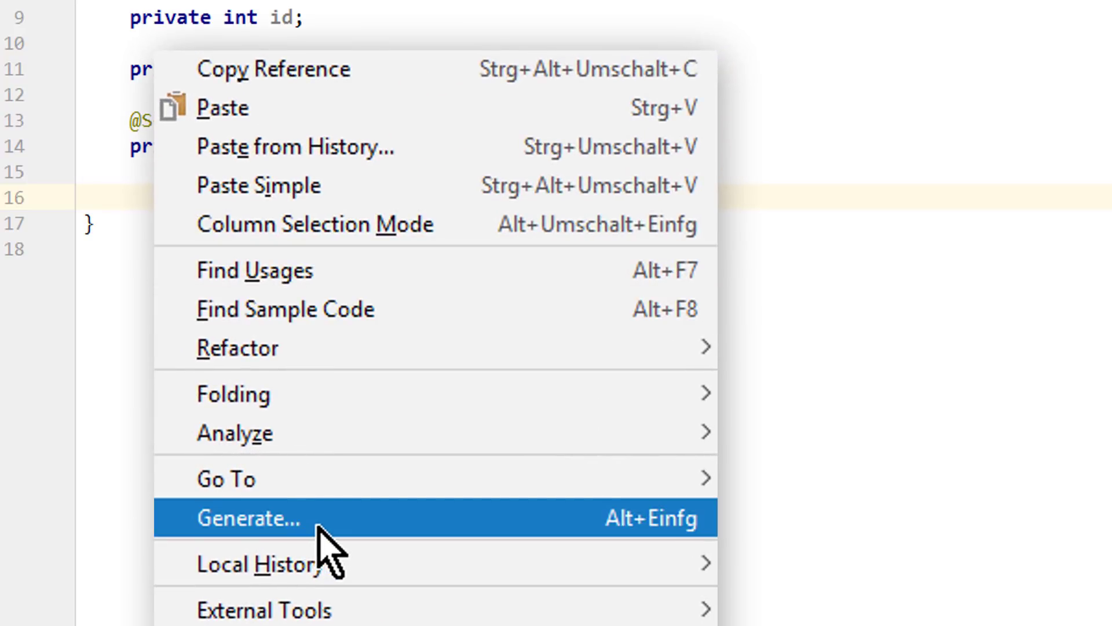
click(248, 518)
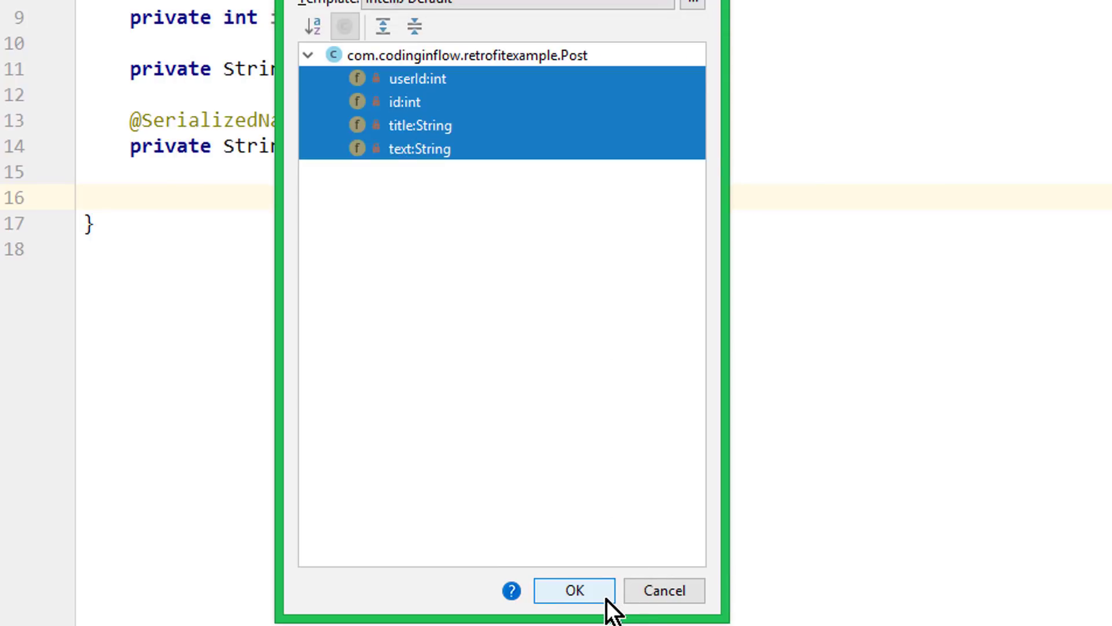
click(573, 590)
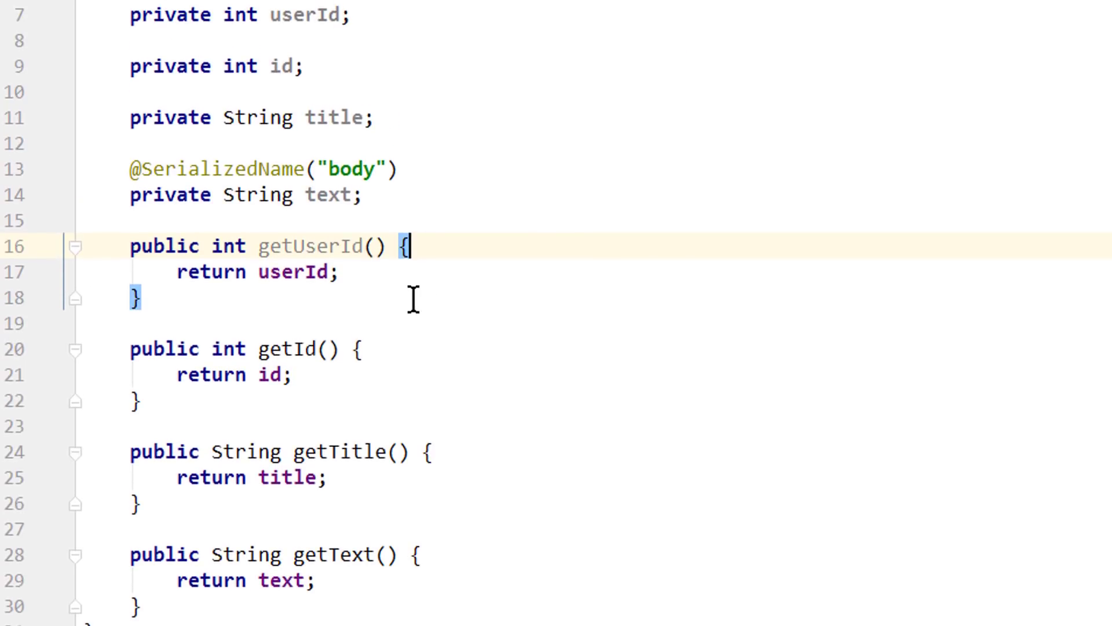
mouse_move(348, 331)
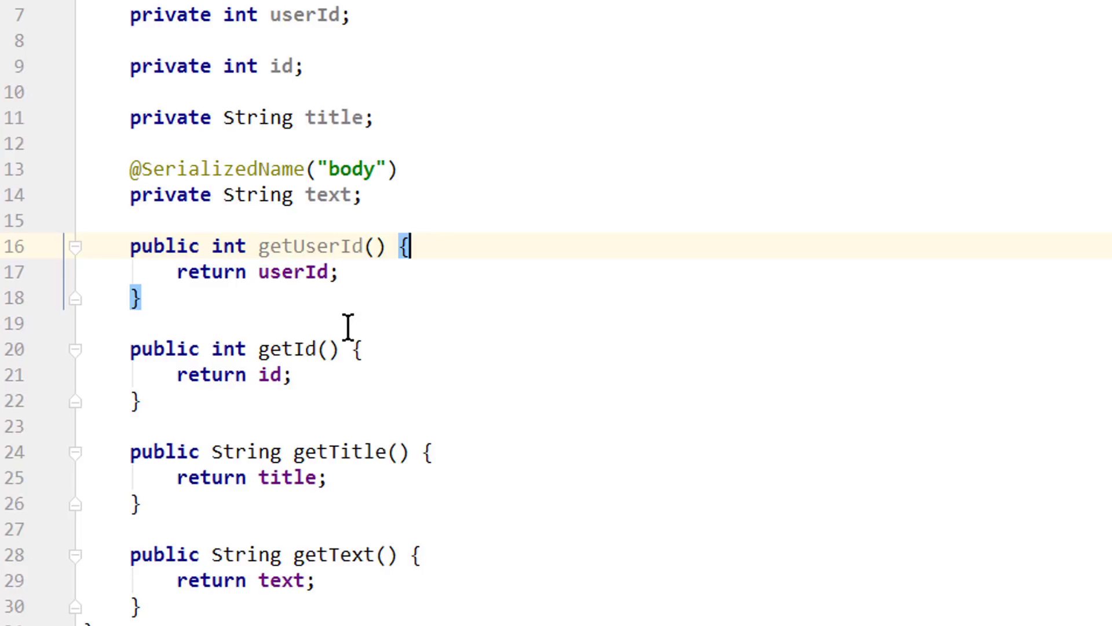
mouse_move(596, 197)
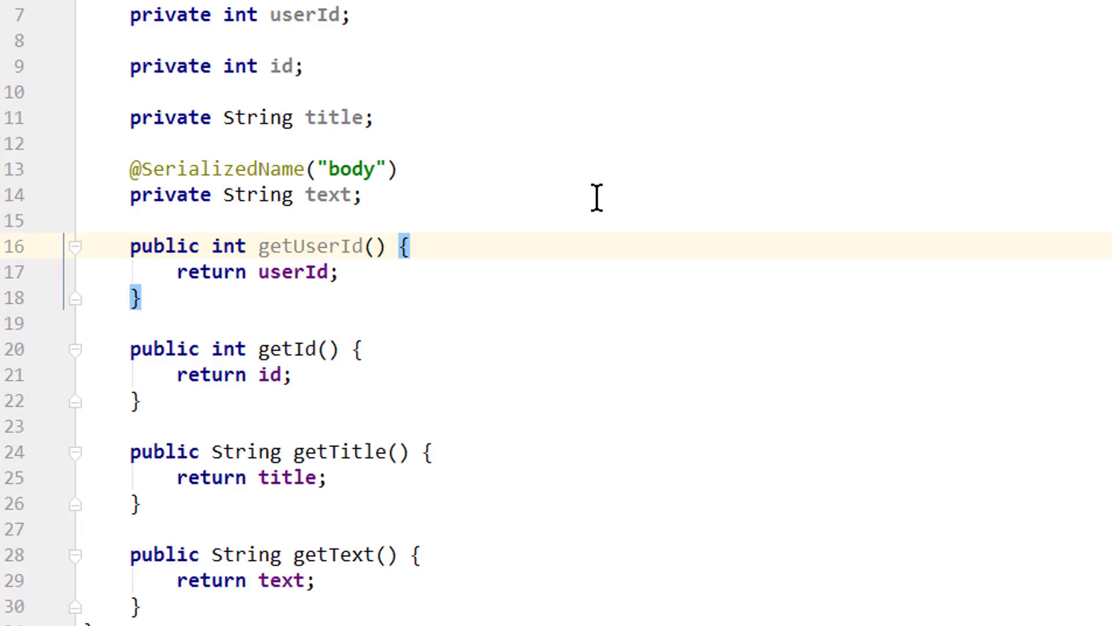
click(408, 245)
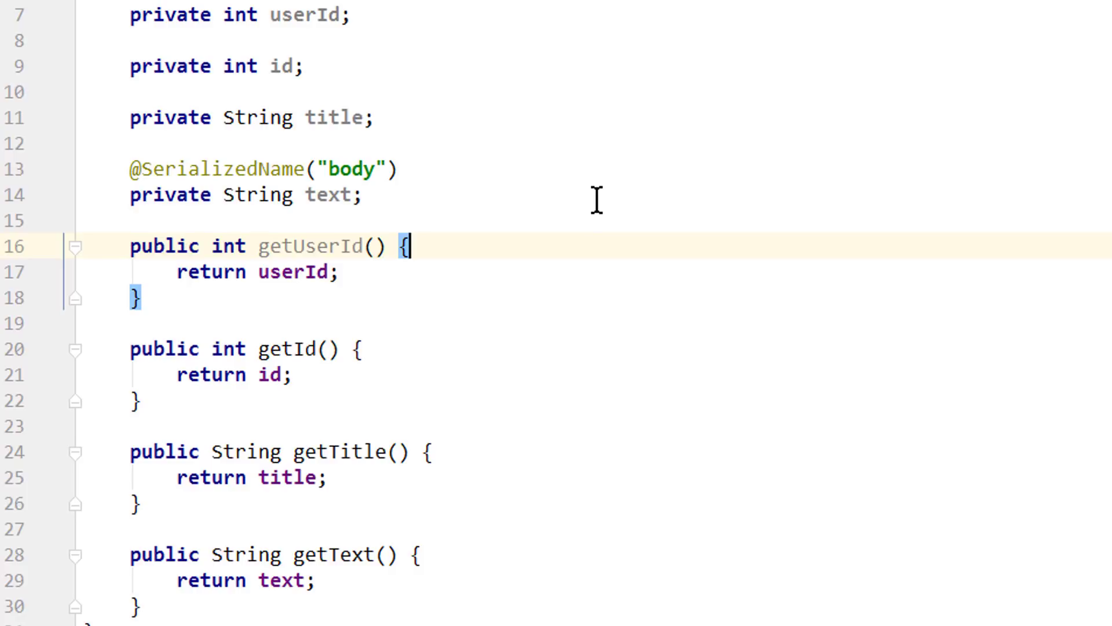
mouse_move(475, 84)
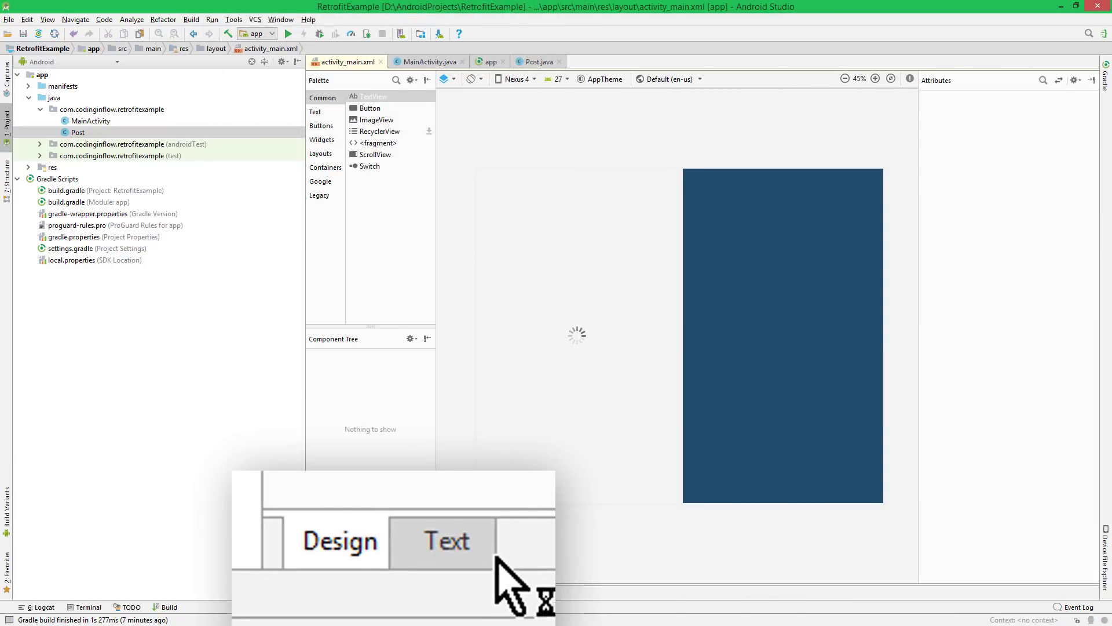
Step: In activity_main.xml source, give the TextView android:textColor="#000", replacing the Hello World text
click(445, 541)
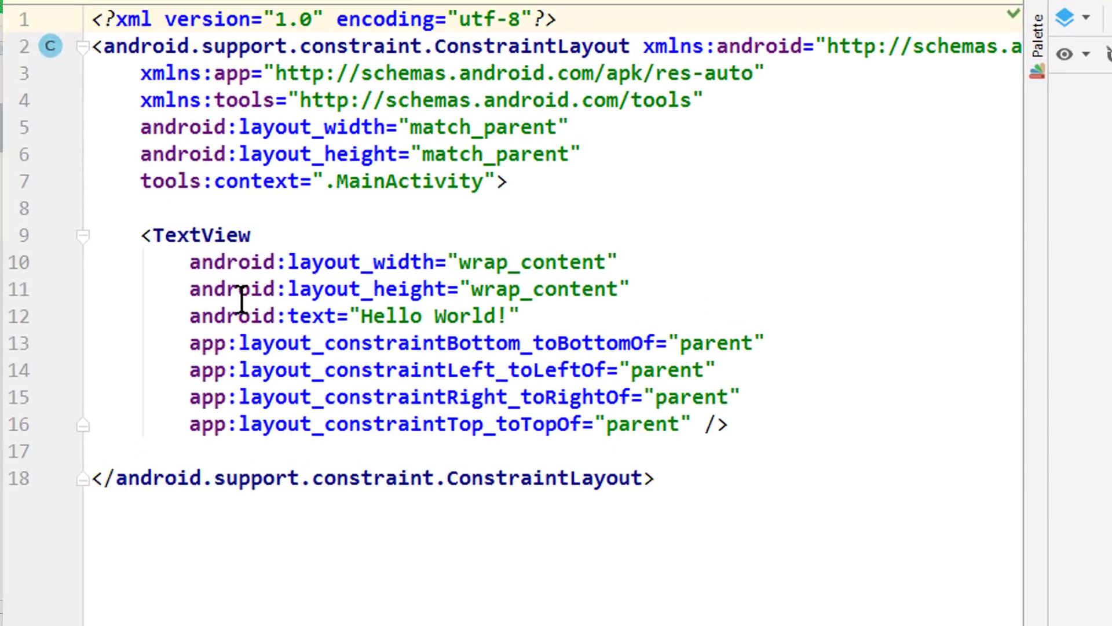
double_click(192, 235)
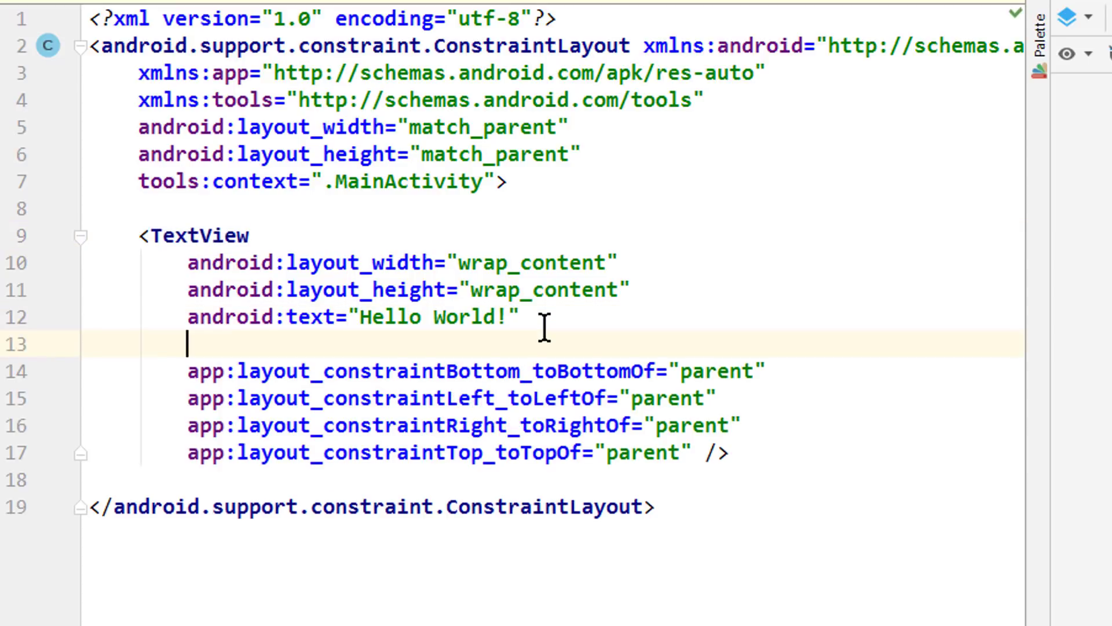
text(android:textColor=")
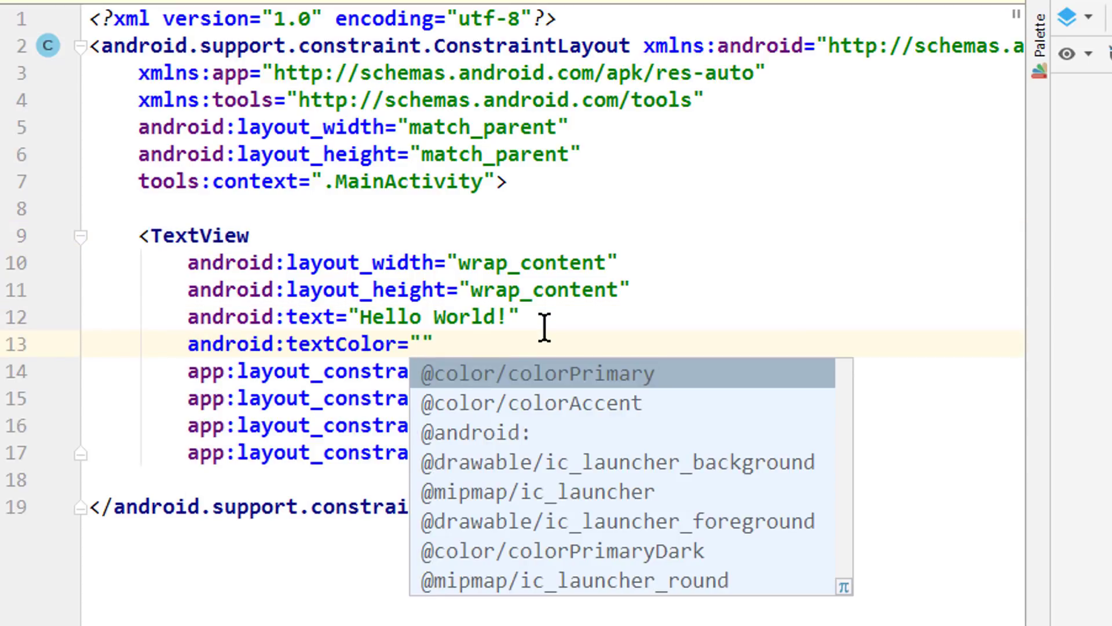
text(#0)
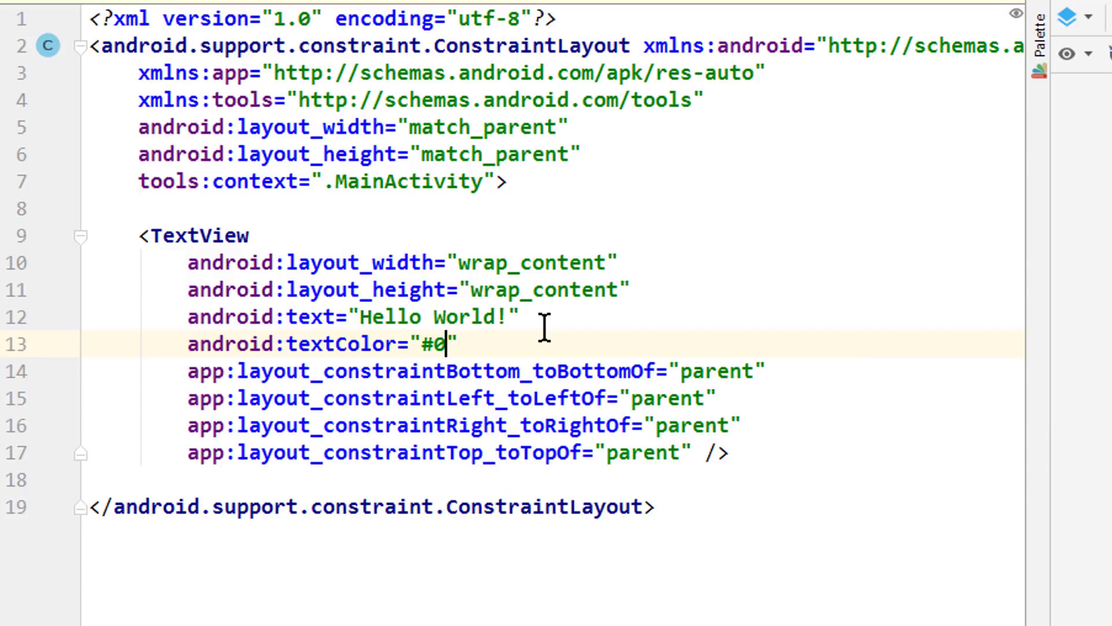
text(00)
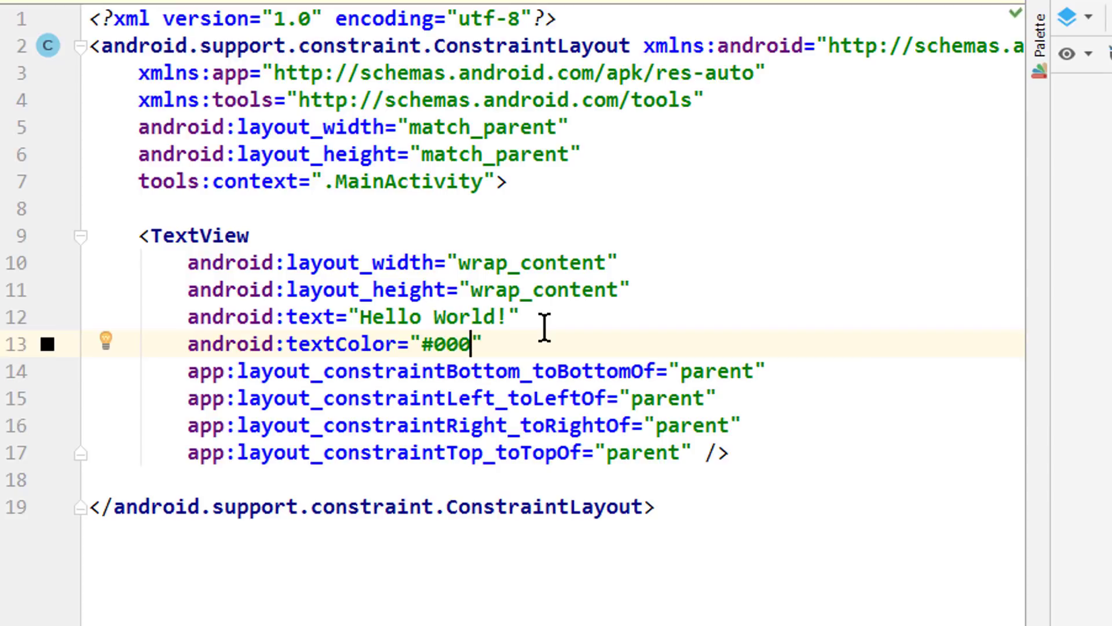
Step: Add android:id="@+id/text_view_result" to the TextView
key(enter)
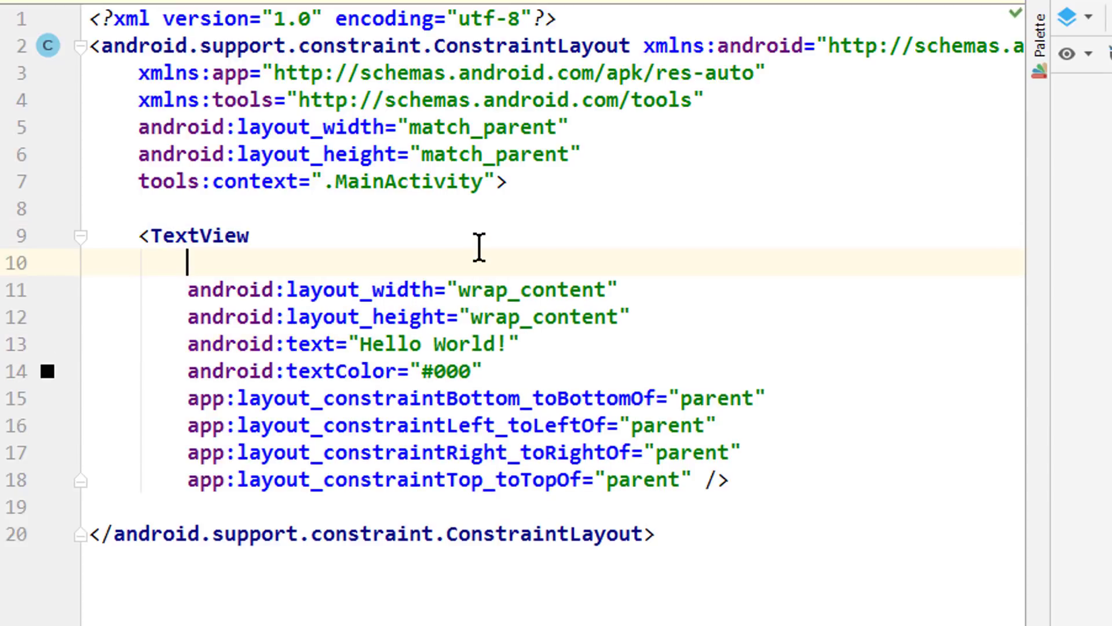
text(android:id="@+id/)
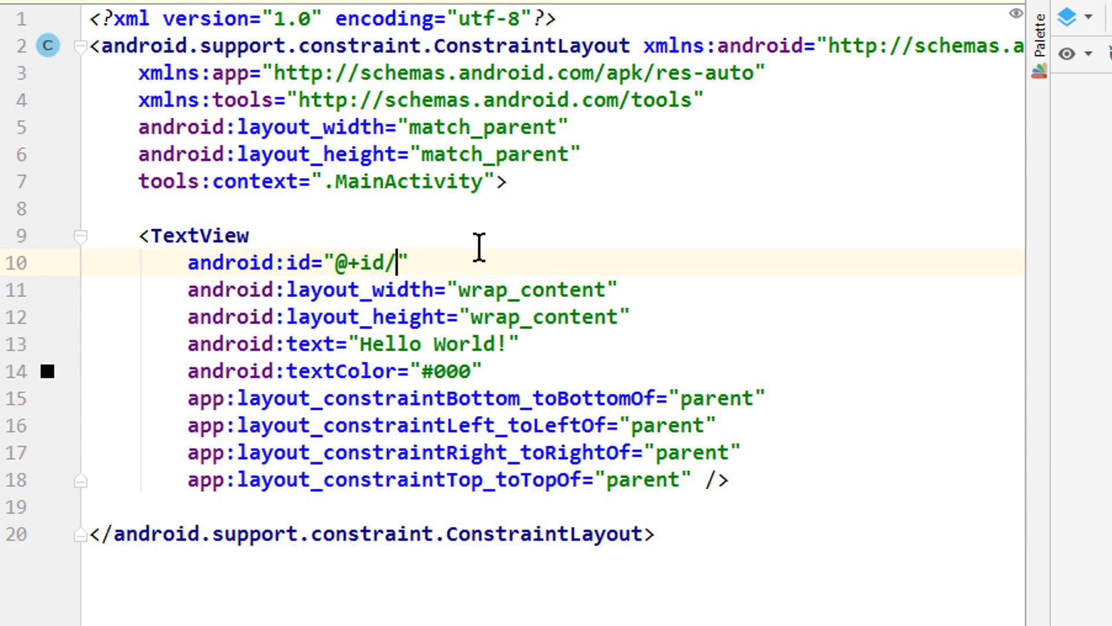
text(text_)
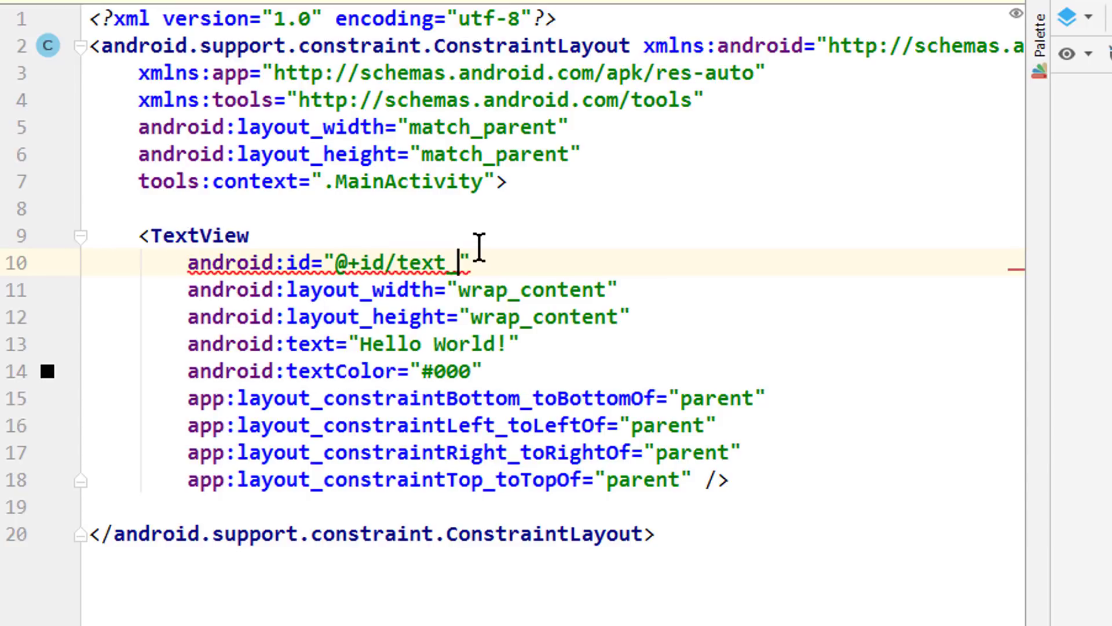
text(view_result)
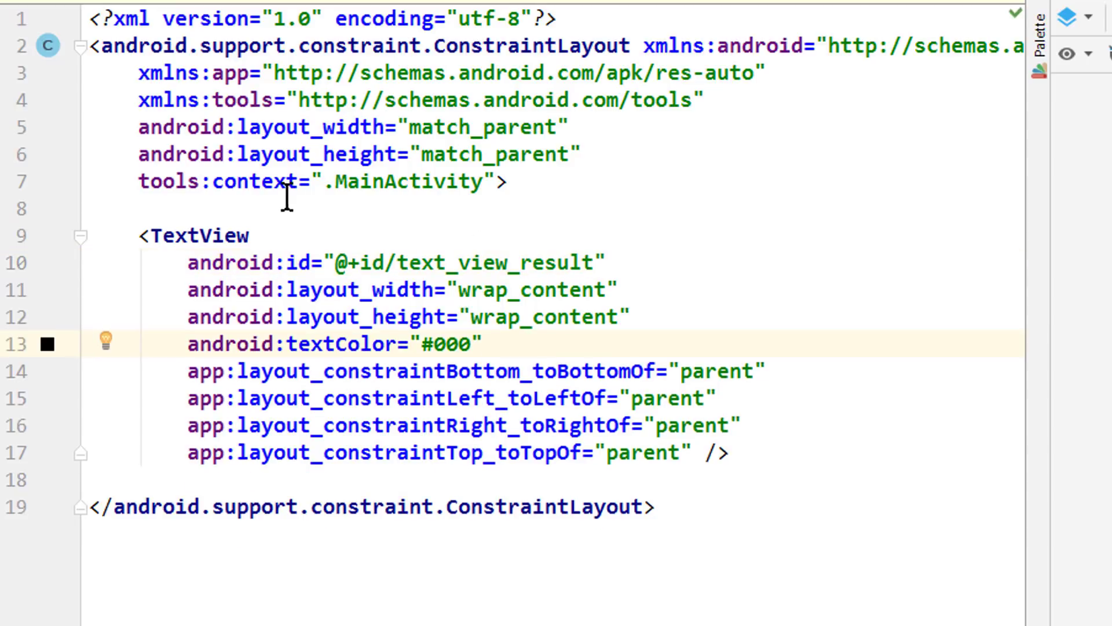
Step: Wrap the TextView in an android.support.v4.widget.NestedScrollView with match_parent width and height
text(<)
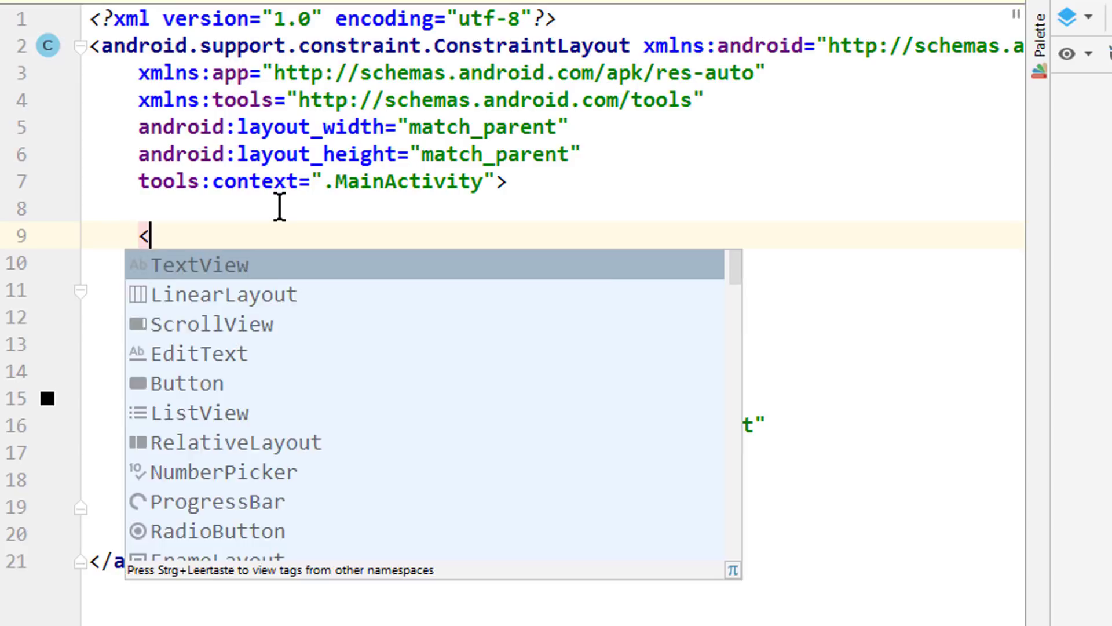
text(android.support.v4.widget.NestedScrollView)
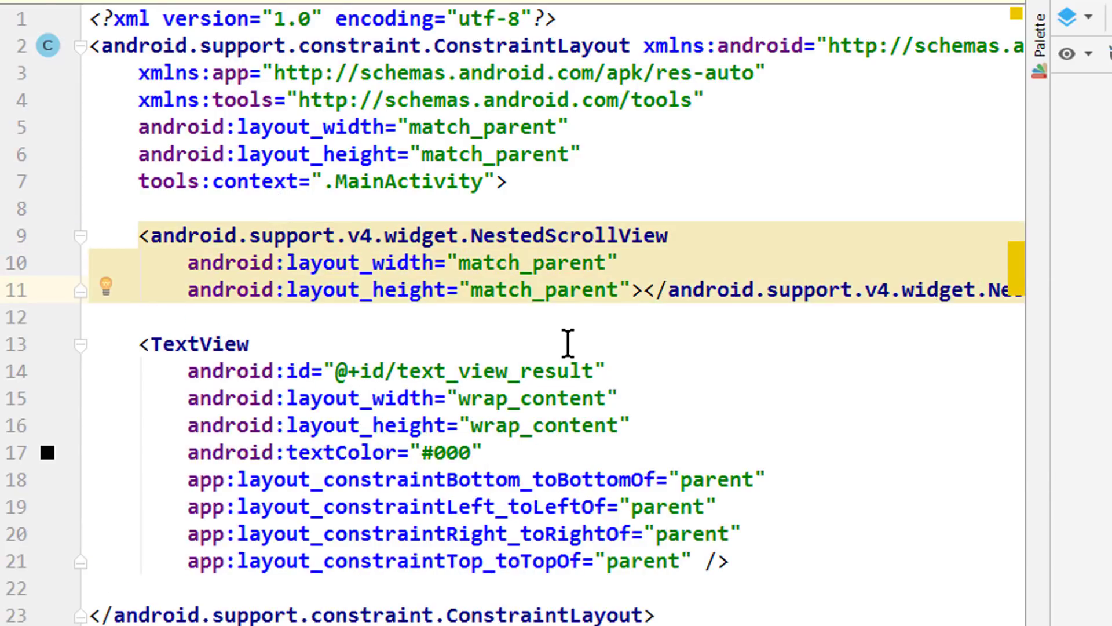
mouse_move(455, 297)
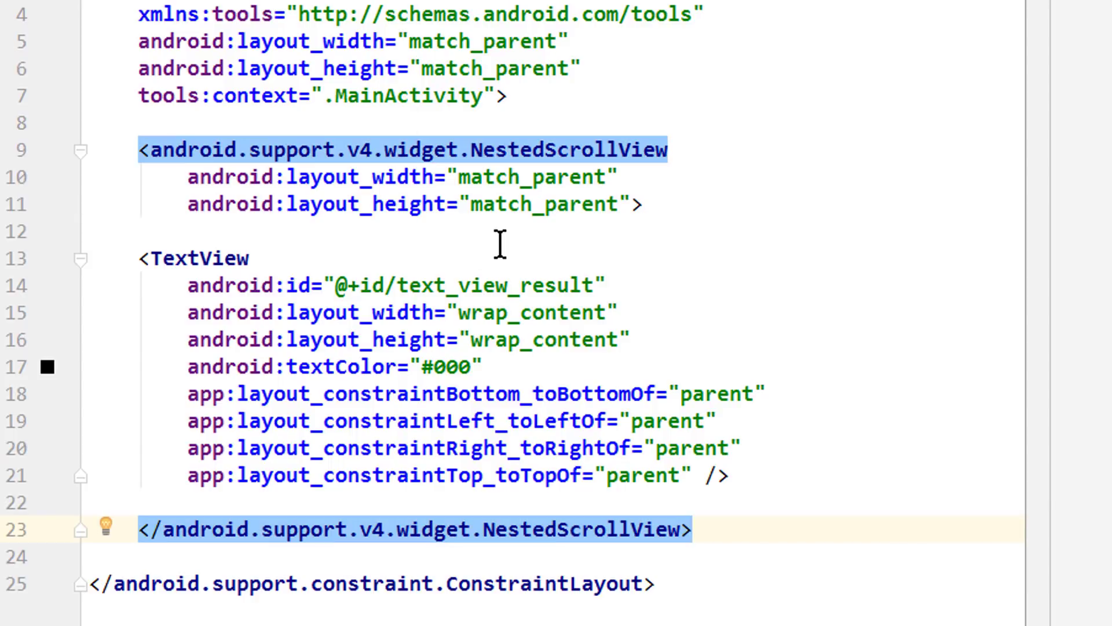
mouse_move(651, 81)
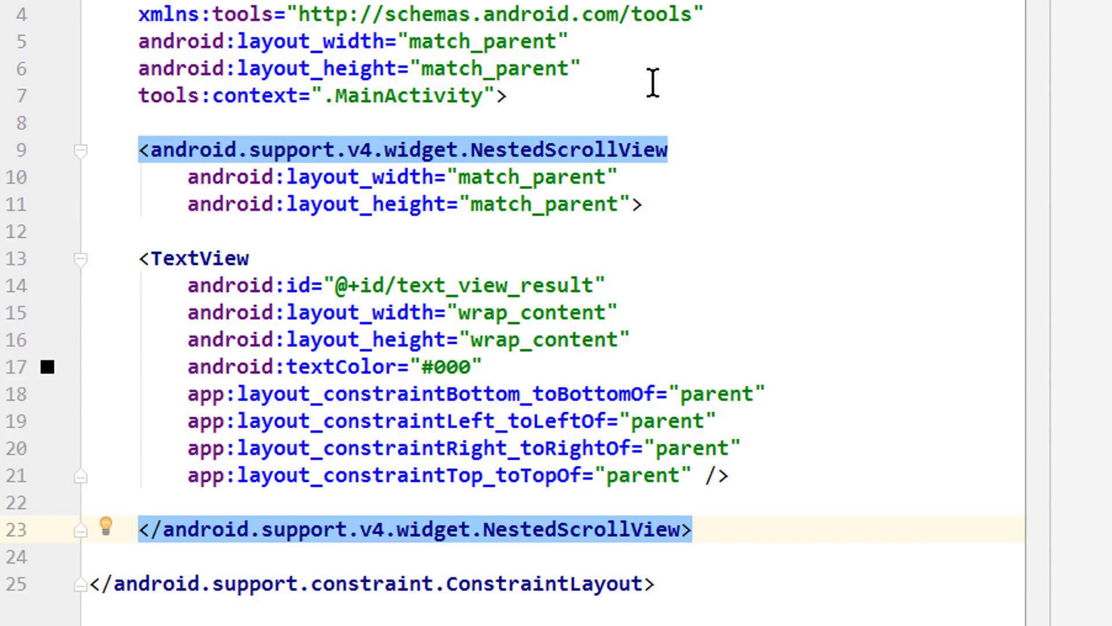
Step: Add android:padding="8dp" to the root ConstraintLayout and reformat the file
key(Enter)
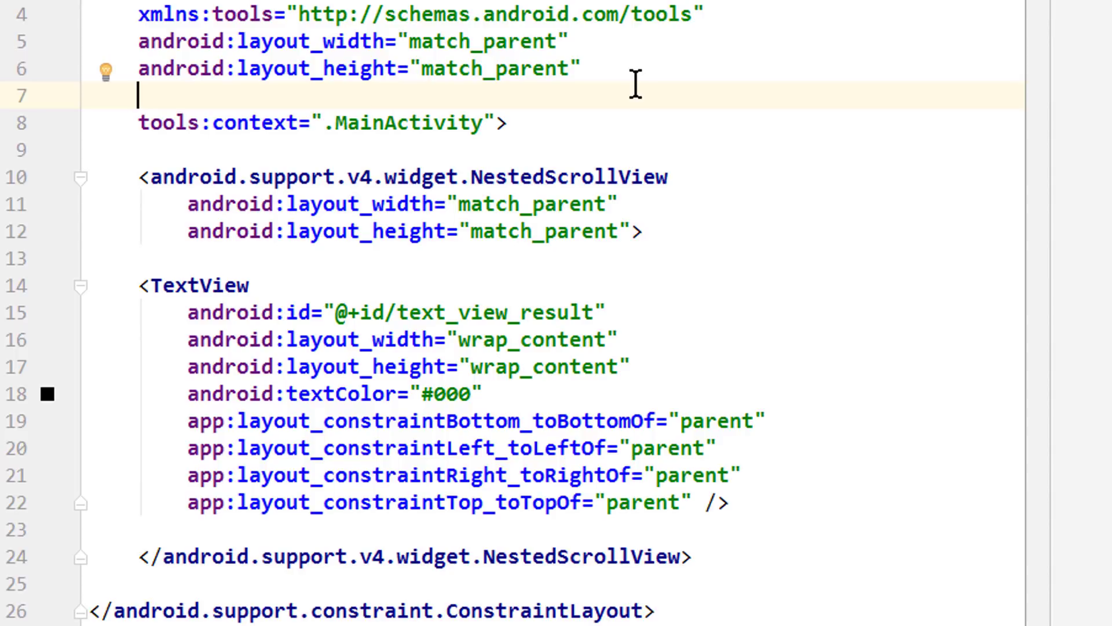
text(android:padding="8dp")
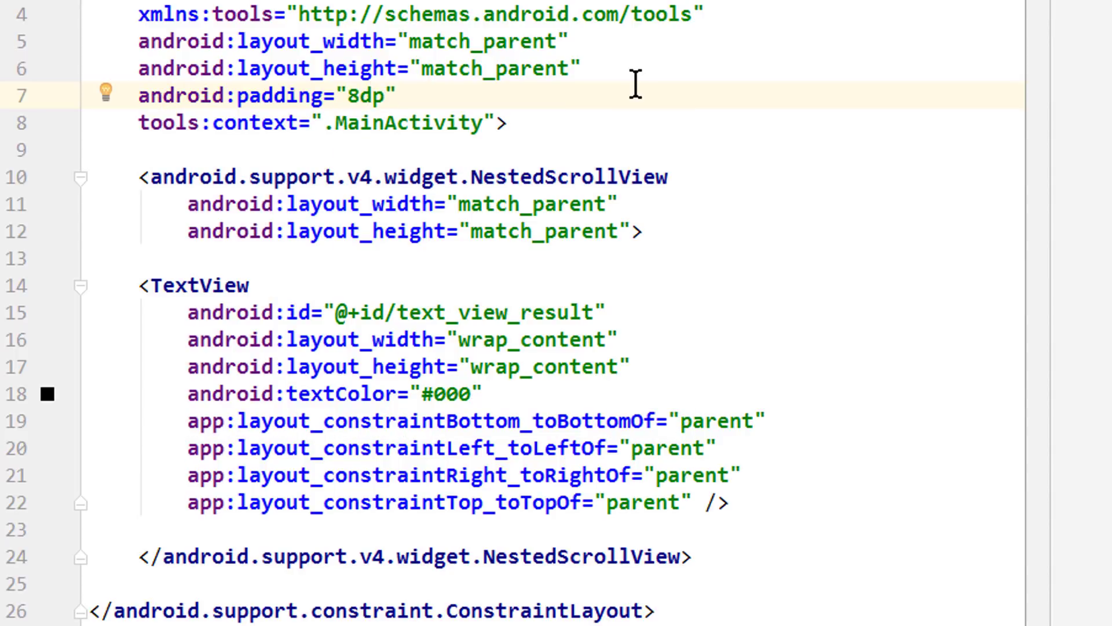
key(ctrl+alt+shift+l)
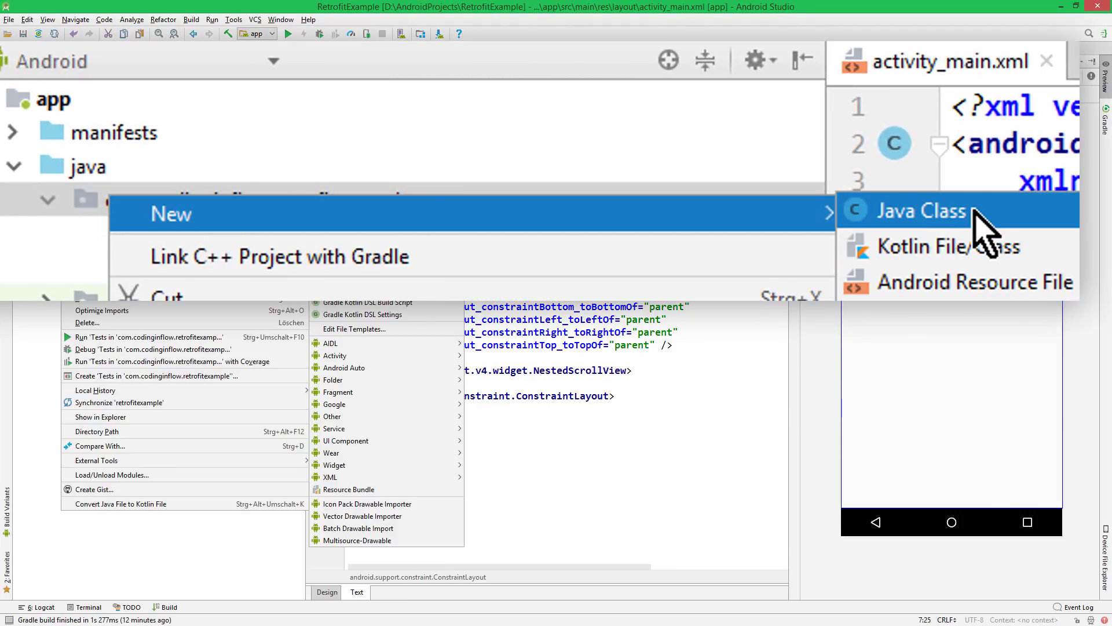
Step: Create a new Java file named JsonPlaceHolderApi of kind Interface in the package
click(922, 210)
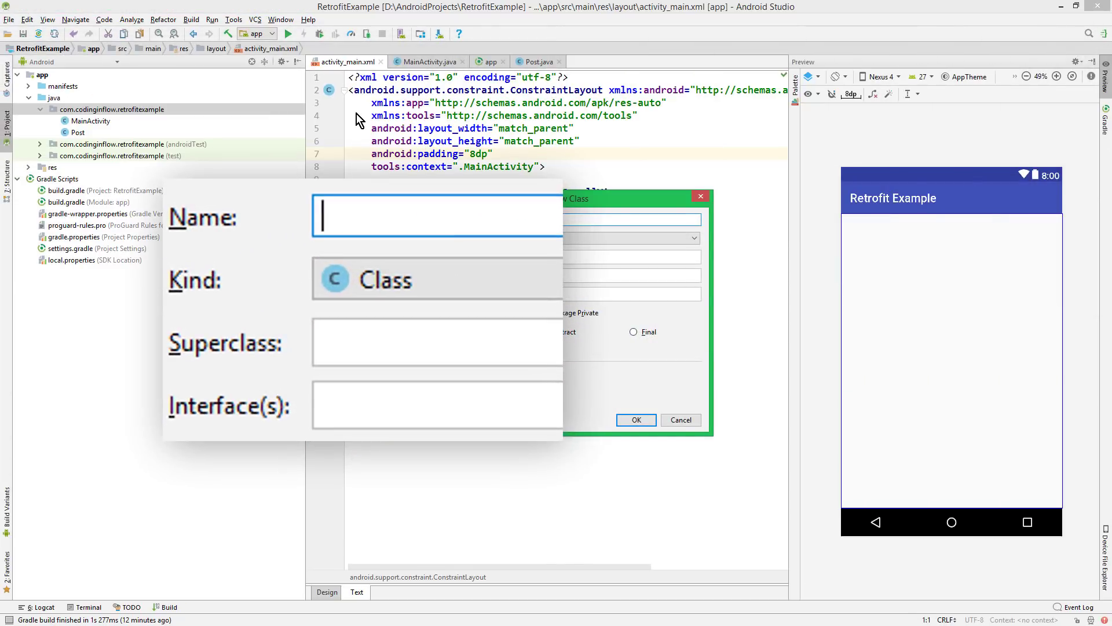
text(J)
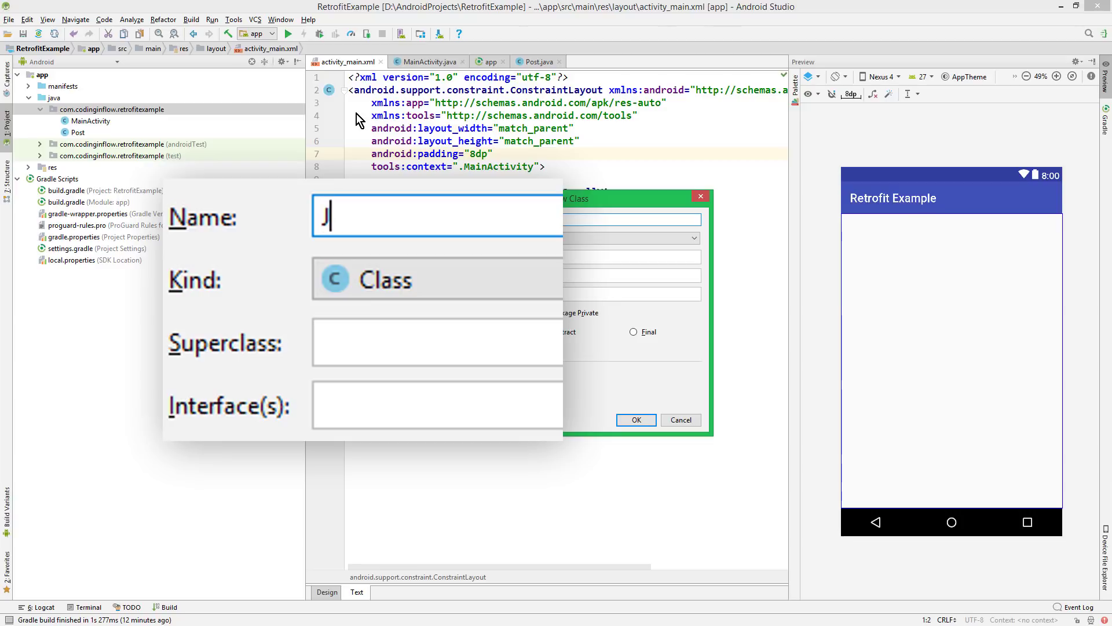
text(sonPlaceH)
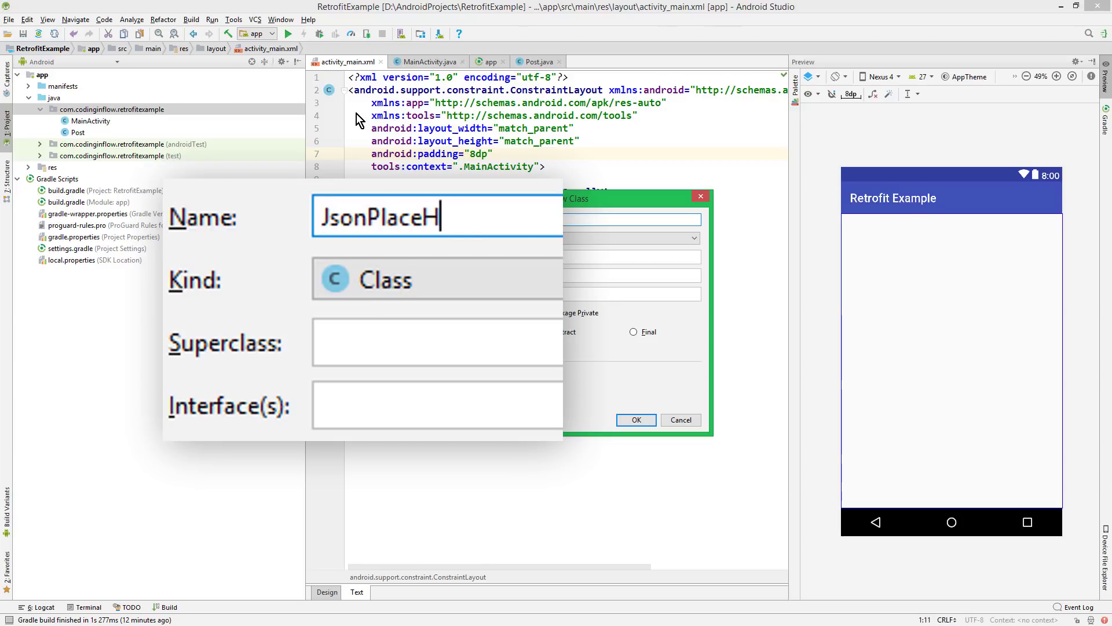
text(olderApi)
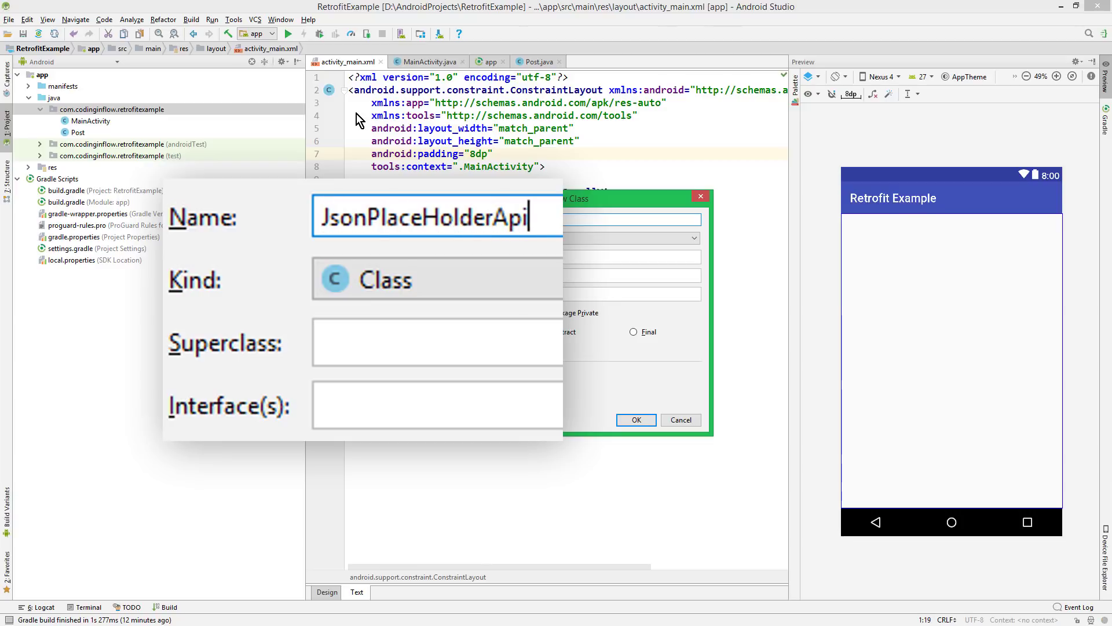
click(437, 279)
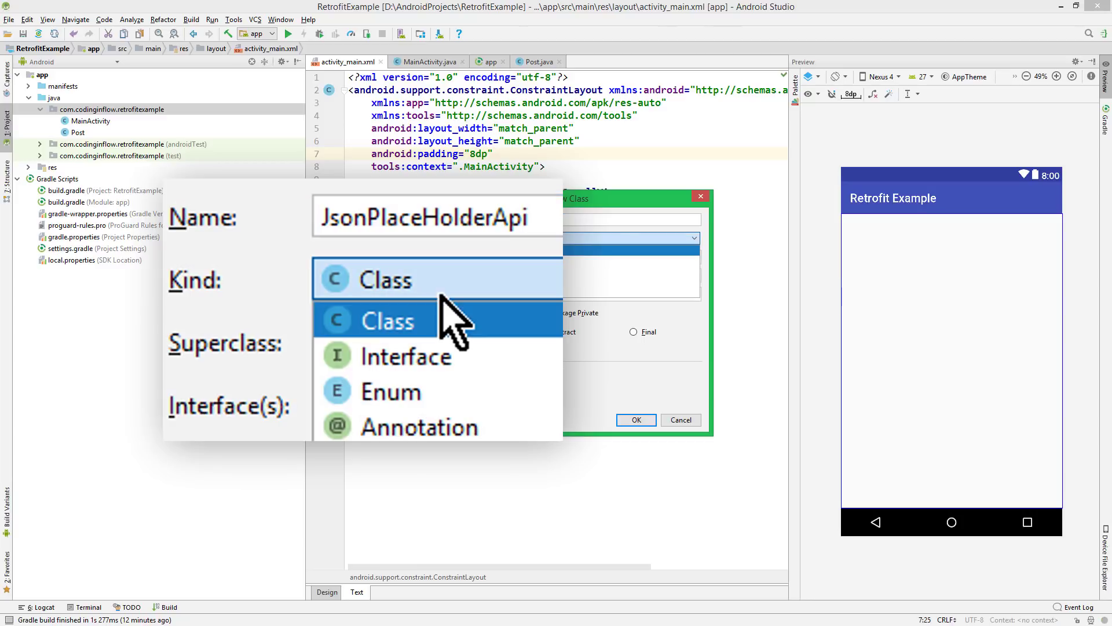
click(407, 356)
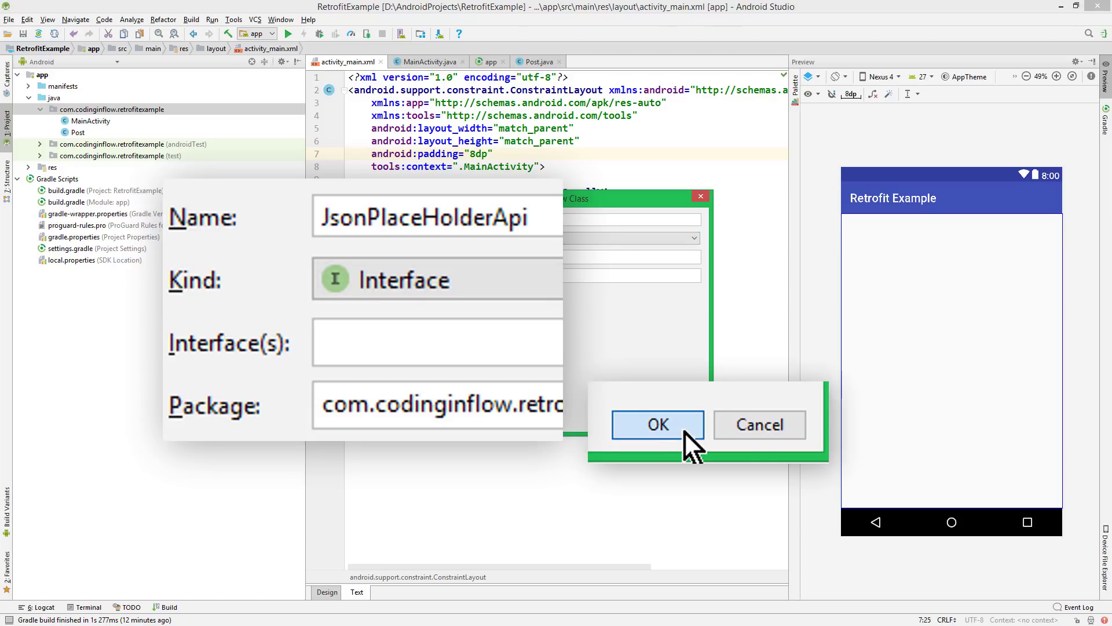
click(656, 424)
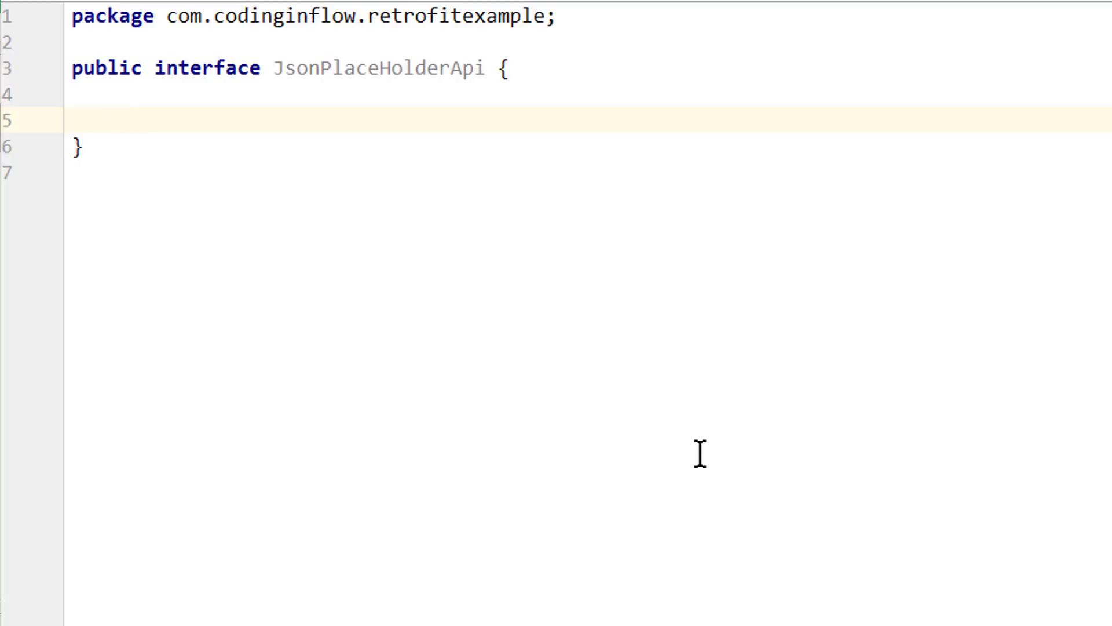
Step: Declare Call<List<Post>> getPosts(); in JsonPlaceHolderApi with Call and List imported
text(Call<>)
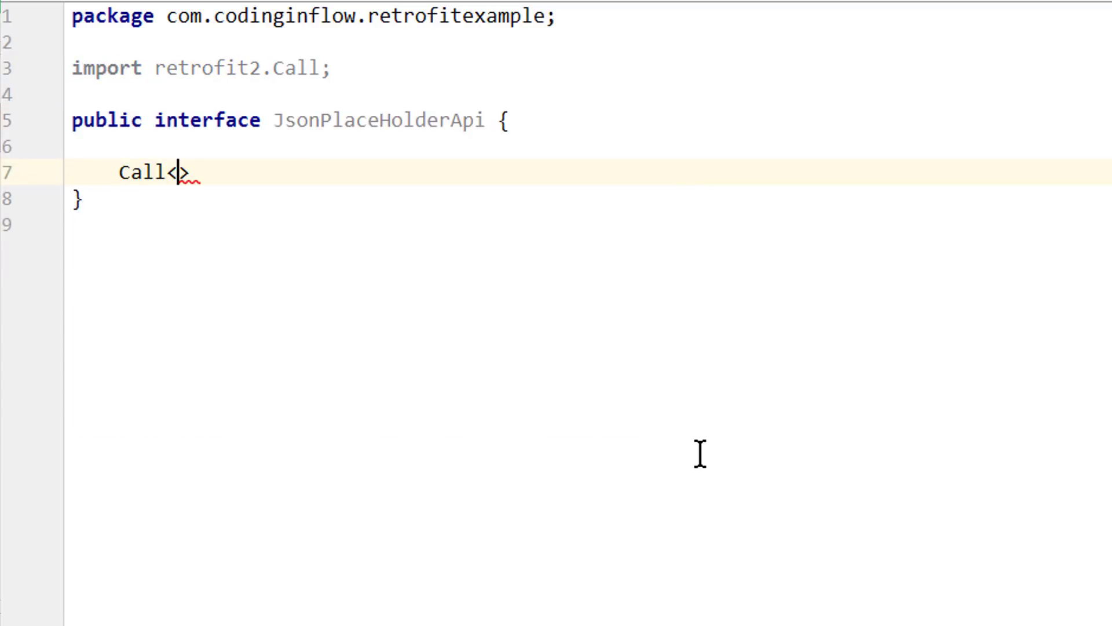
text(List)
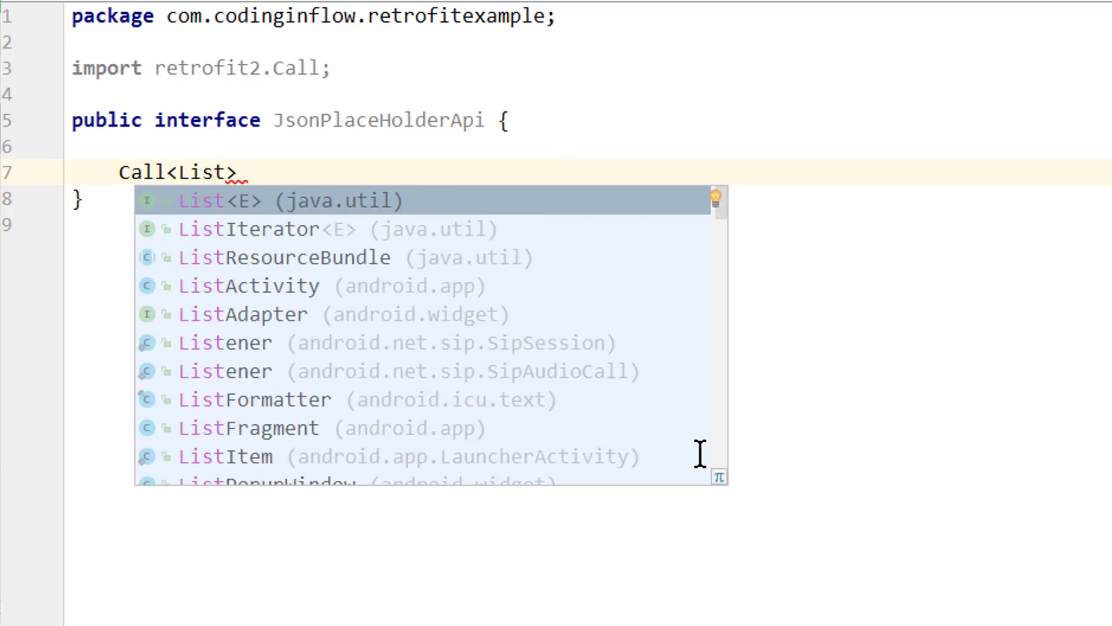
text(<Post)
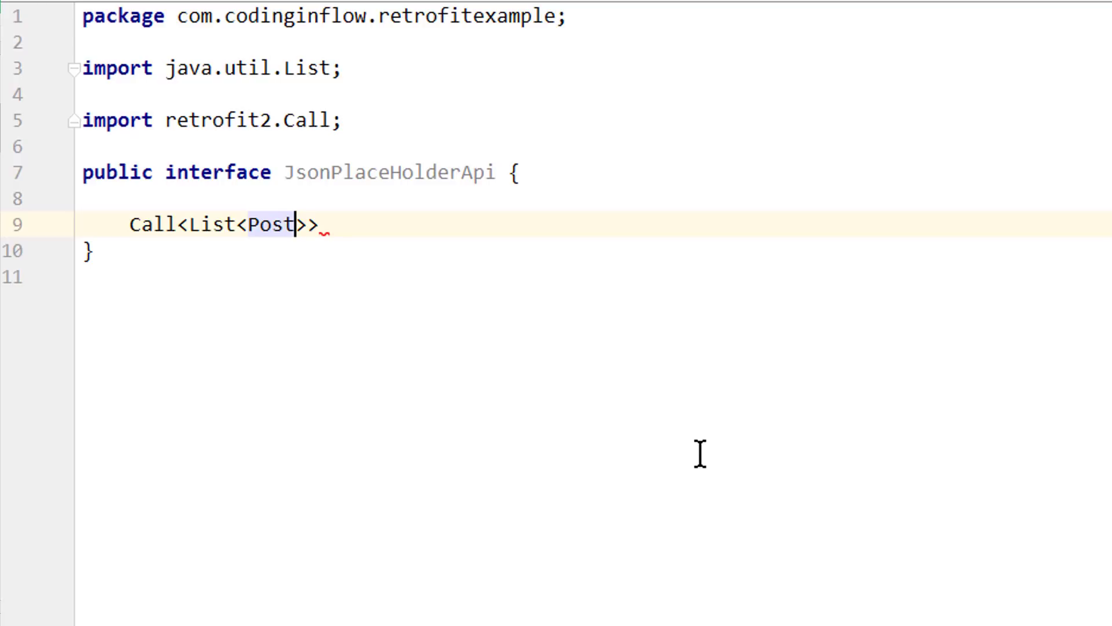
text(getPos)
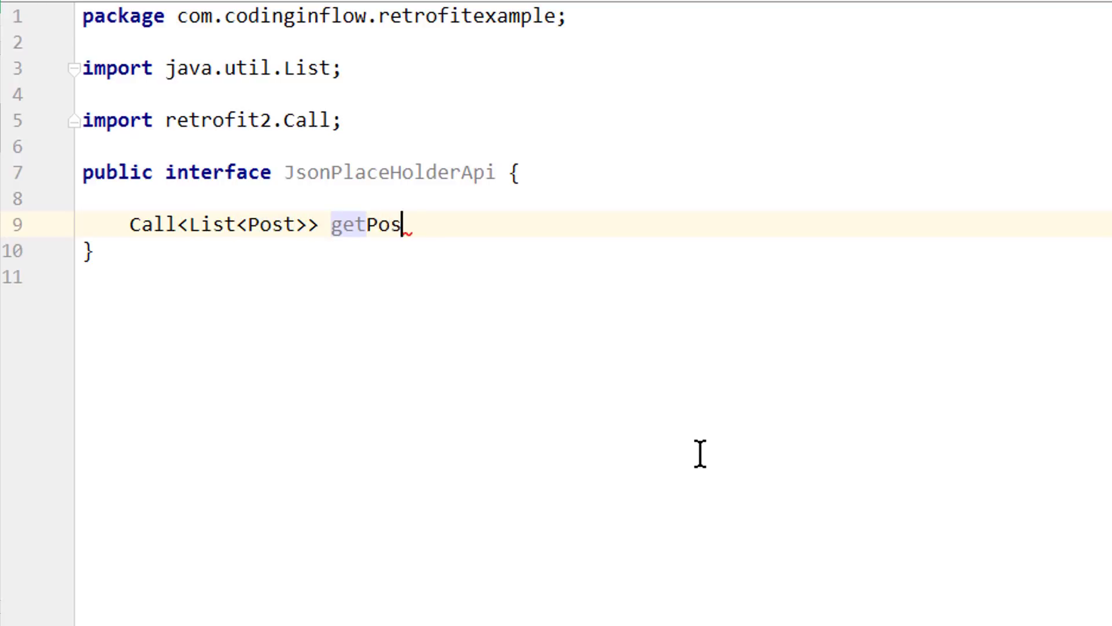
text(ts())
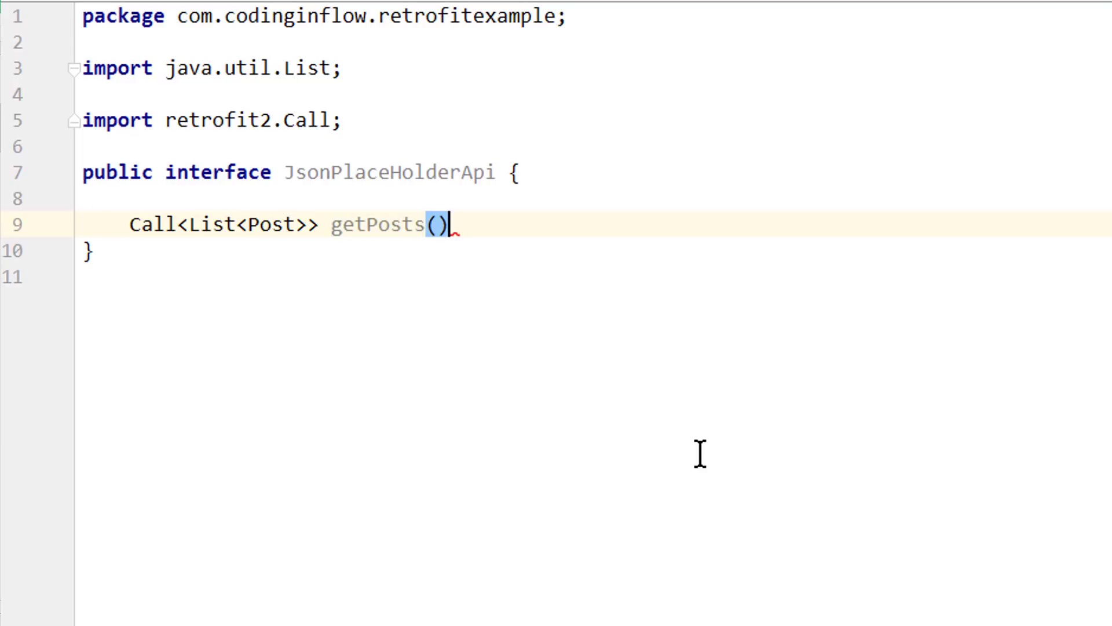
text(;)
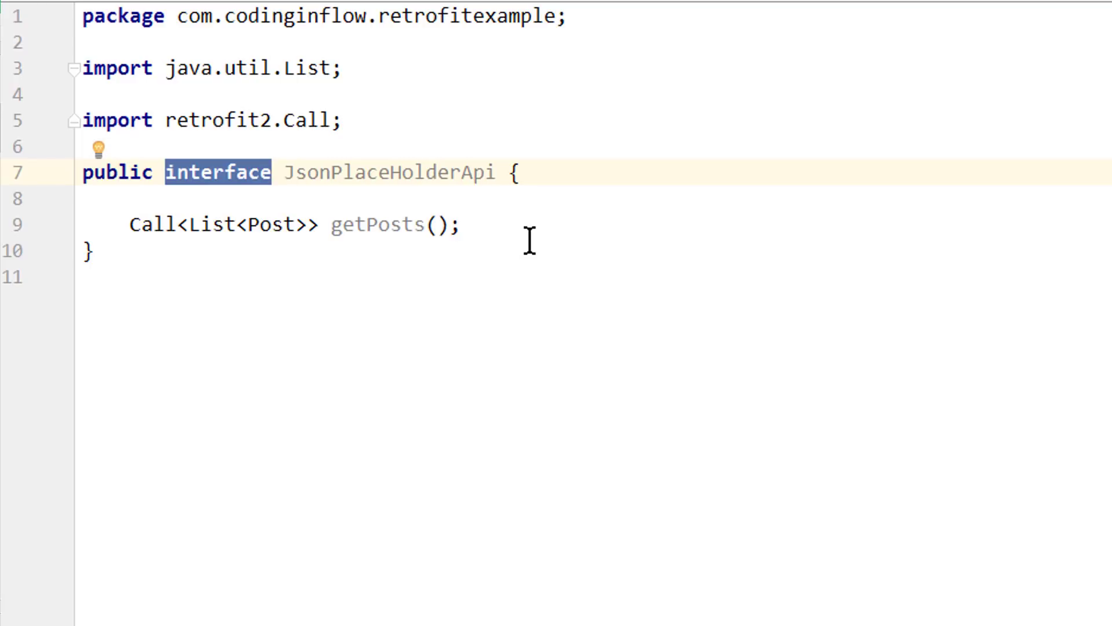
mouse_move(486, 245)
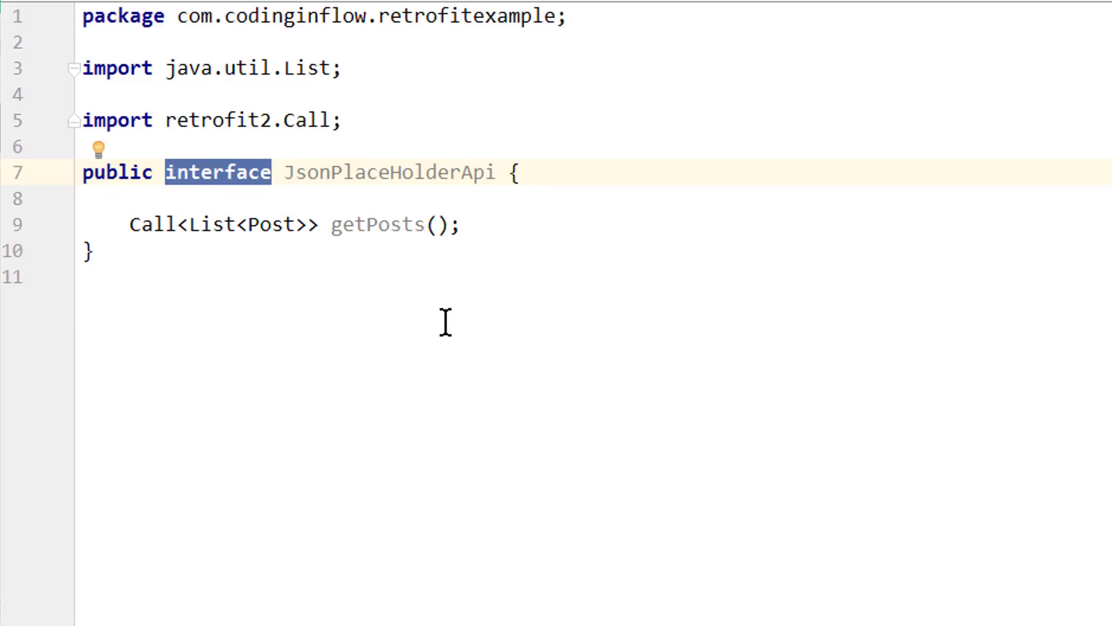
mouse_move(433, 251)
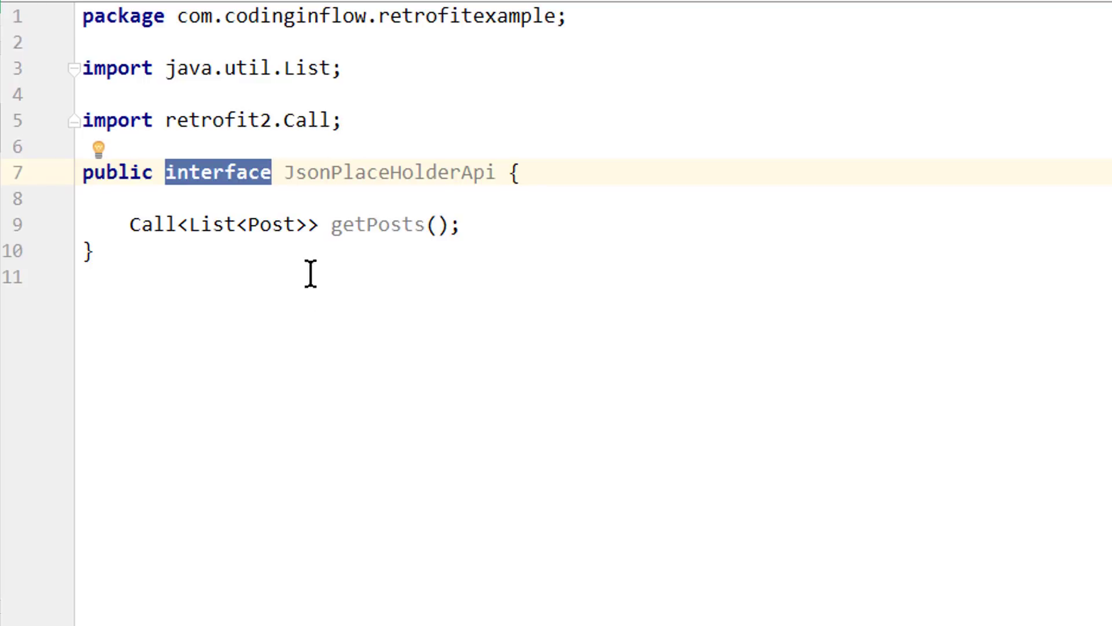
mouse_move(355, 150)
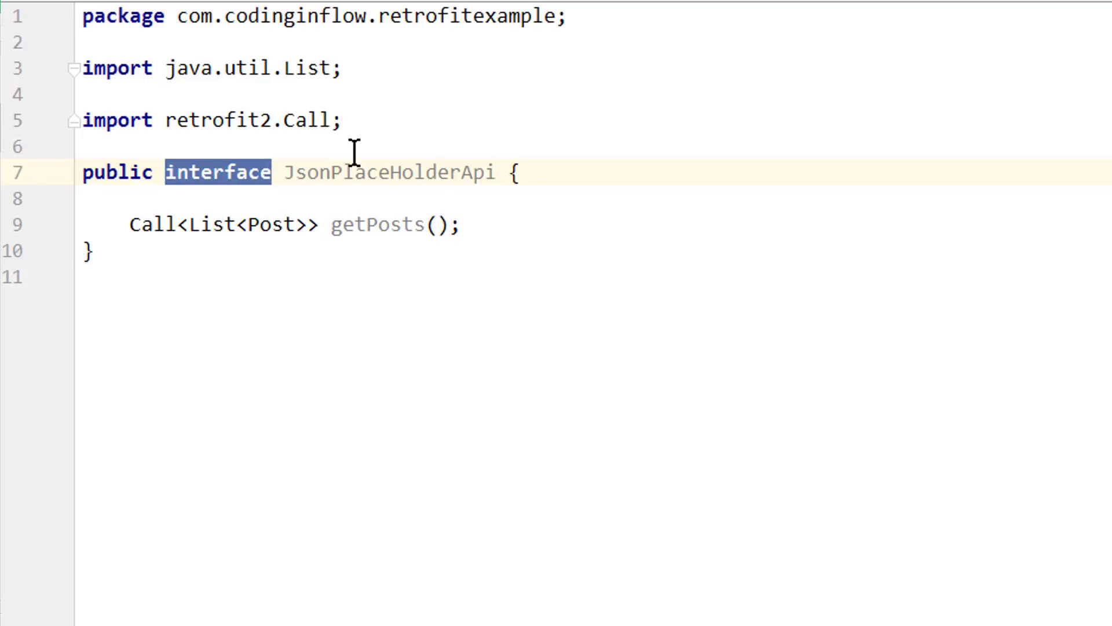
key(enter)
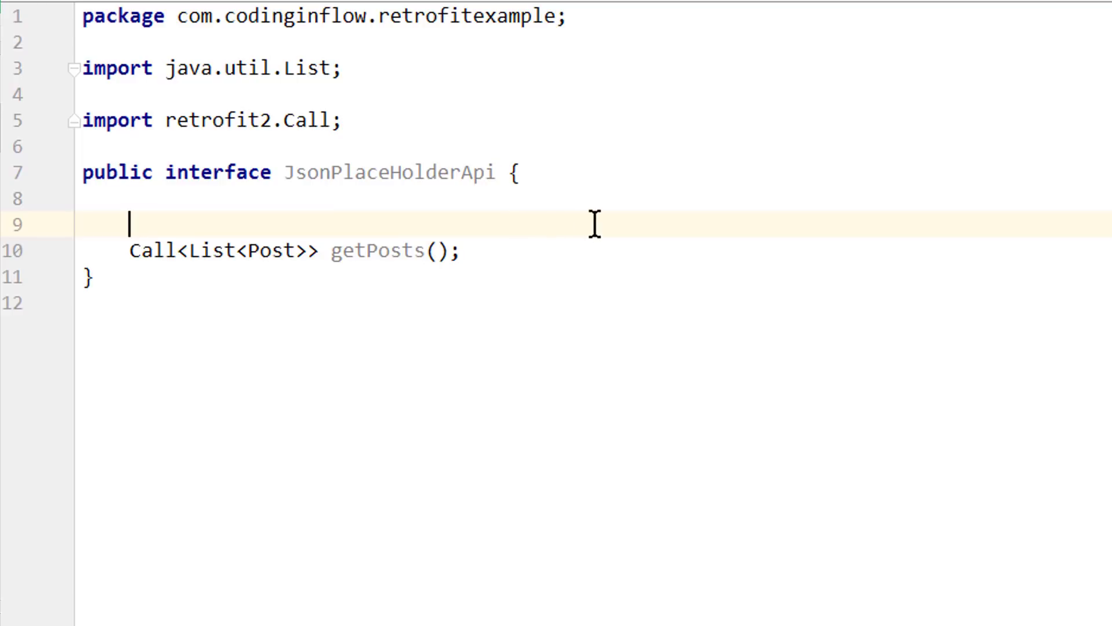
mouse_move(726, 242)
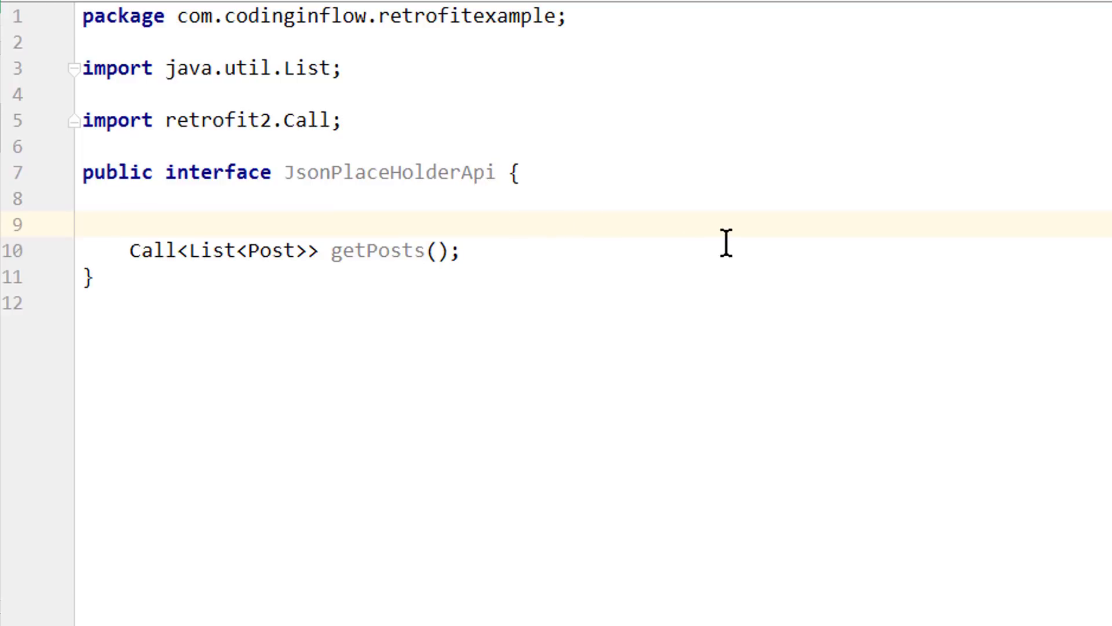
text(@)
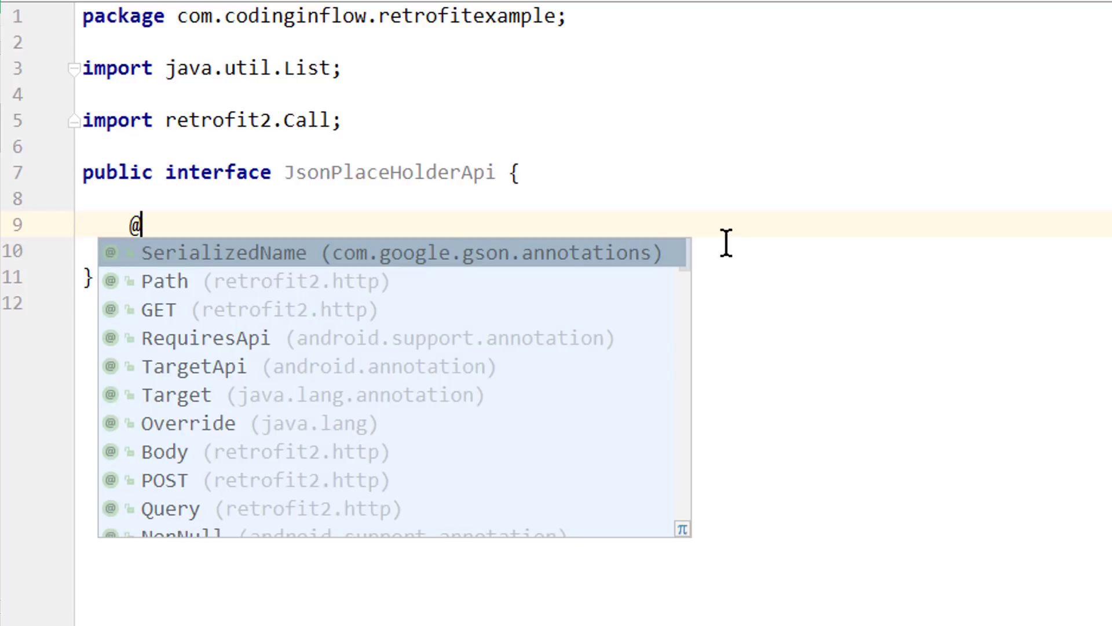
text(GET)
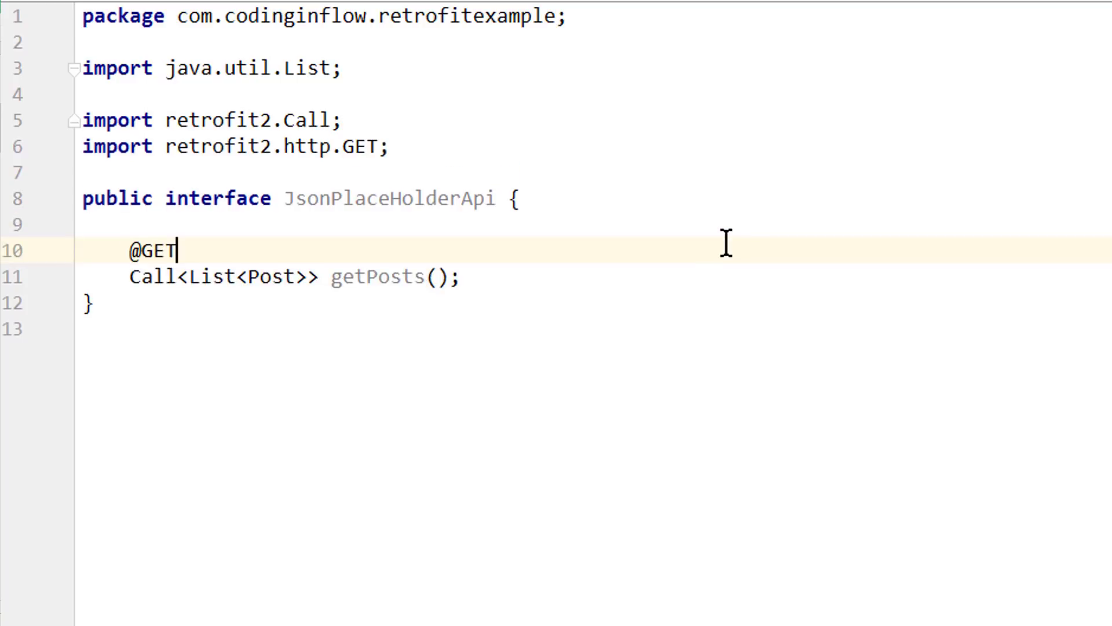
text(("p"))
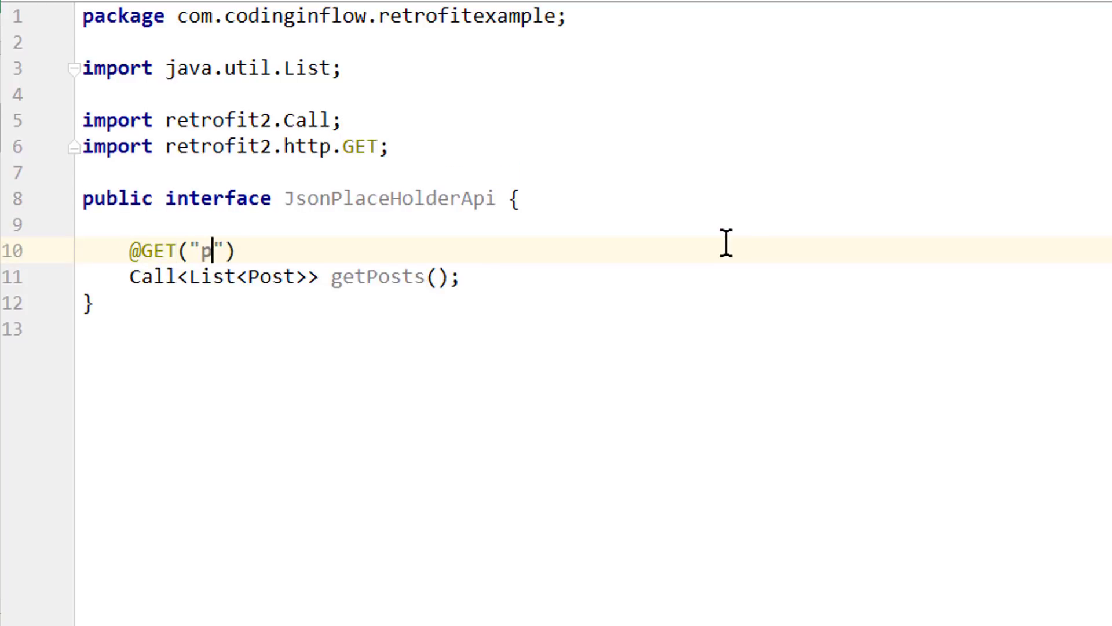
text(osts)
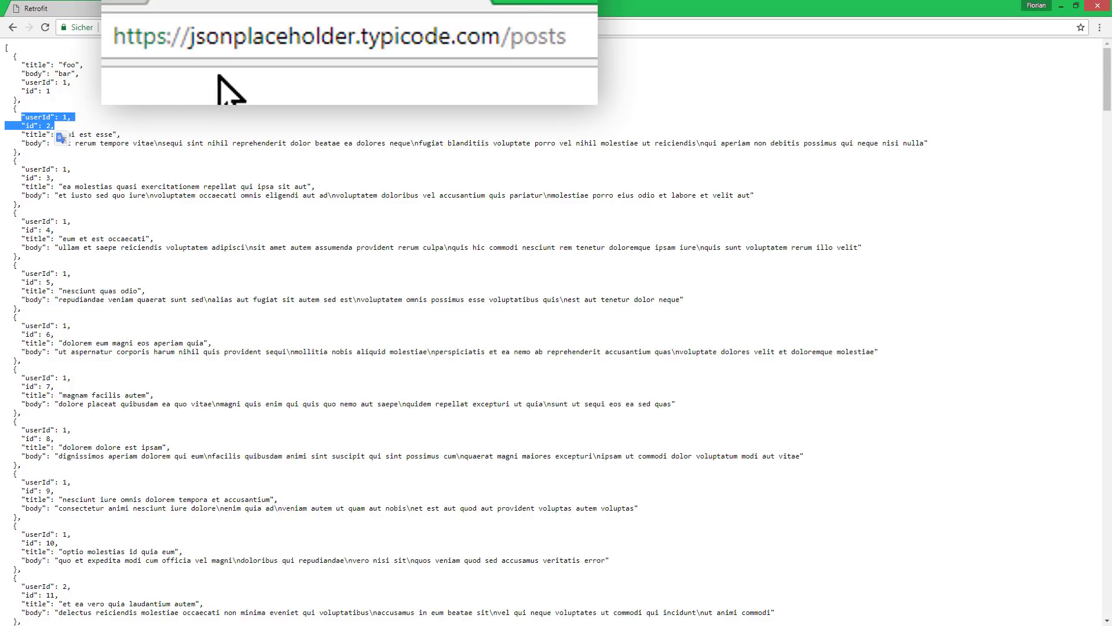
mouse_move(514, 51)
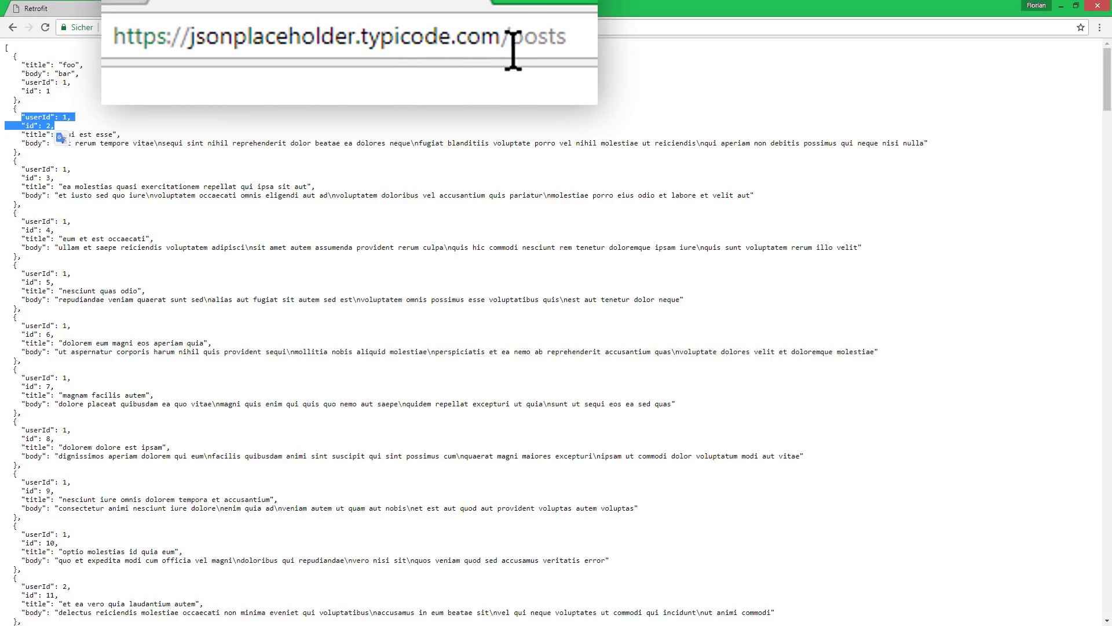
Step: Highlight the 'posts' path in the jsonplaceholder.typicode.com/posts address bar in Chrome
double_click(542, 38)
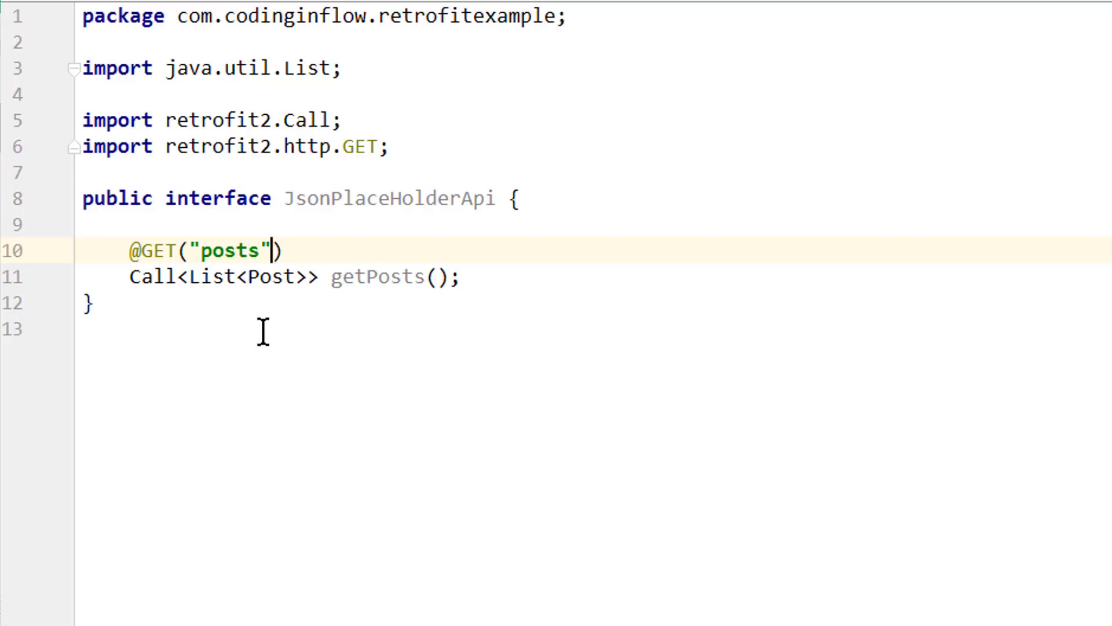
mouse_move(352, 312)
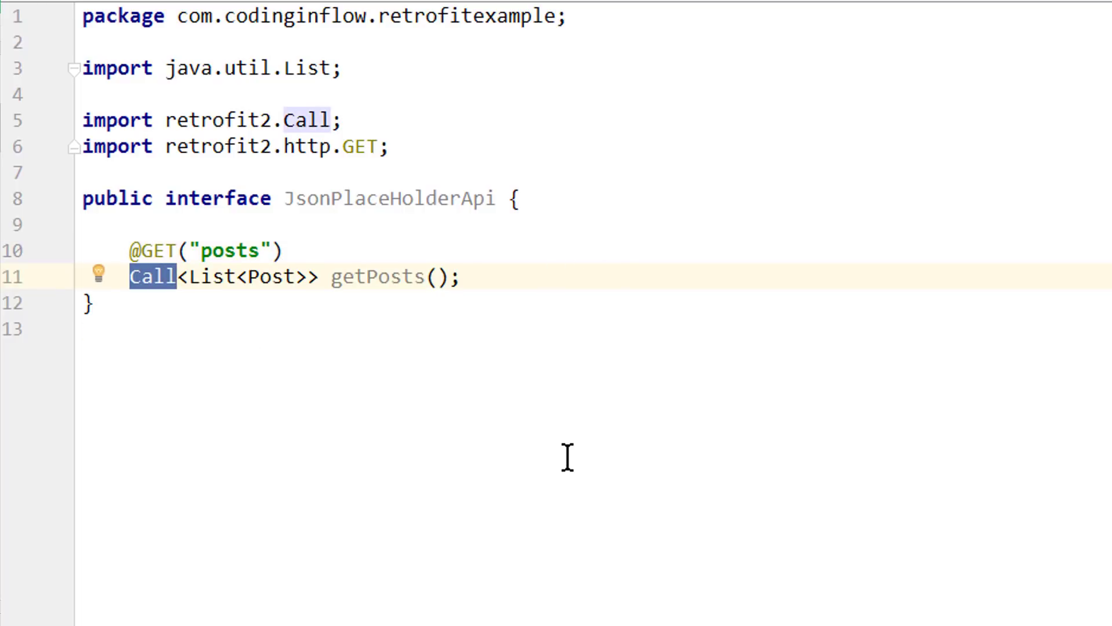
mouse_move(138, 298)
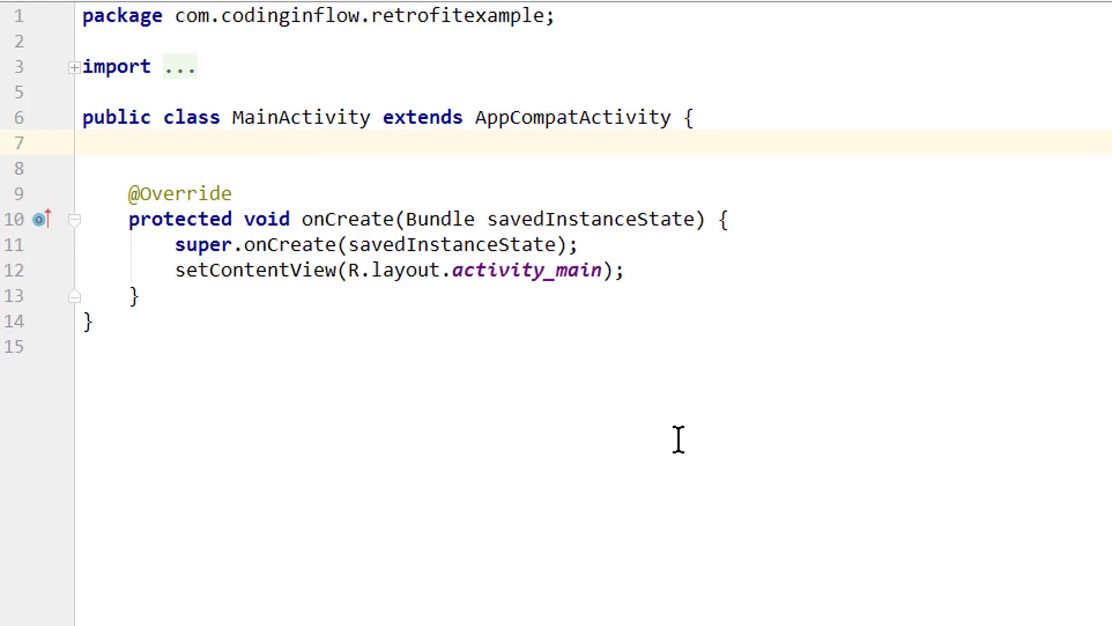
Step: Declare private TextView textViewResult and assign it via findViewById(R.id.text_view_result) in onCreate
text(private TextView)
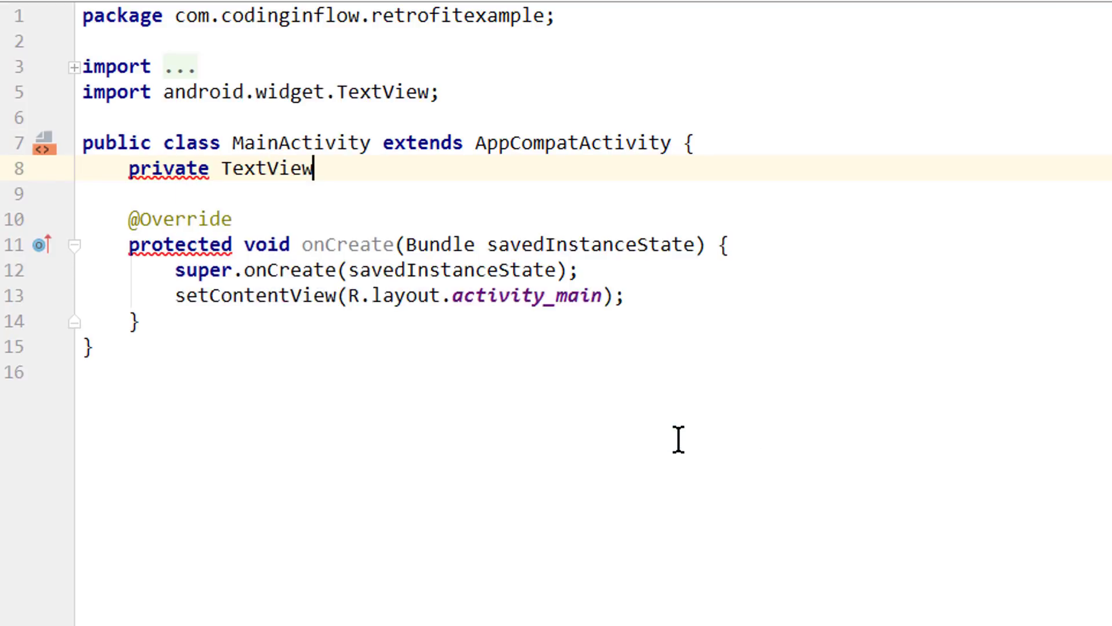
text(textViewResult;)
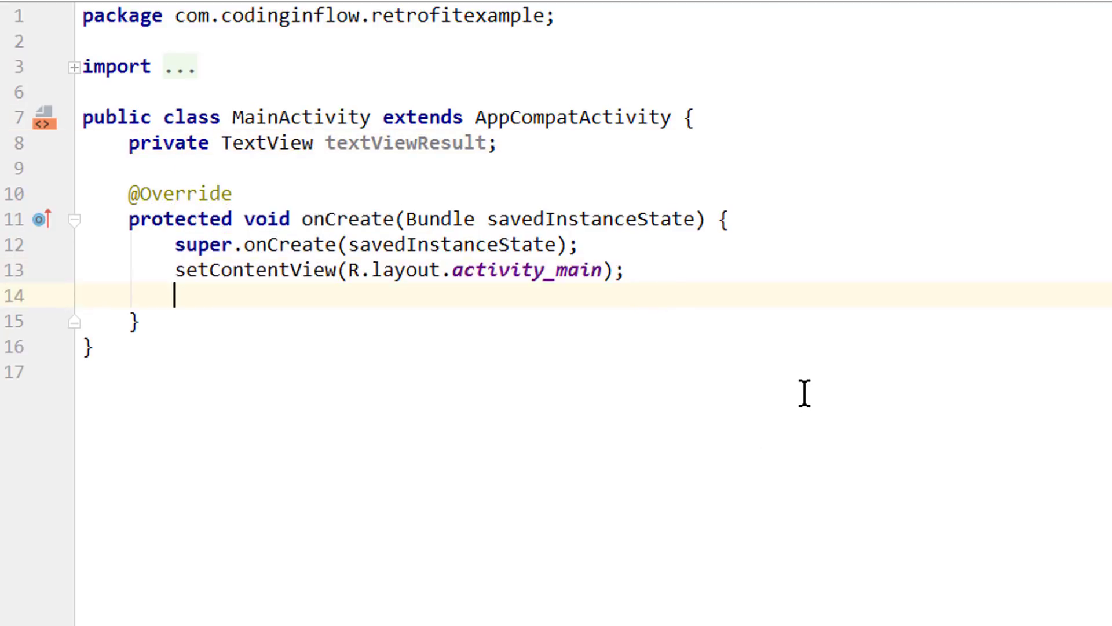
text(textViewResult)
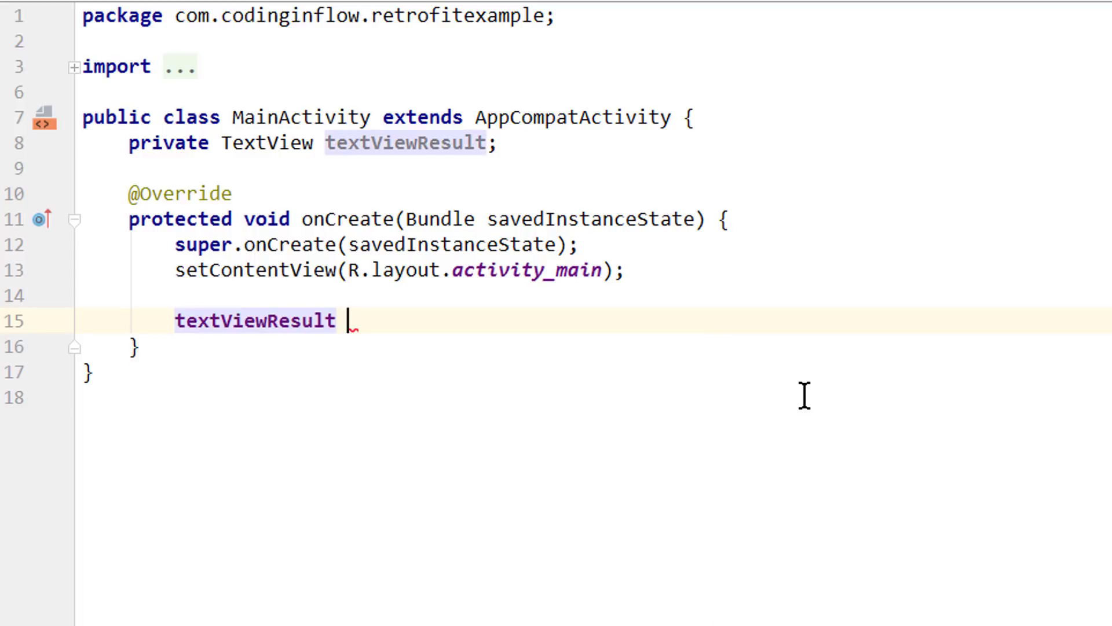
text(= findViewById(R.id.text_view_result);)
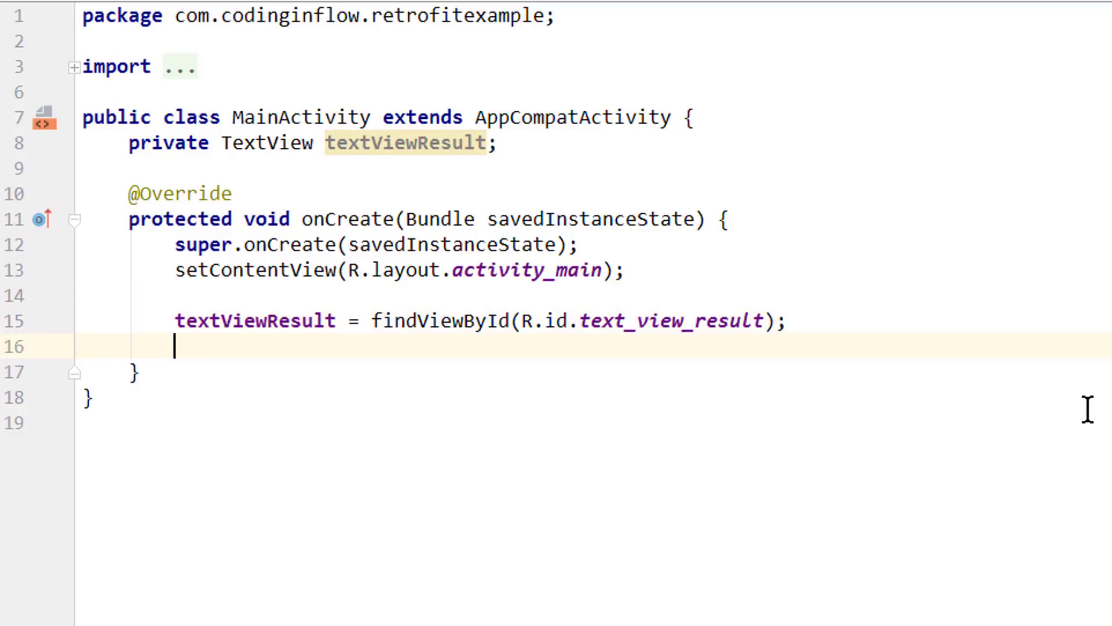
key(enter)
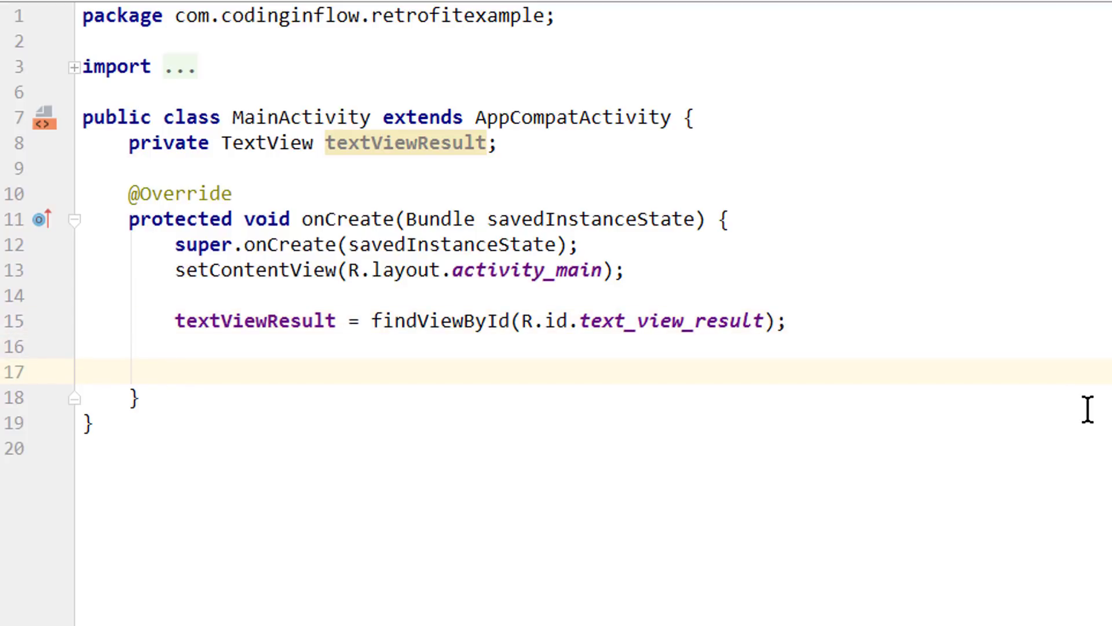
text(Retrofit r)
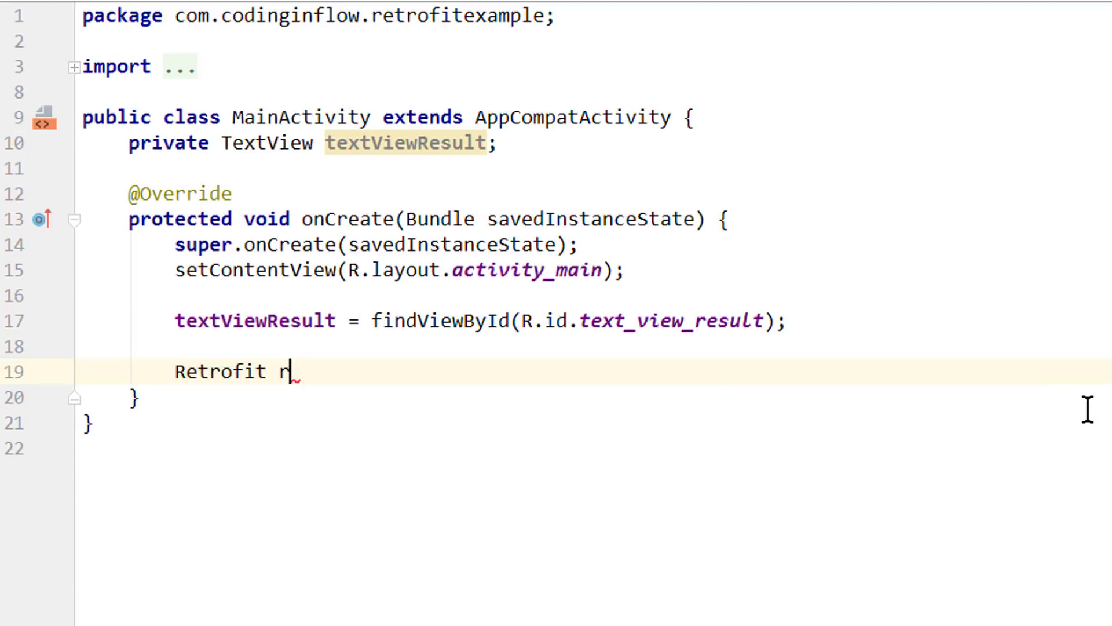
text(etrofit =)
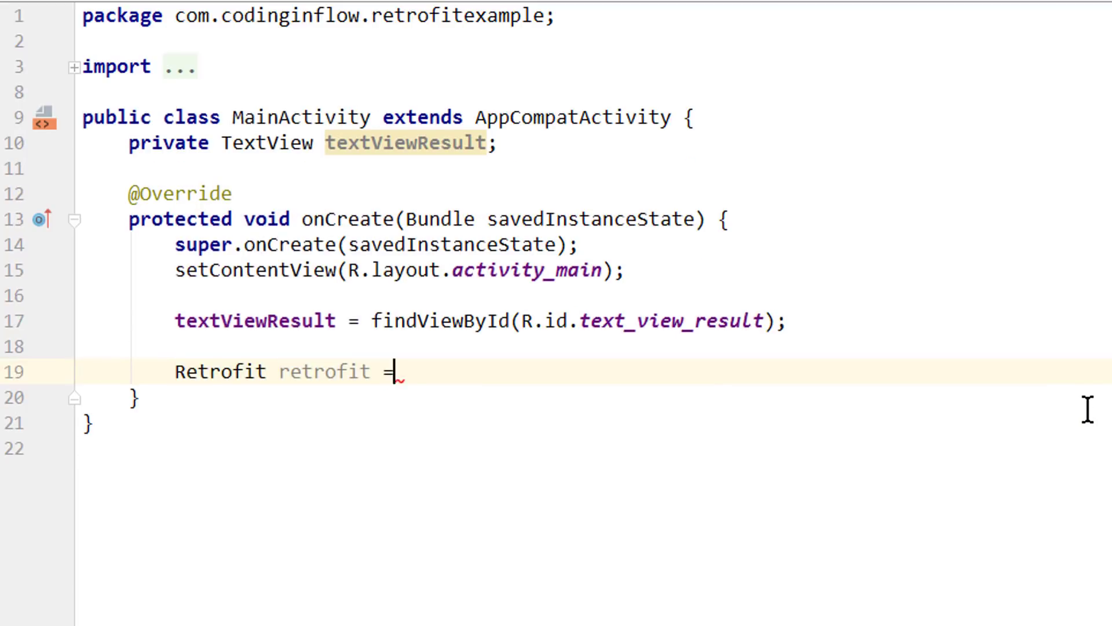
text(new Retrofit.Builder()
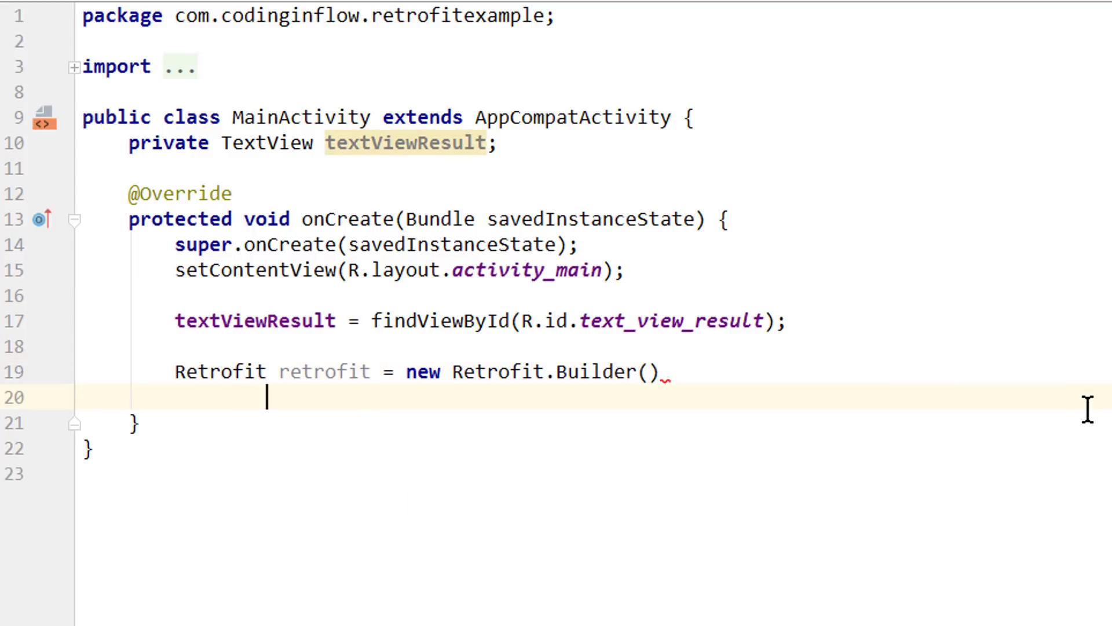
text(.baseUrl()
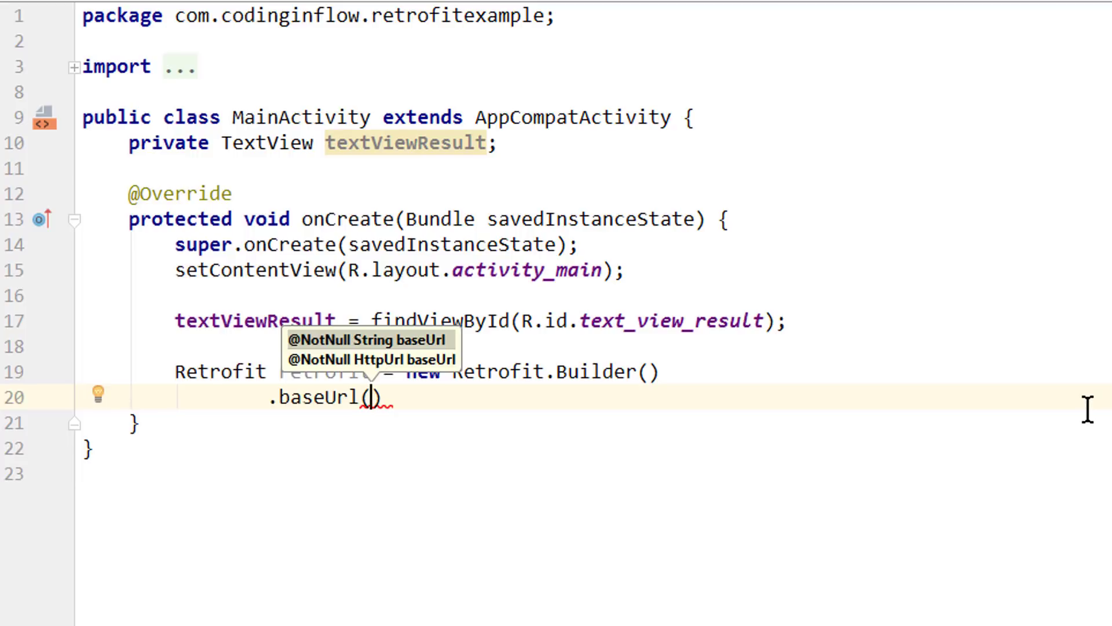
mouse_move(528, 502)
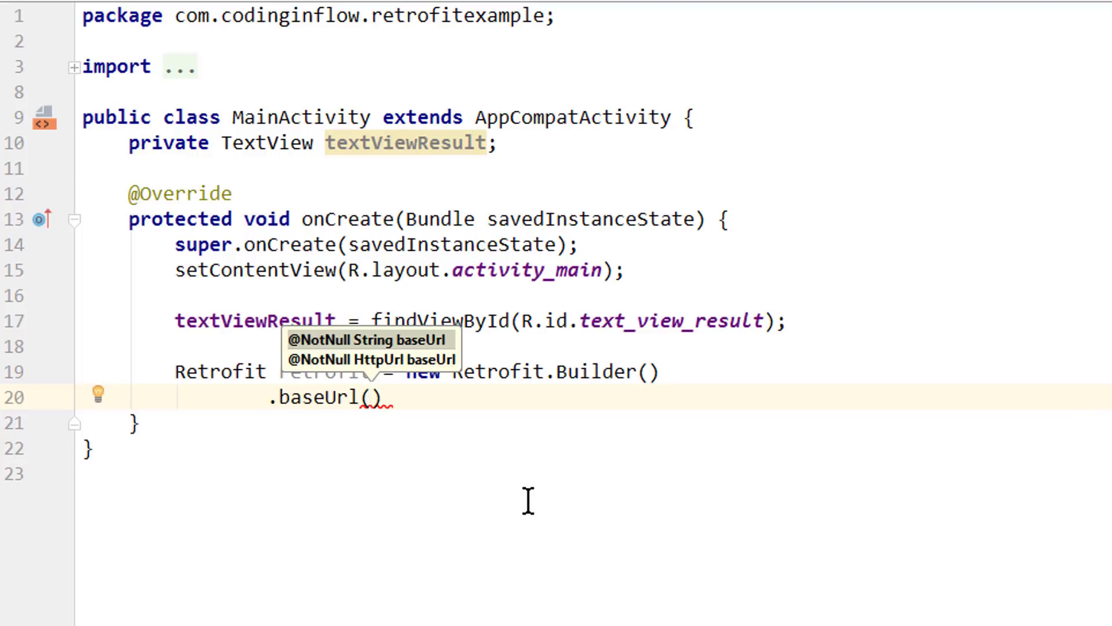
text("https://jsonplaceholder.typicode.com/")
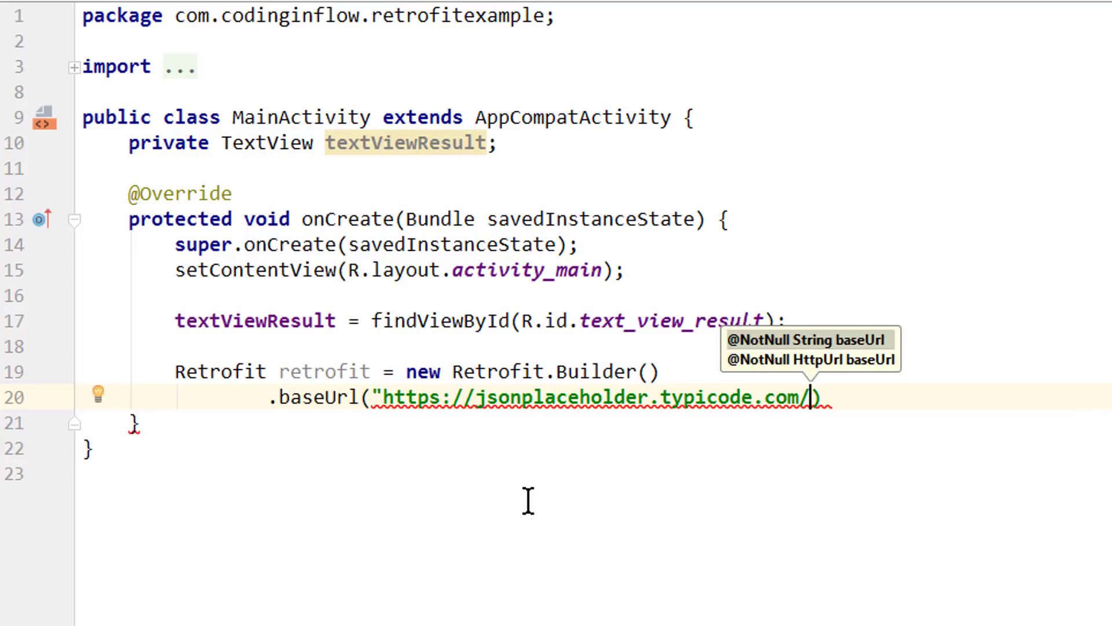
text(")
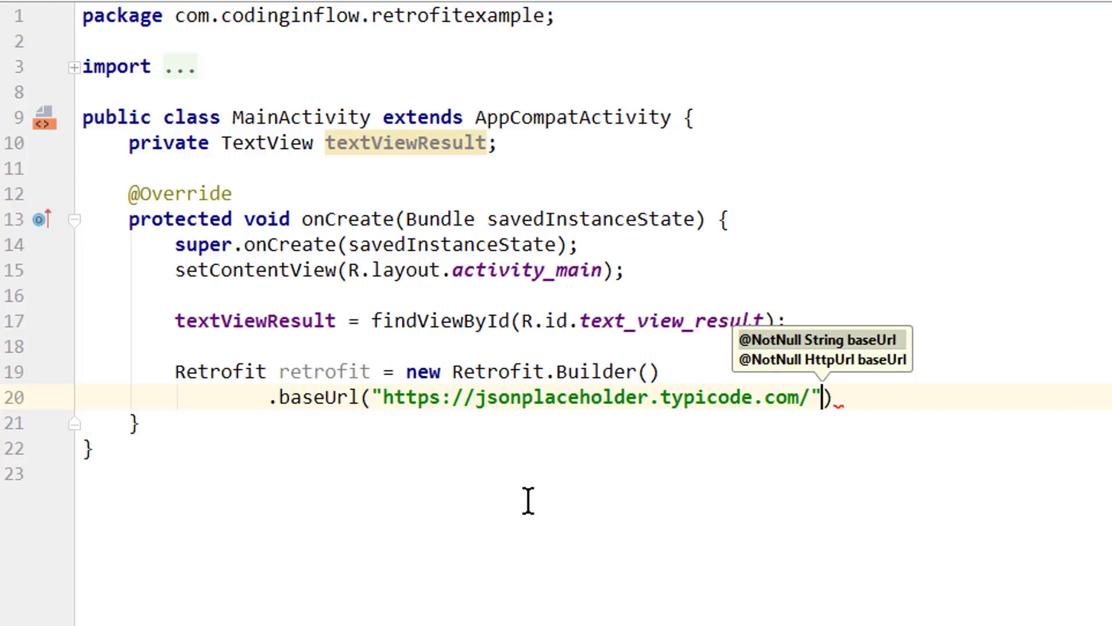
key(Return)
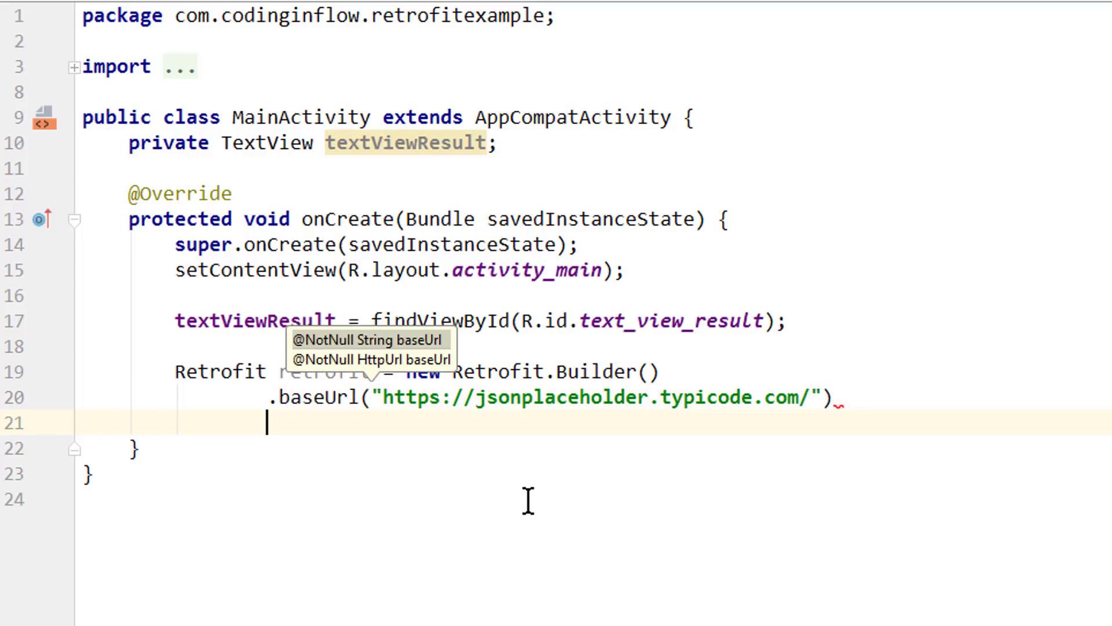
Step: Chain addConverterFactory(GsonConverterFactory.create()) and build() to complete the Retrofit instance
text(.addC)
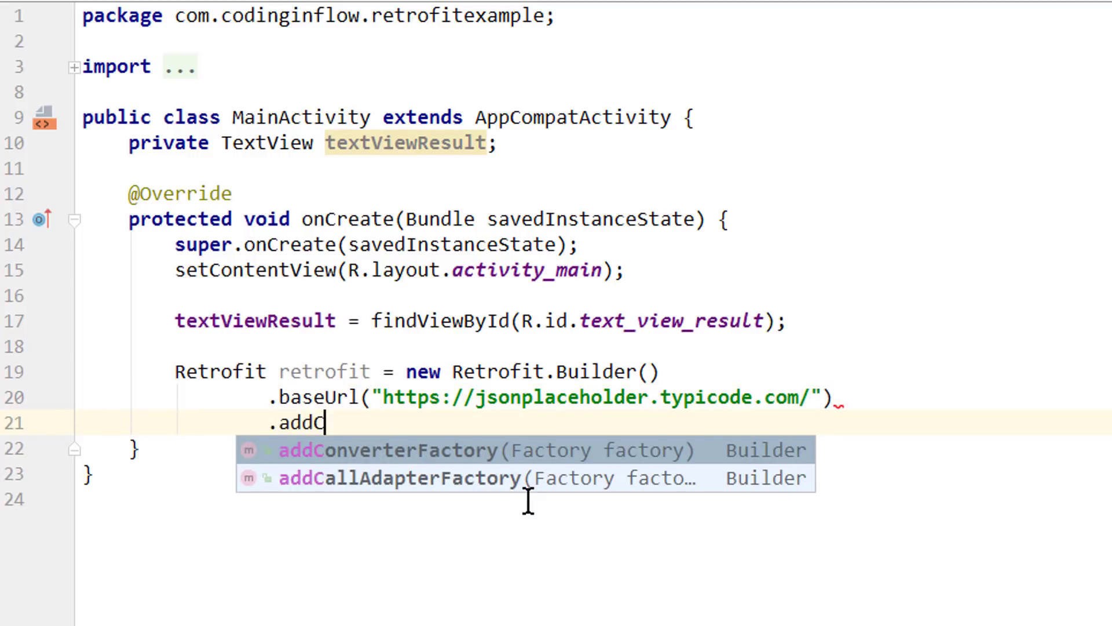
click(383, 449)
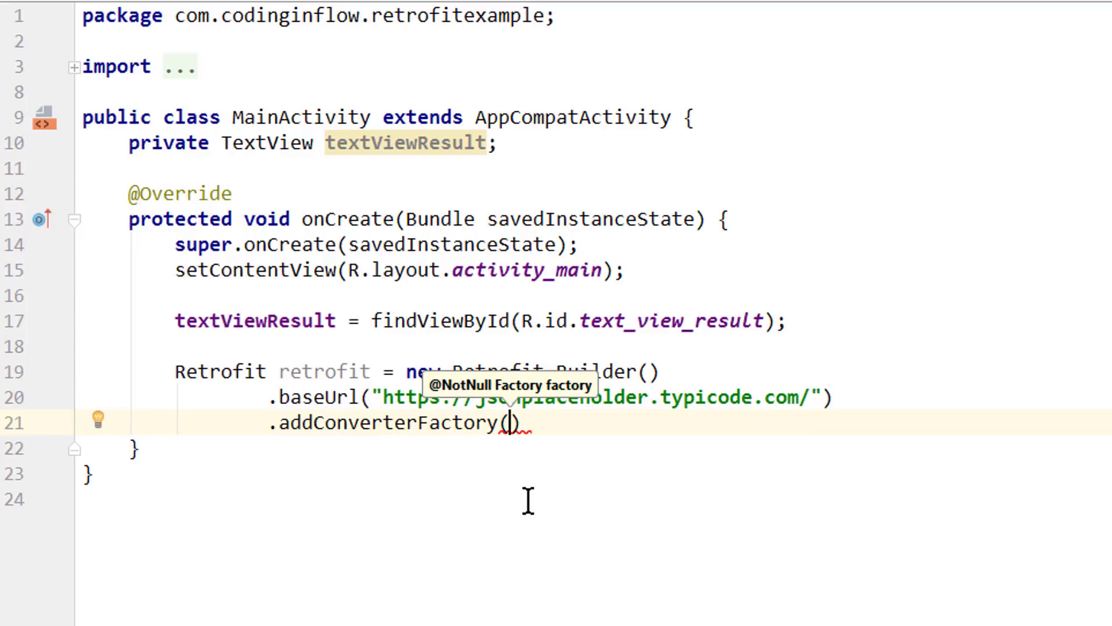
text(GsonConverterFactory.c)
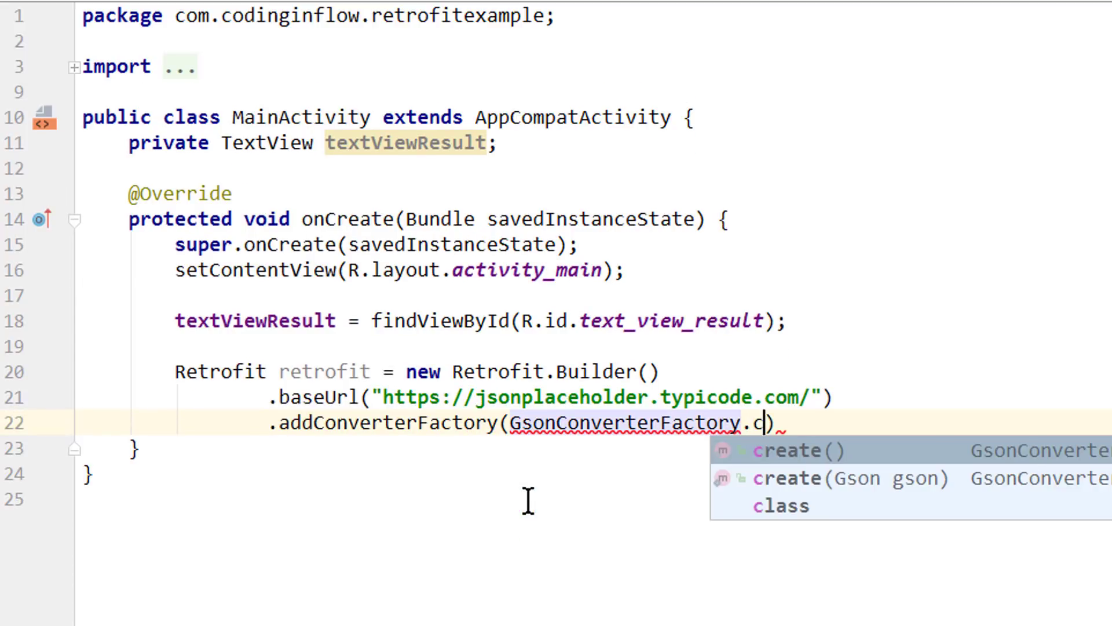
click(780, 450)
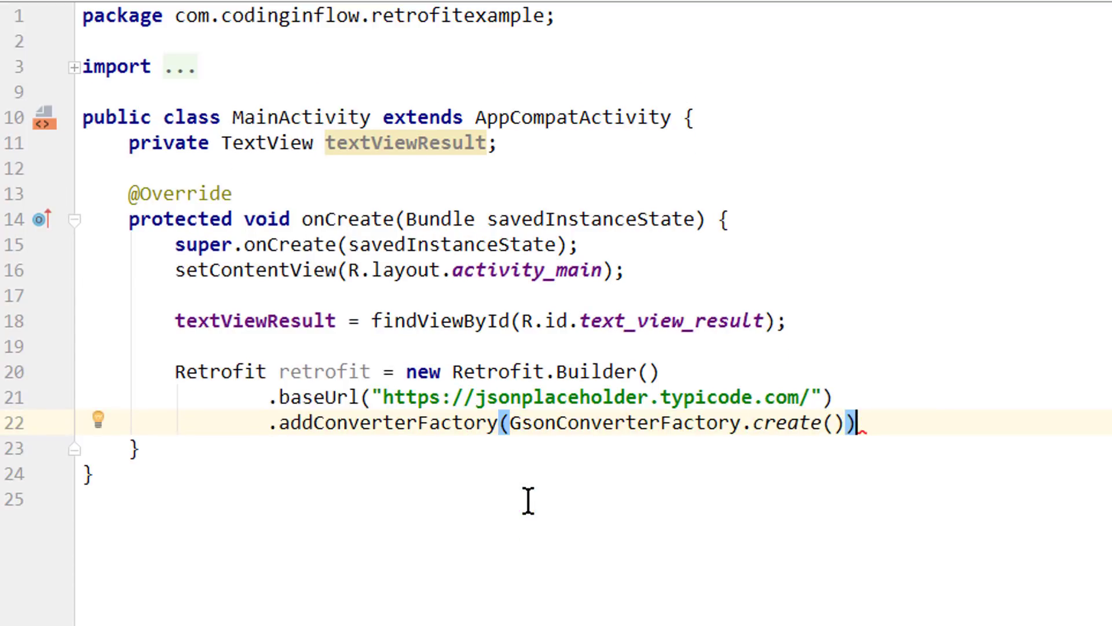
text(.build())
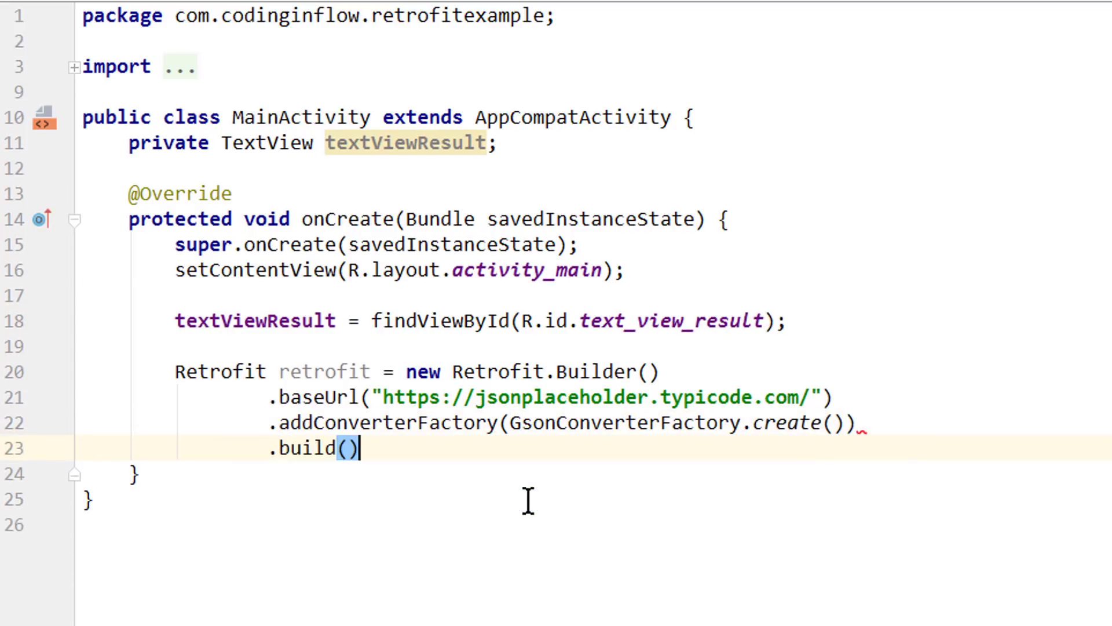
text(;)
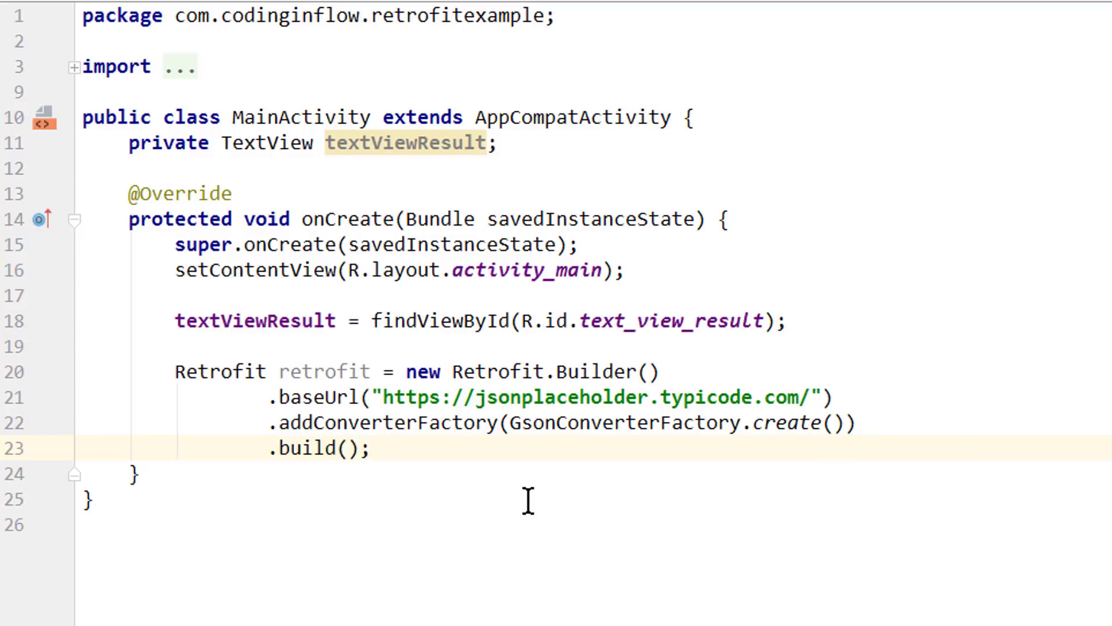
double_click(324, 371)
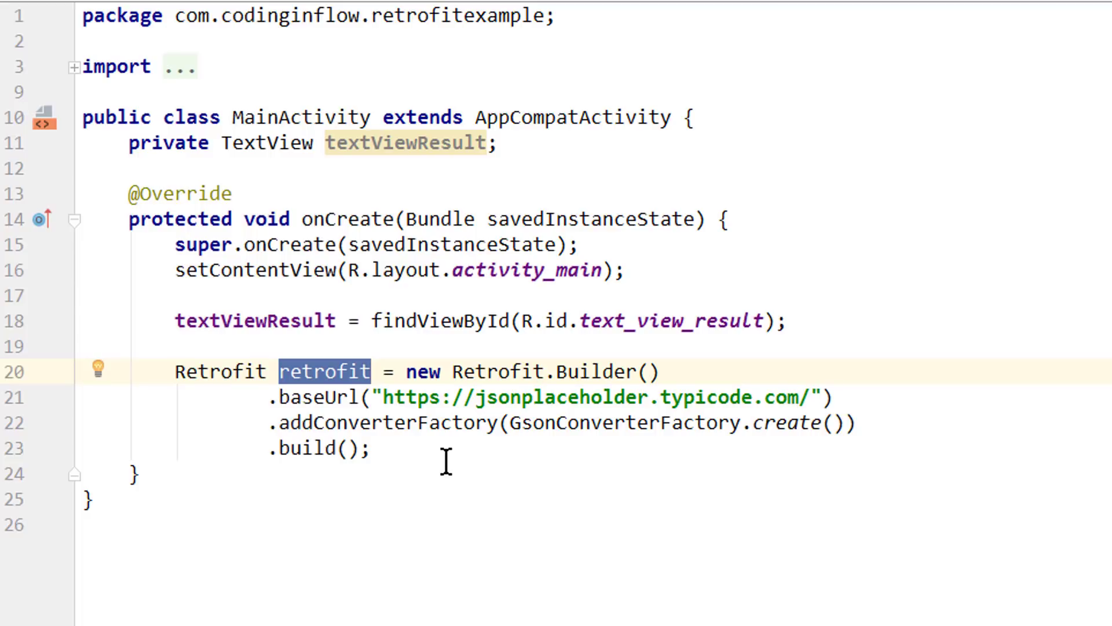
click(372, 447)
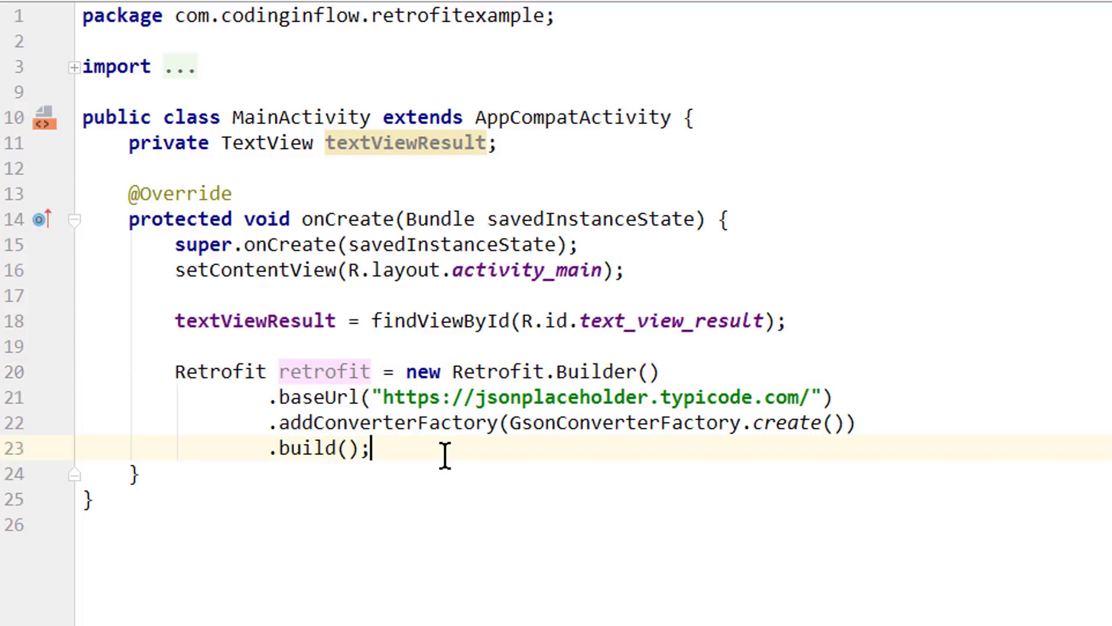
Step: Write JsonPlaceHolderApi jsonPlaceHolderApi = retrofit.create(JsonPlaceHolderApi.class);
text(JsonPlaceHolderApi)
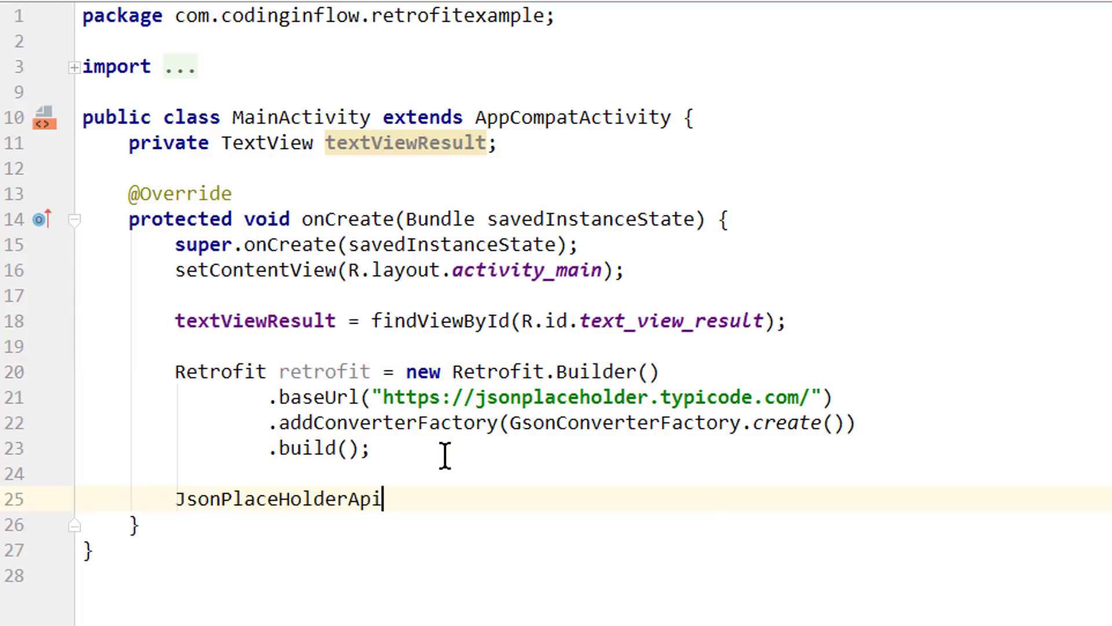
text(jsonPlaceHolderApi =)
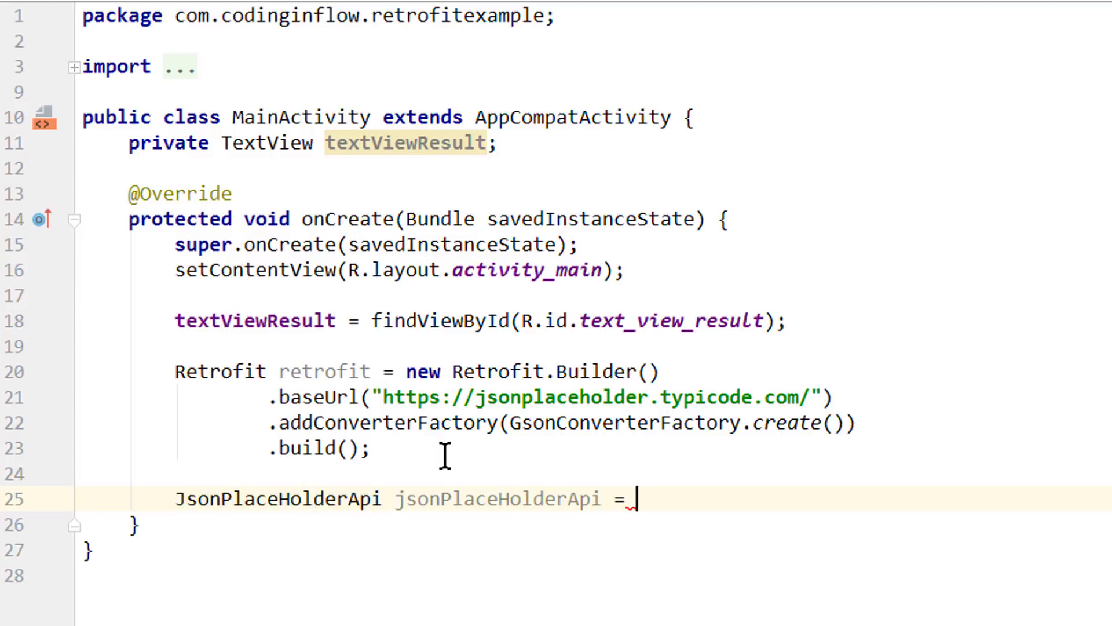
text(new J)
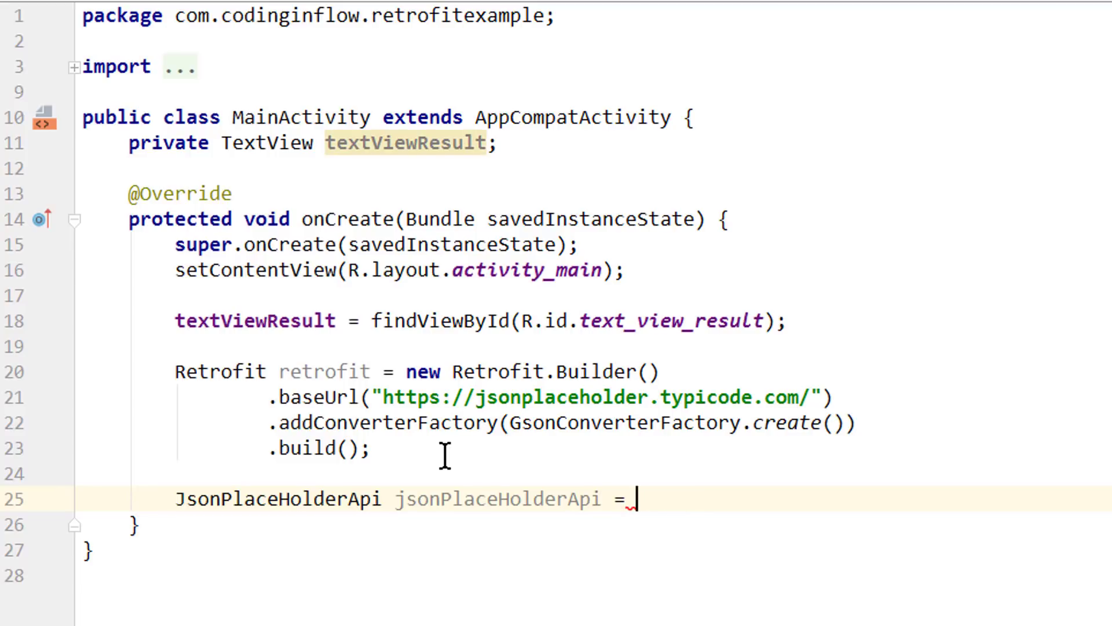
text(retrofit.create()
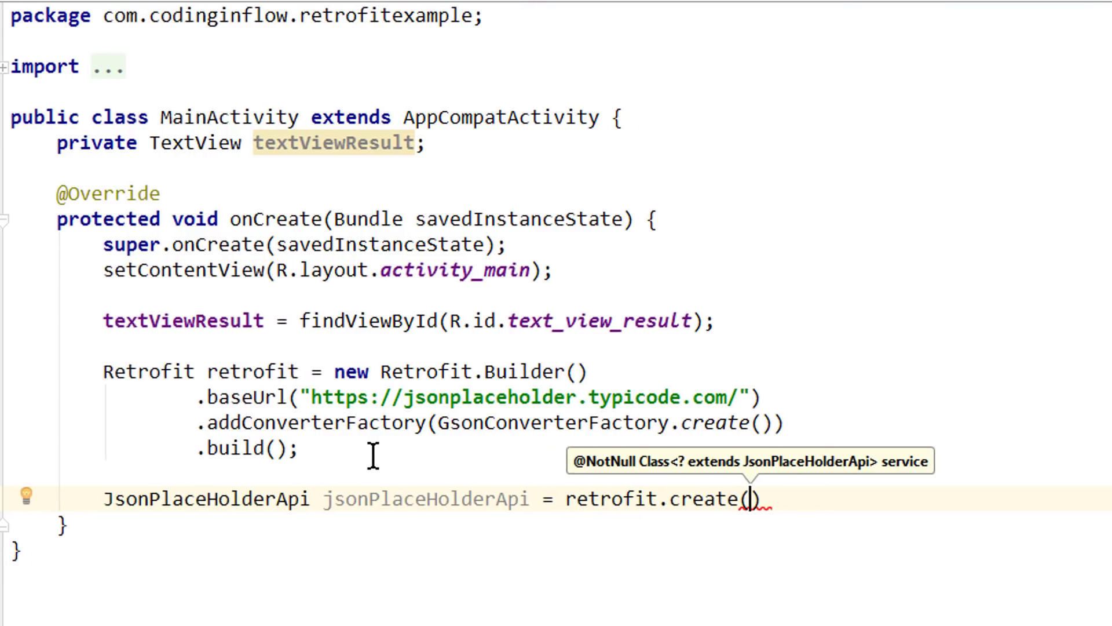
text(JsonPlaceHolderApi.class)
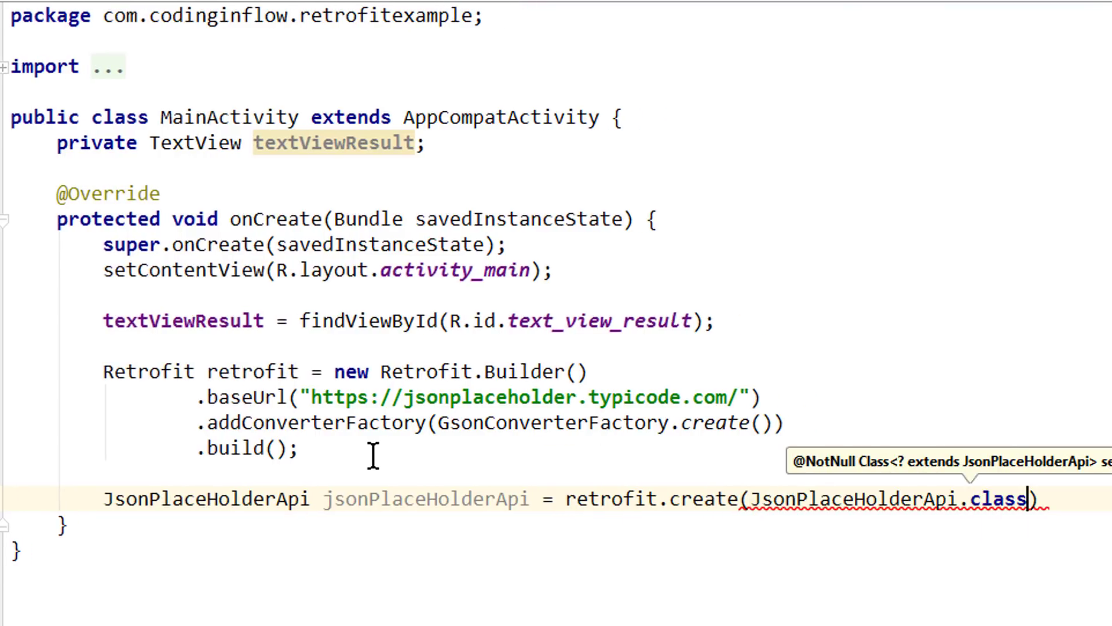
text(;)
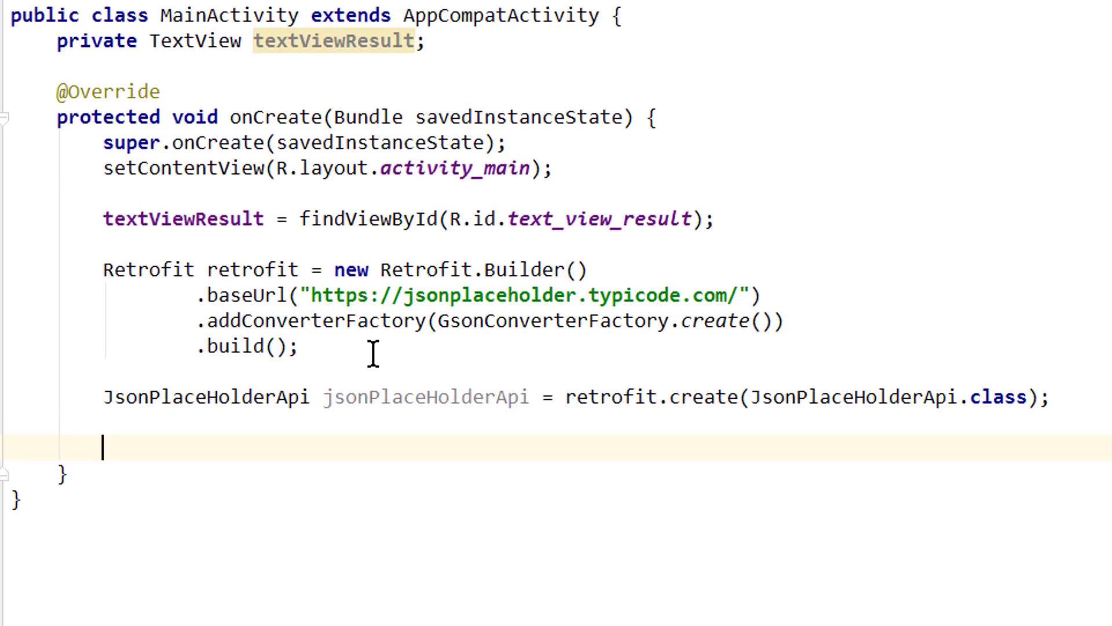
Step: Write Call<List<Post>> call = jsonPlaceHolderApi.getPosts();
text(Call<List<>>)
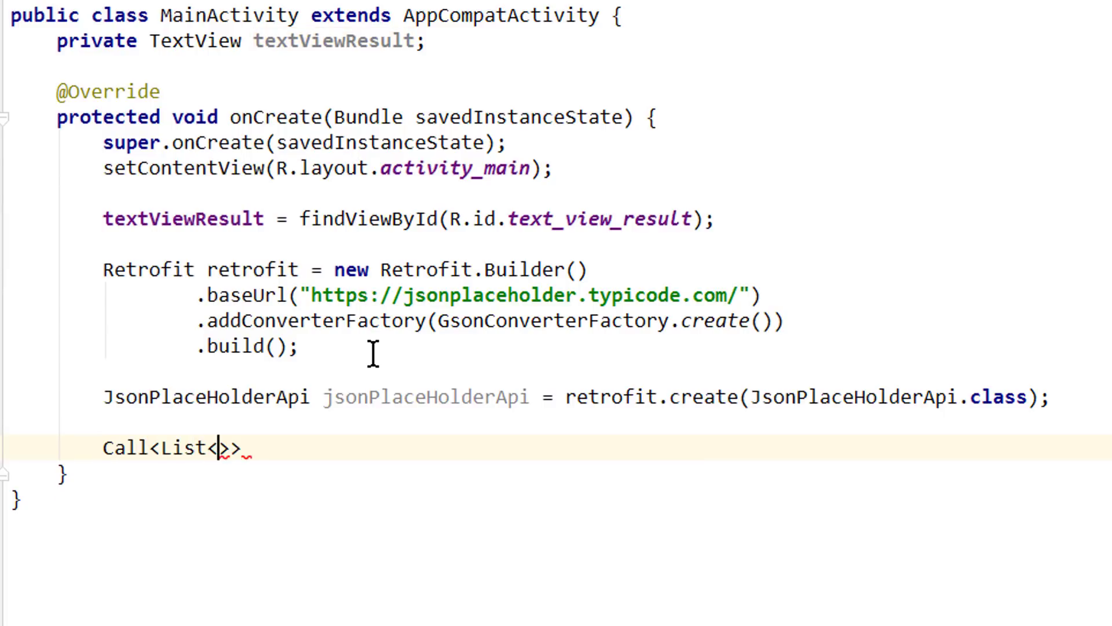
text(Post)
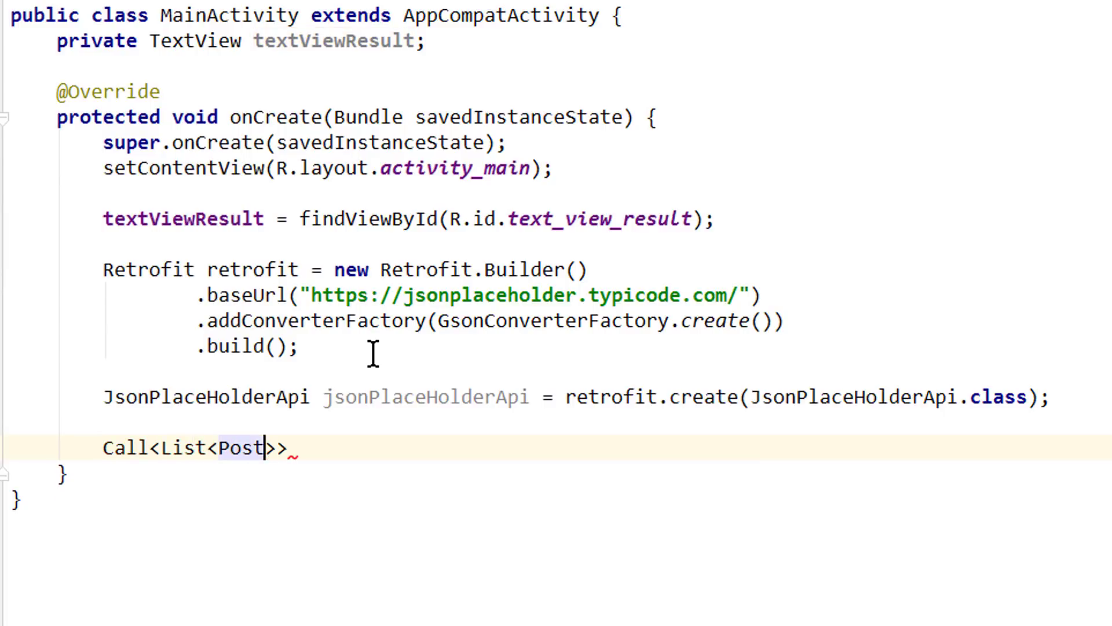
text(call)
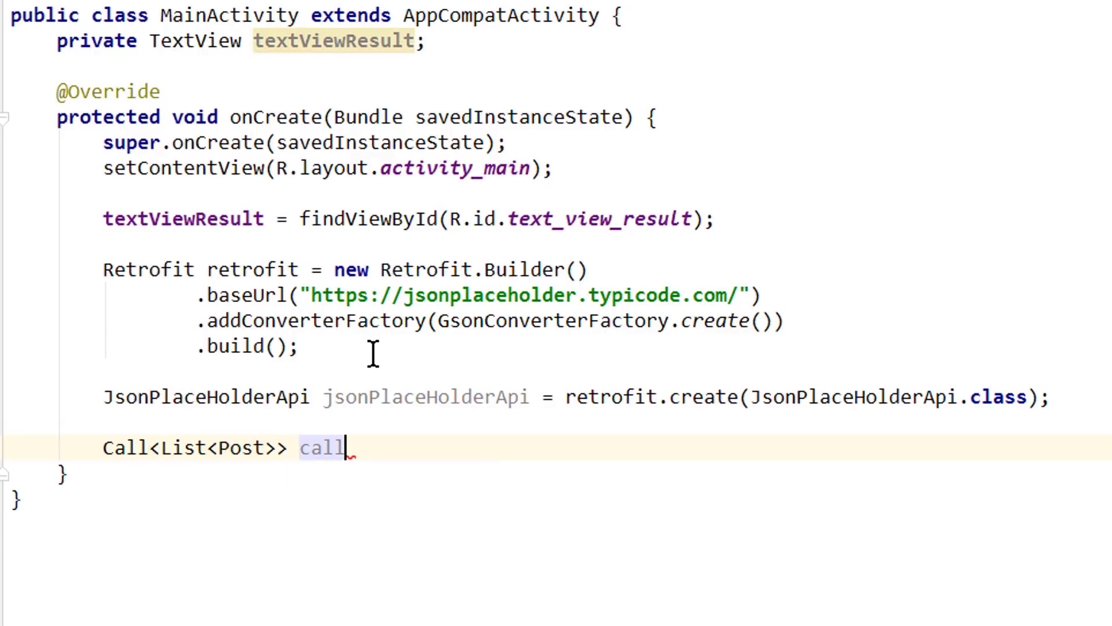
text(= jsonPlaceHolderApi)
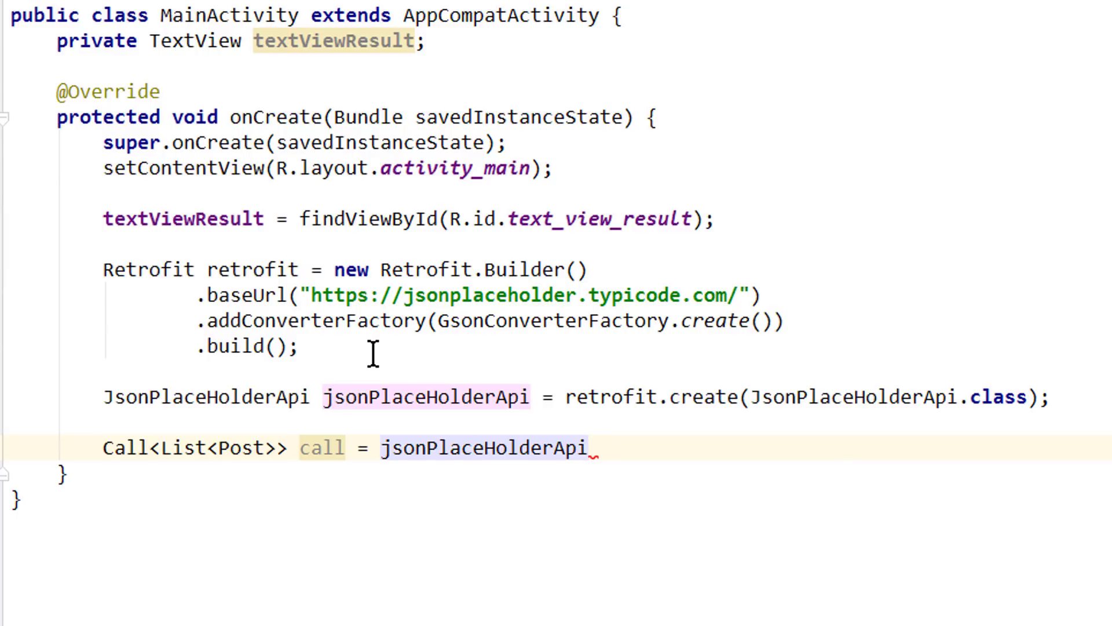
text(.)
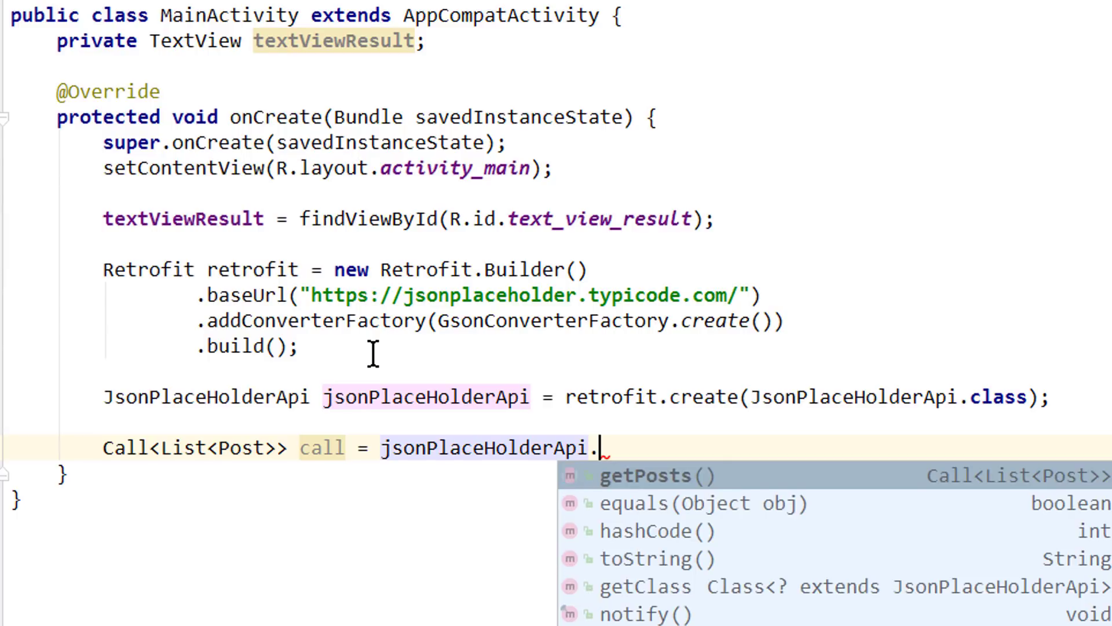
click(643, 474)
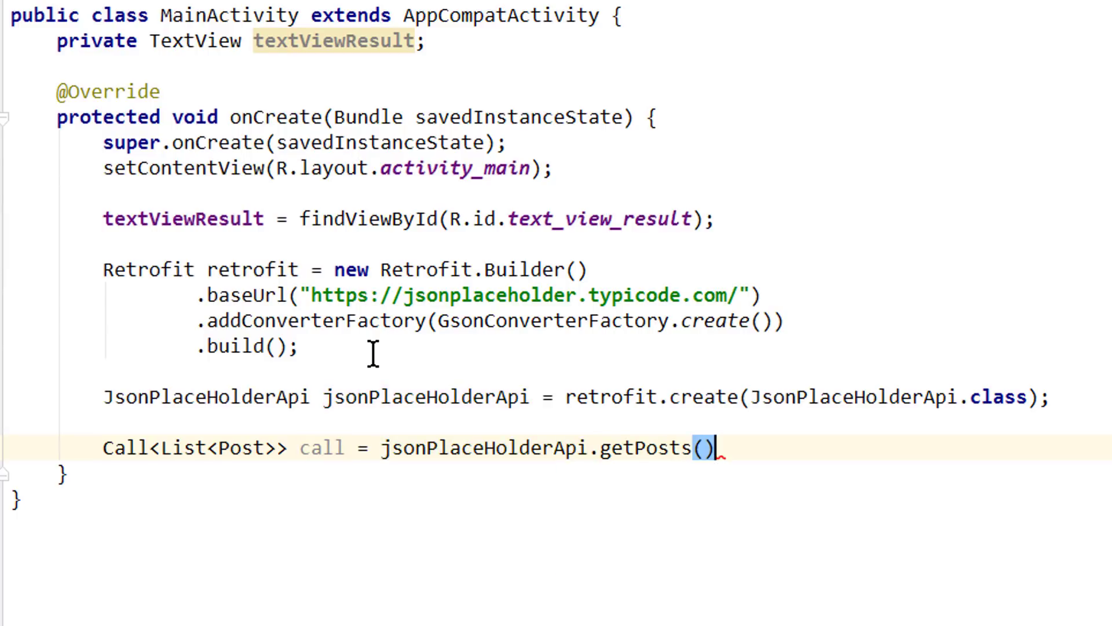
text(;)
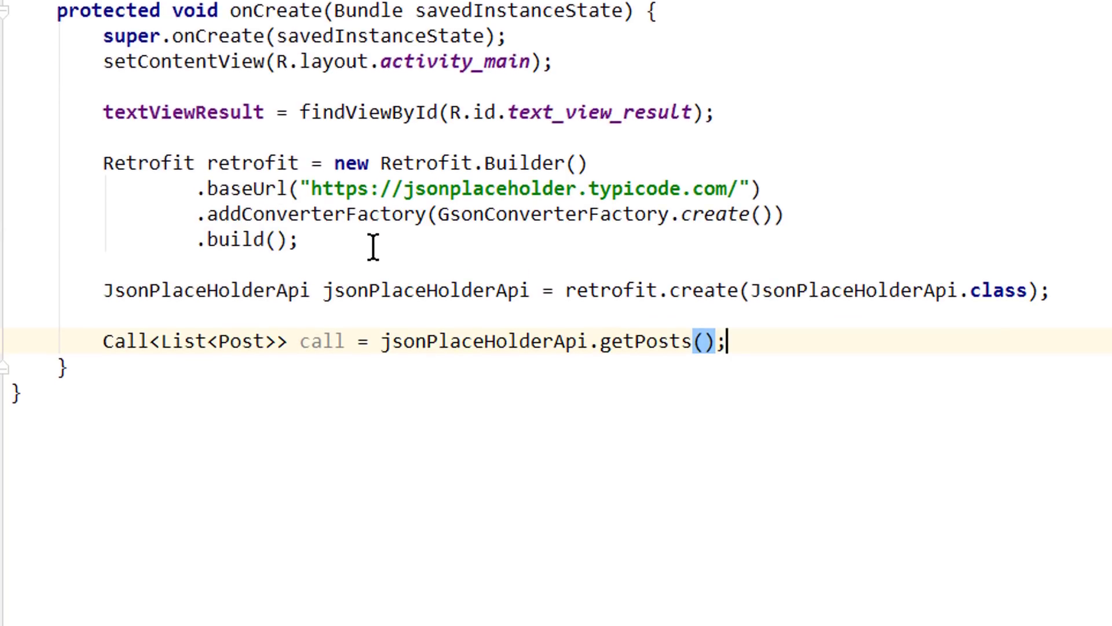
Step: Begin a call.exe… invocation on the next line
text(ca)
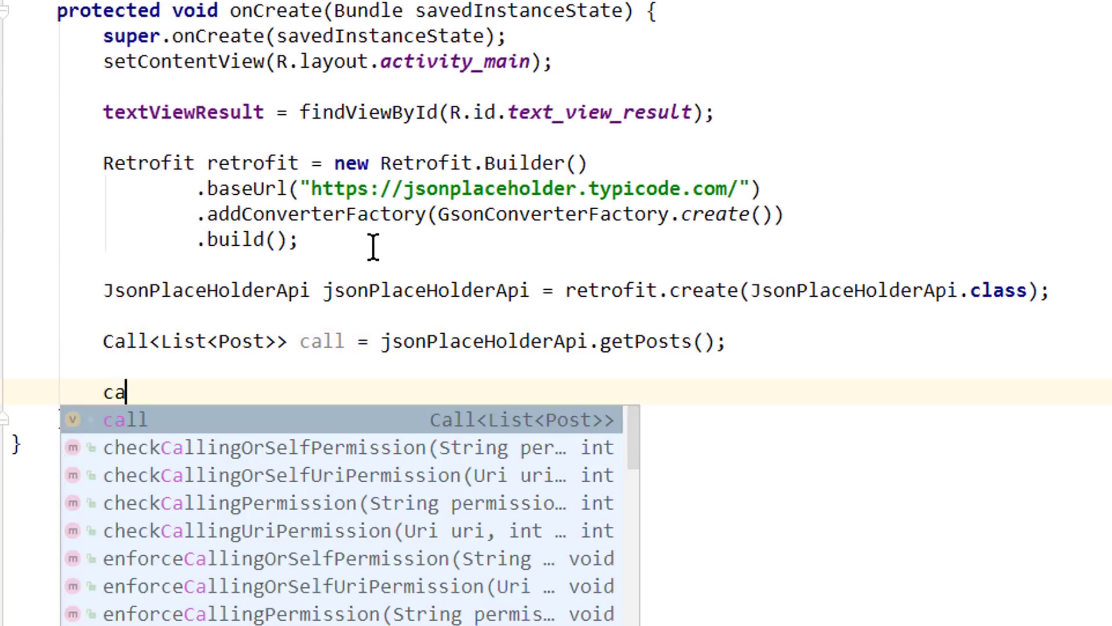
text(ll.)
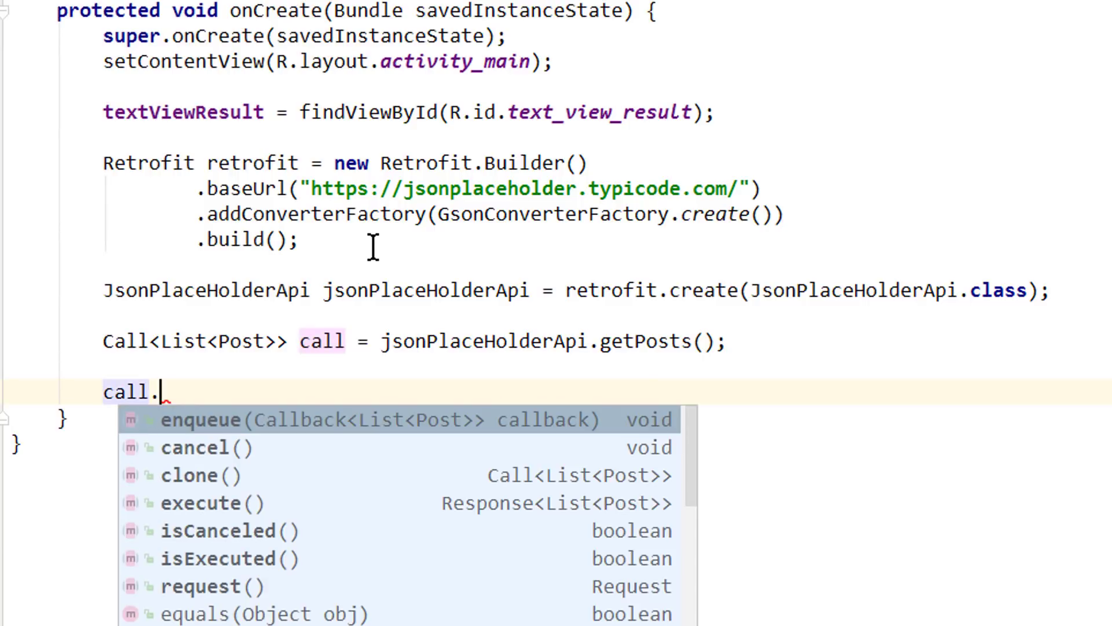
text(exe)
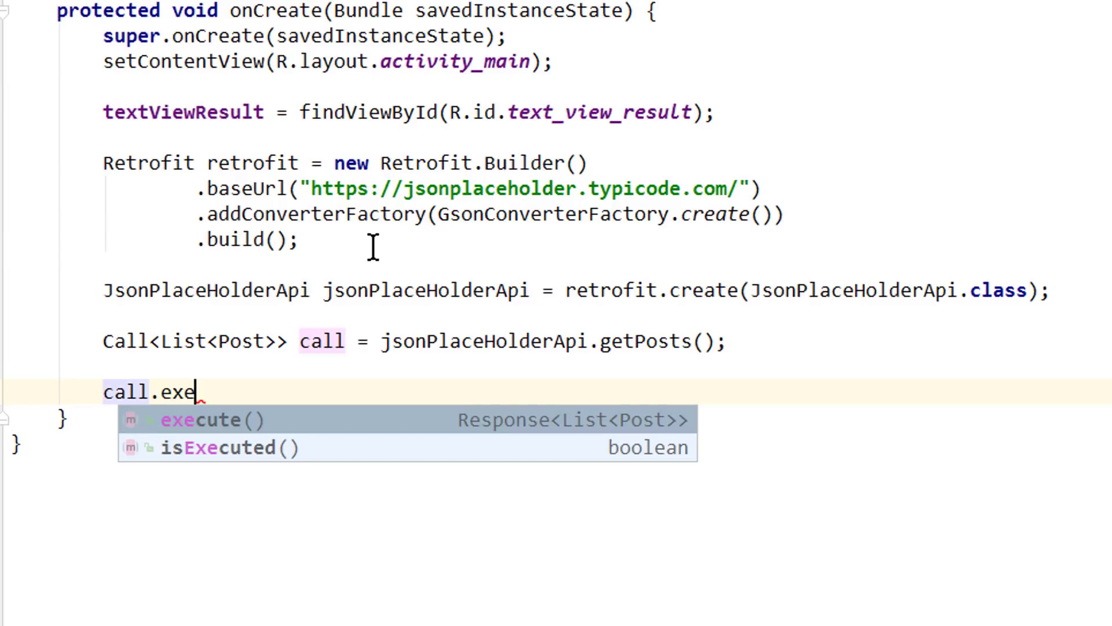
Step: Enqueue call with a new Callback<List<Post>> generating empty onResponse and onFailure overrides
key(Backspace)
text(nqueue();)
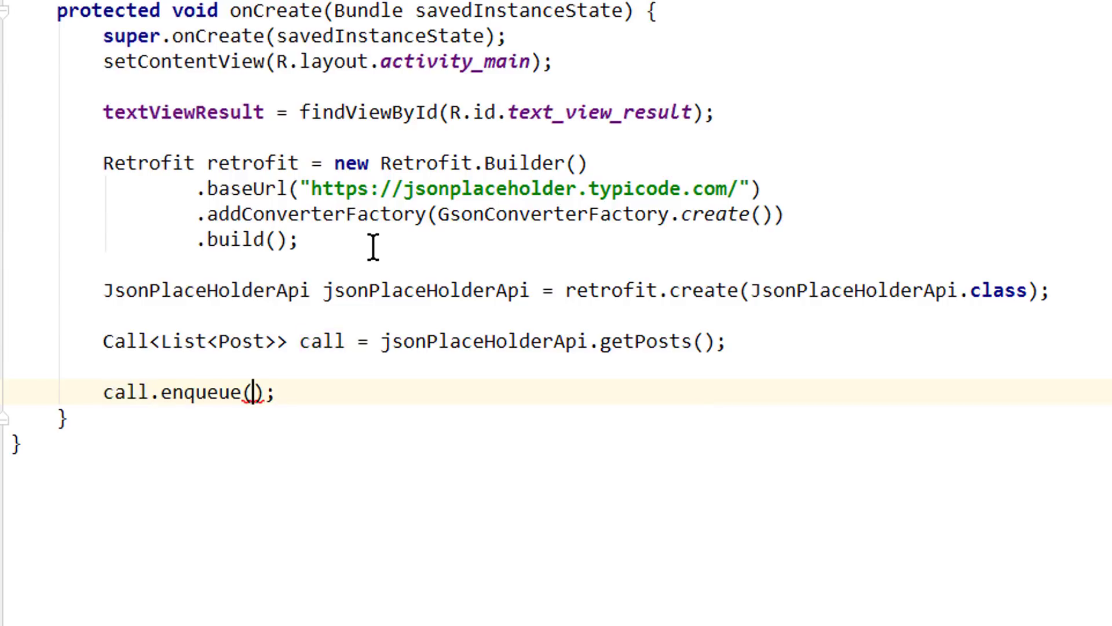
text(new Cal)
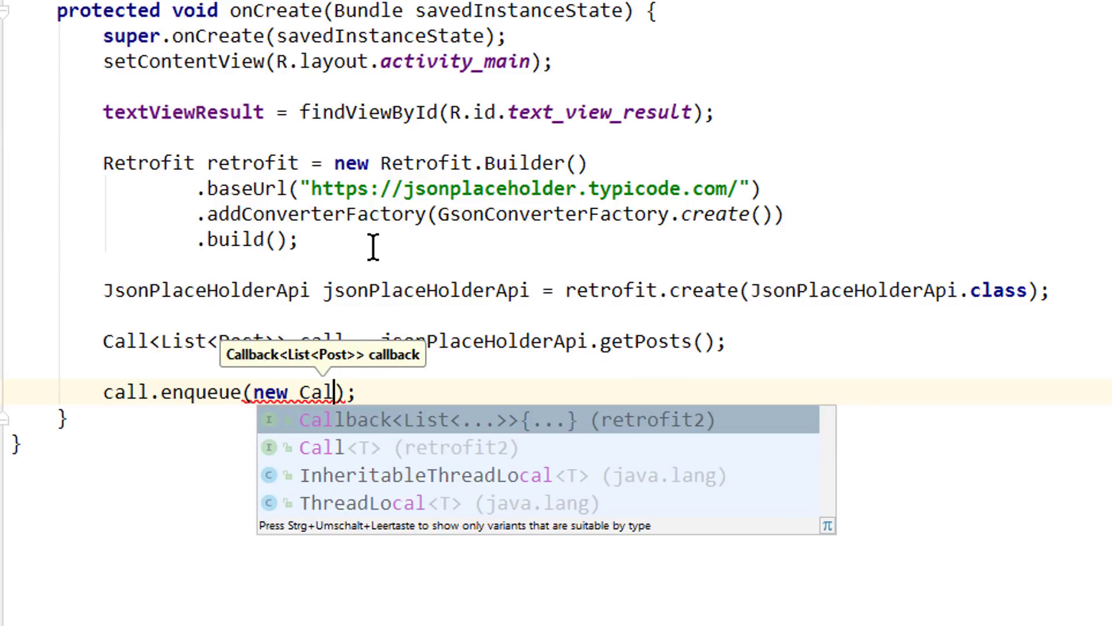
click(497, 419)
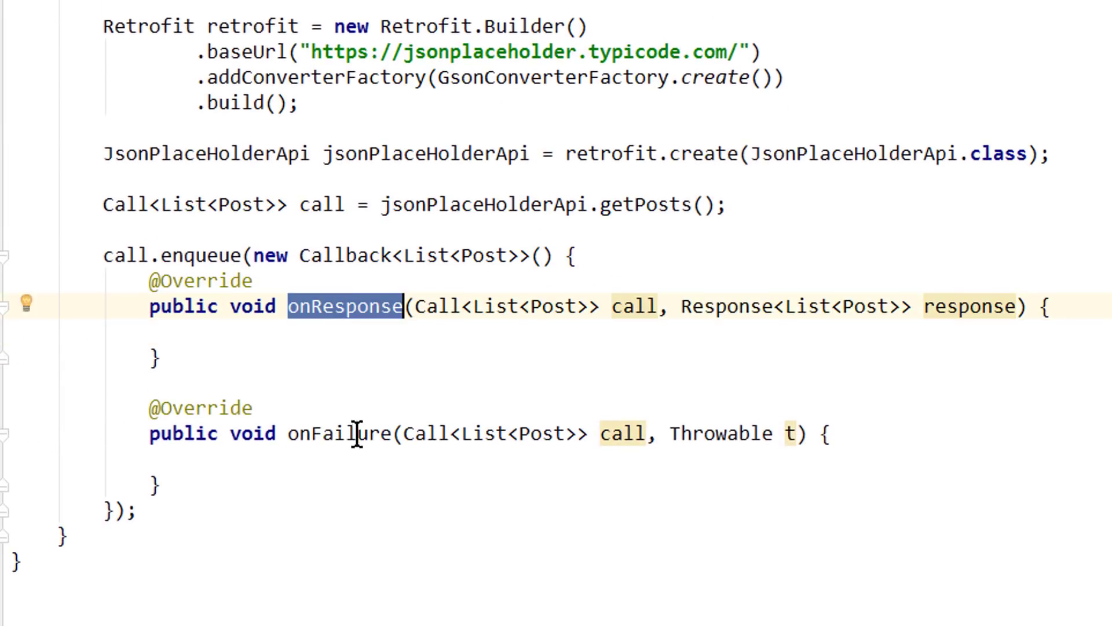
double_click(337, 432)
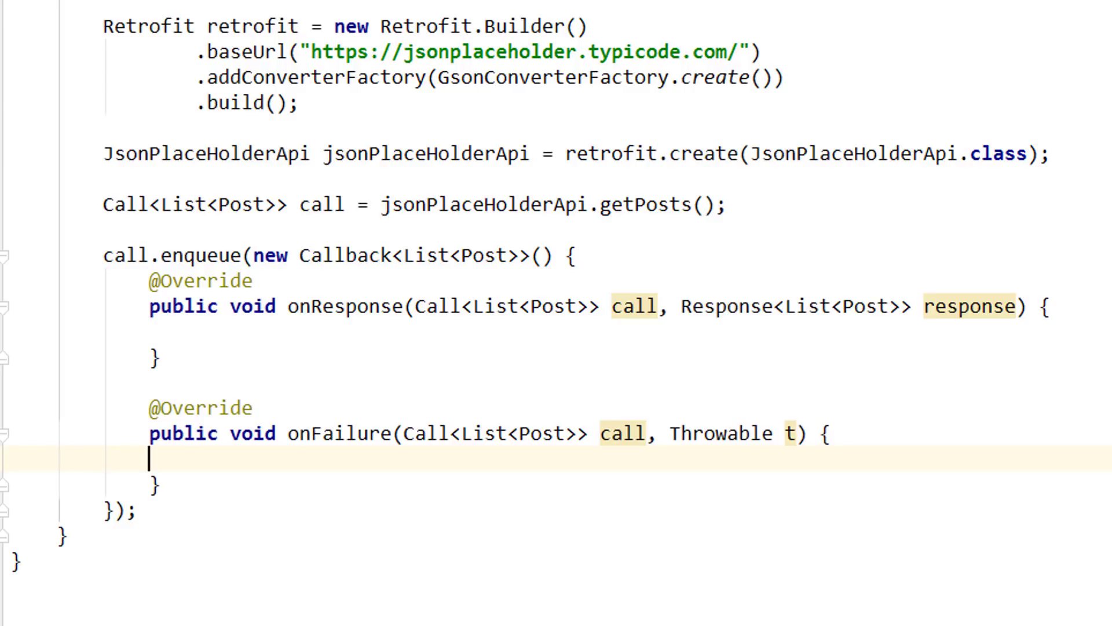
Step: Make onFailure set textViewResult to t.getMessage(), then move into onResponse to start an if statement
text(textViewResult.setText(t);)
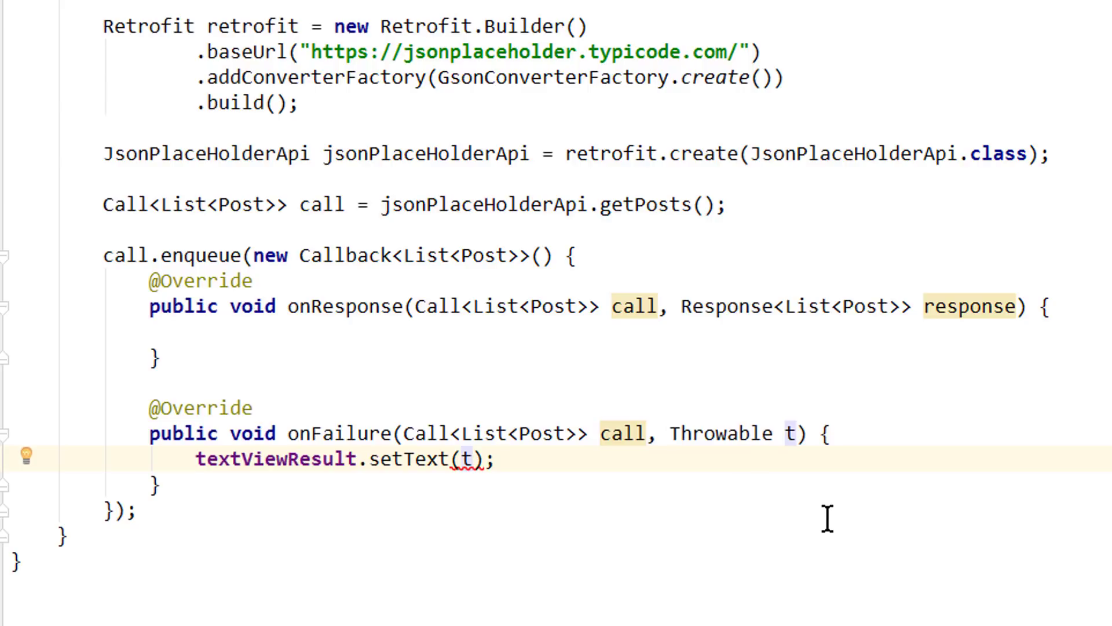
text(.getMessage())
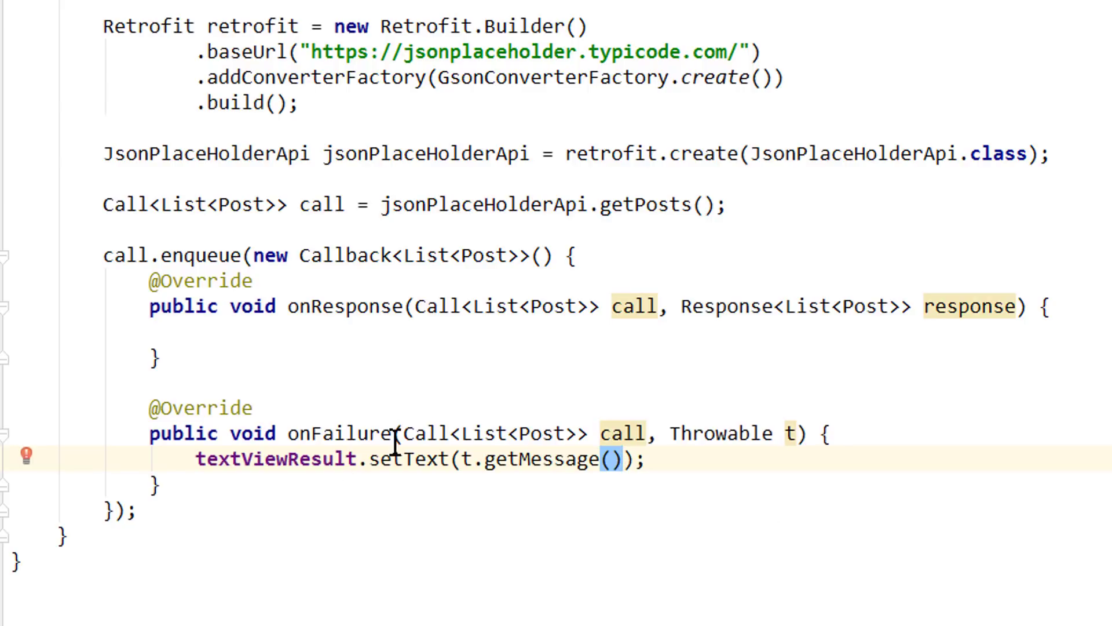
double_click(343, 305)
text(i)
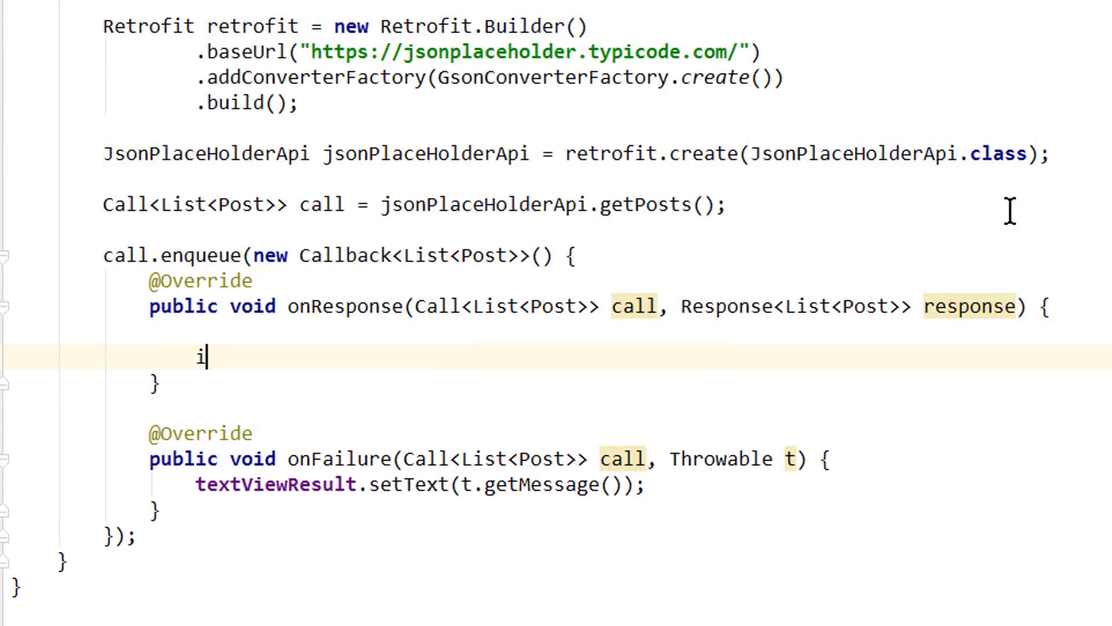
Step: Write the condition if (!response.isSuccessful()) and open its block
text(f ()
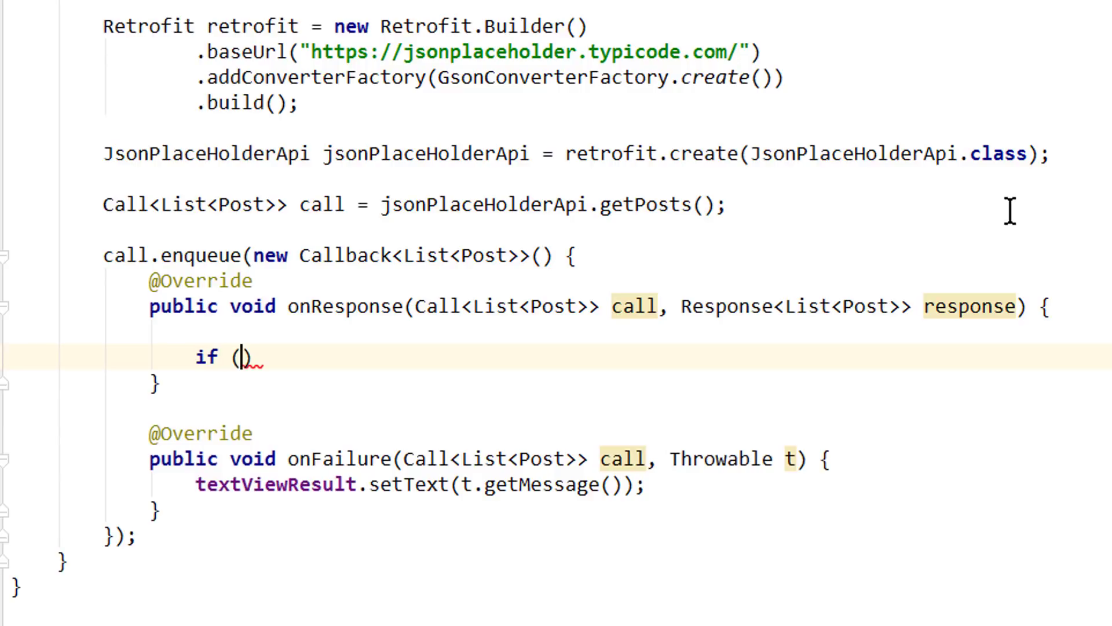
text(!response)
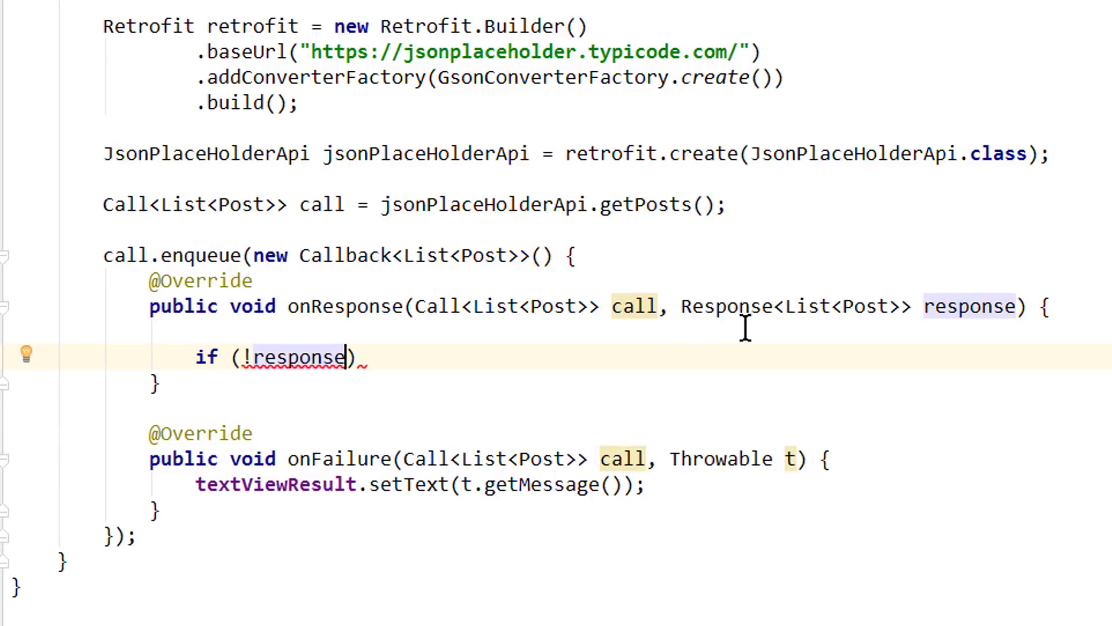
text(.isSuccessful()
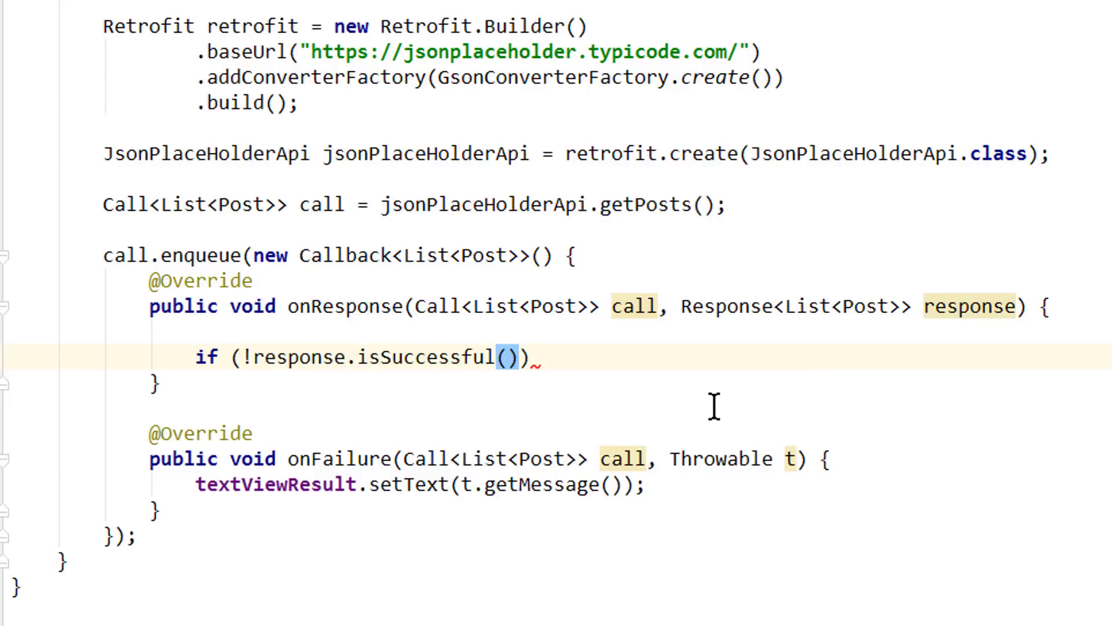
mouse_move(374, 410)
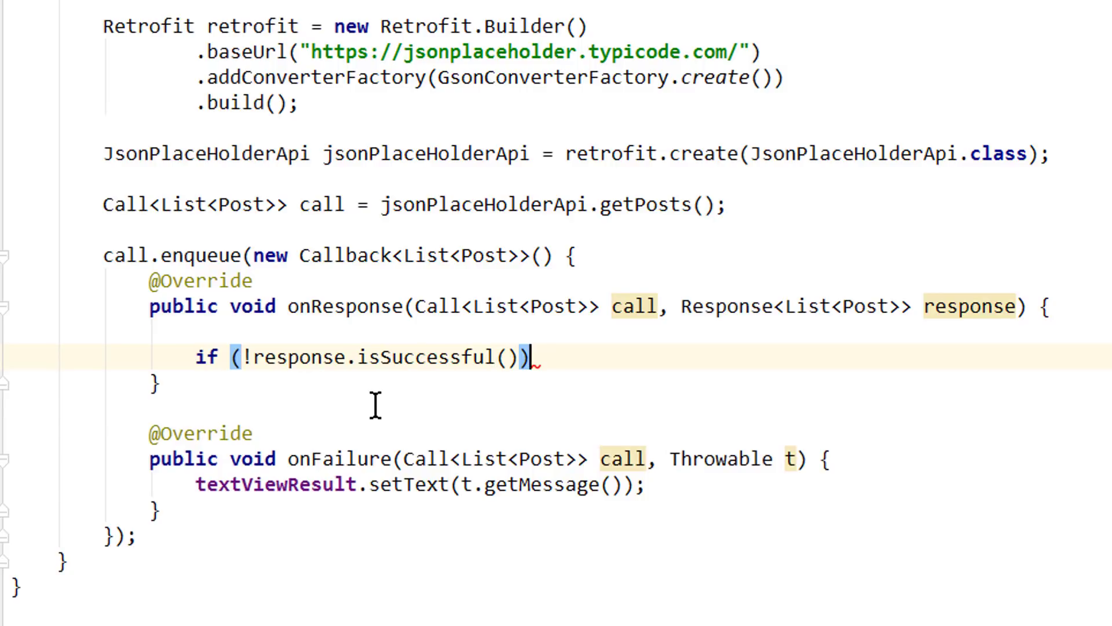
text({)
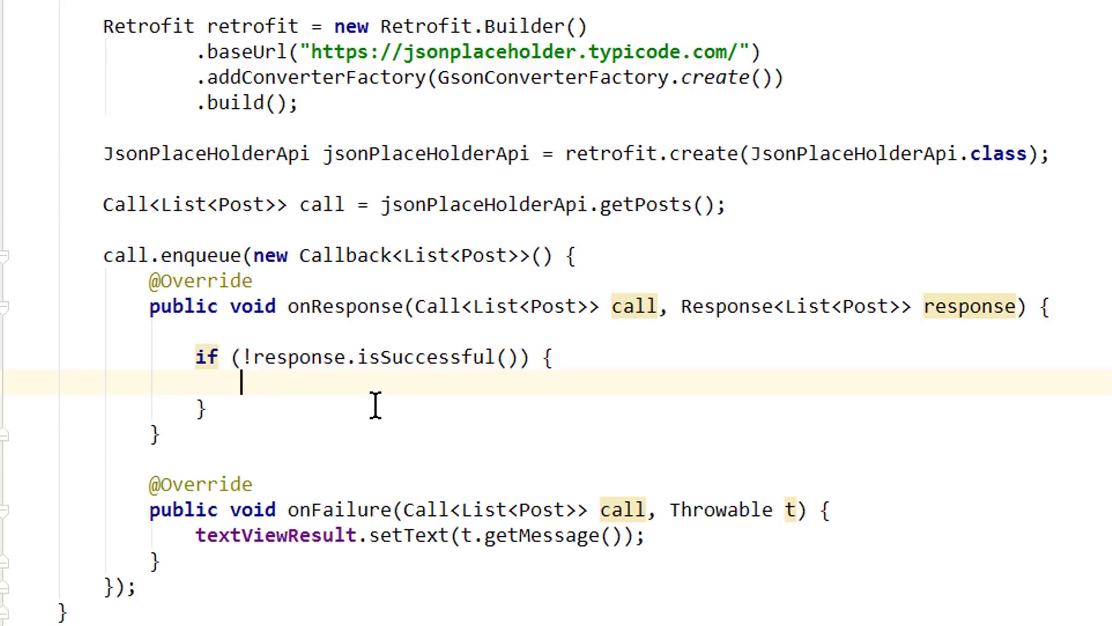
Step: Inside the block set textViewResult to "Code: " + response.code() and add return;
text(textViewResult)
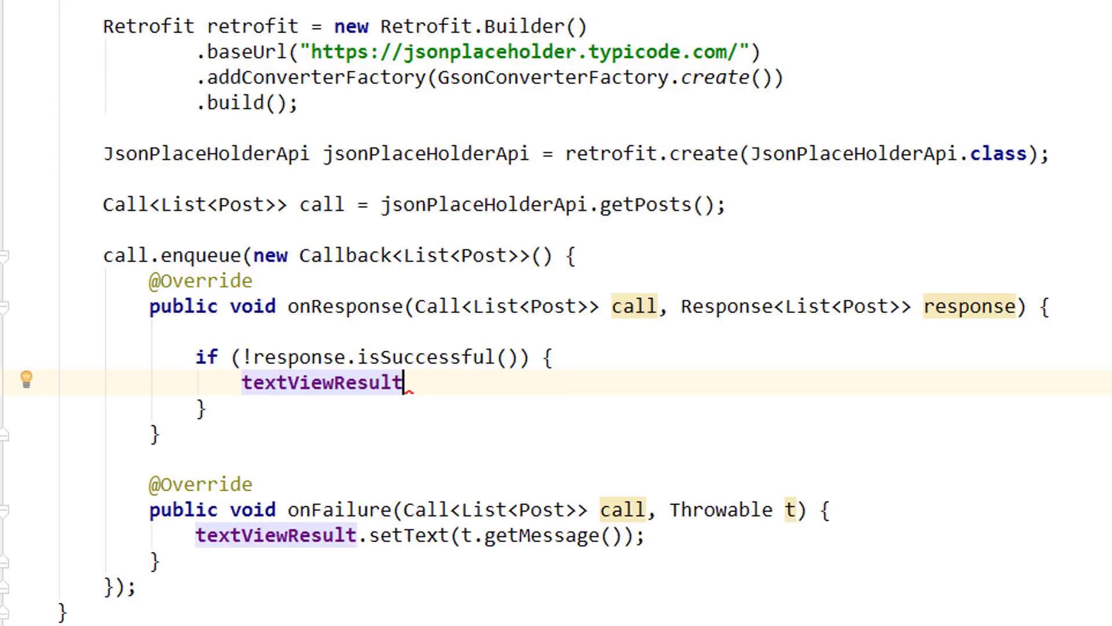
text(.)
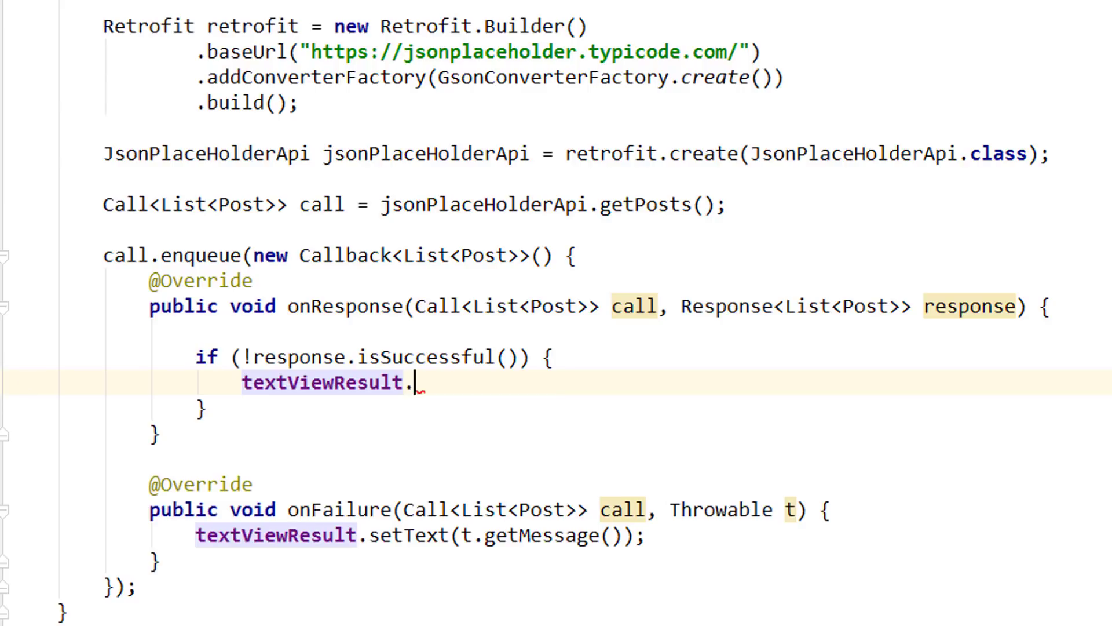
text(setText("");)
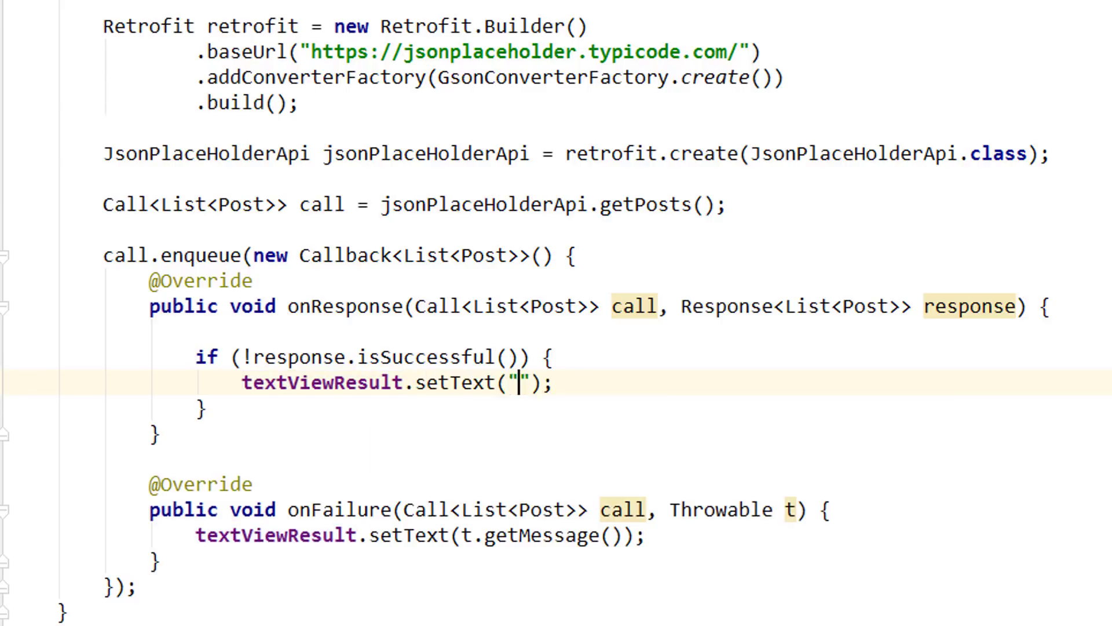
text(Code:)
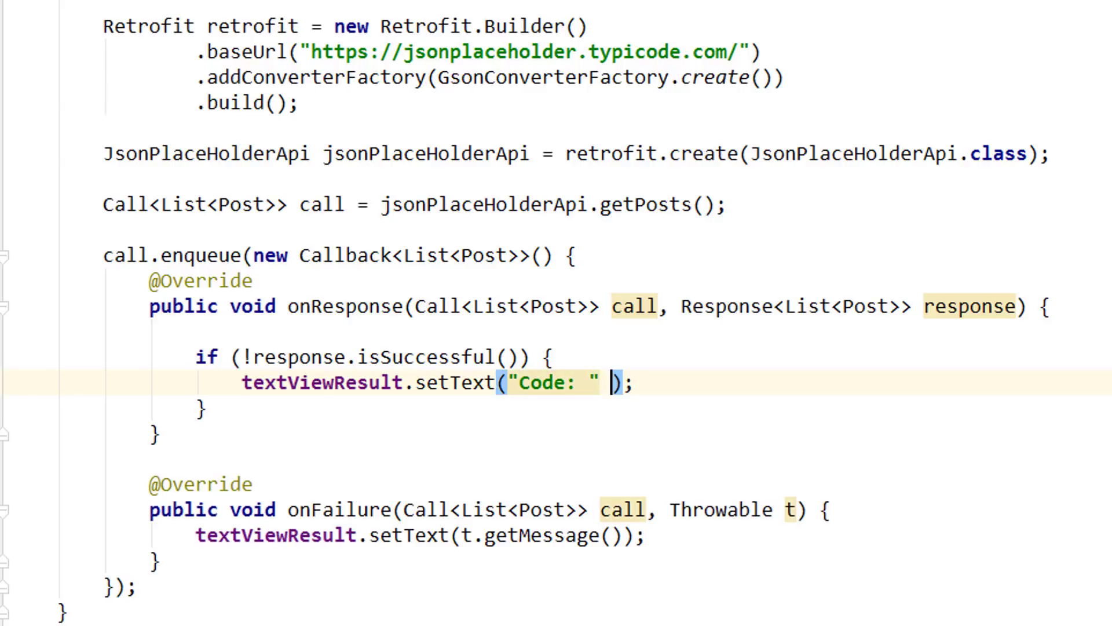
text(+ response.)
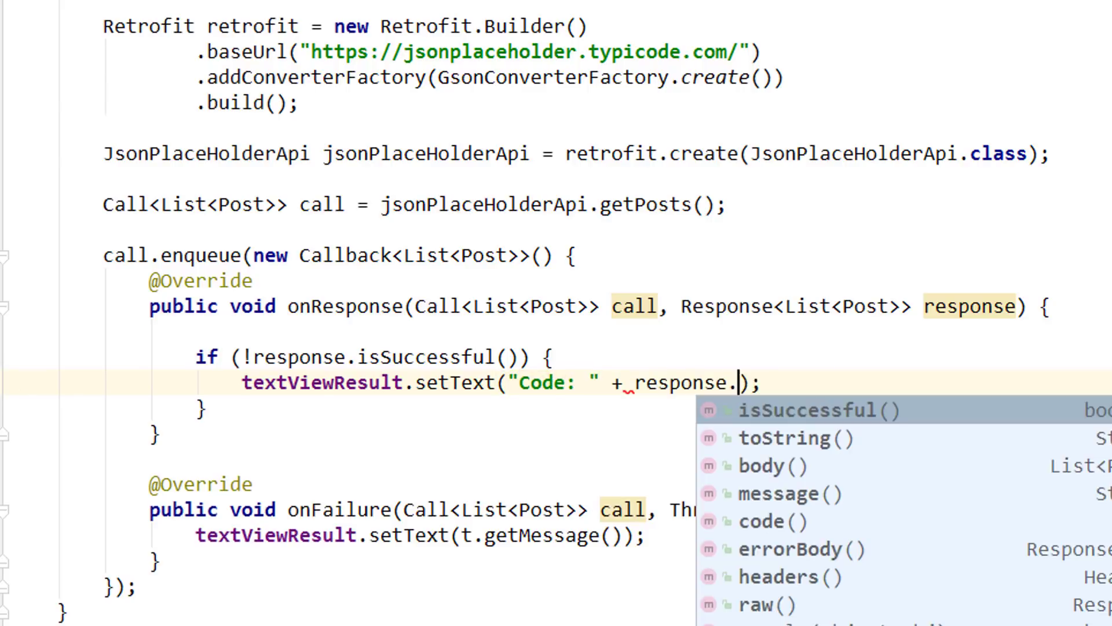
text(c)
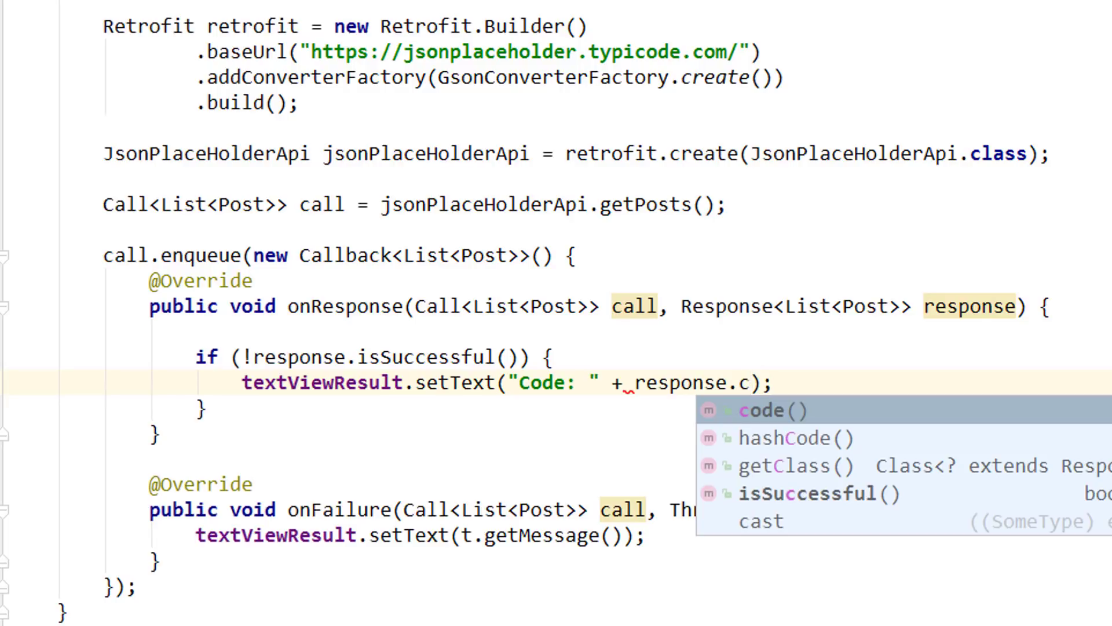
click(764, 409)
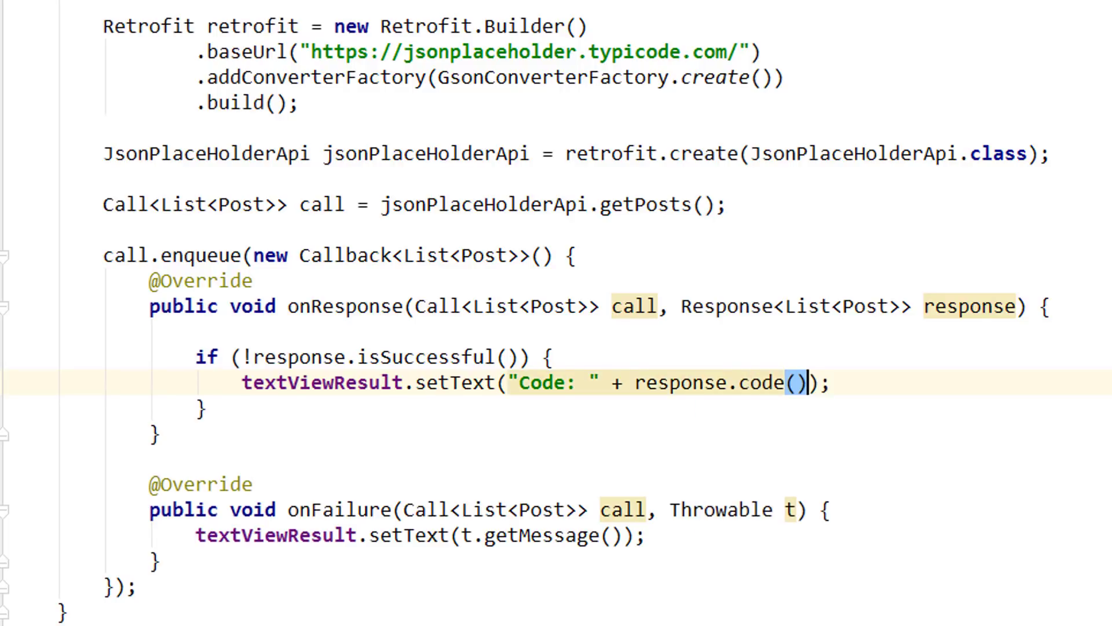
text(re)
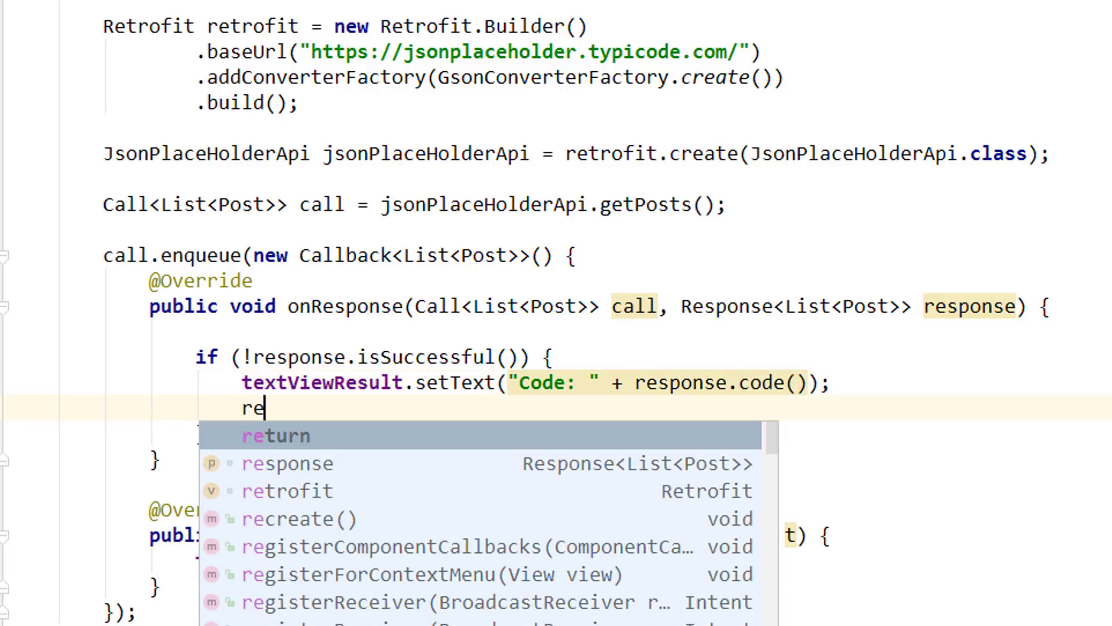
key(Enter)
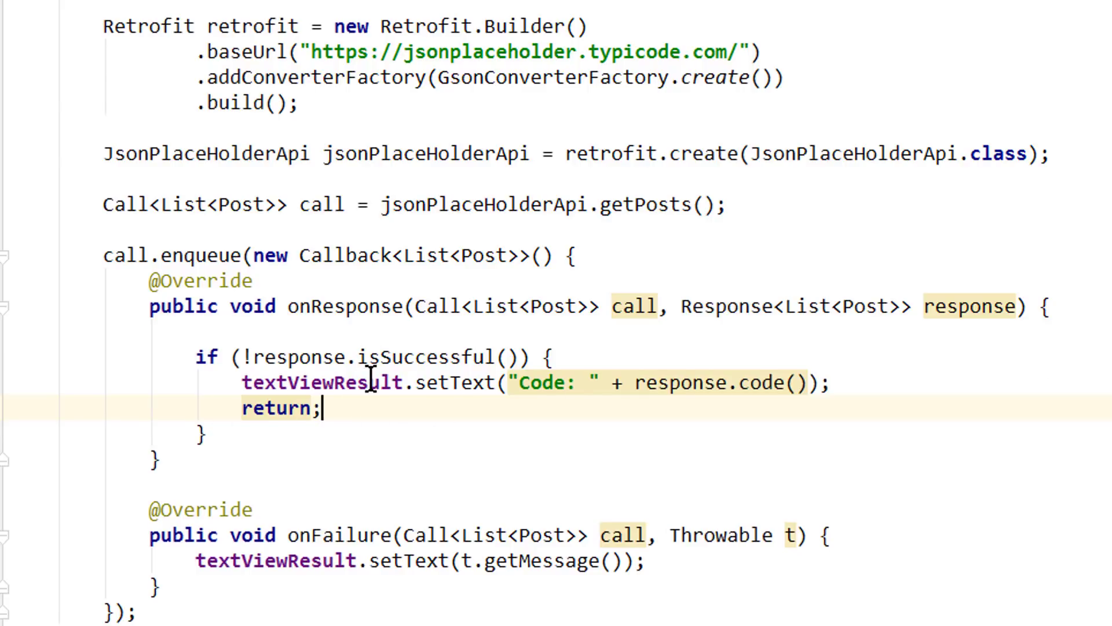
mouse_move(355, 317)
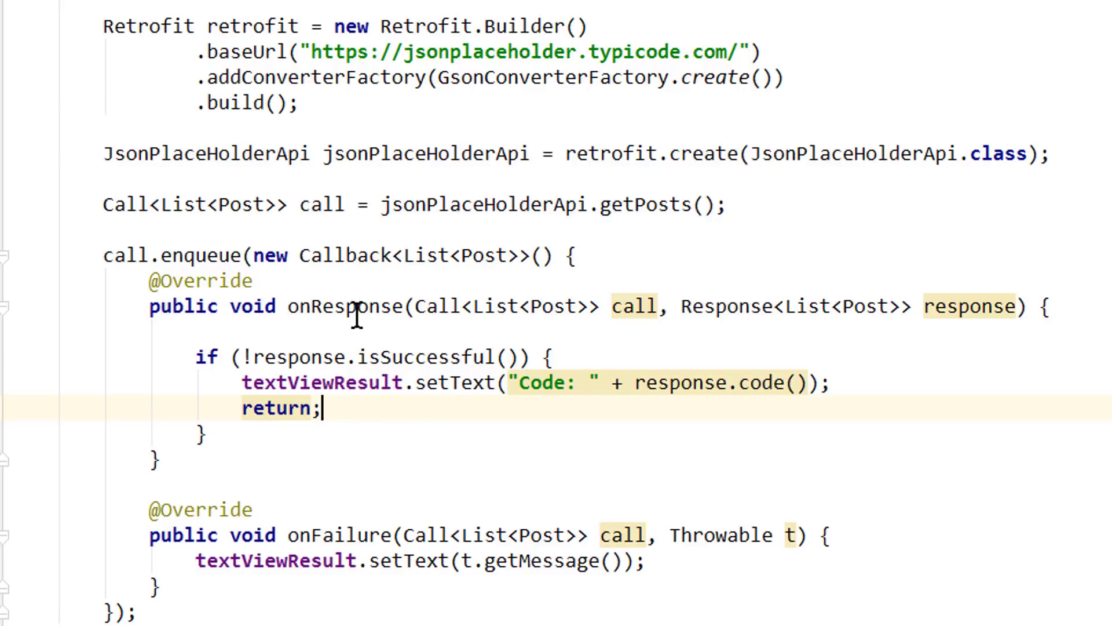
mouse_move(381, 408)
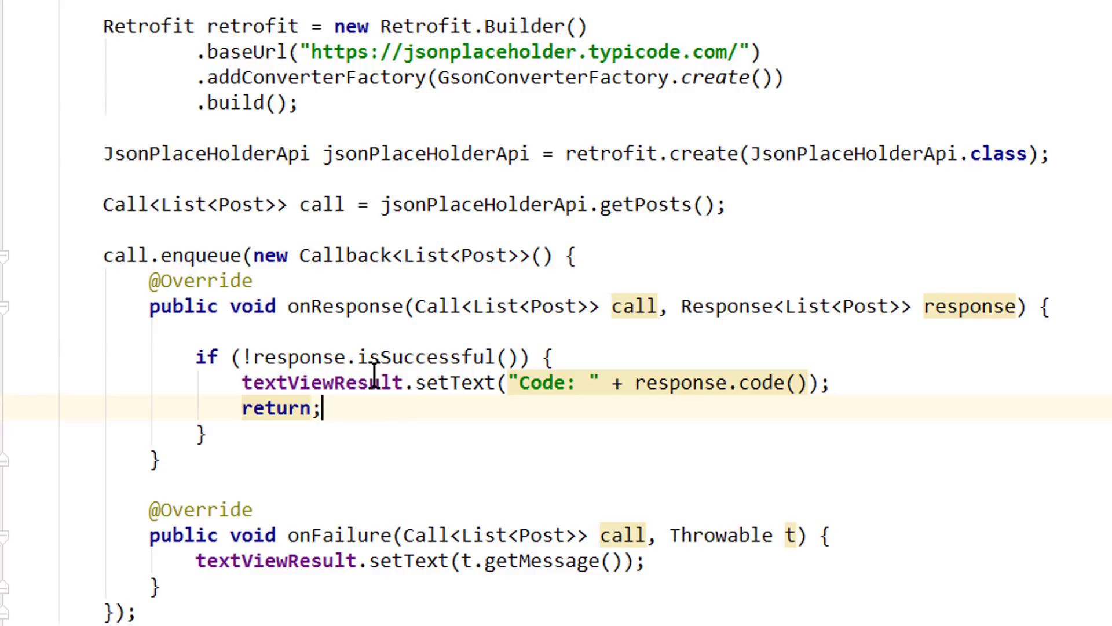
mouse_move(428, 389)
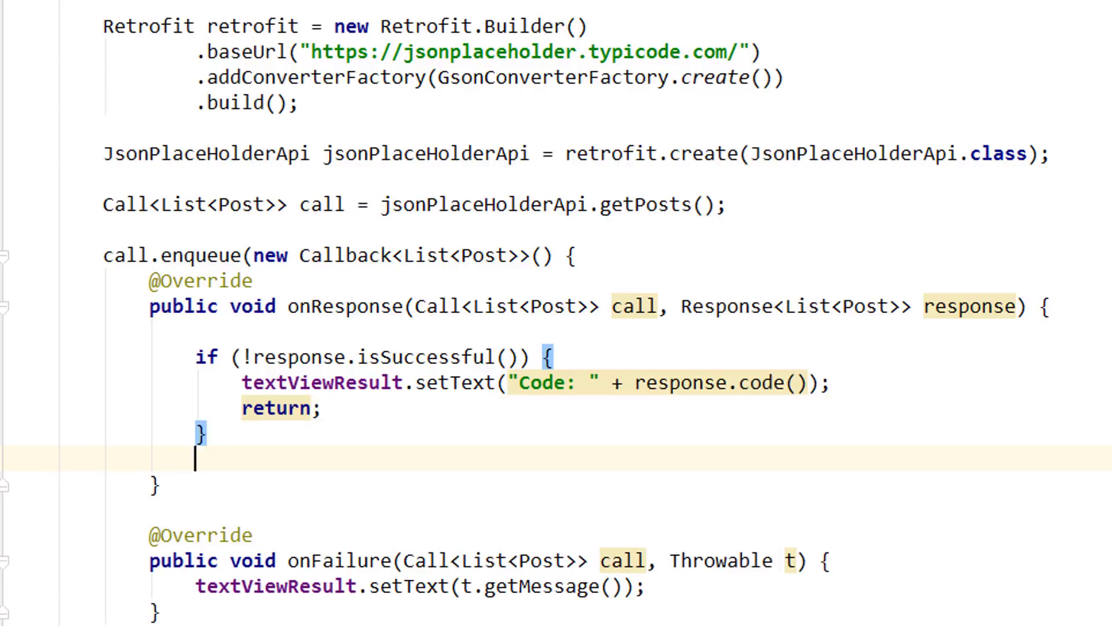
Step: Below the if block start response. and select body() from the suggested methods
scroll(down, 3)
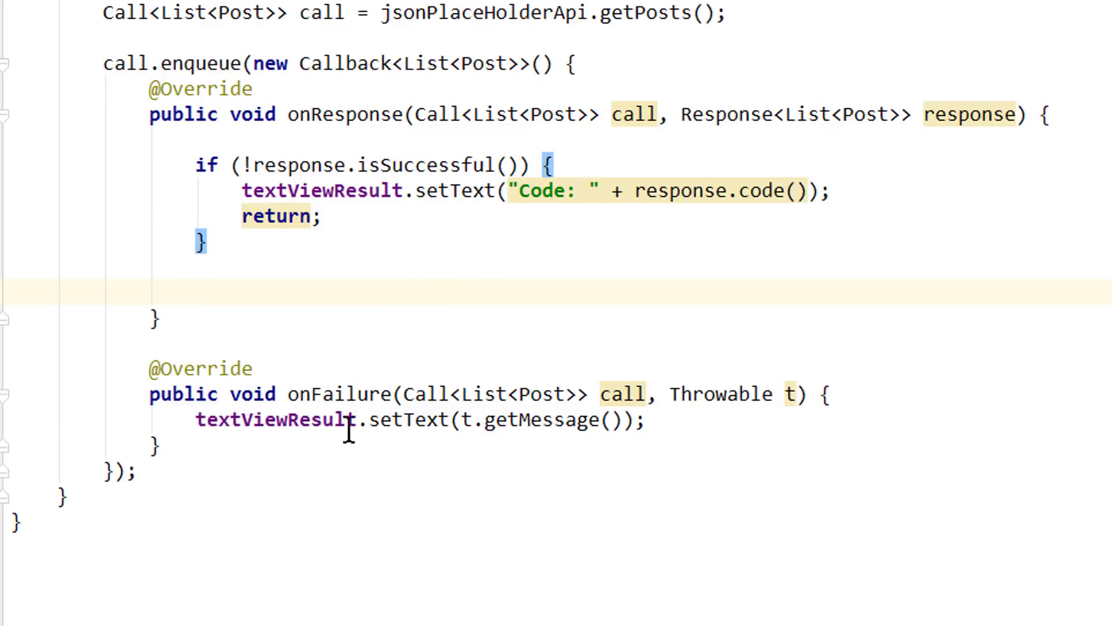
text(response.)
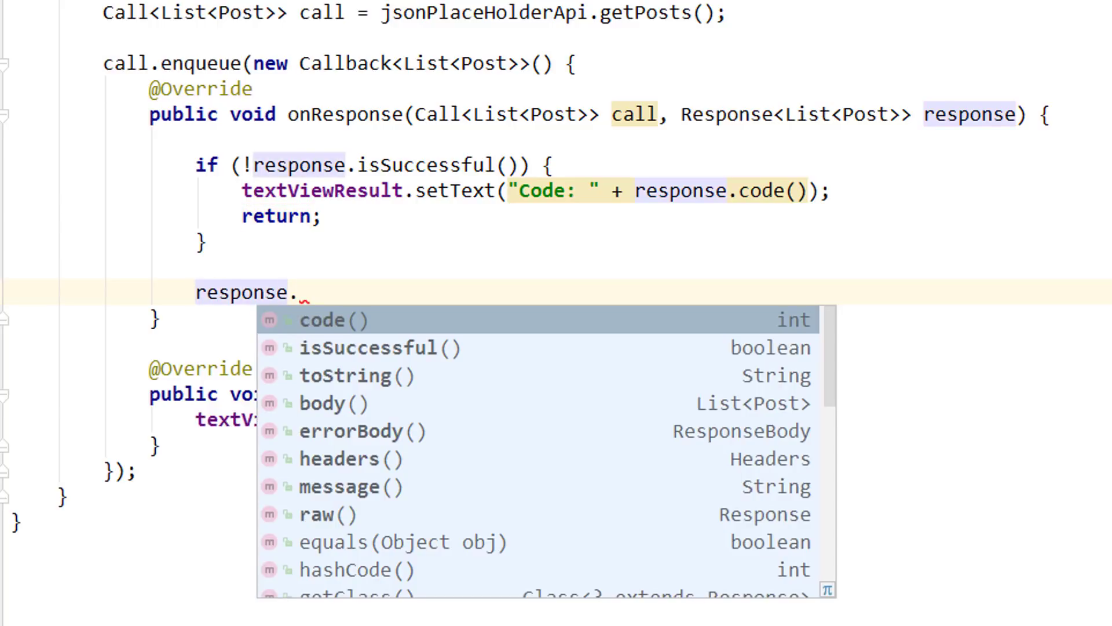
key(Down)
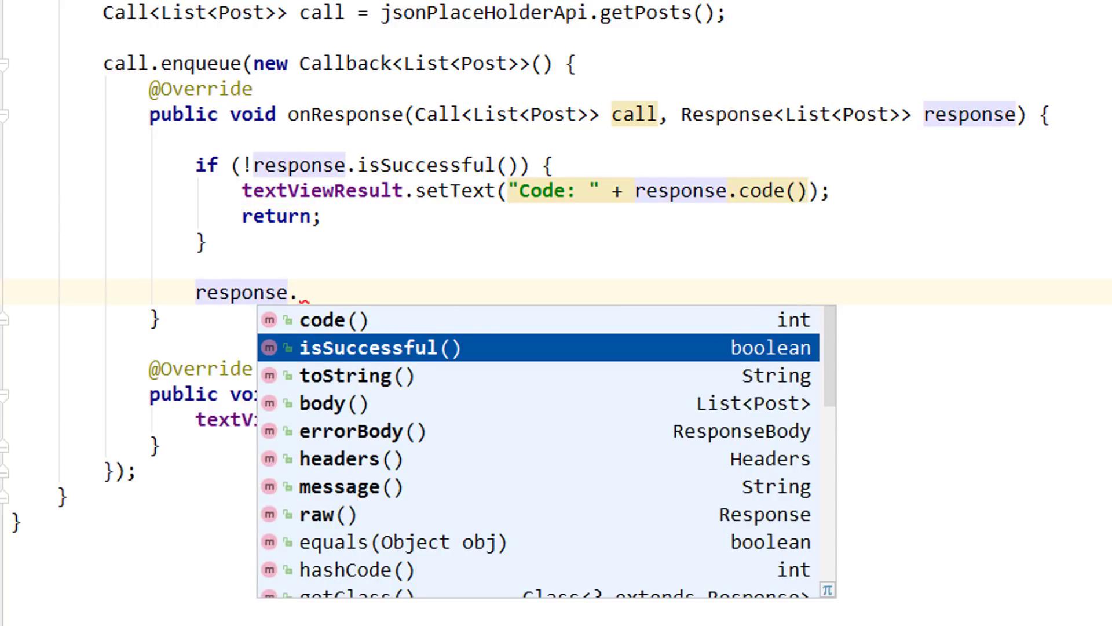
key(down)
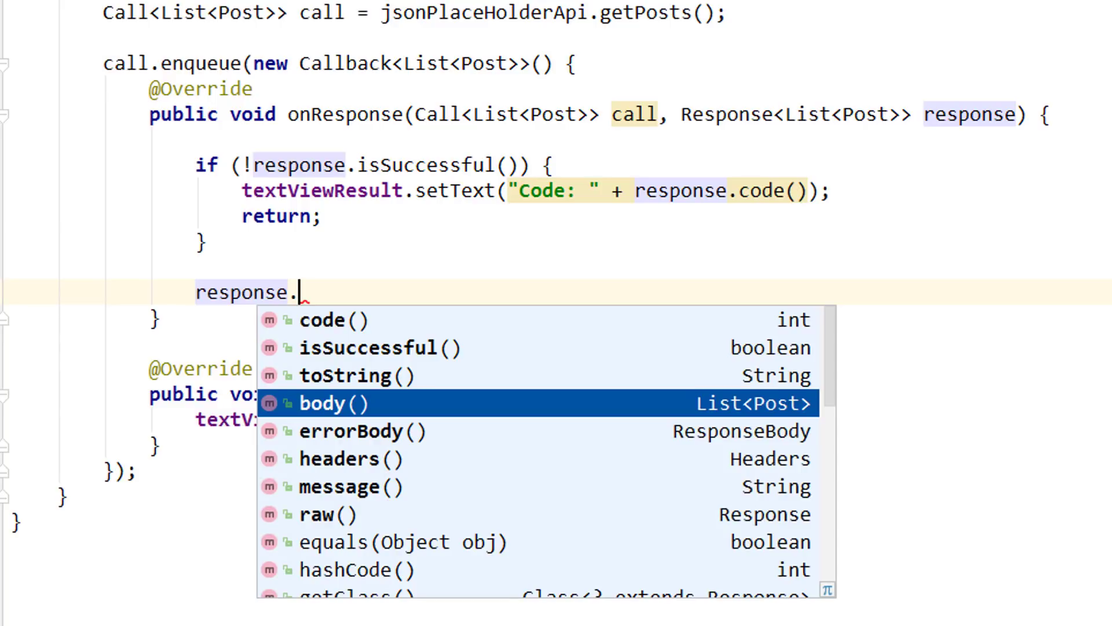
mouse_move(794, 432)
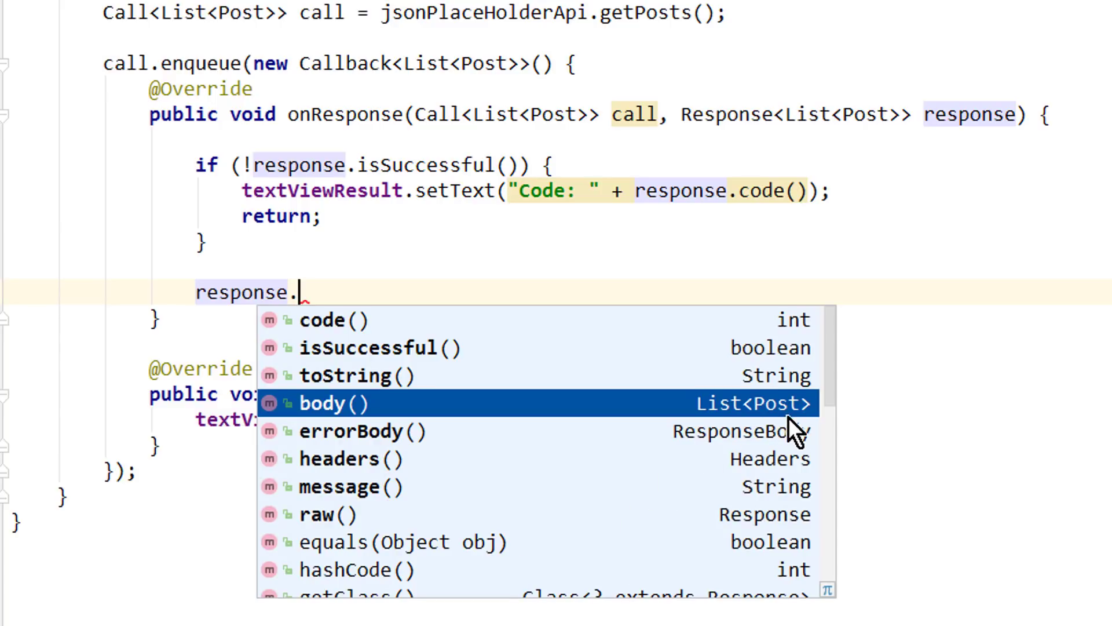
mouse_move(788, 432)
text(for ()
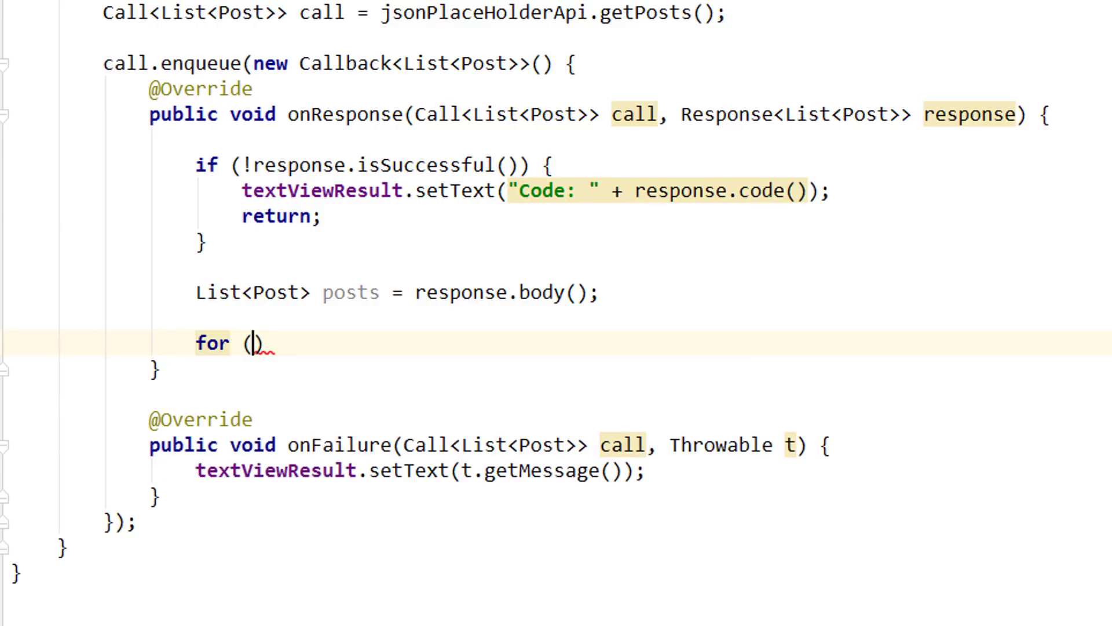
Step: Write the for-each loop for (Post post : posts) { over the posts list
text(Post post :)
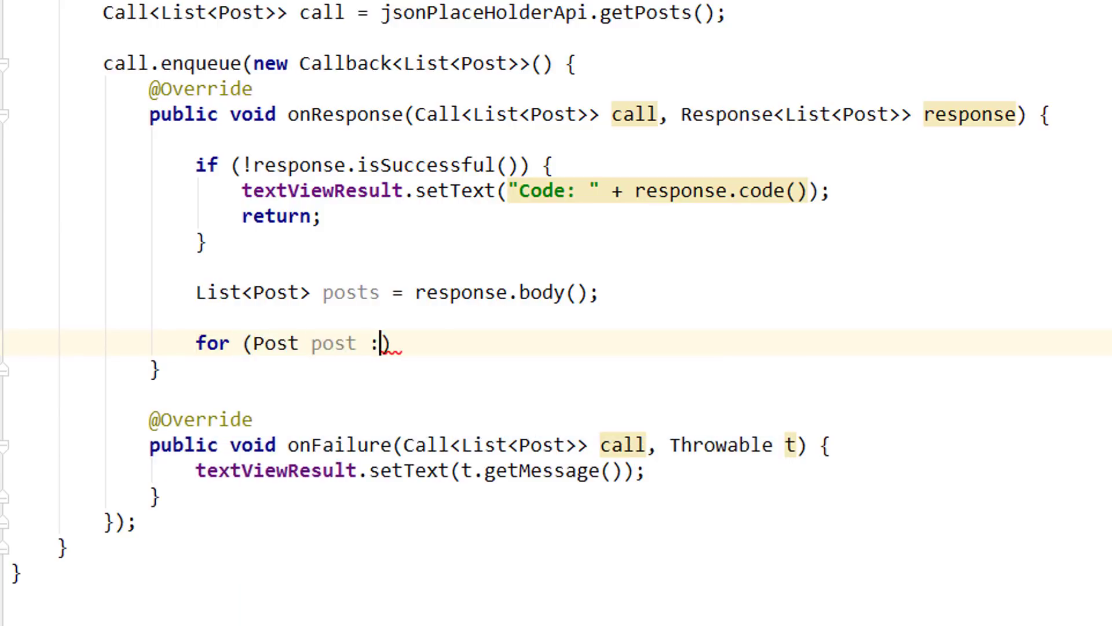
text(posts))
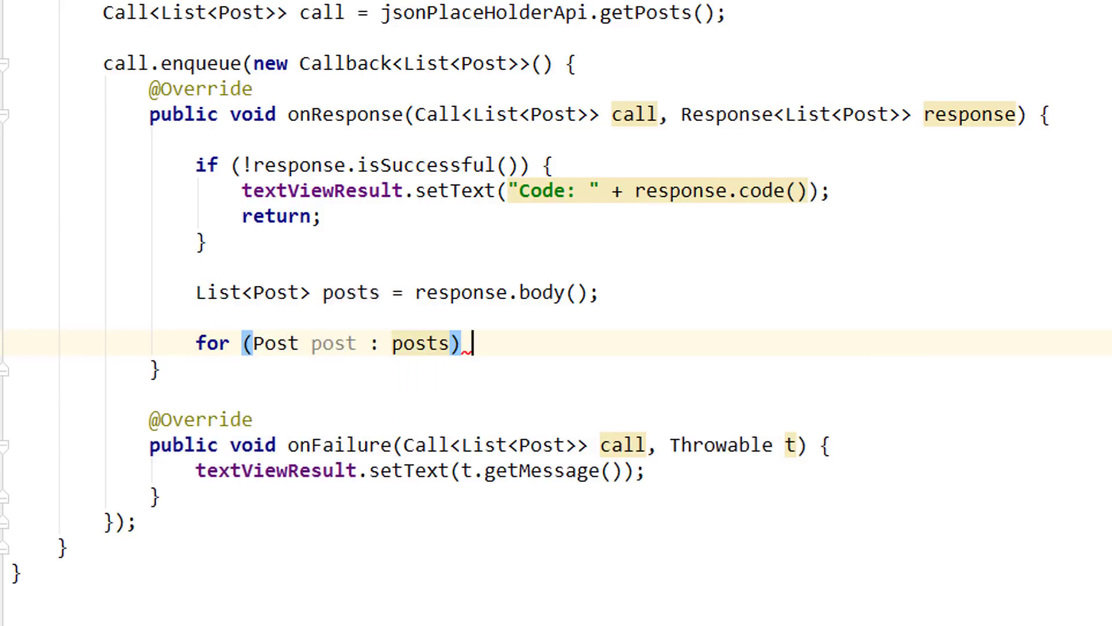
text({)
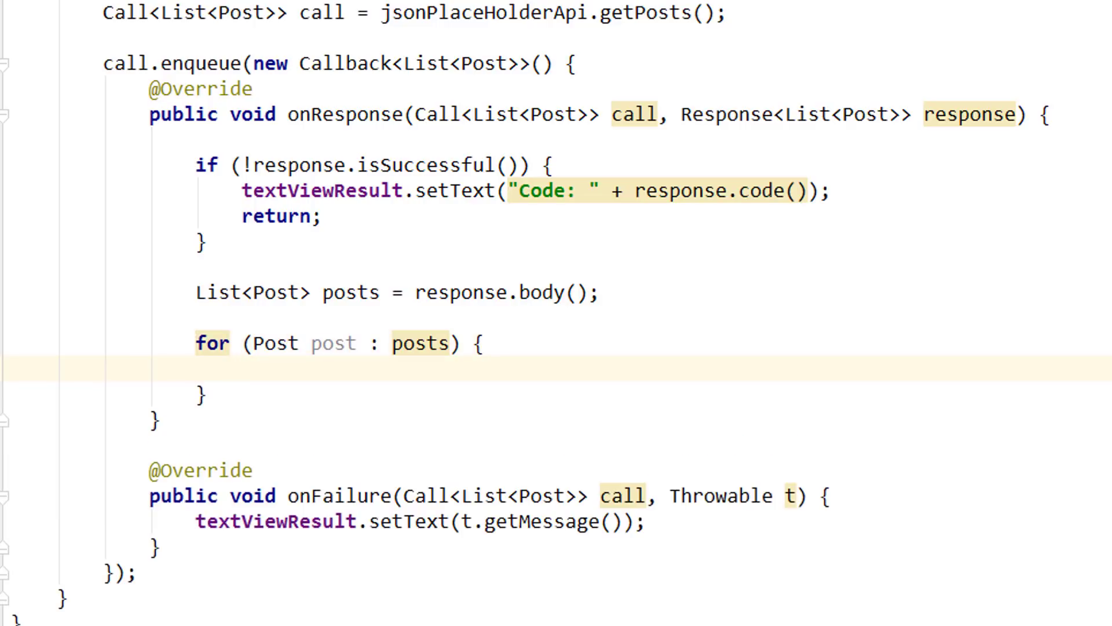
Step: Declare String content = "" and add the "ID: " + post.getId() + "\n" line
text(String conten)
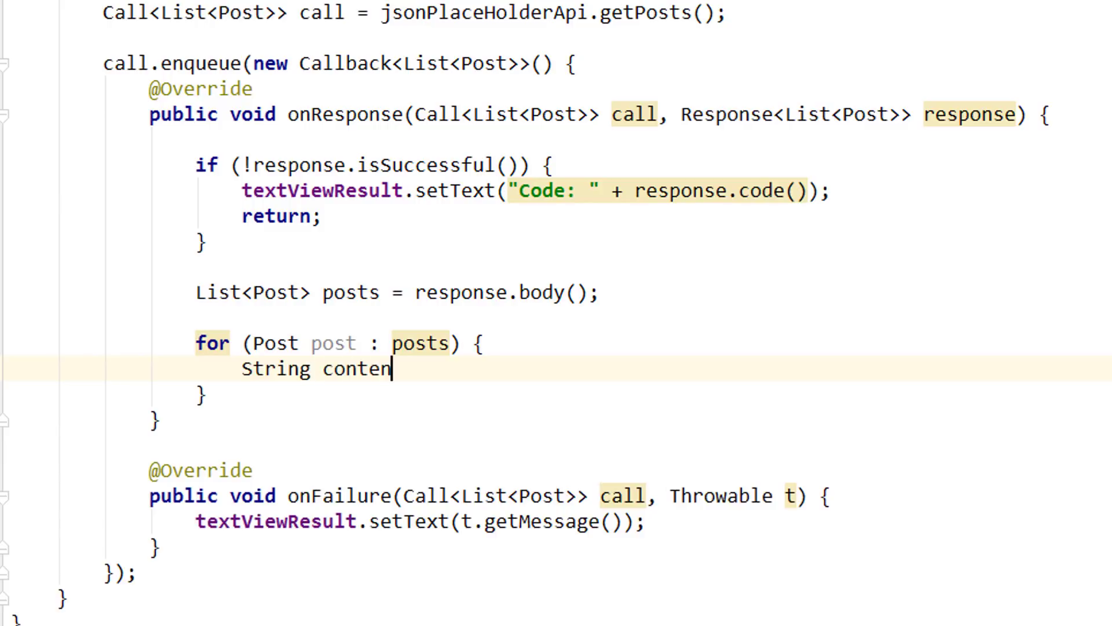
text(t ="")
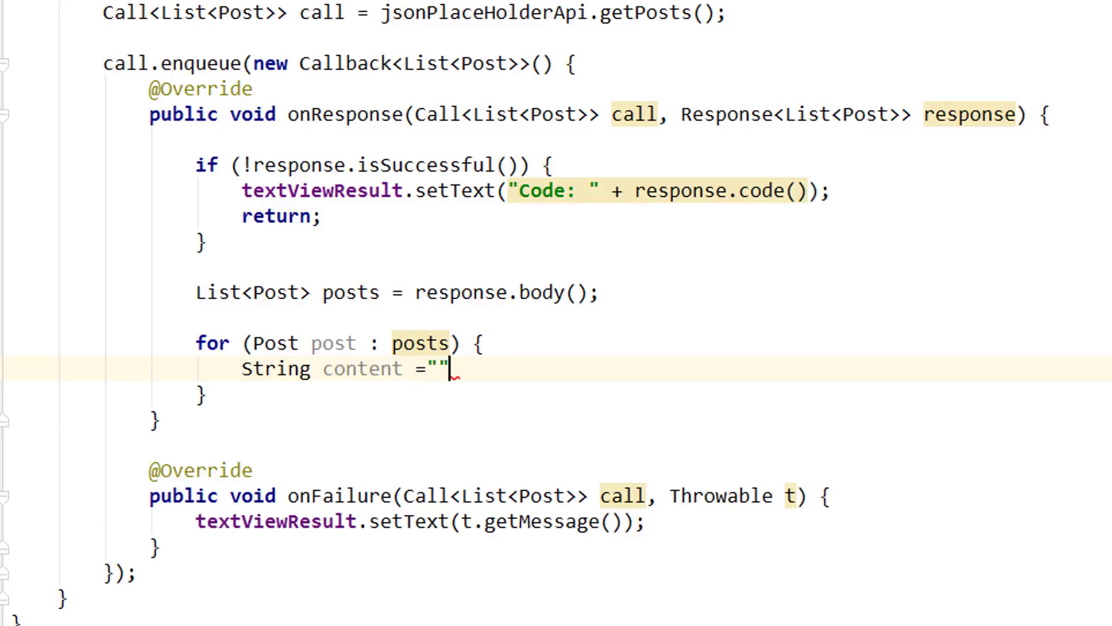
text(content)
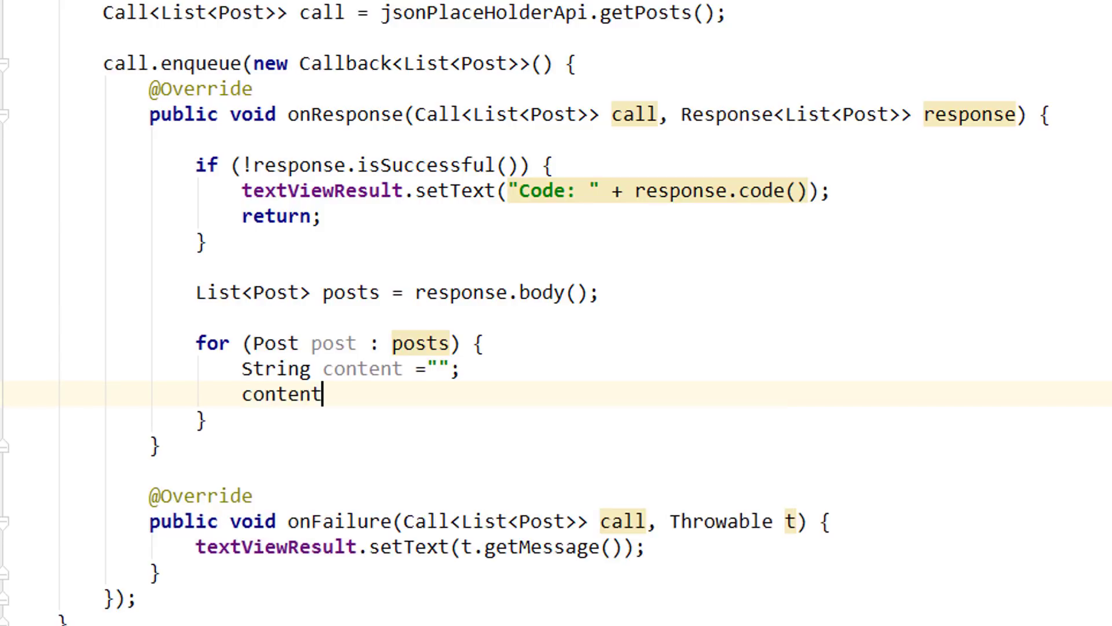
text(+= ")
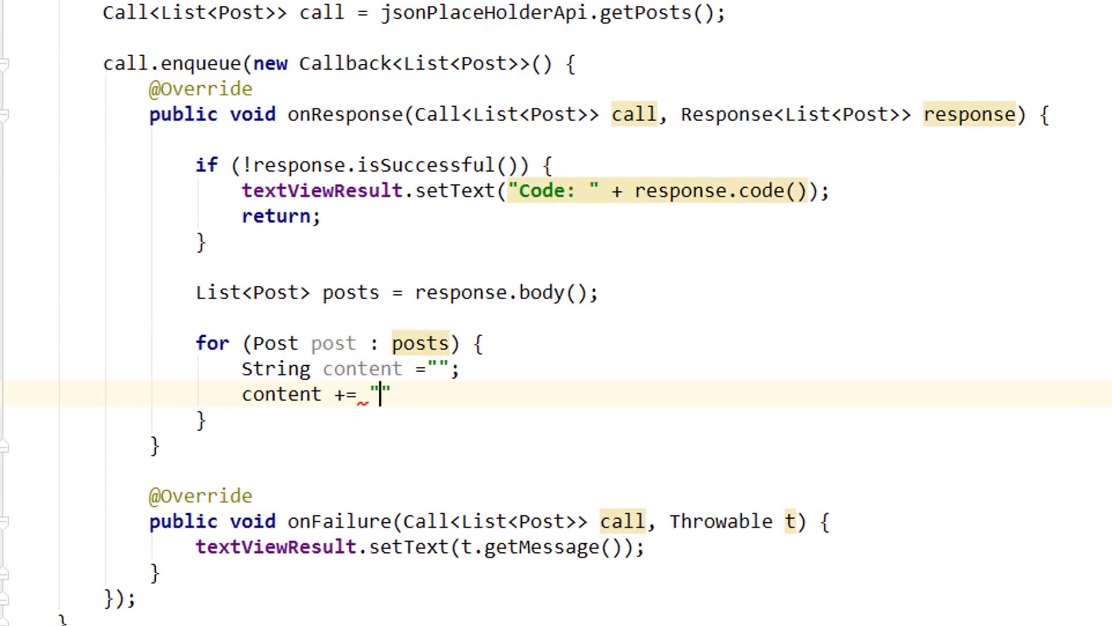
text(ID:)
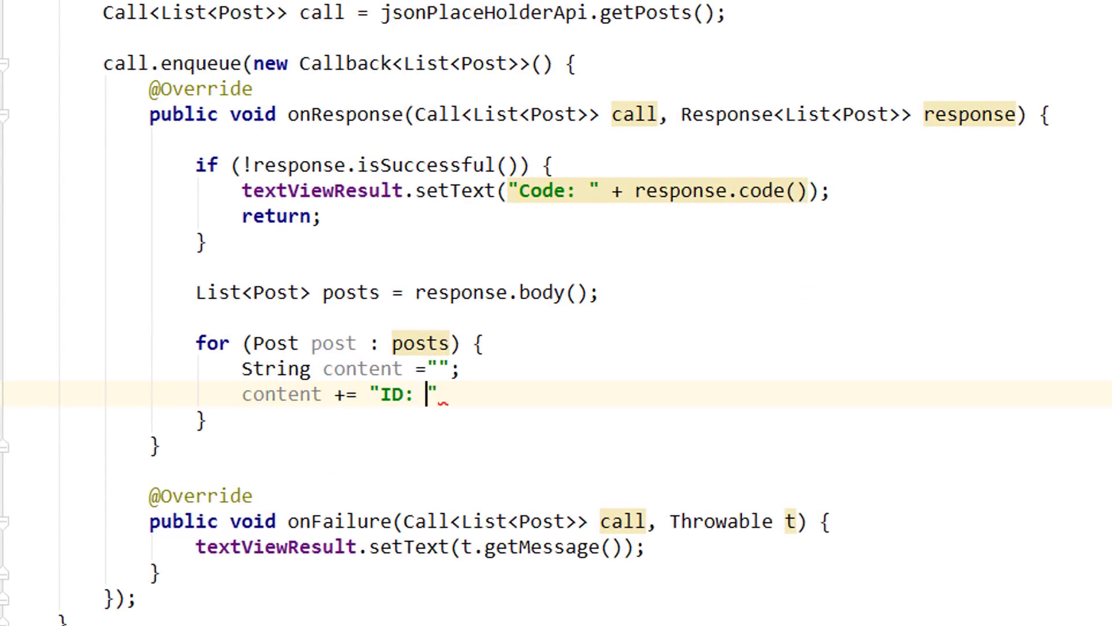
text(+ p)
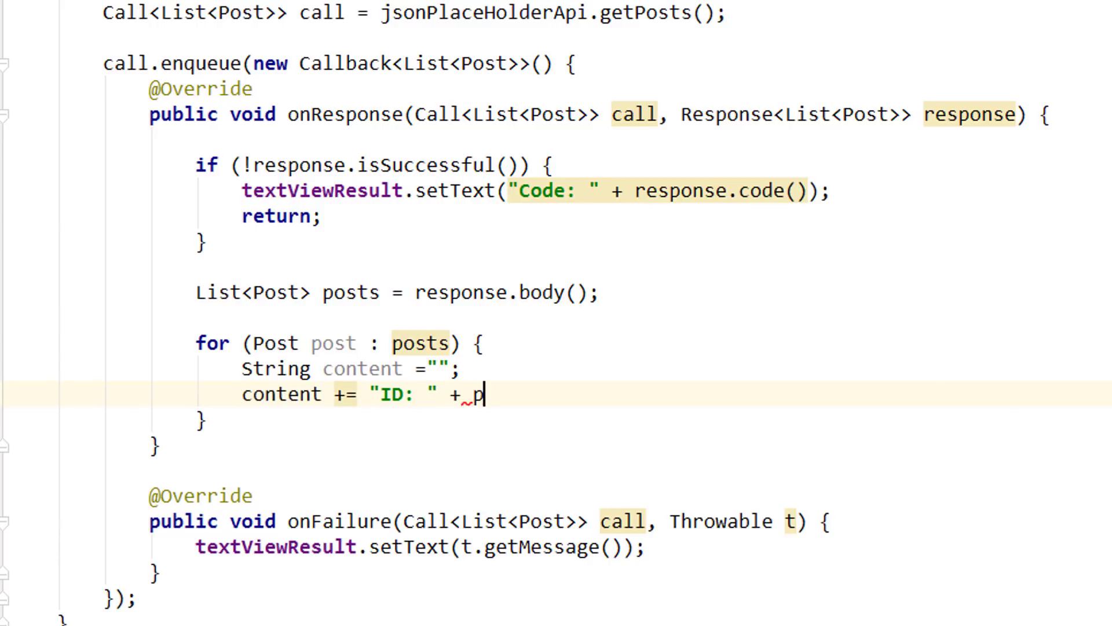
text(ost.getId())
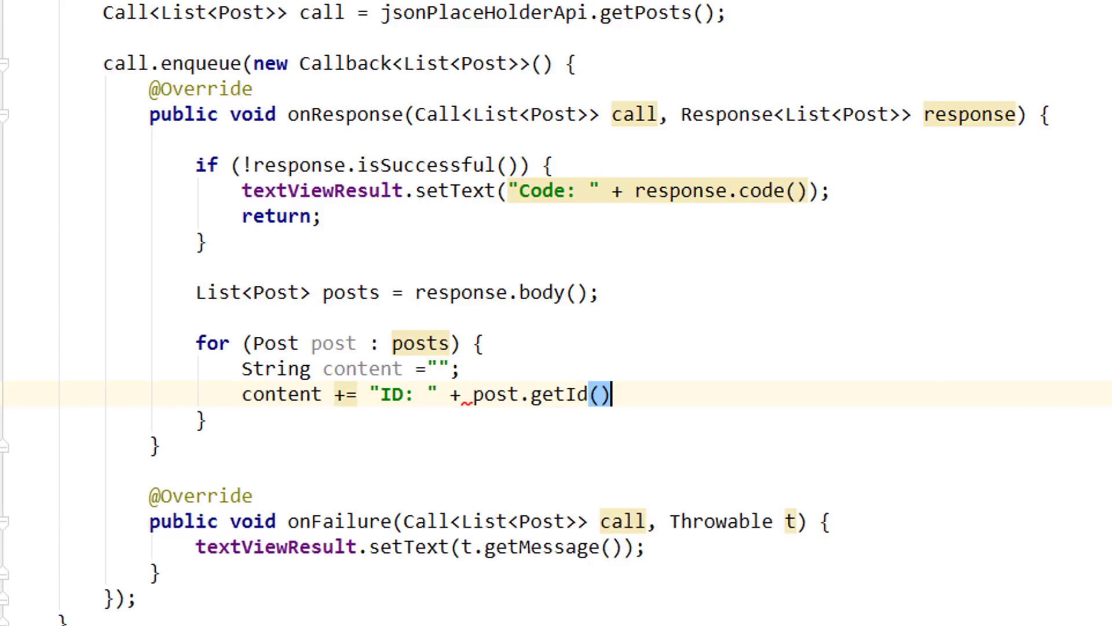
text(;)
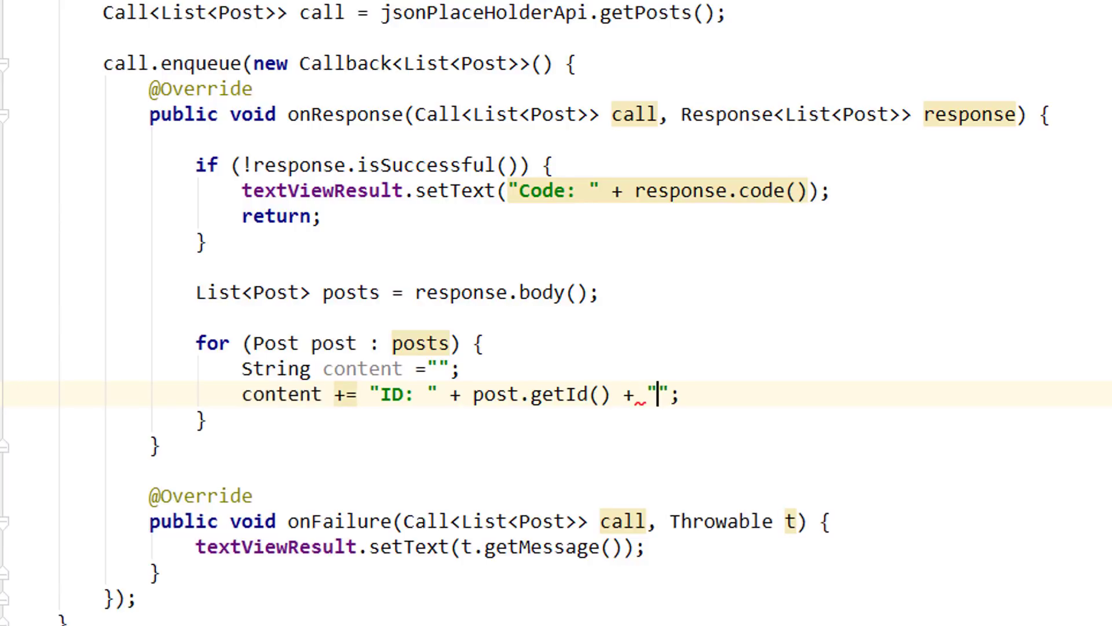
text(\n)
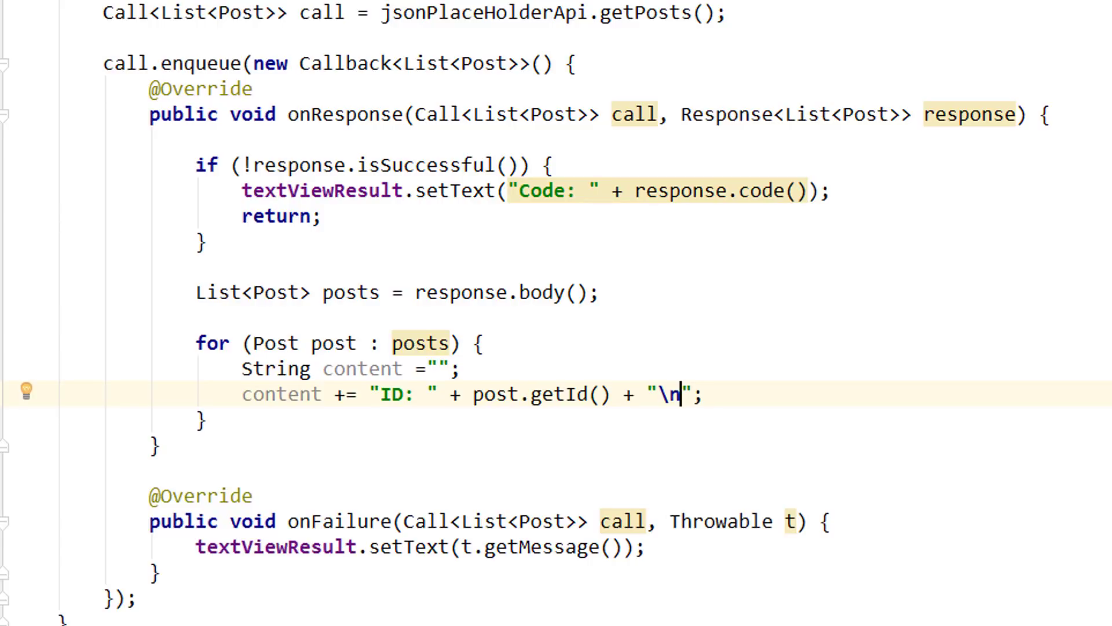
Step: Append the "User ID: " and "Title: " lines with post.getUserId() and post.getTitle() plus newlines
text(content +=)
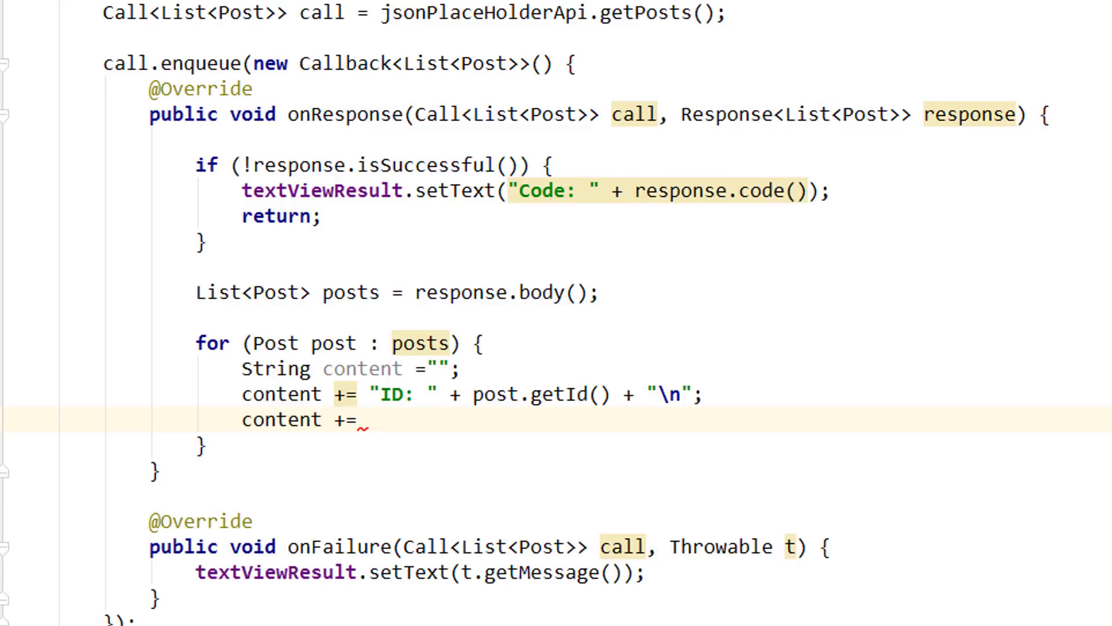
text("Use")
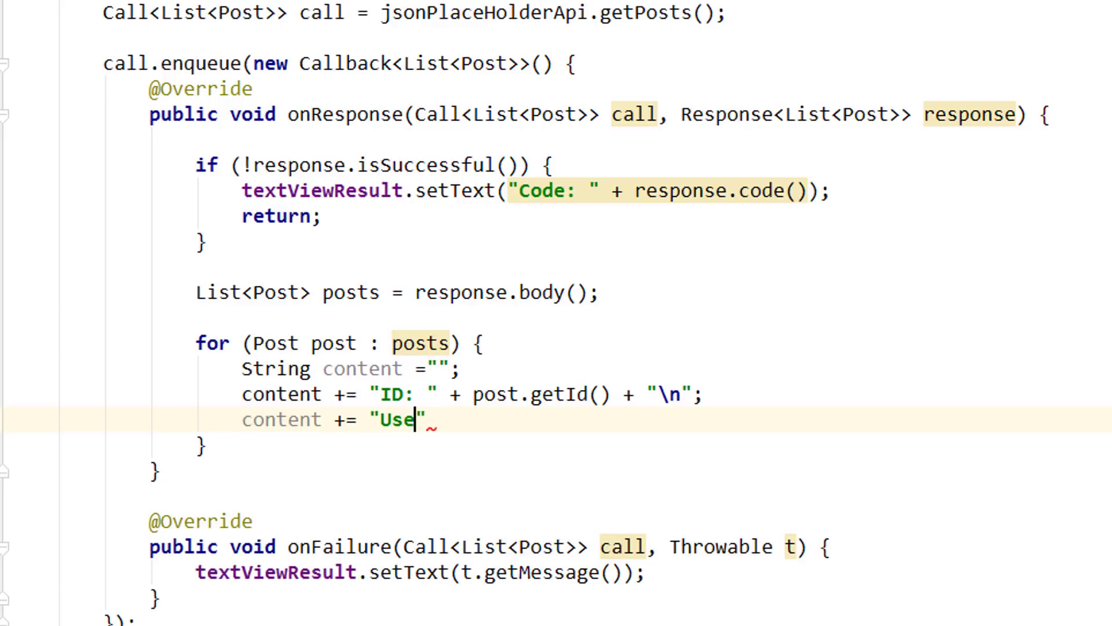
text(r ID:)
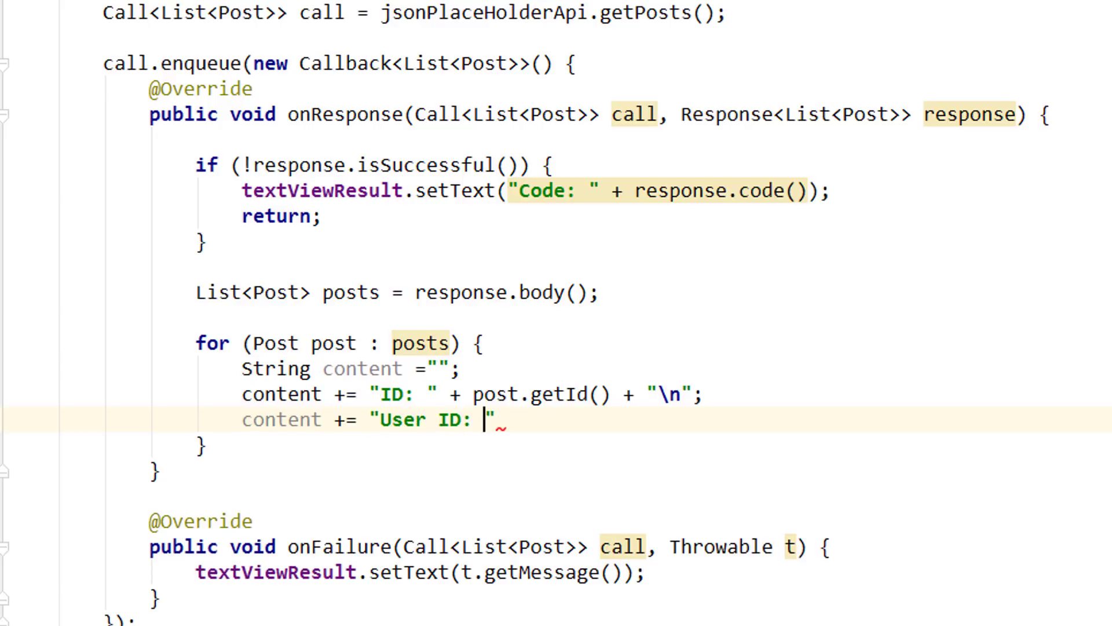
text(+)
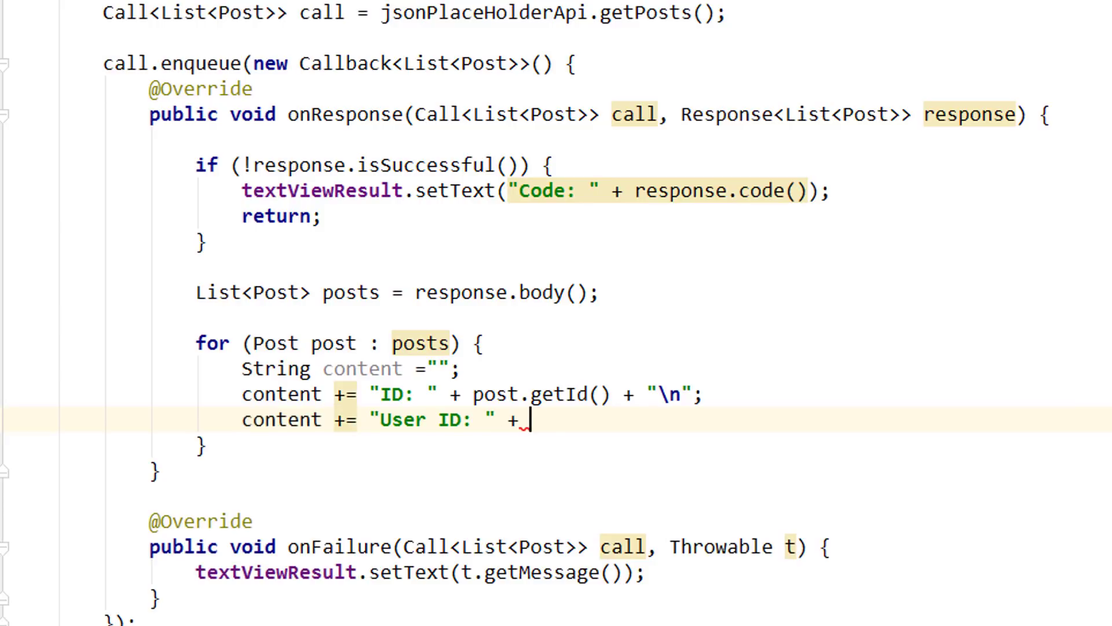
text(post.getUserId() + "\)
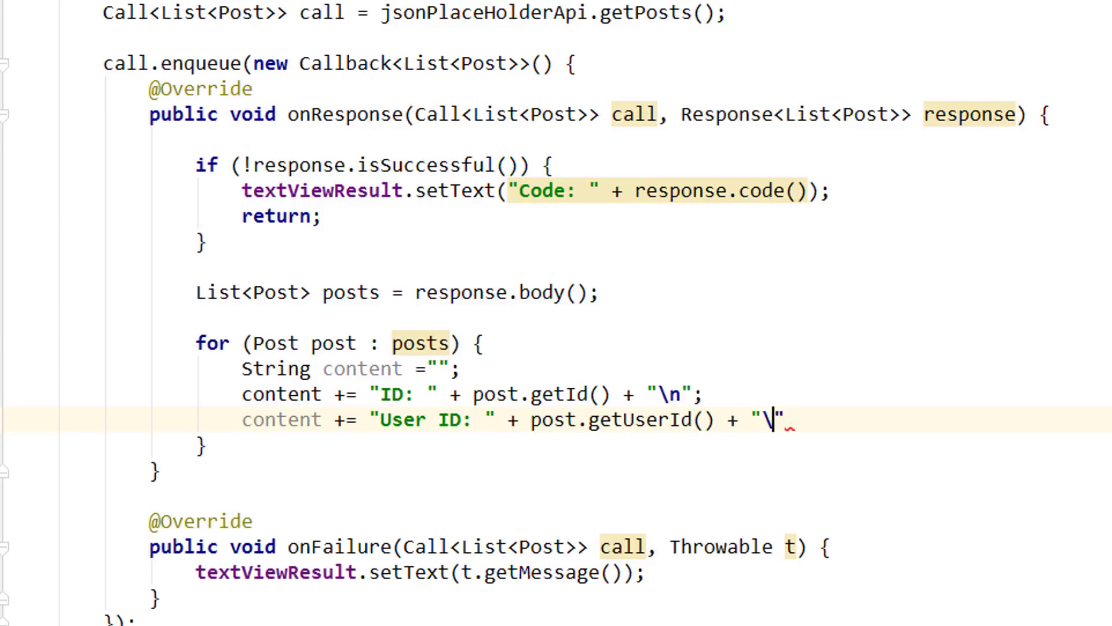
text(n";)
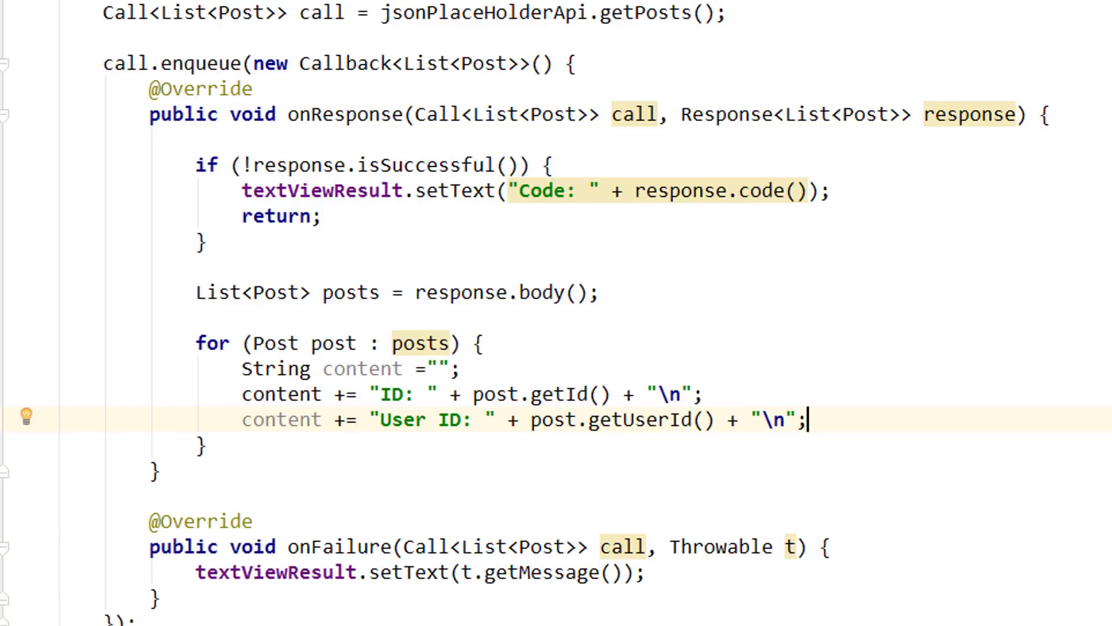
text(content += "")
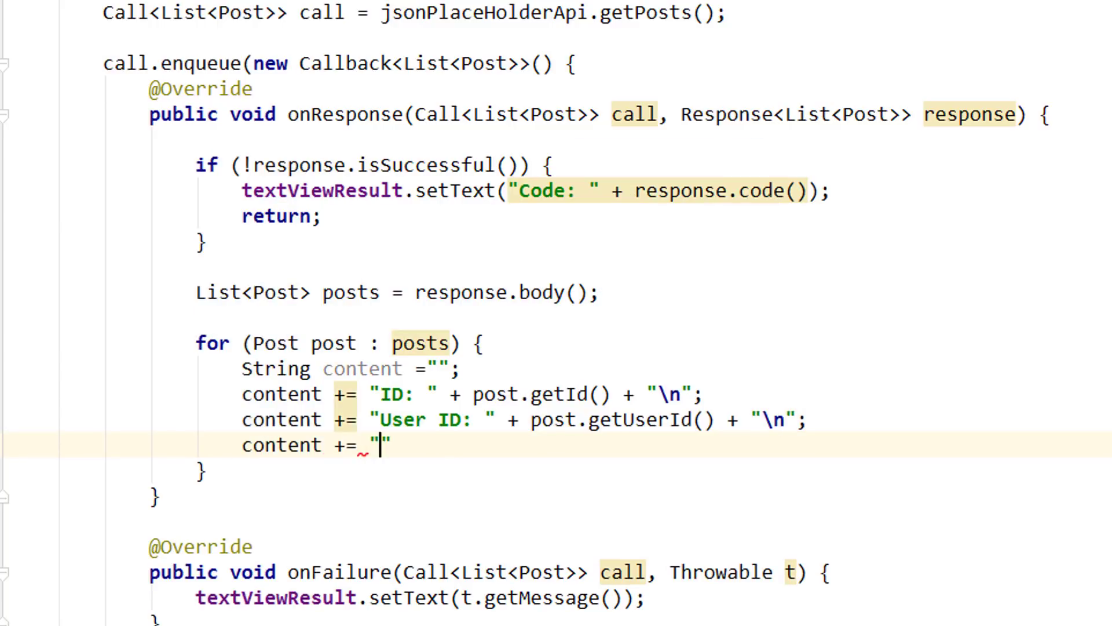
text(Title:)
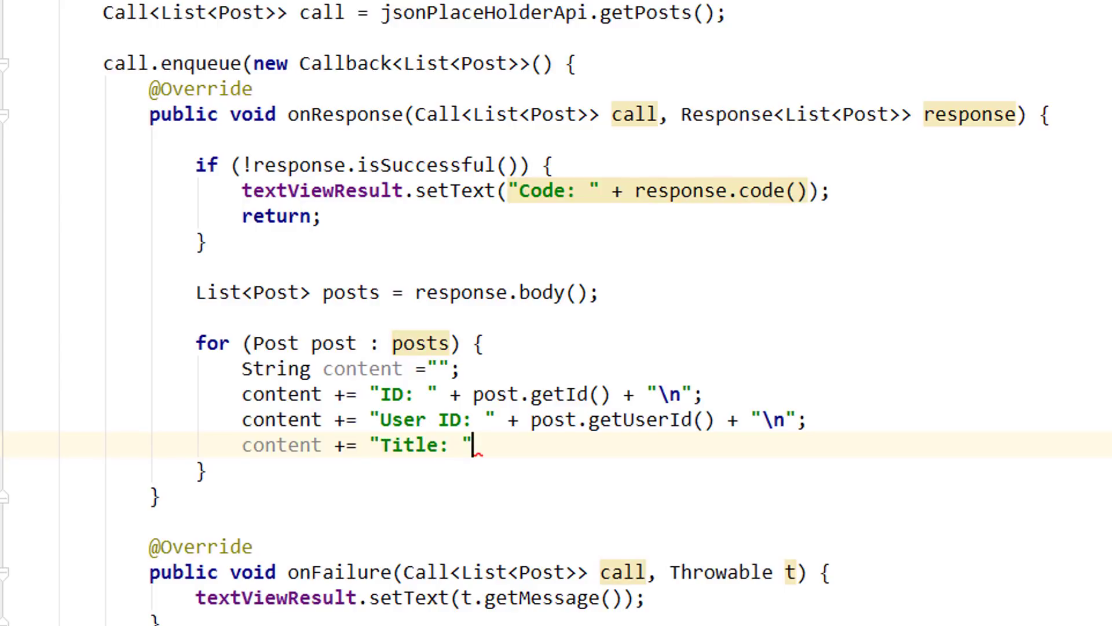
text(+ post.)
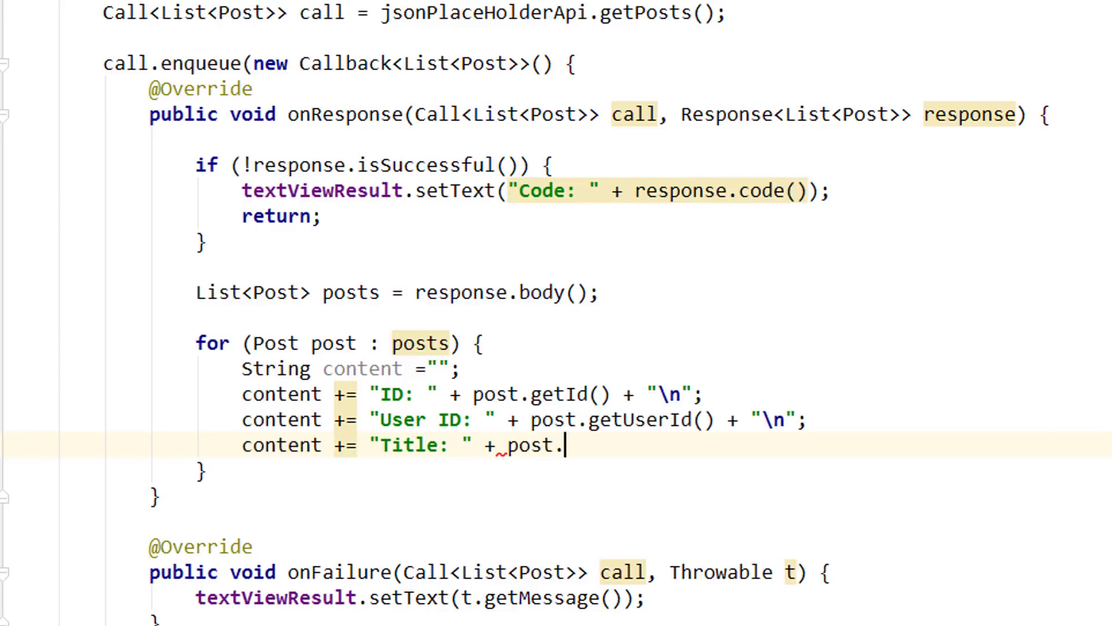
text(getTitle())
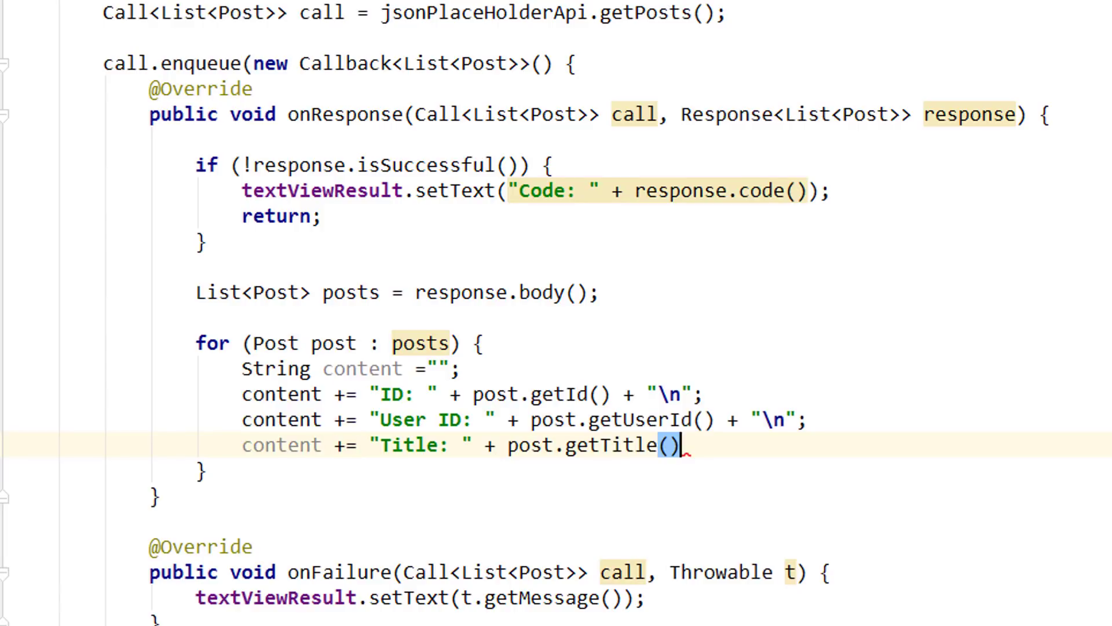
text(+ "\n";)
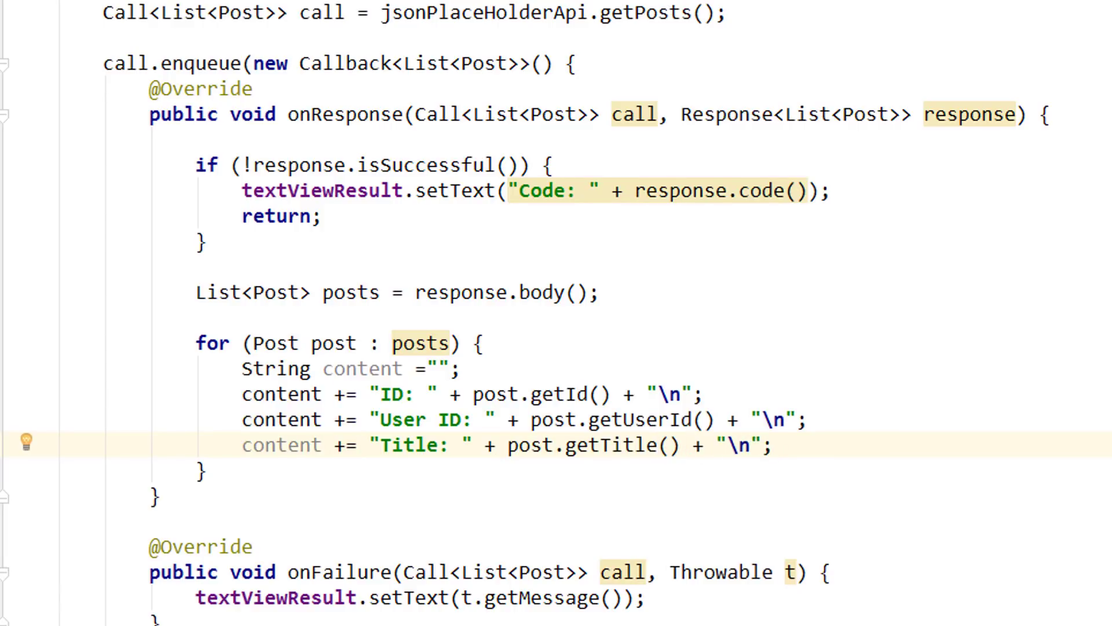
Step: Append the "Text: " line with post.getText() followed by a blank line
text(content)
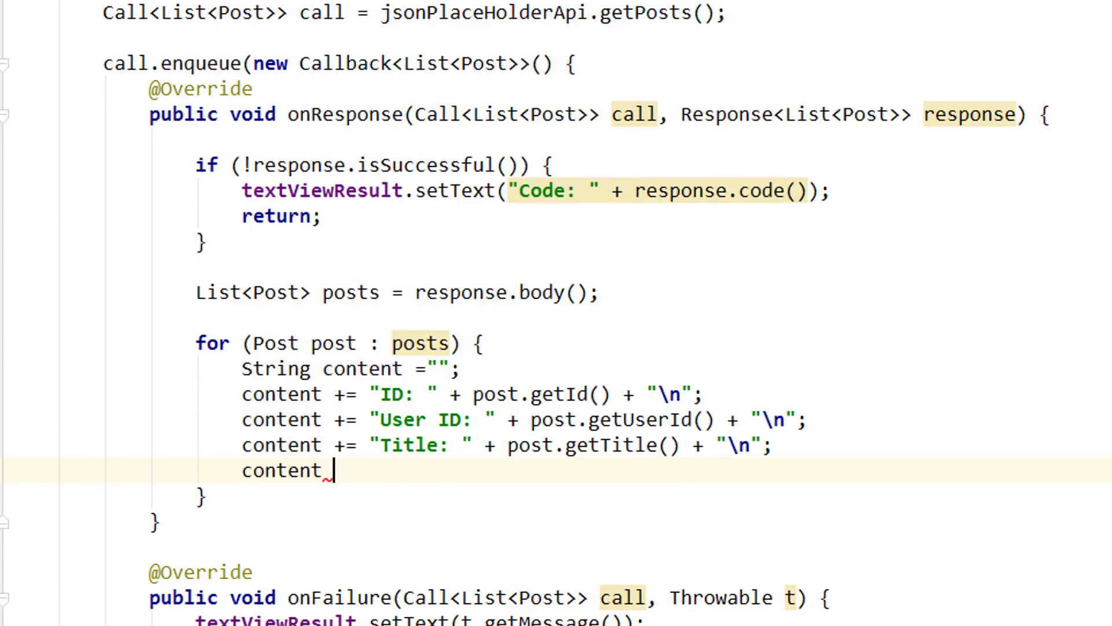
text(+= "")
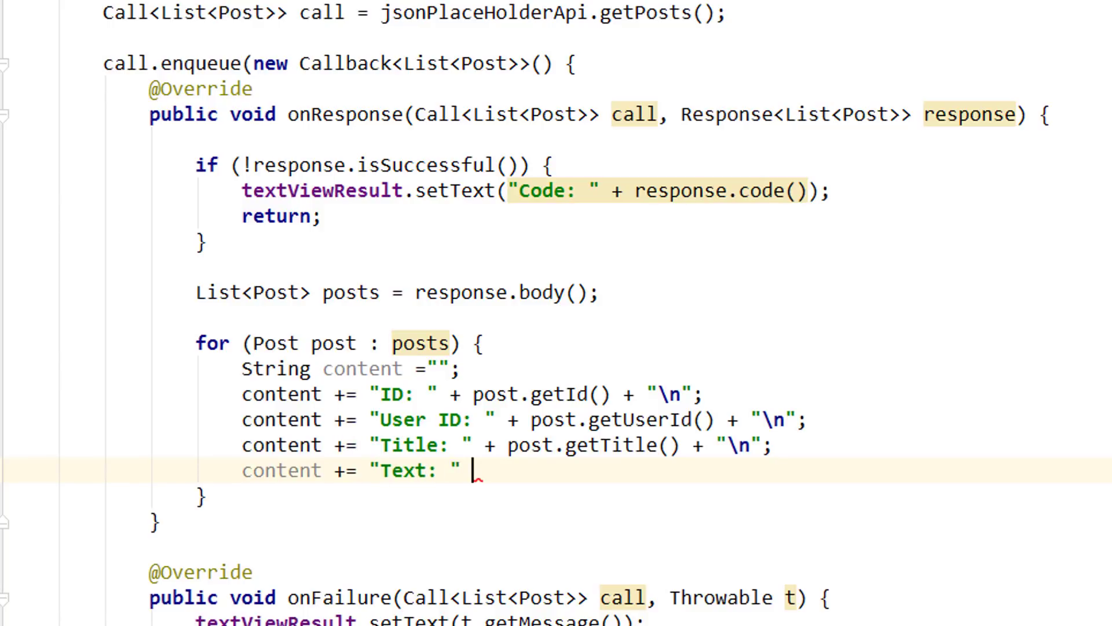
text(+ post.getText() +)
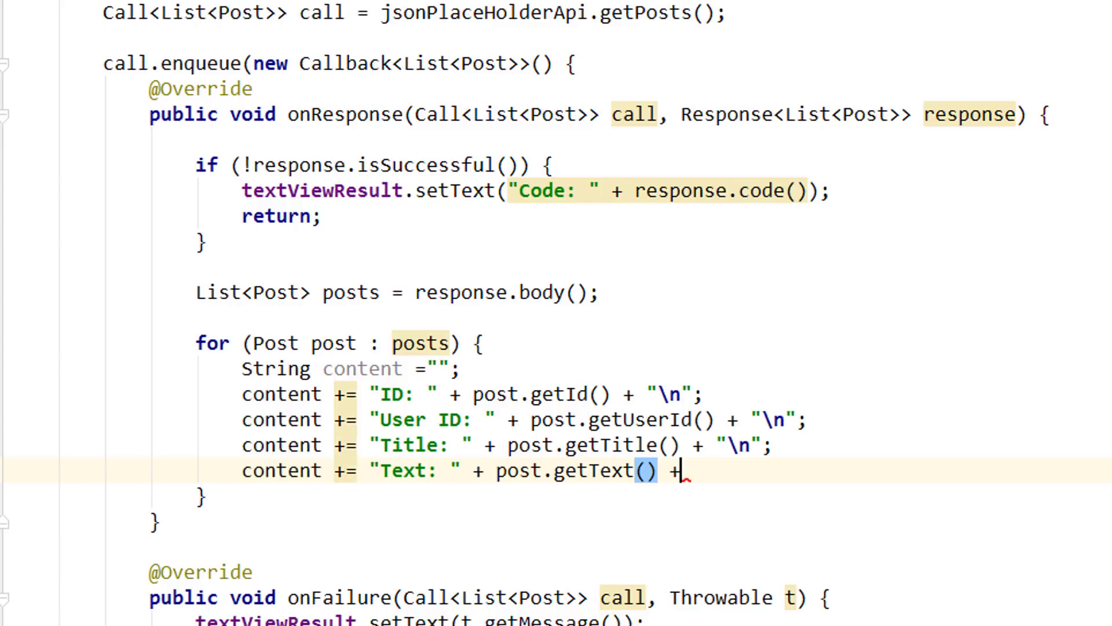
text("\n")
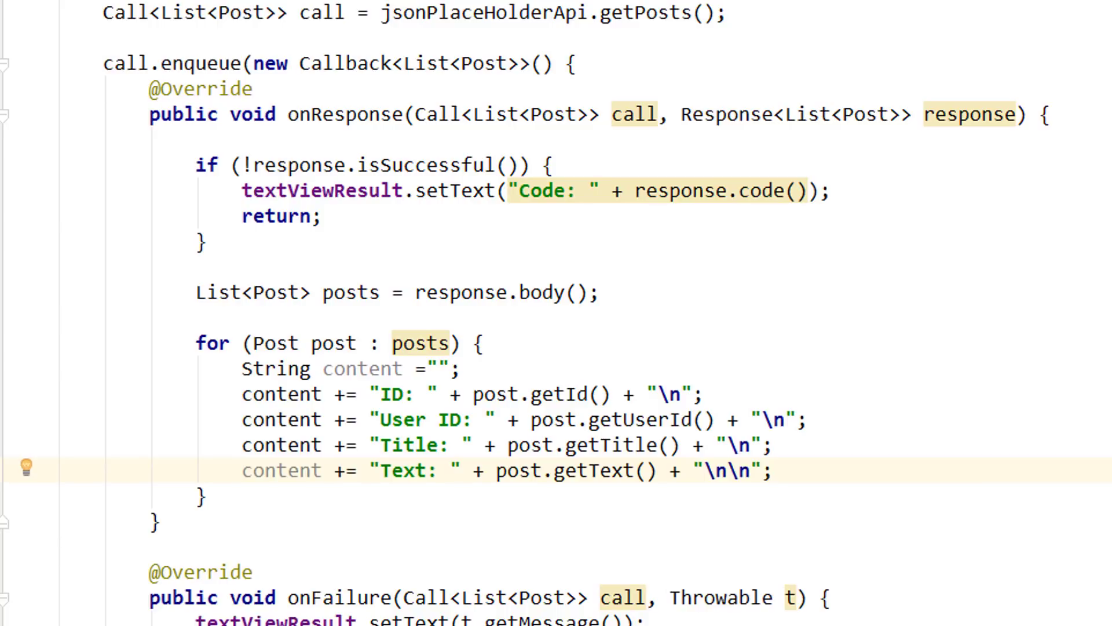
Step: Call textViewResult.append(content) inside the loop to show each post
text(te)
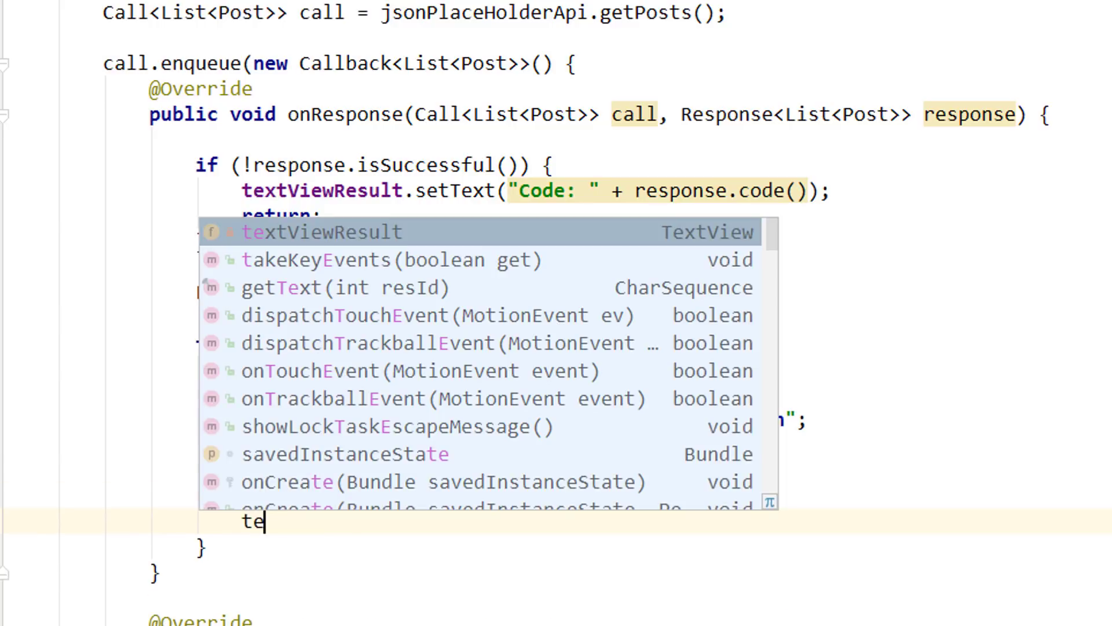
text(textViewResult.a)
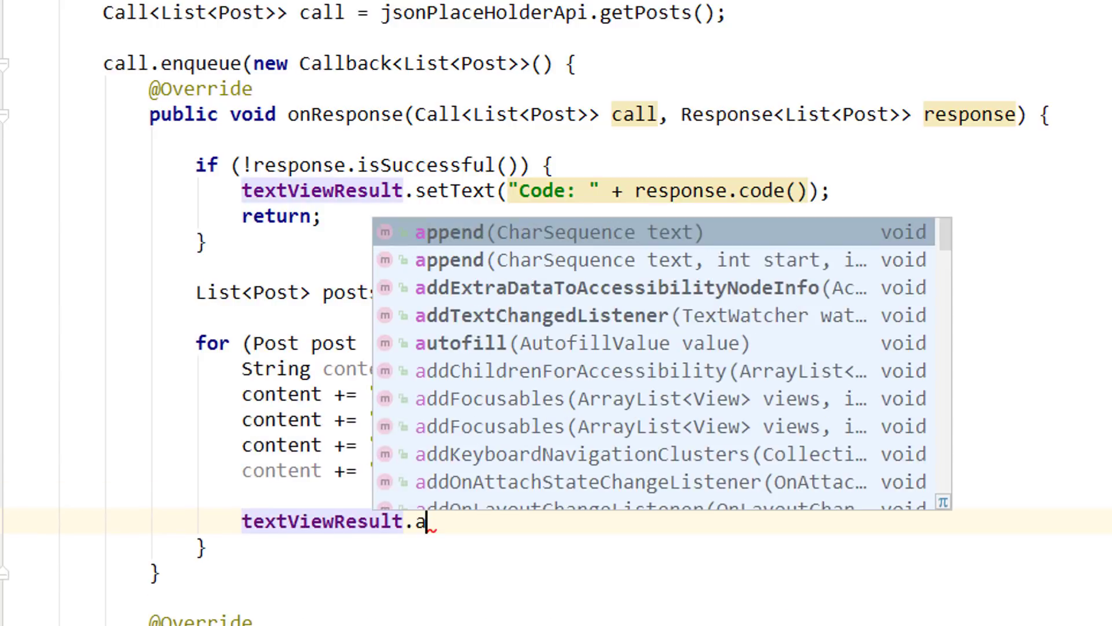
click(448, 232)
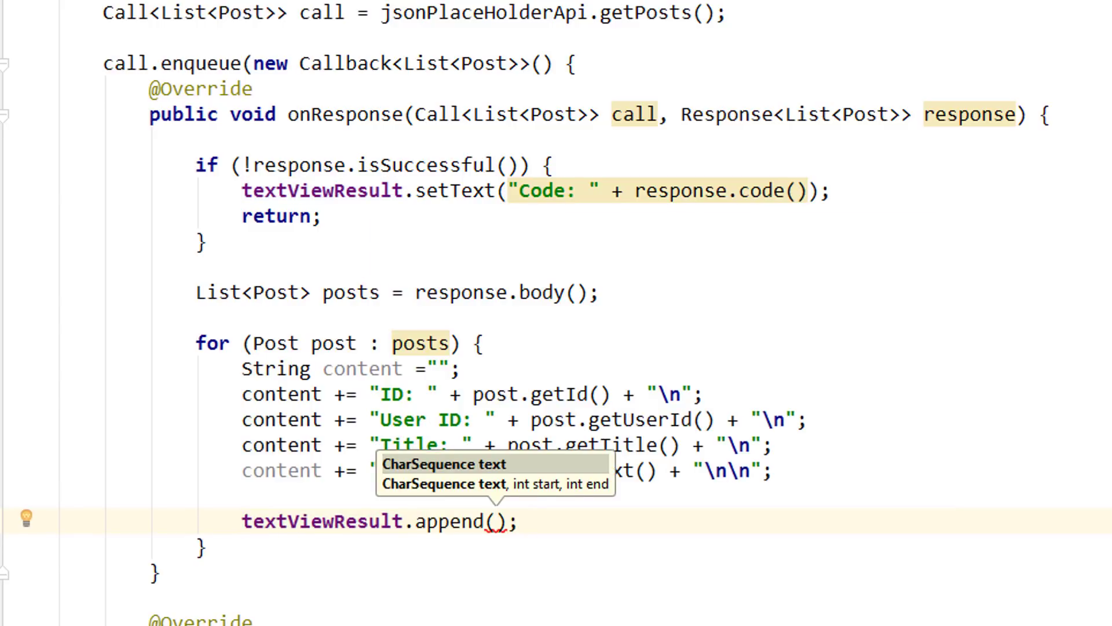
text(content)
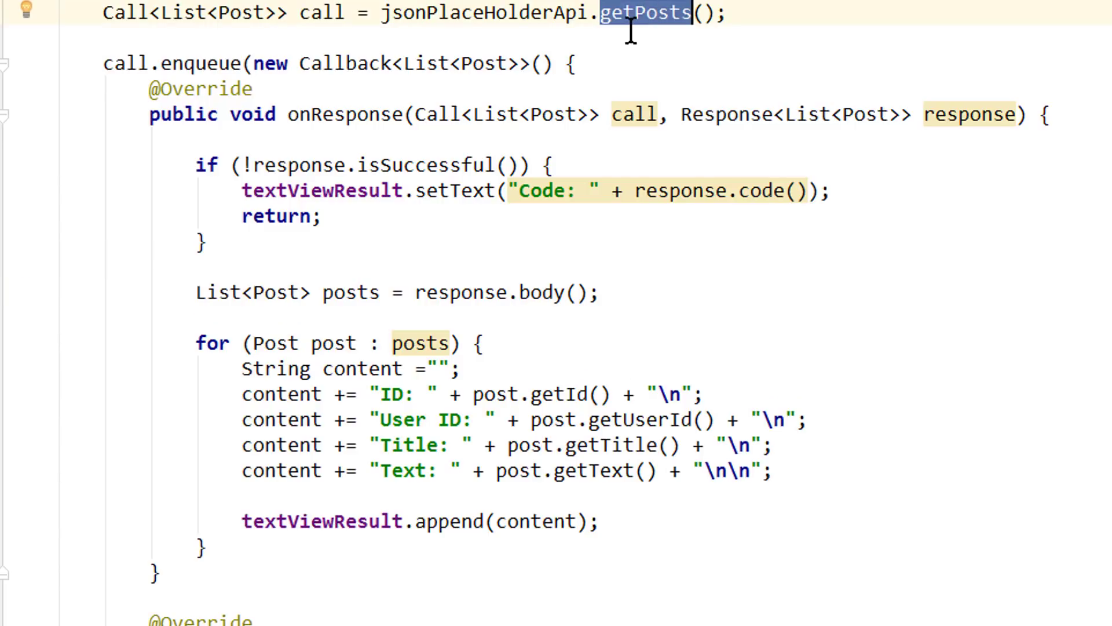
mouse_move(498, 39)
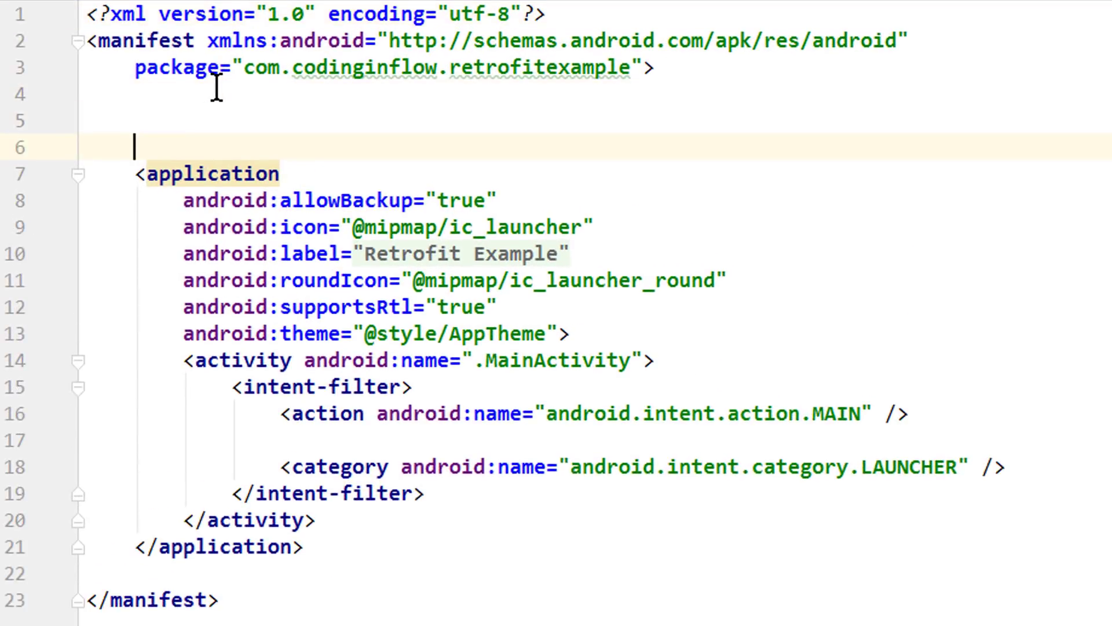
Step: Add a uses-permission entry for android.permission.INTERNET in AndroidManifest.xml
text(<uses-permission android:name=")
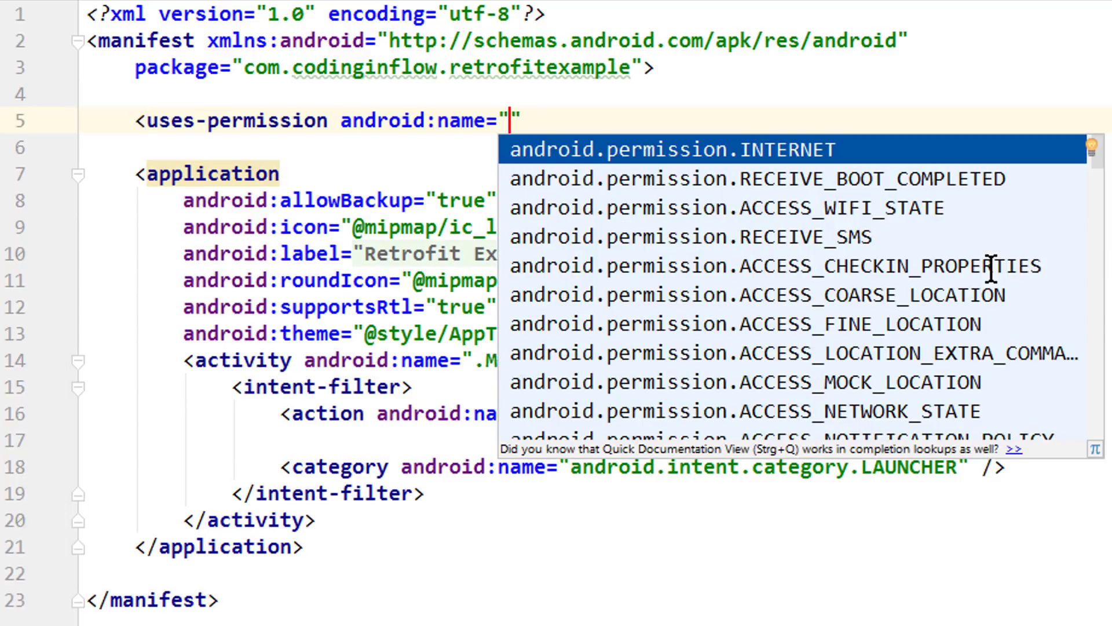
click(670, 149)
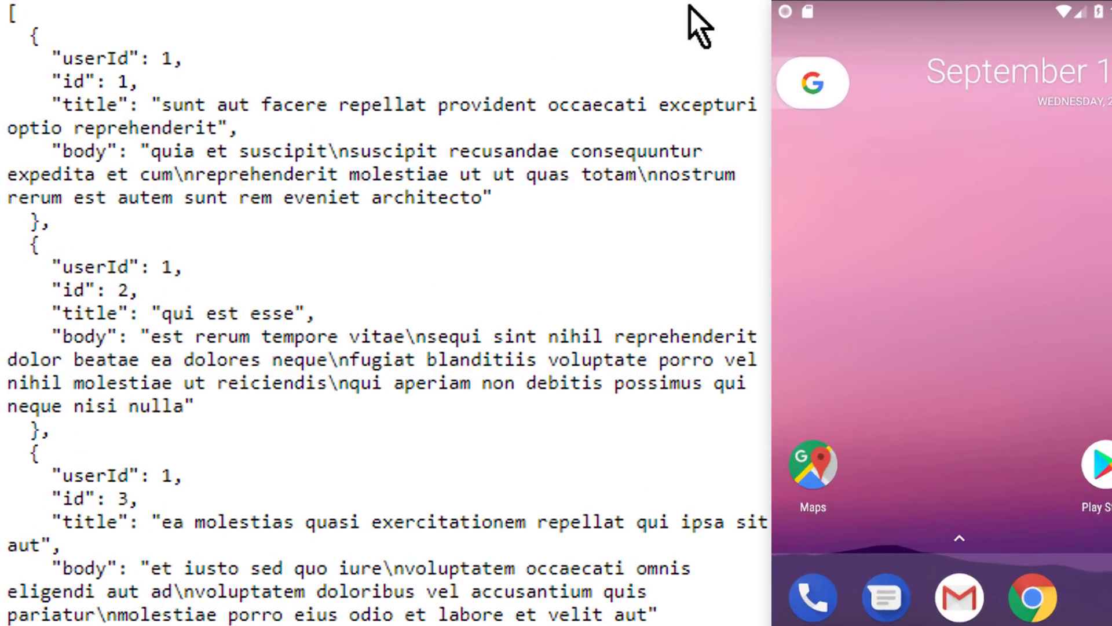
mouse_move(689, 14)
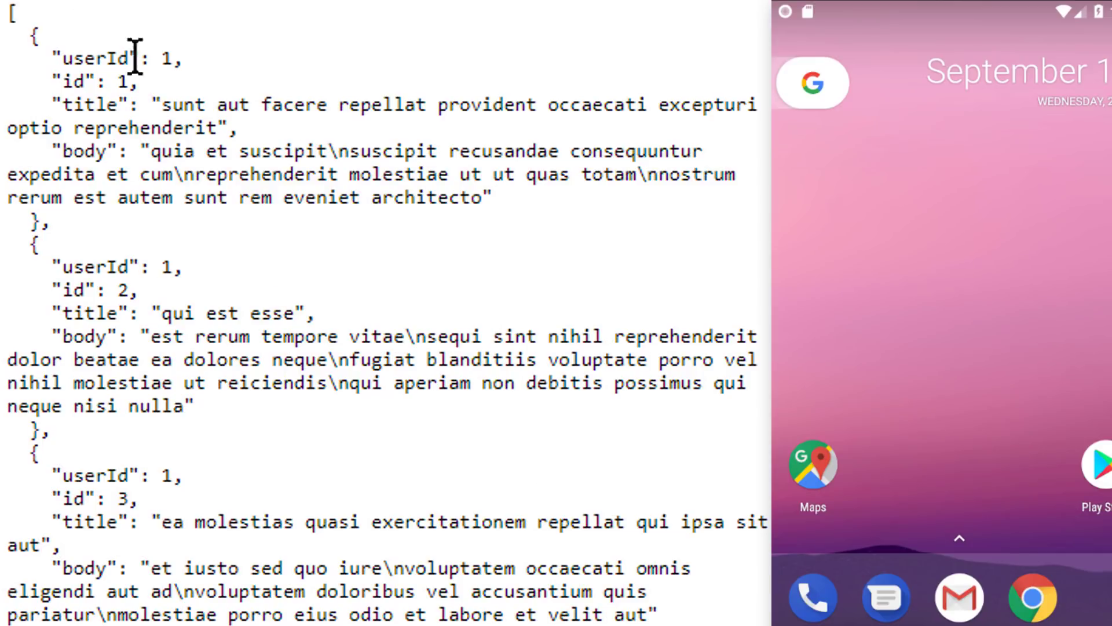
mouse_move(348, 287)
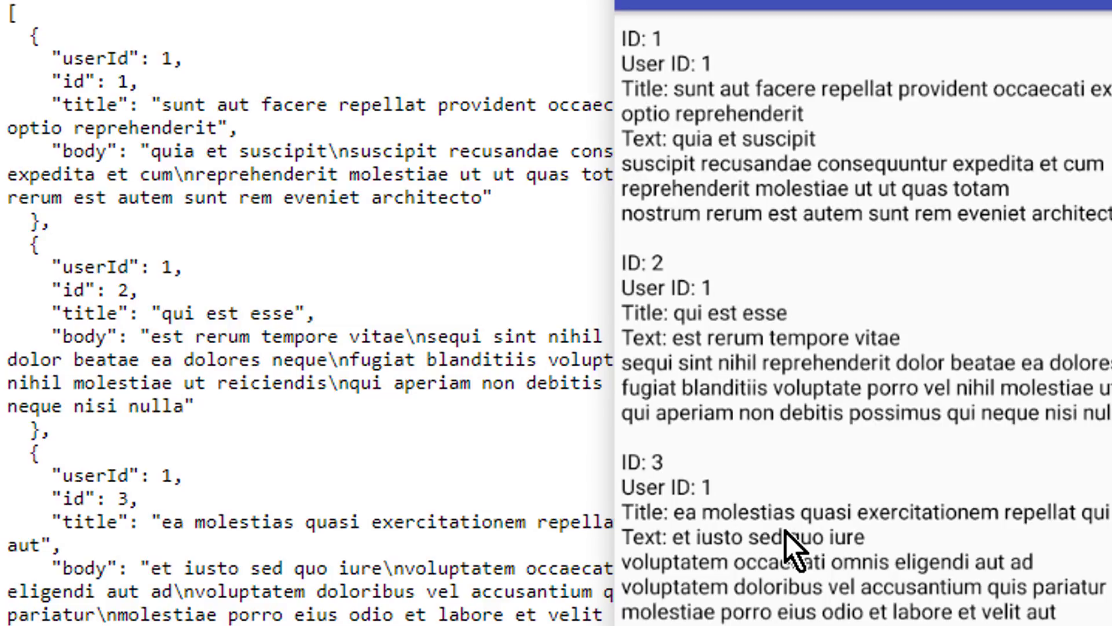
mouse_move(789, 553)
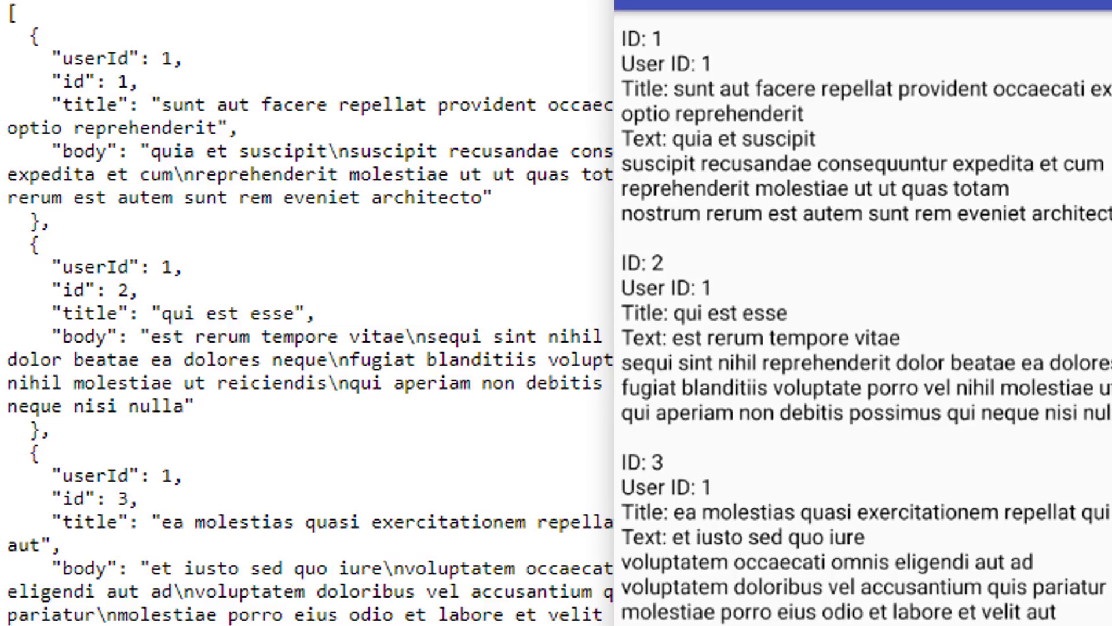
mouse_move(961, 582)
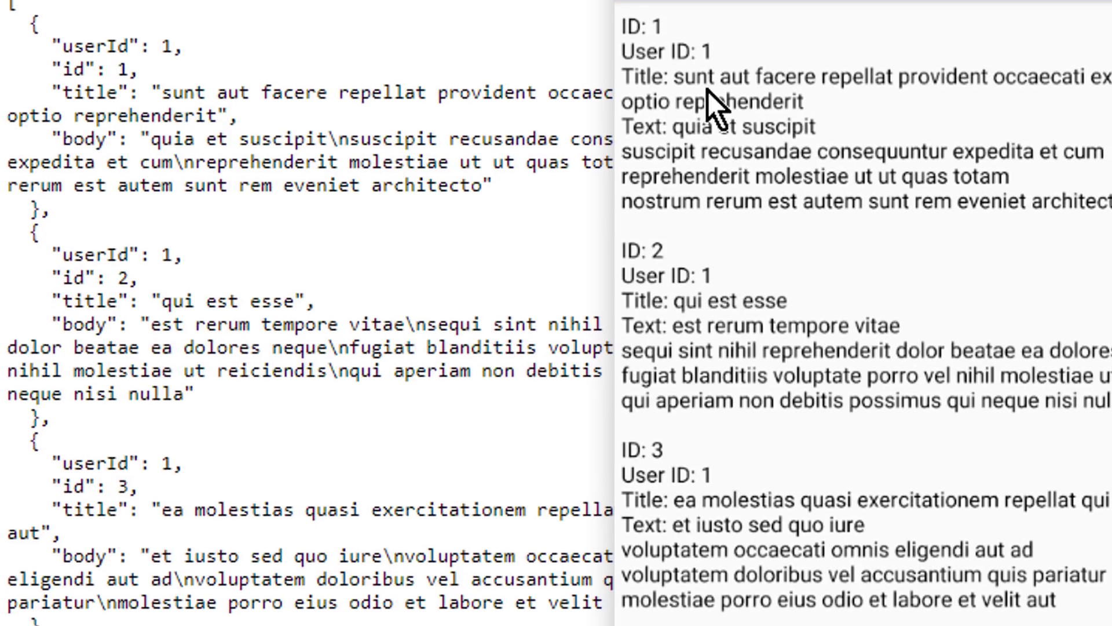
Step: Scroll through the emulator's post list to check it against the JSON data
scroll(down, 3)
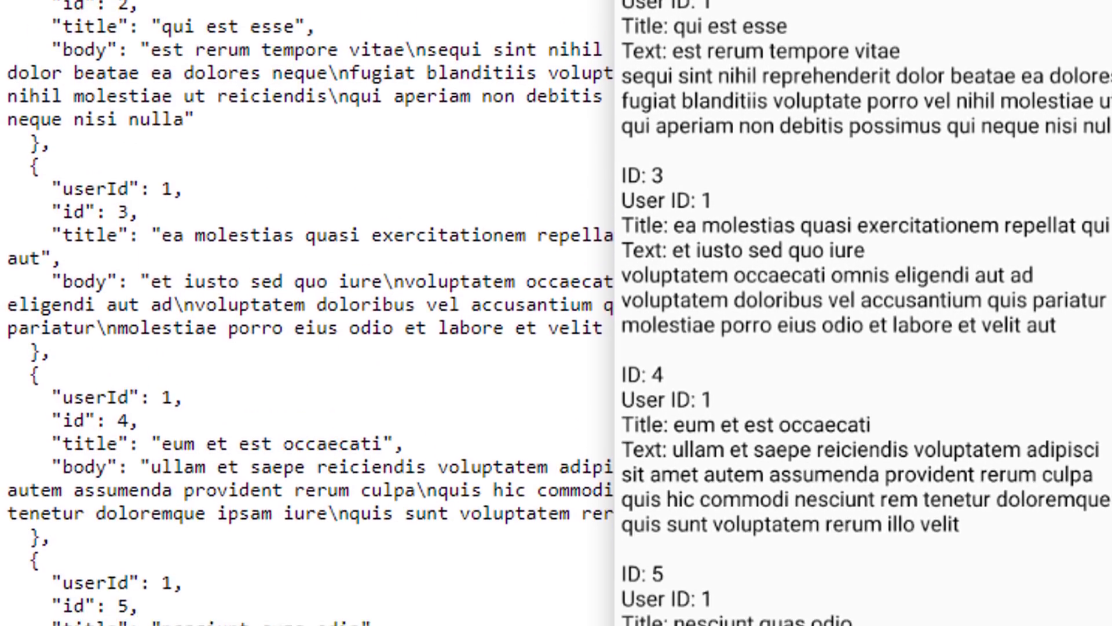
scroll(down, 3)
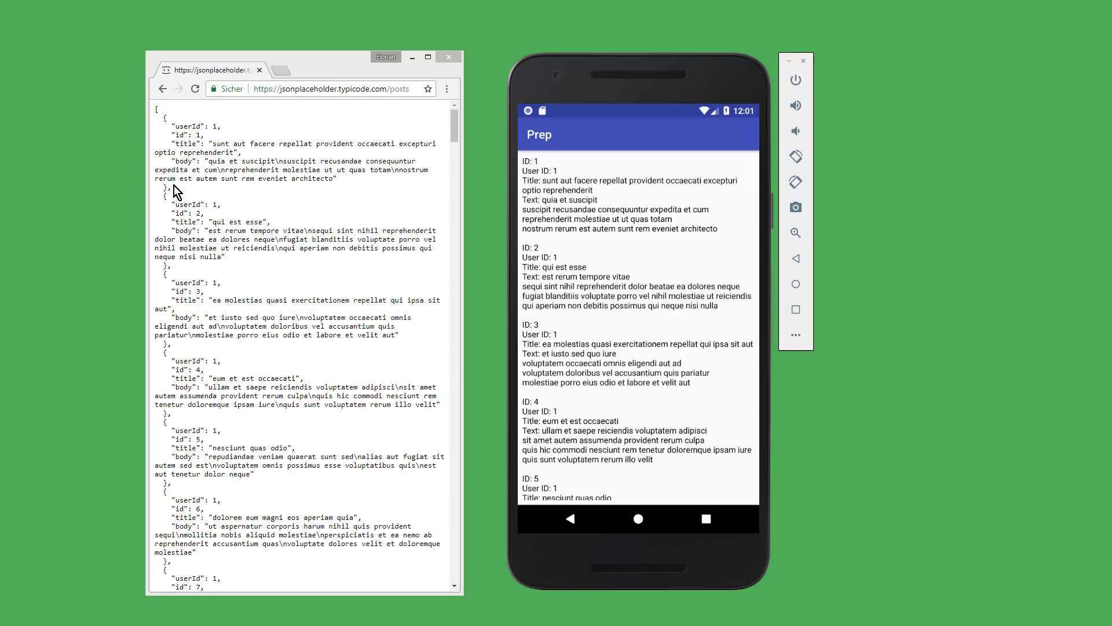
mouse_move(701, 196)
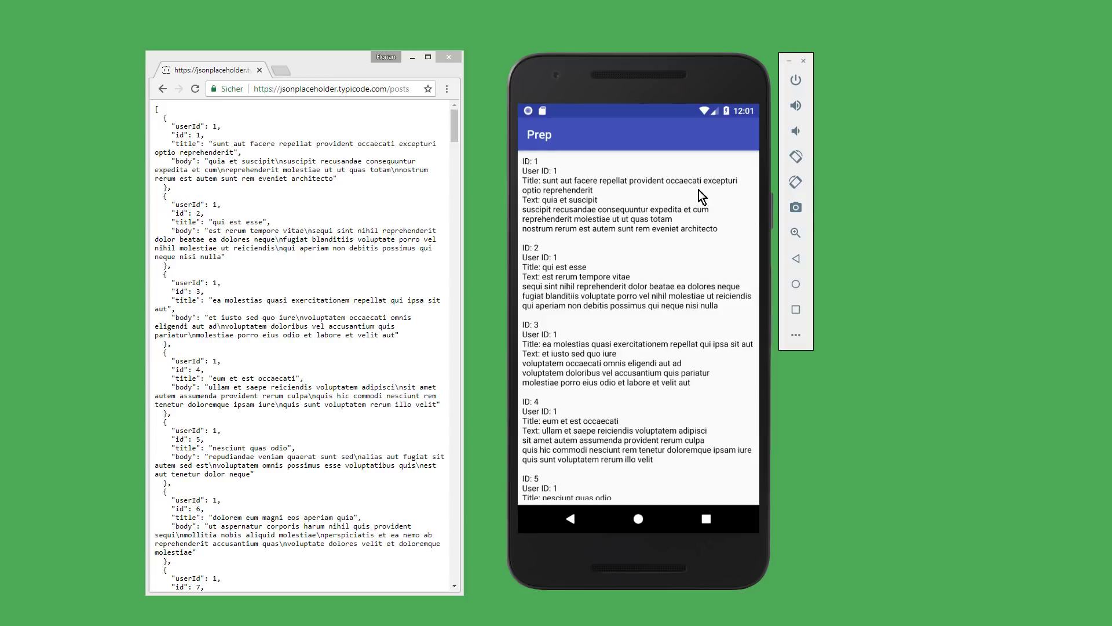